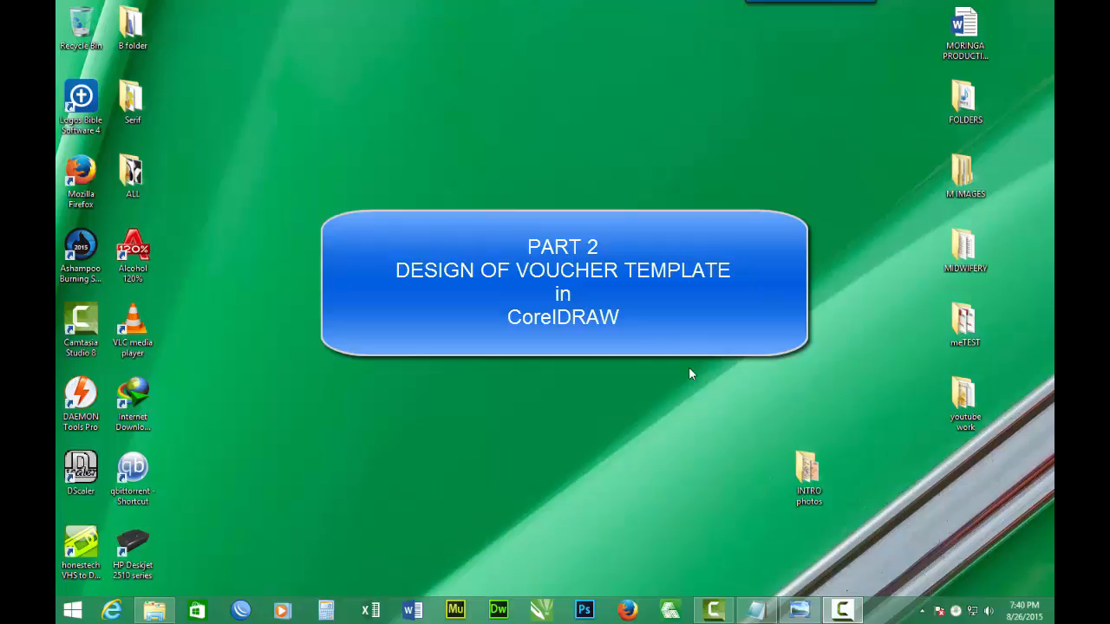
mouse_move(694, 409)
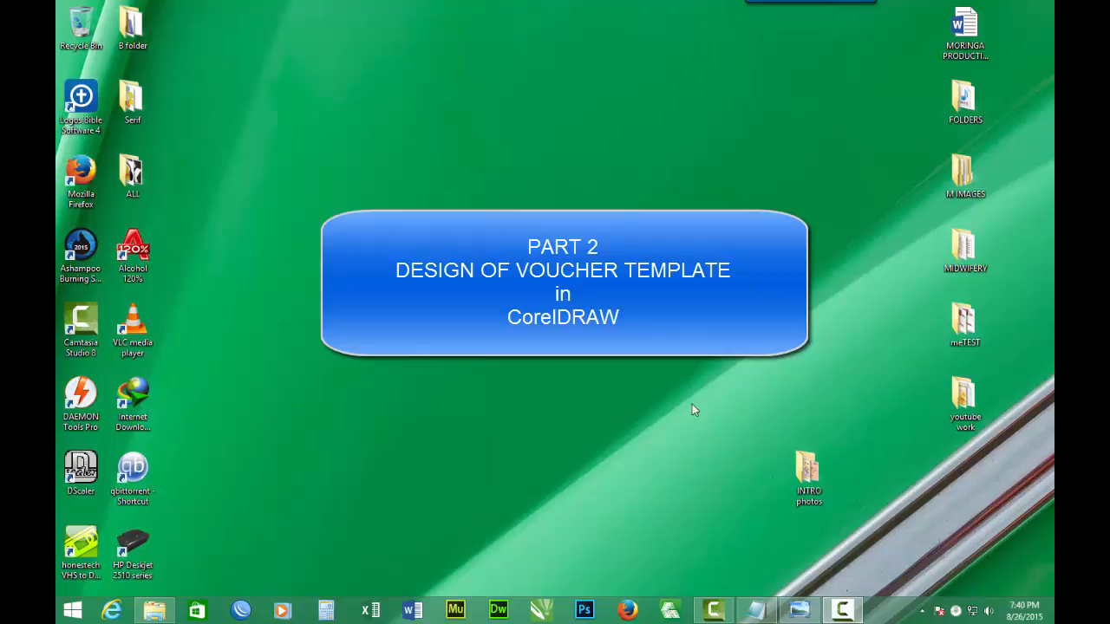
Bring the finished WiFi voucher sample picture to the front over the desktop.
click(798, 608)
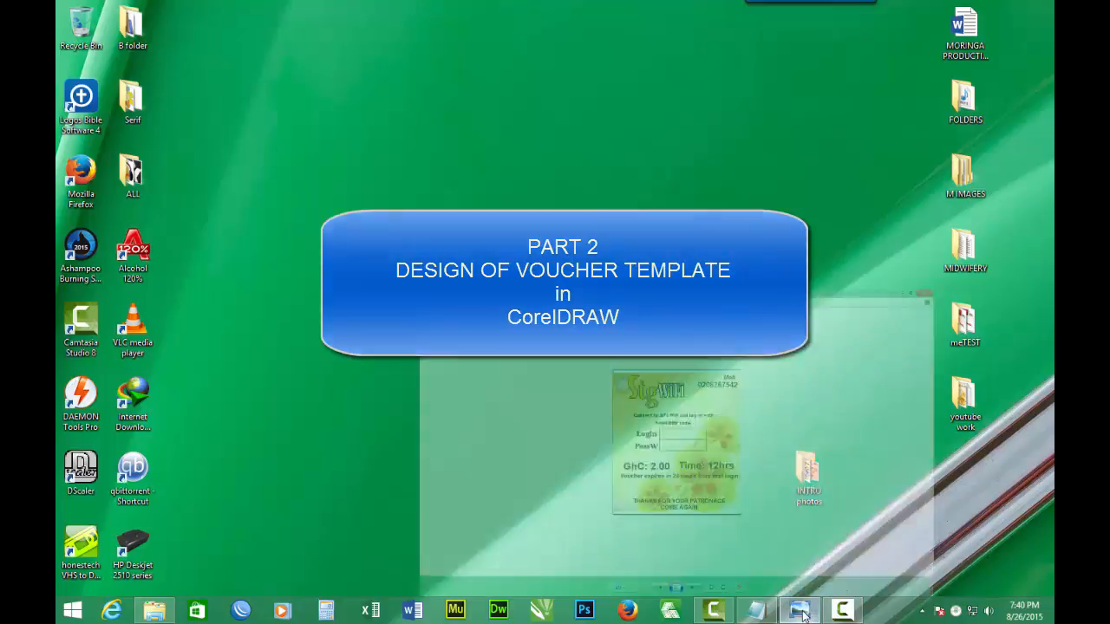
click(798, 608)
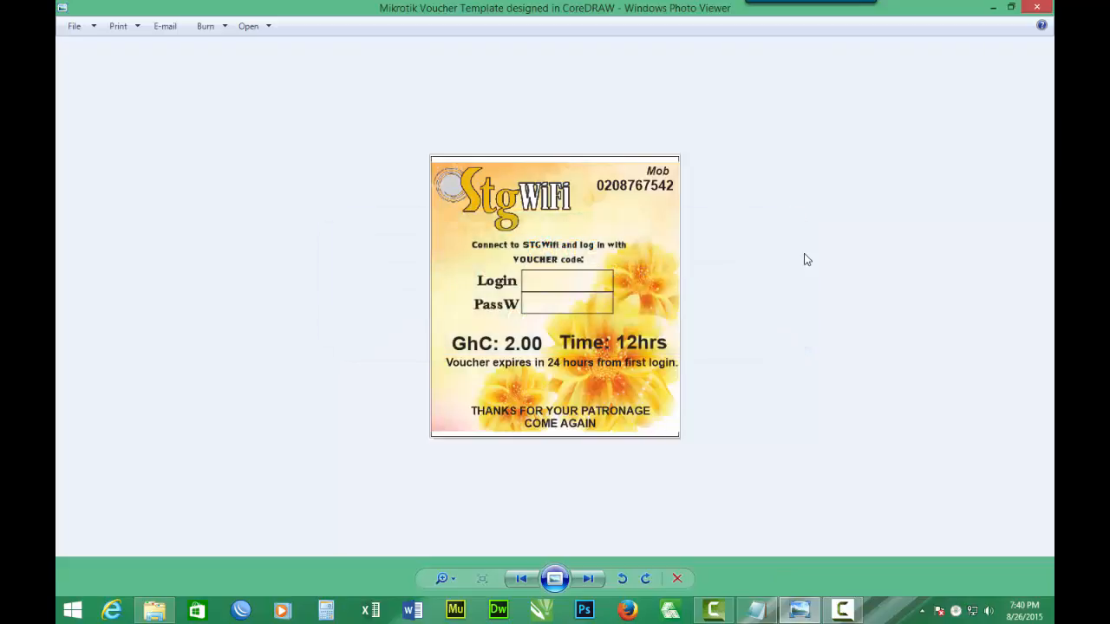
mouse_move(642, 200)
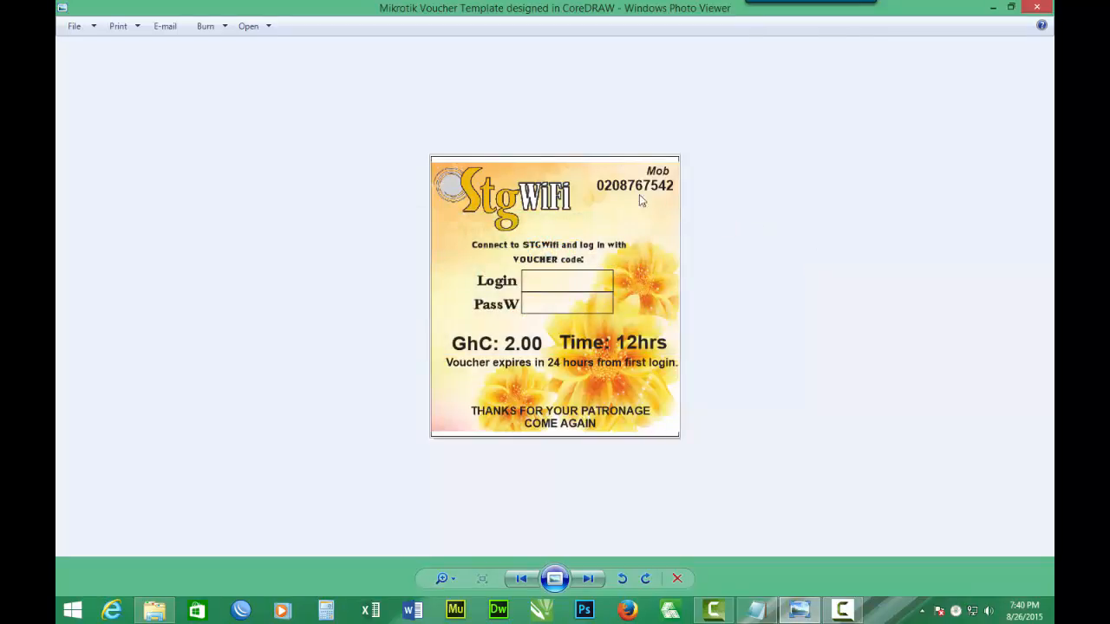
mouse_move(591, 218)
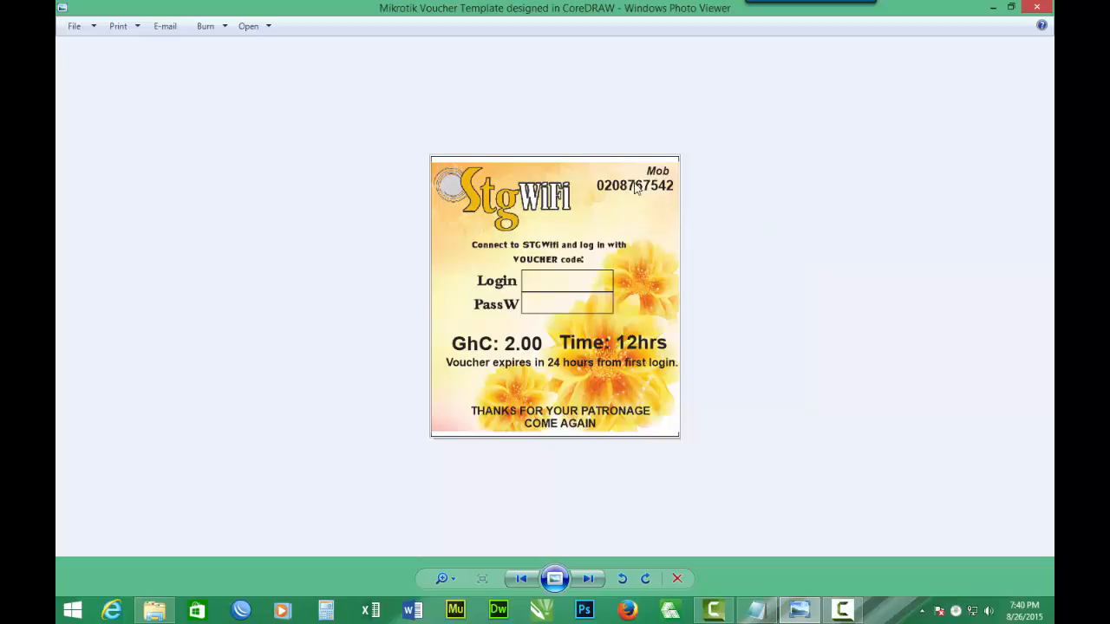
mouse_move(658, 233)
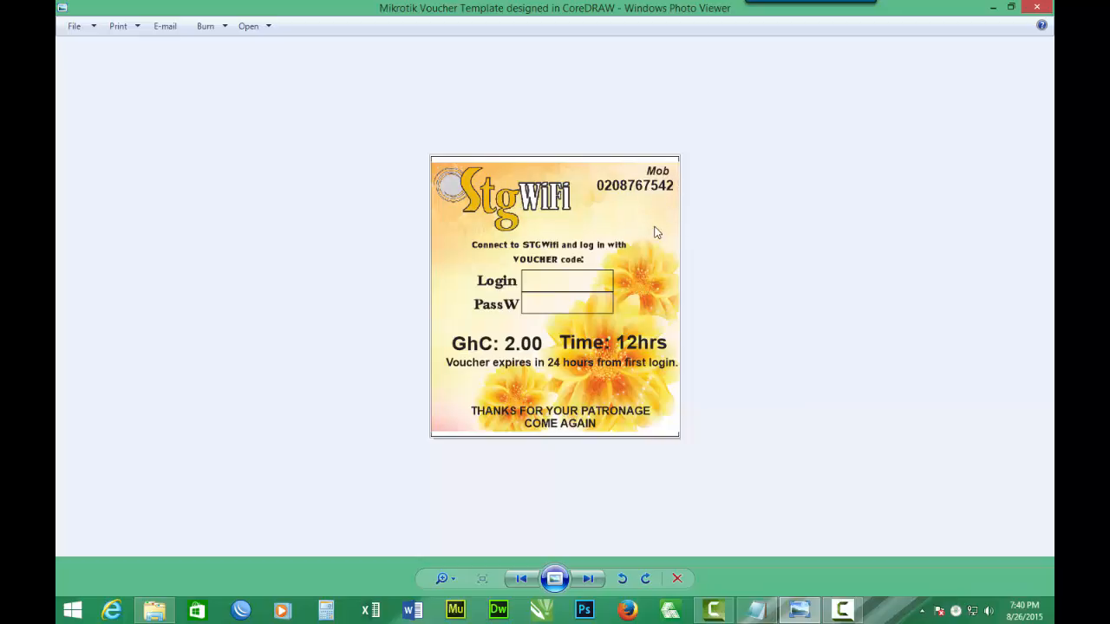
mouse_move(636, 255)
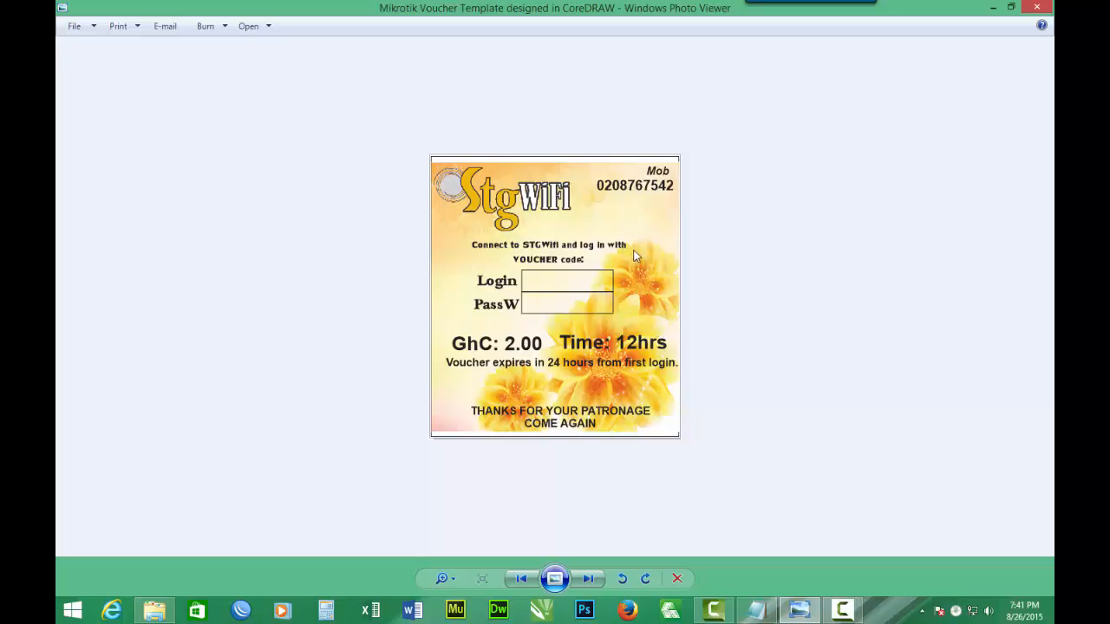
mouse_move(673, 309)
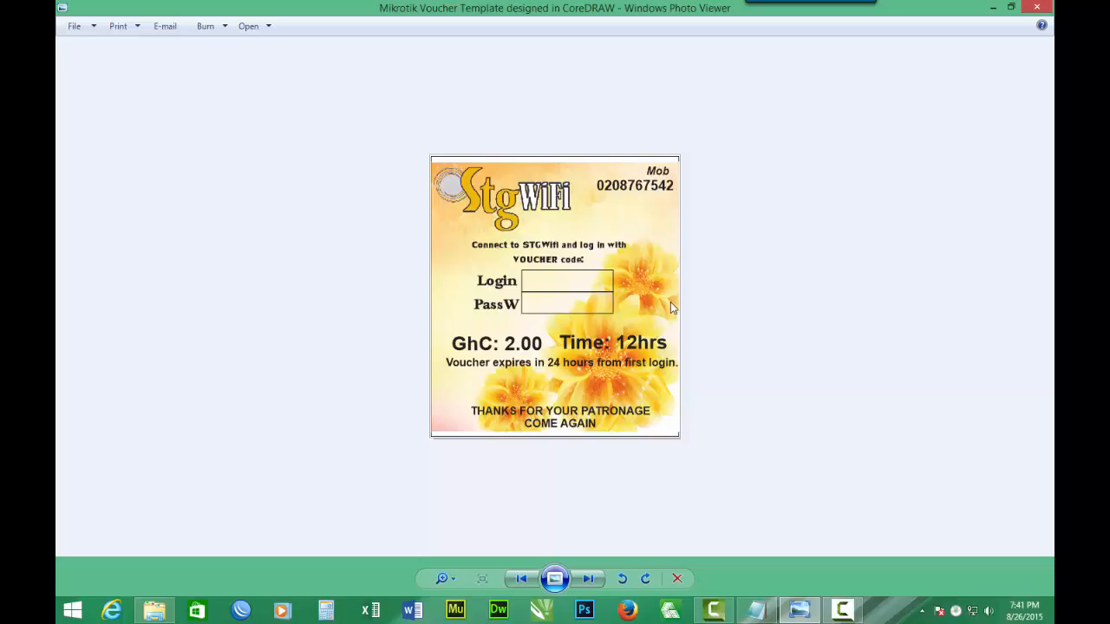
mouse_move(666, 319)
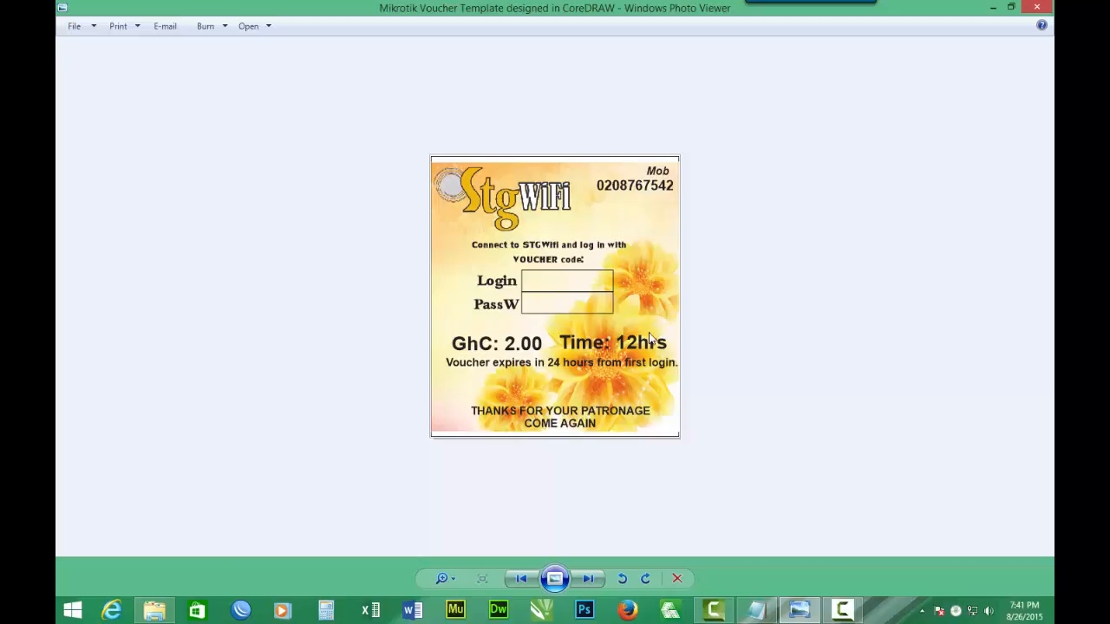
mouse_move(649, 354)
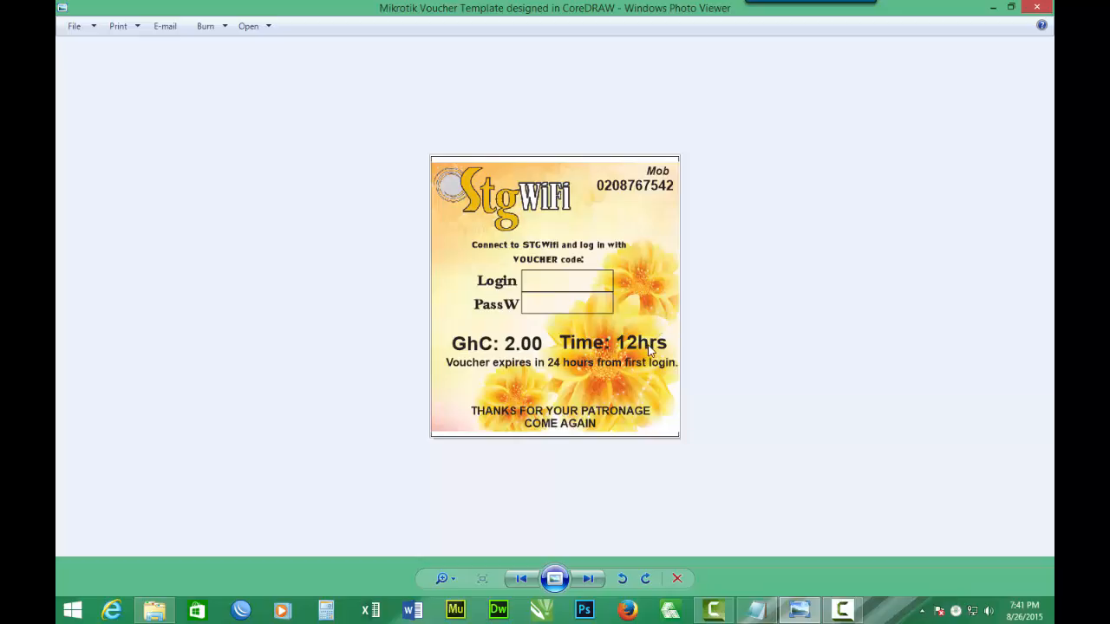
mouse_move(633, 371)
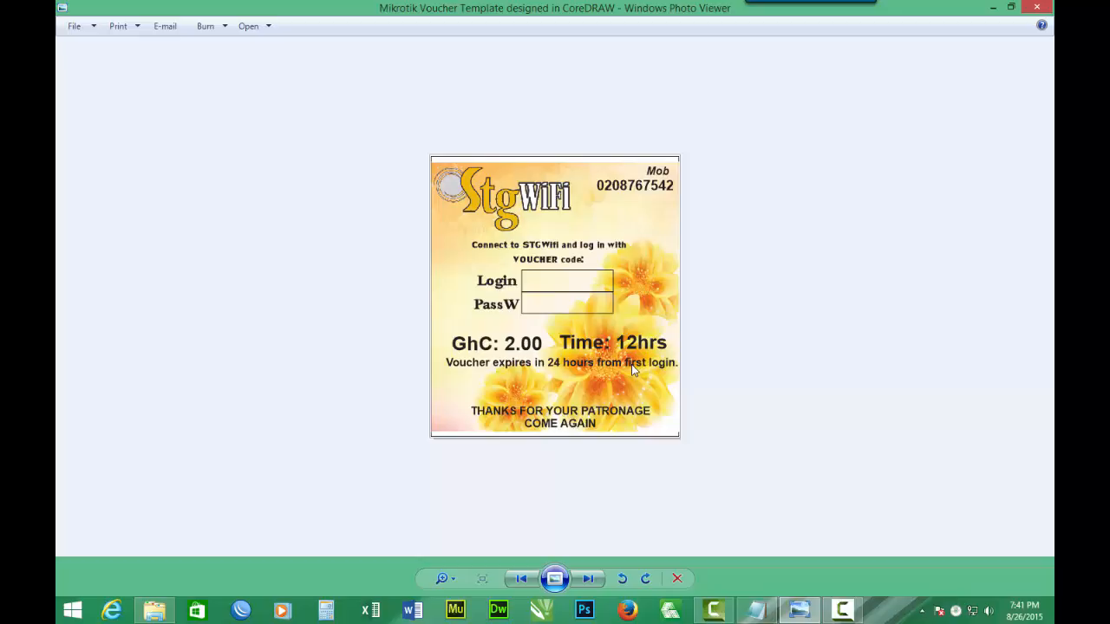
mouse_move(640, 367)
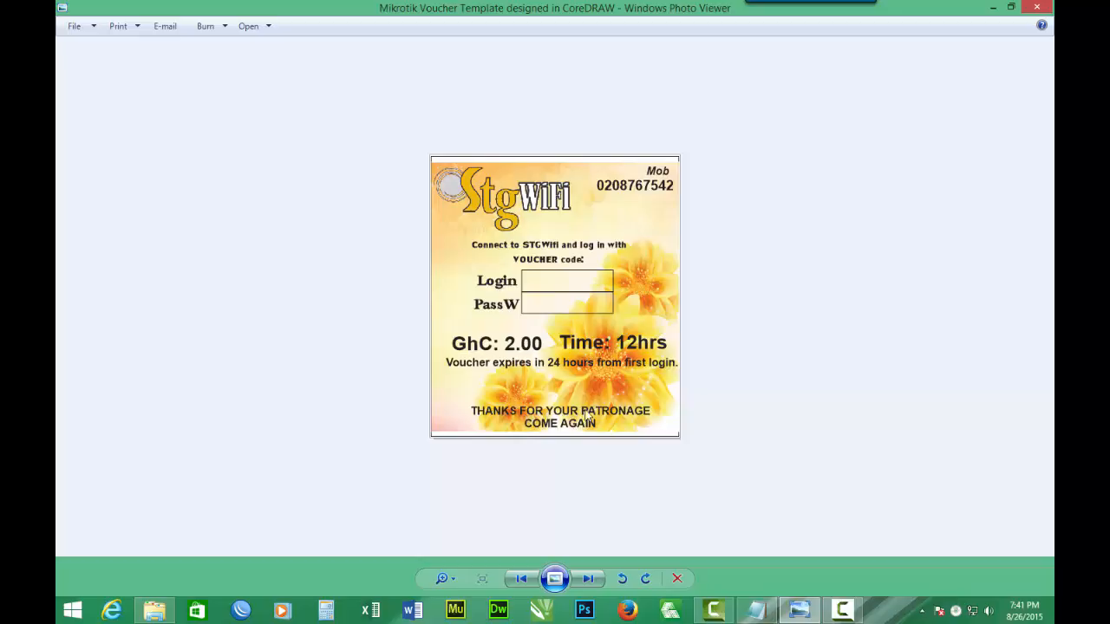
mouse_move(777, 392)
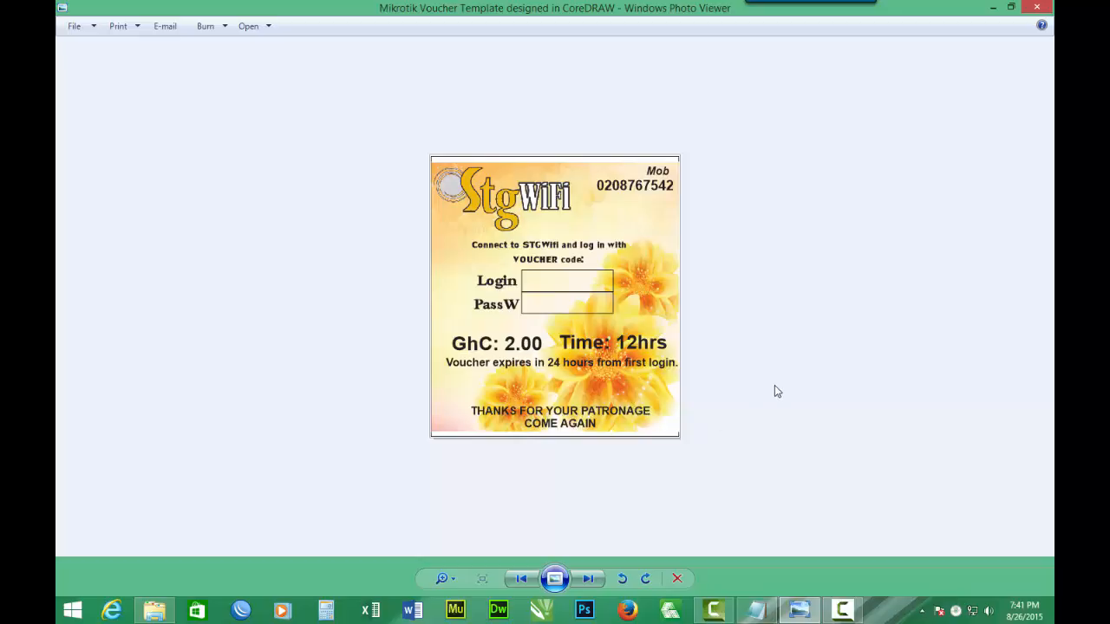
mouse_move(871, 171)
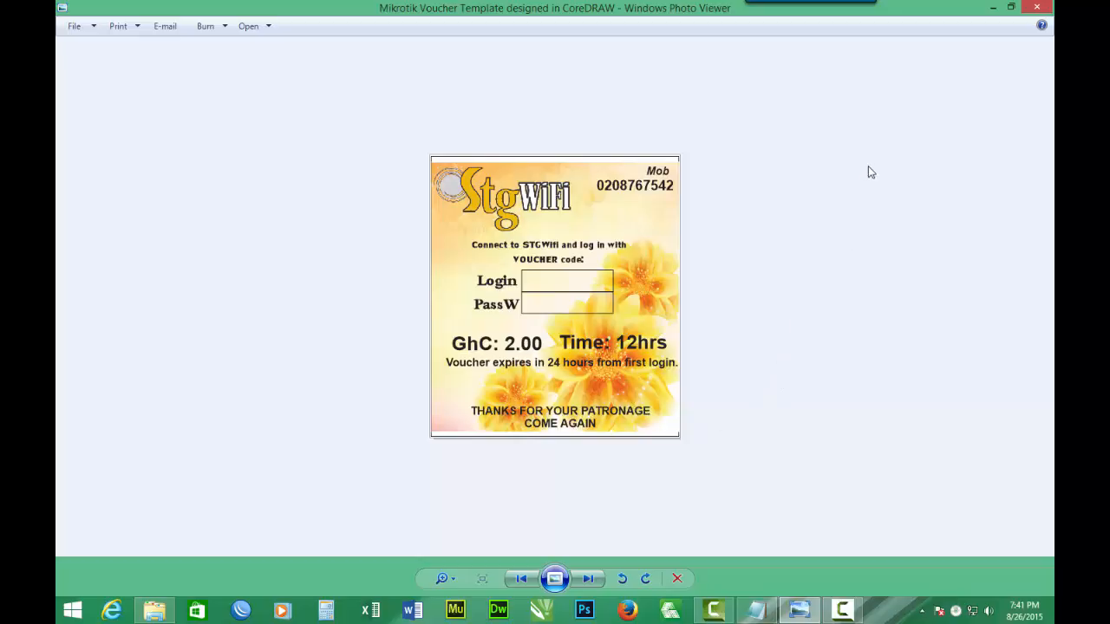
mouse_move(849, 226)
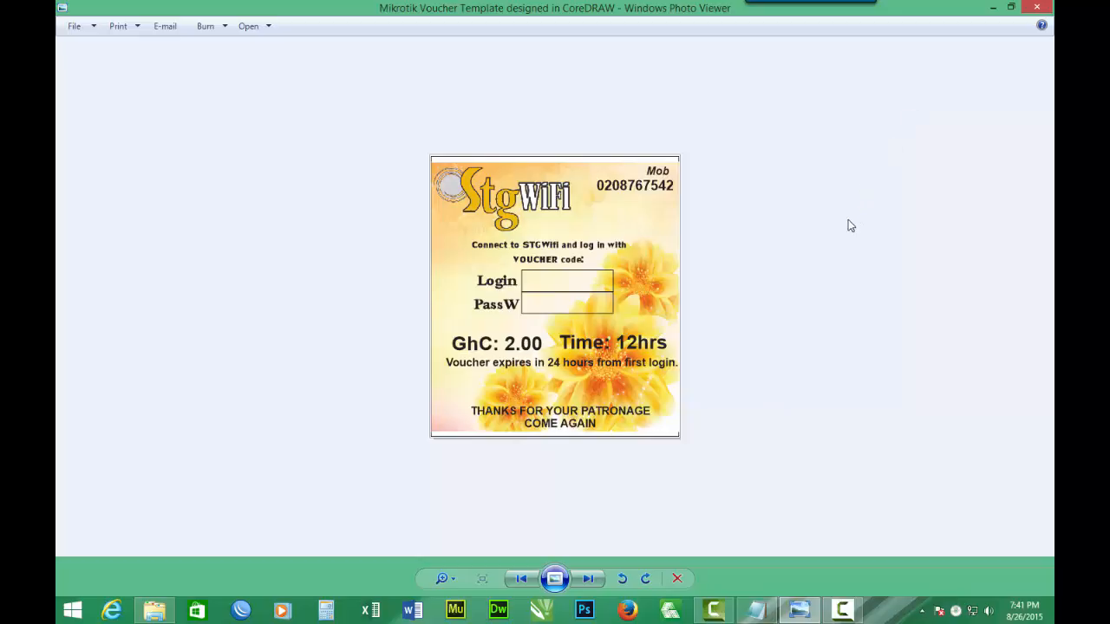
mouse_move(661, 517)
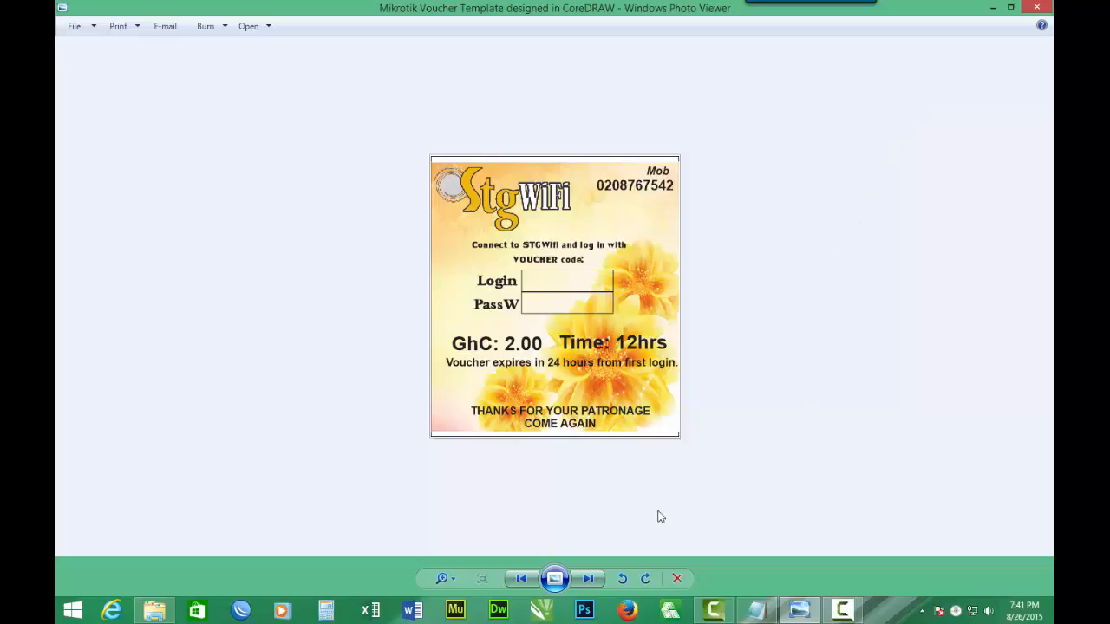
click(541, 610)
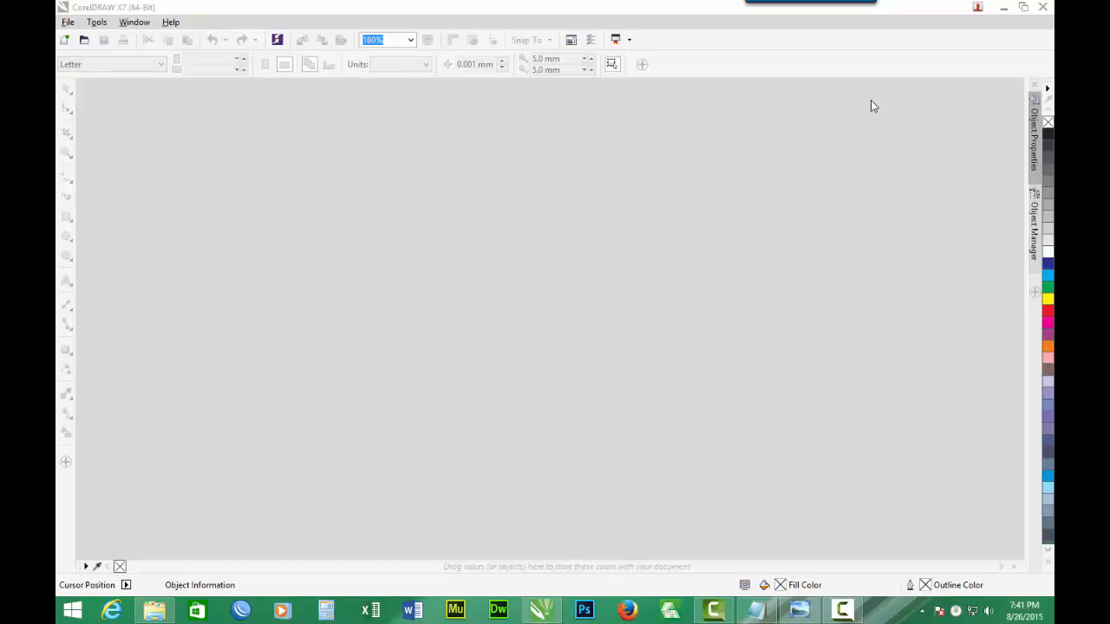
mouse_move(735, 240)
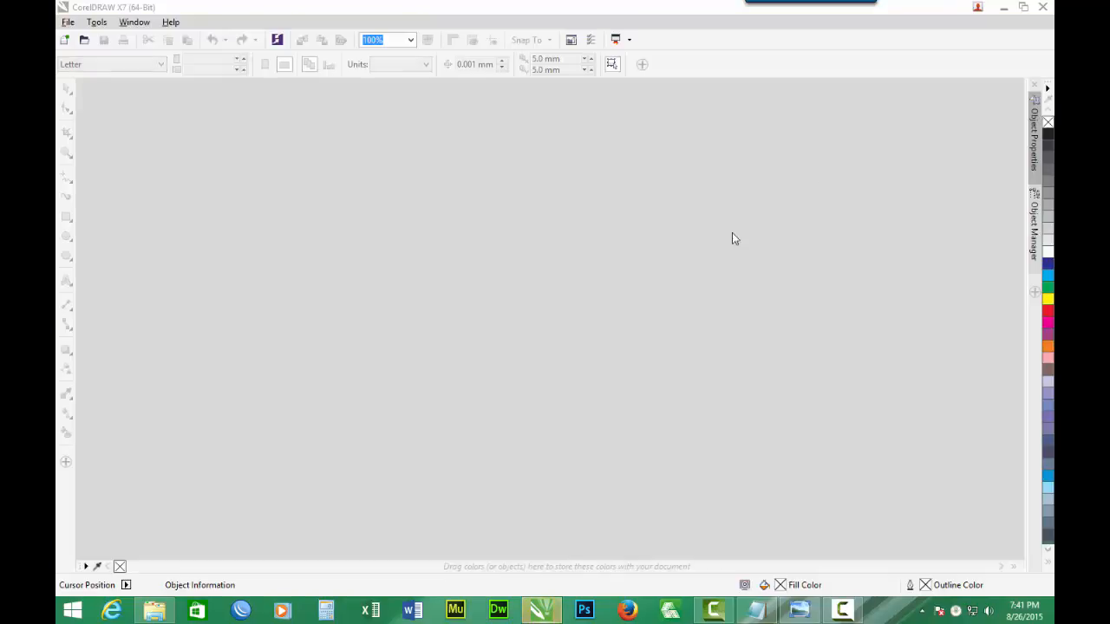
mouse_move(413, 325)
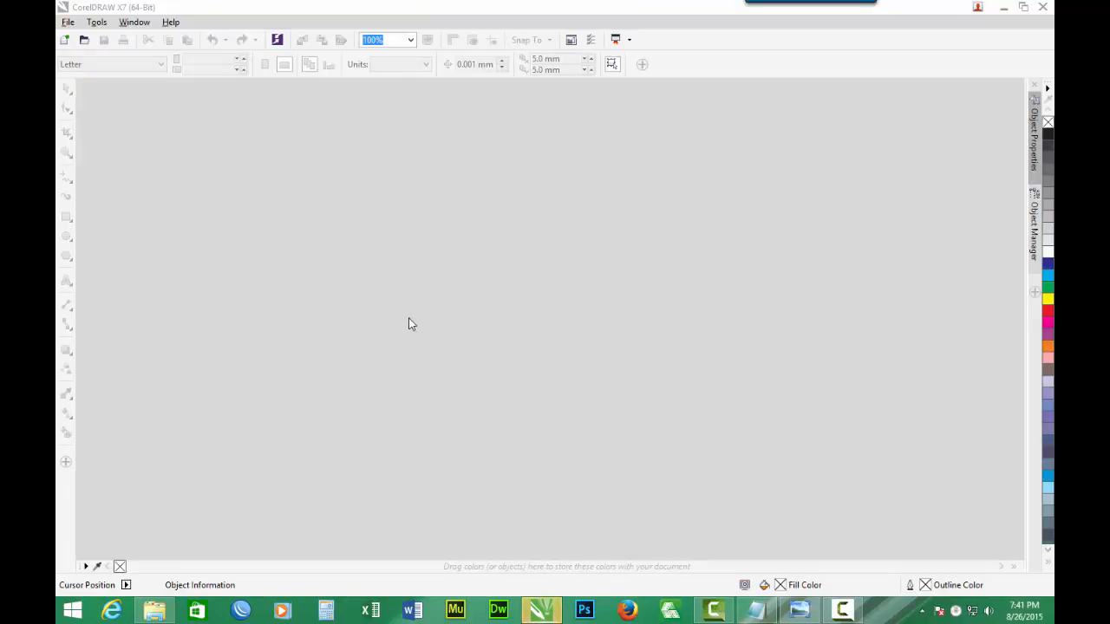
mouse_move(409, 321)
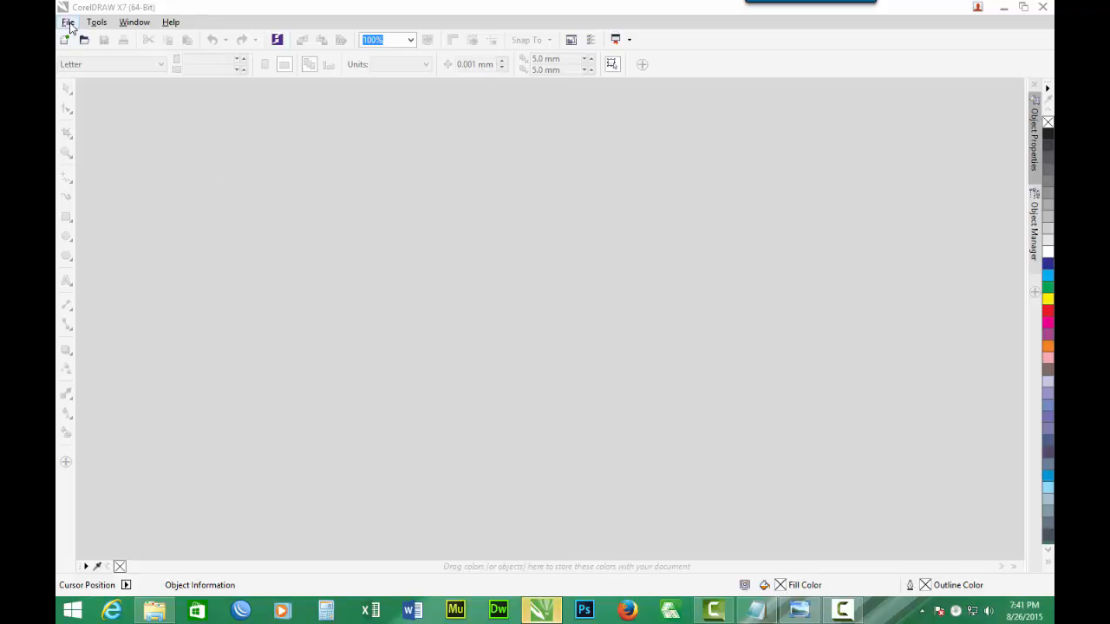
Start a new blank A4 document (Untitled-1) from the standard toolbar.
click(66, 22)
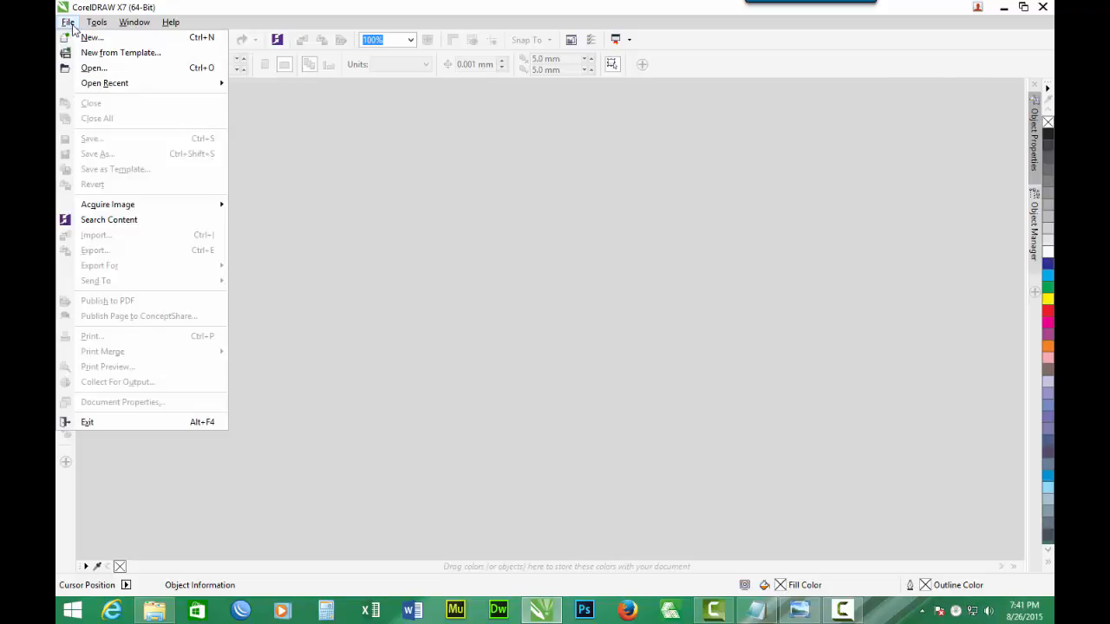
mouse_move(121, 52)
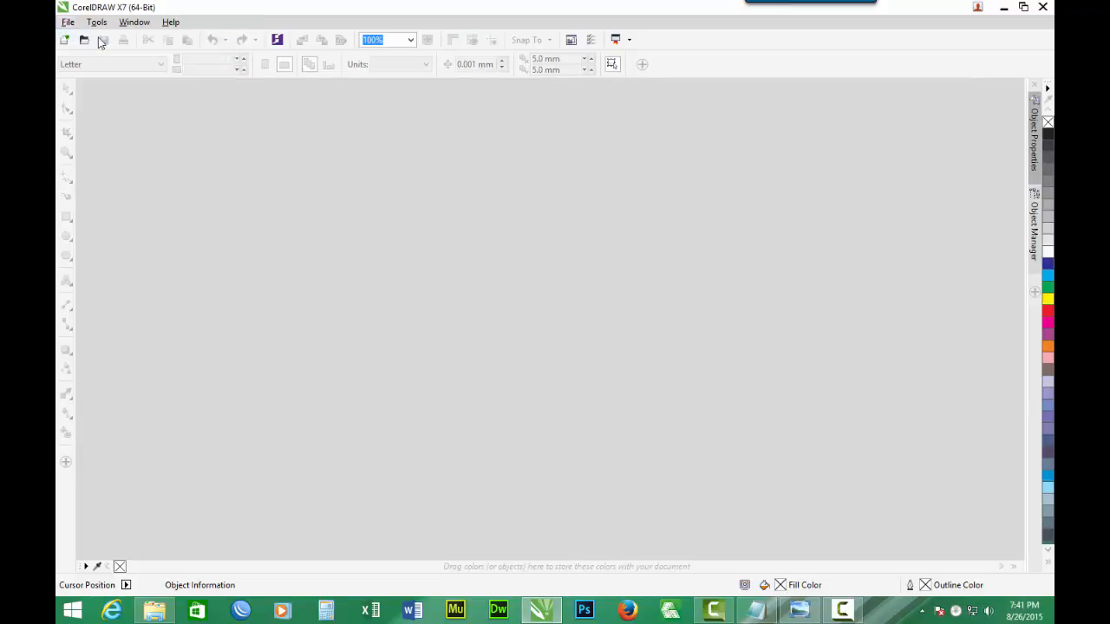
click(61, 40)
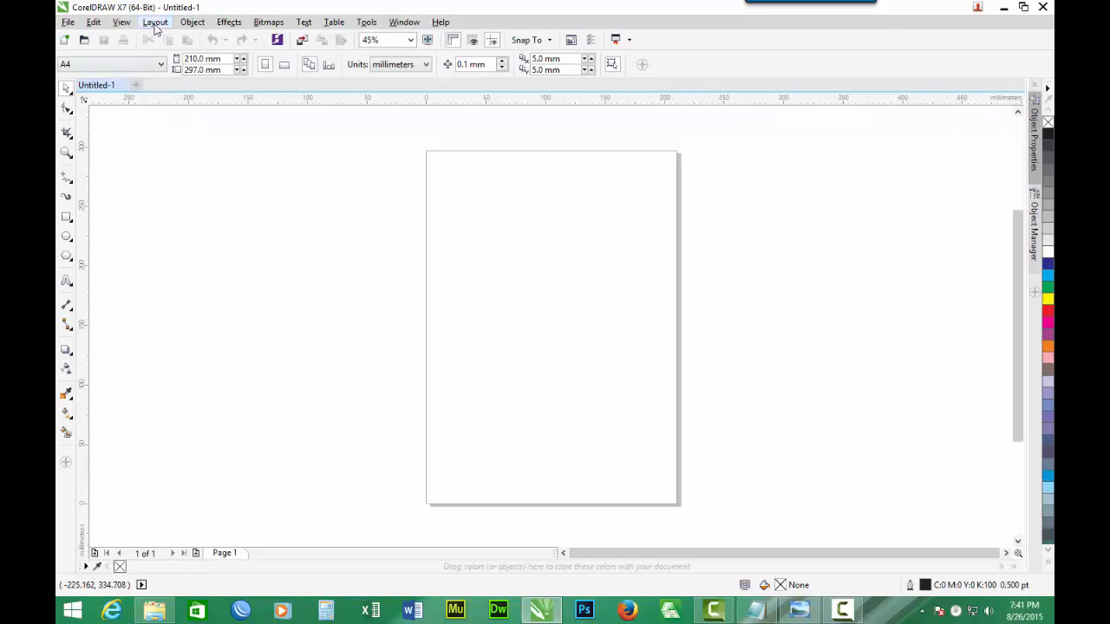
Bring up the Options dialog on the document Layout page via Layout > Page Layout.
click(153, 20)
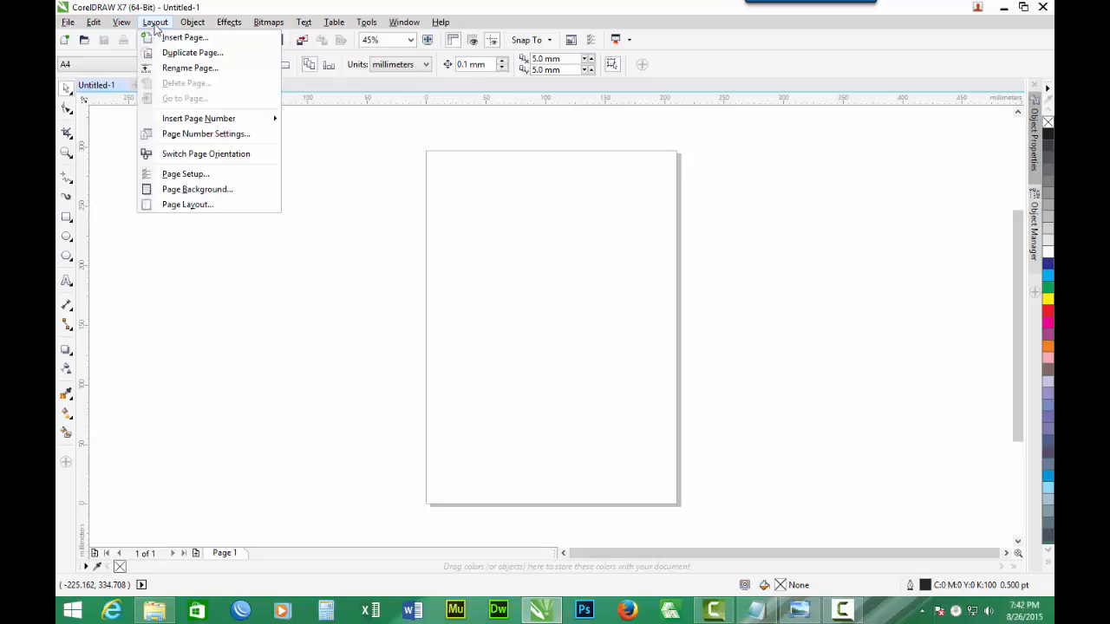
mouse_move(187, 205)
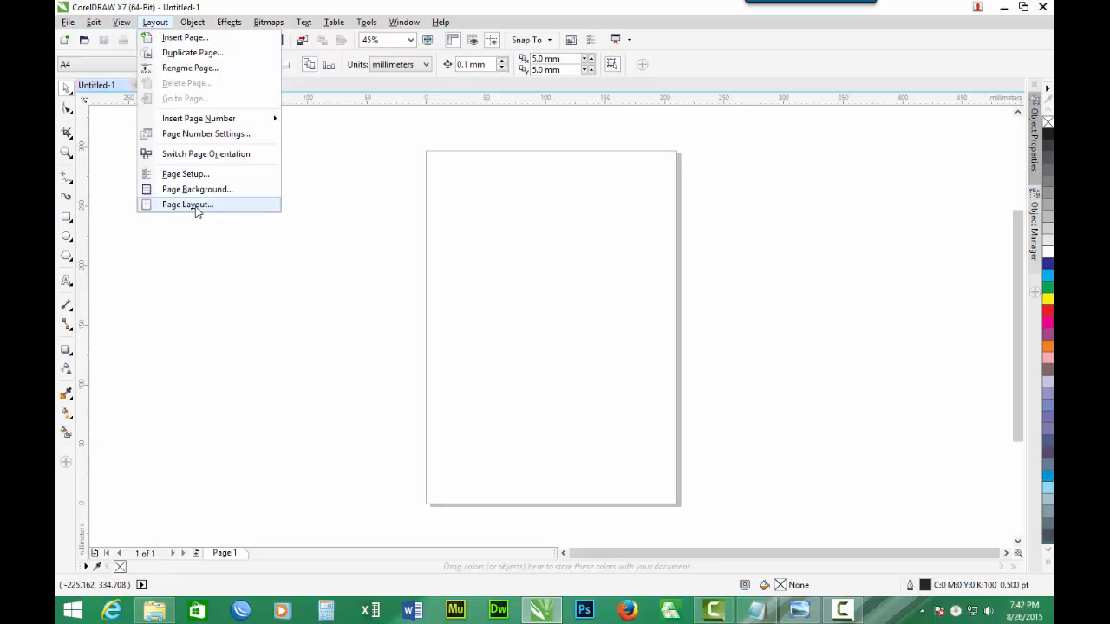
click(186, 204)
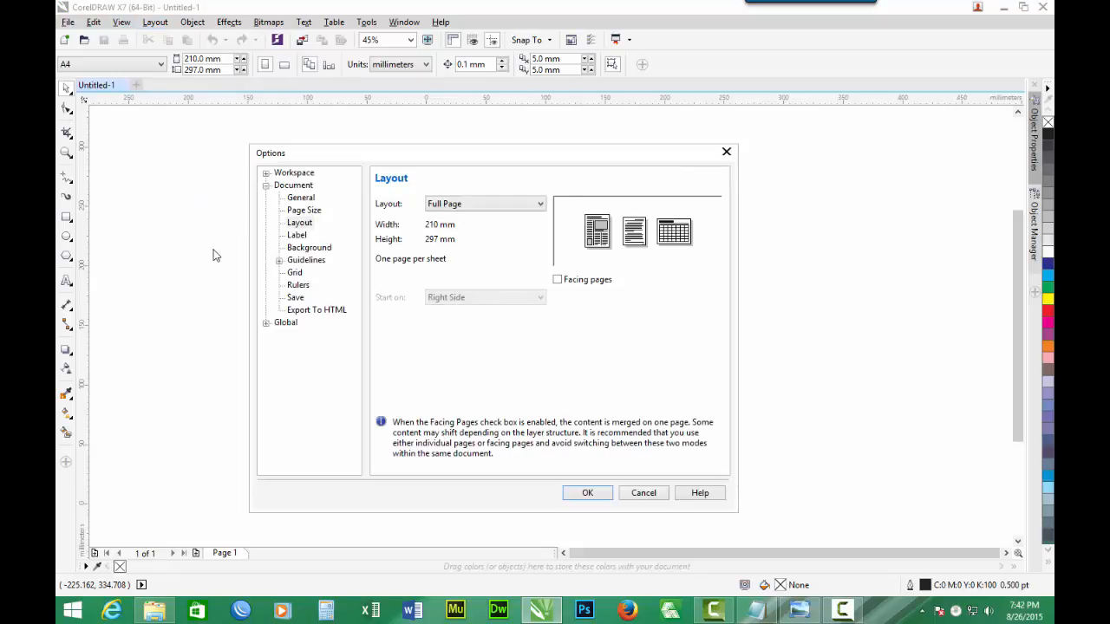
mouse_move(296, 236)
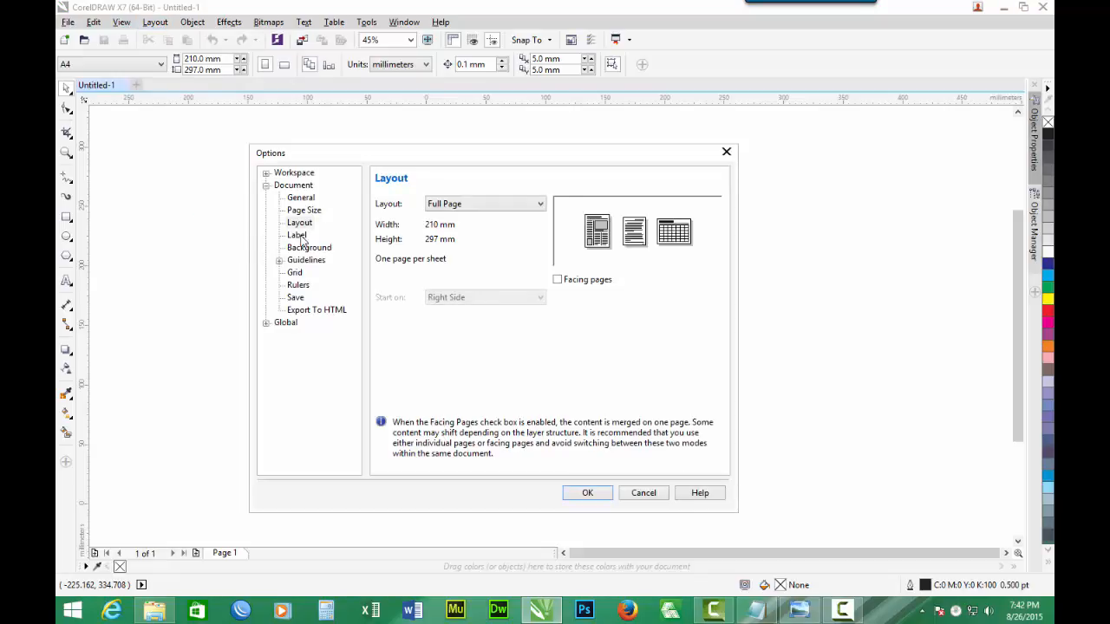
Set the document as Labels using AVERY Ink A4 J8164 - 63.5x72 and apply it.
click(296, 236)
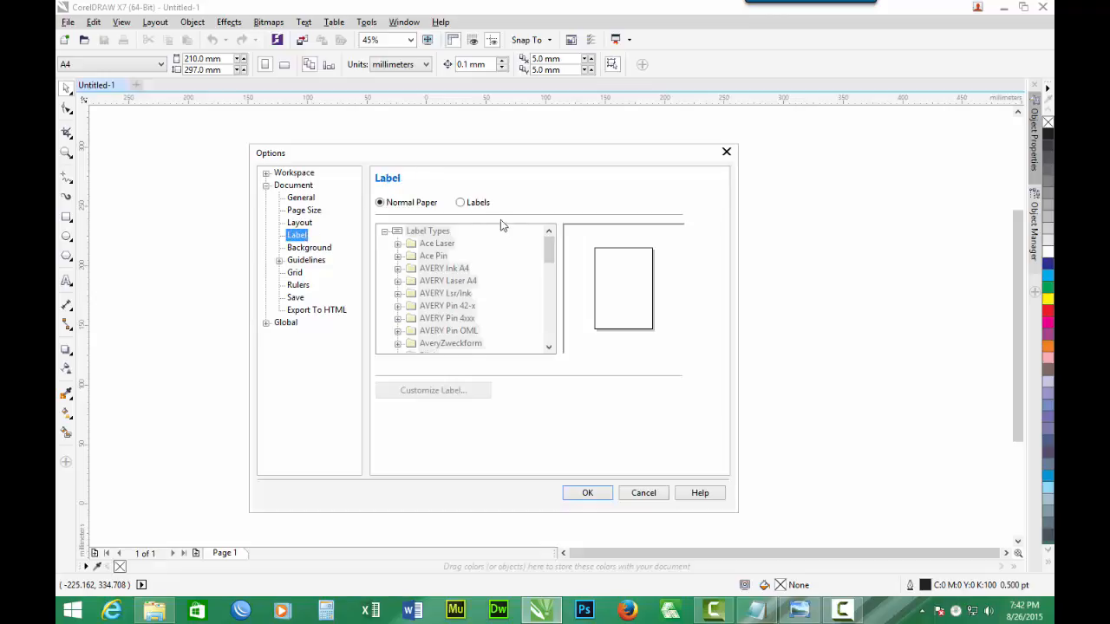
click(458, 202)
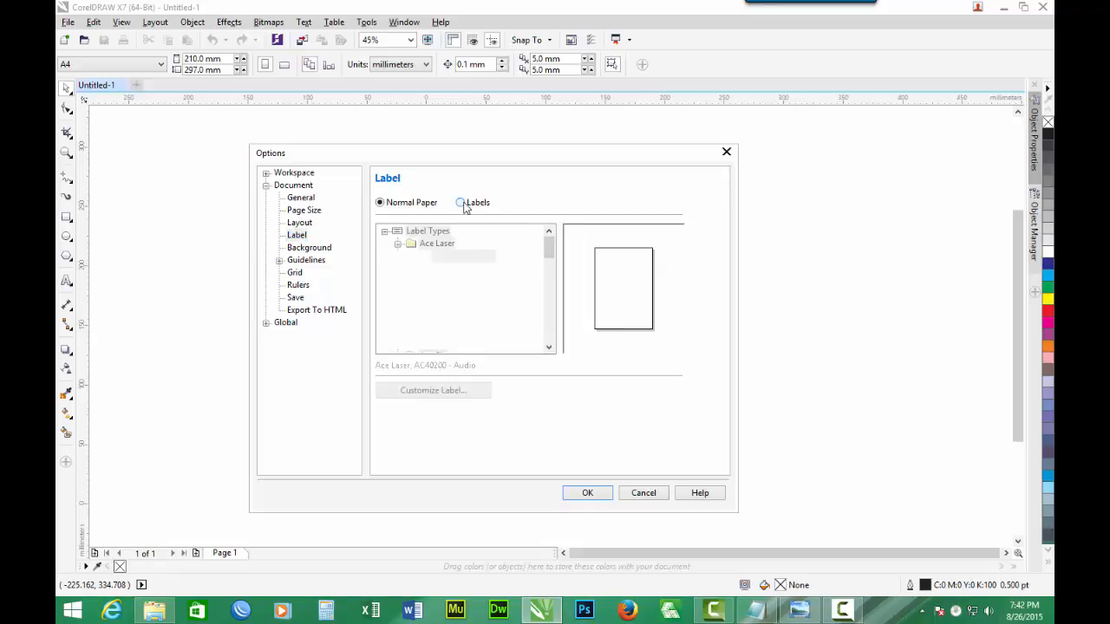
click(457, 201)
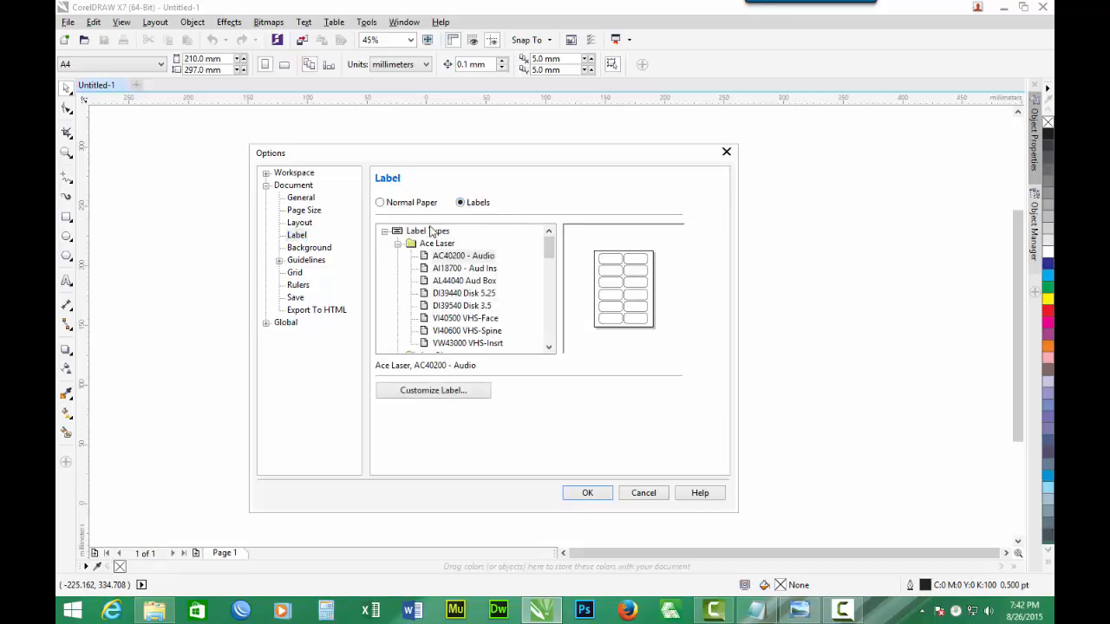
click(399, 243)
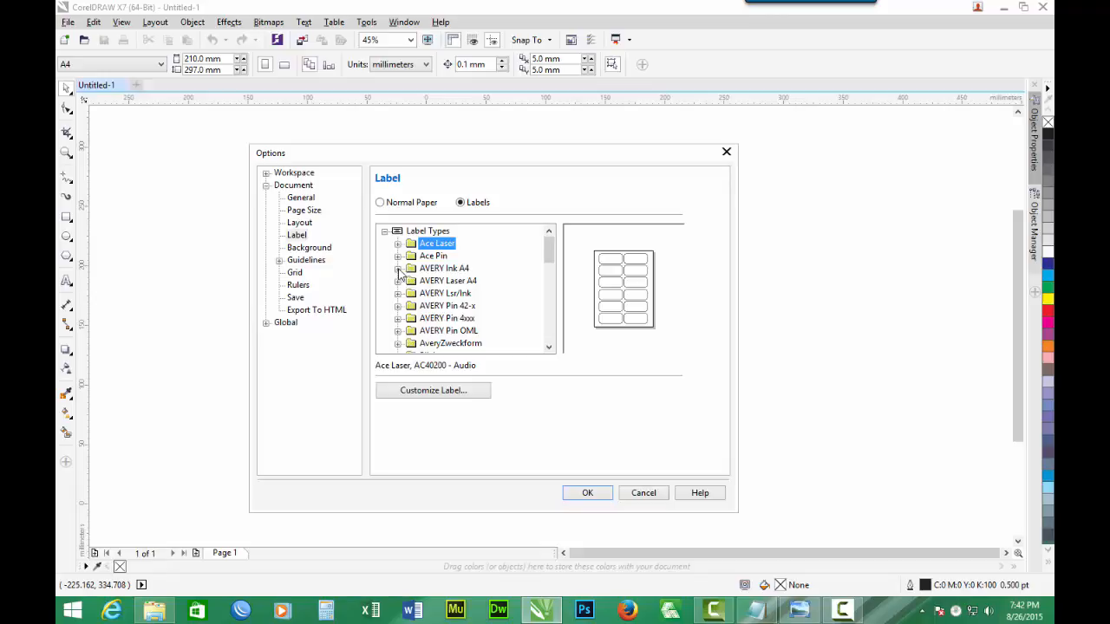
click(444, 267)
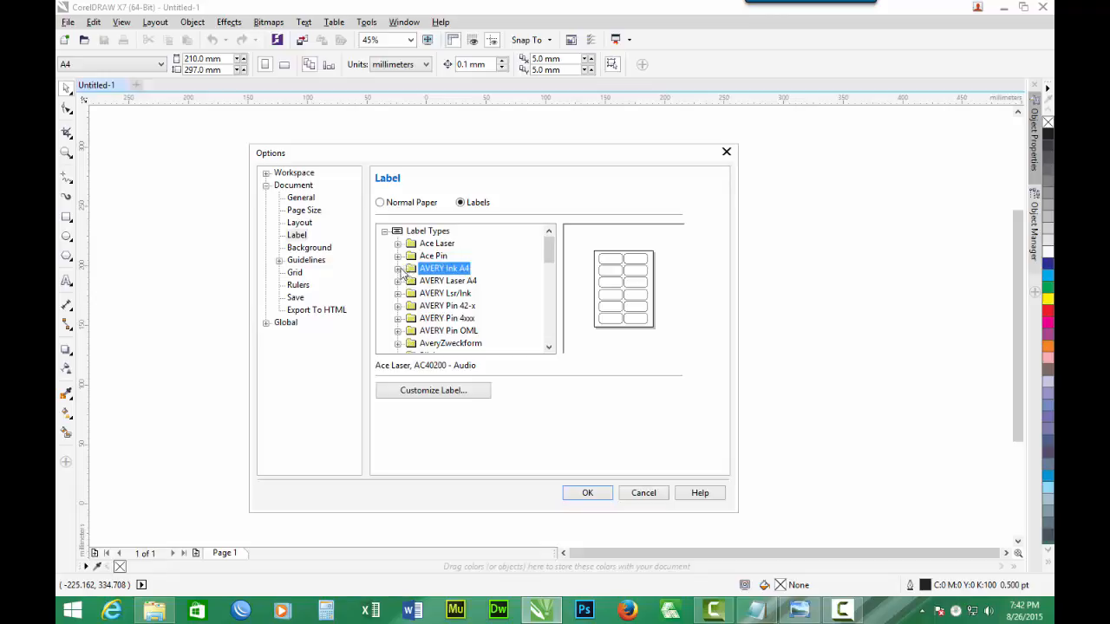
click(403, 267)
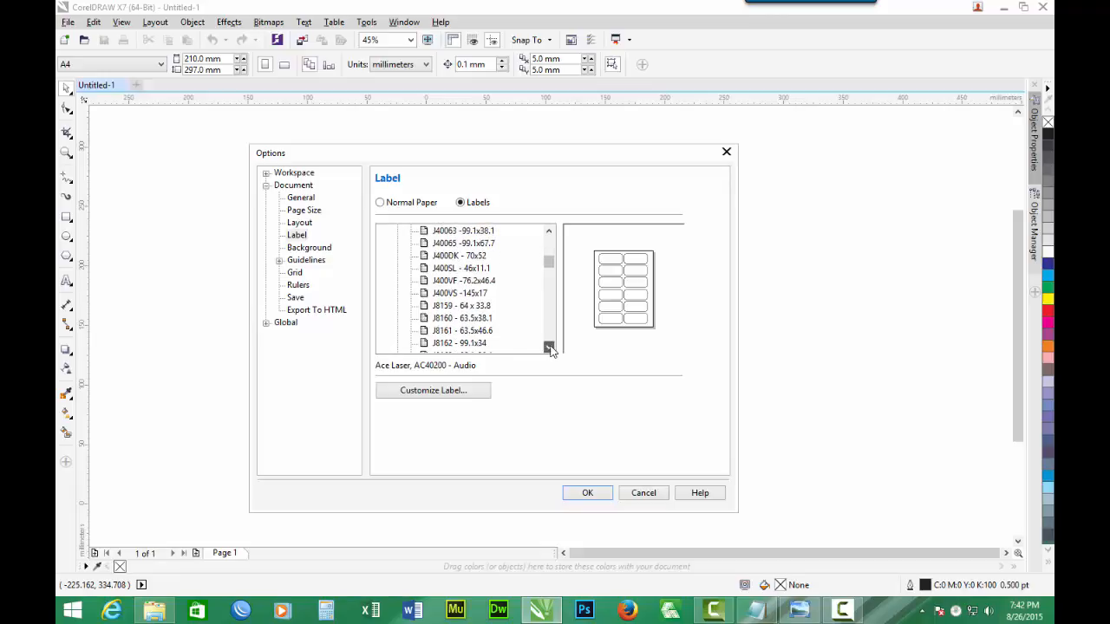
scroll(down, 3)
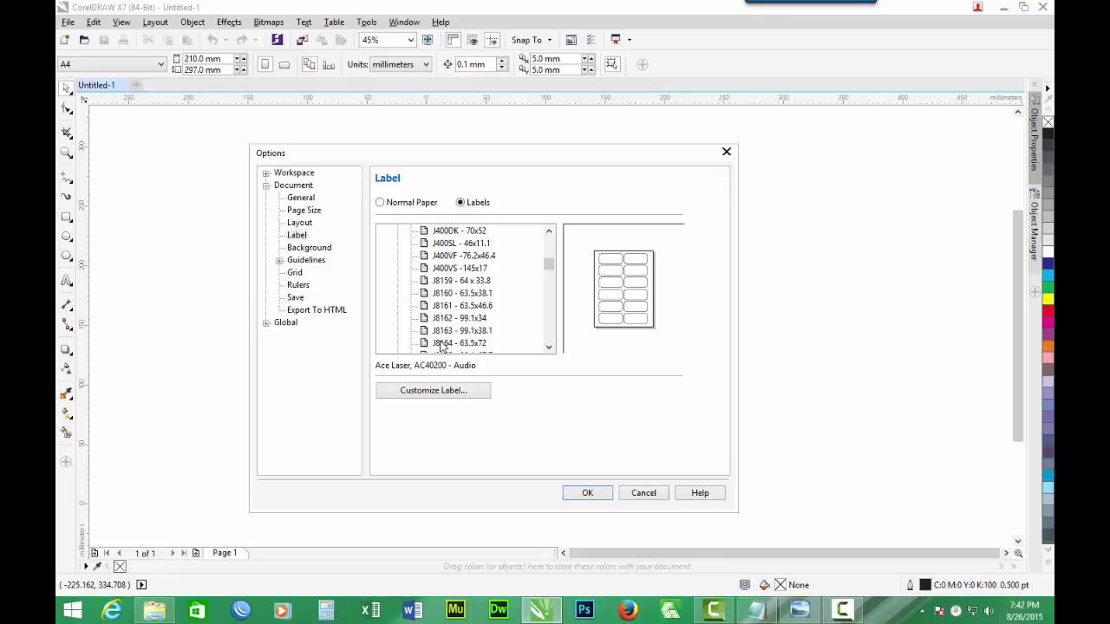
click(454, 344)
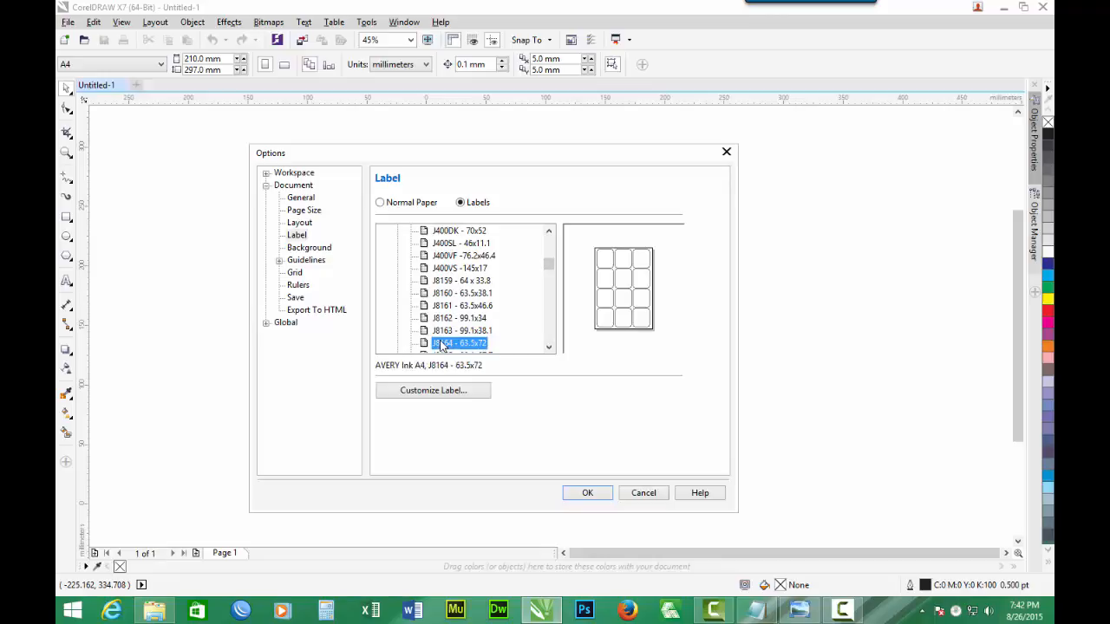
mouse_move(548, 350)
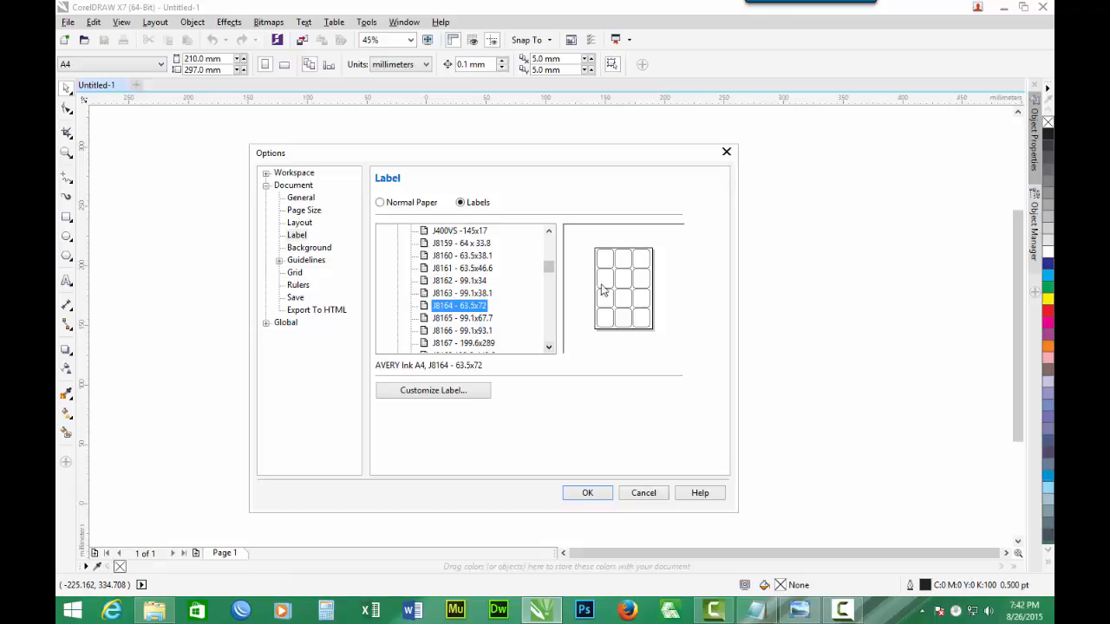
mouse_move(607, 268)
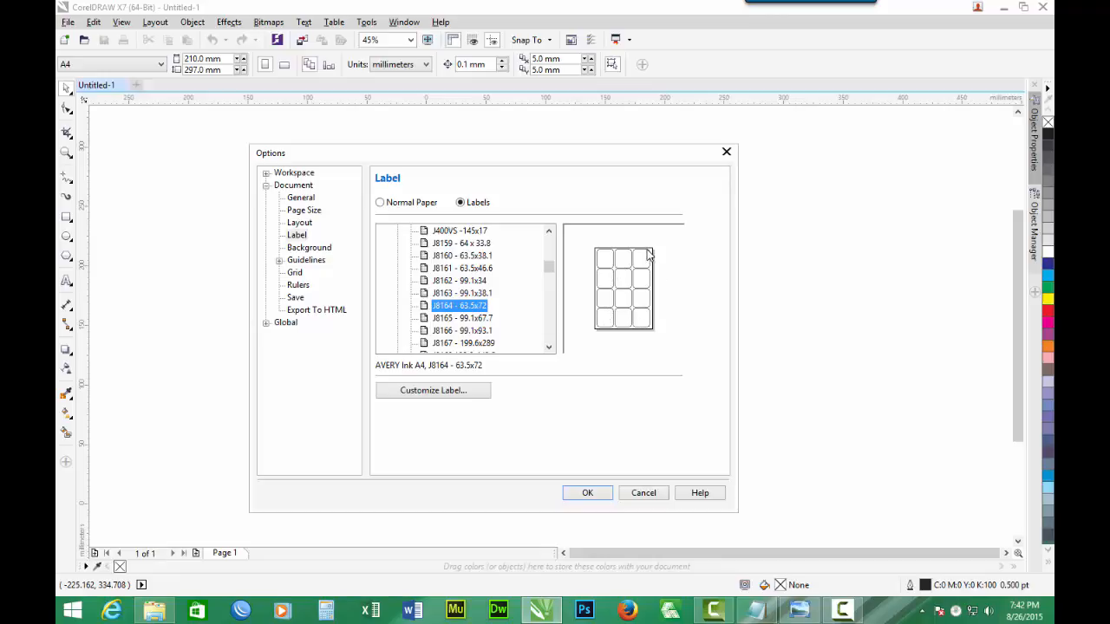
mouse_move(628, 320)
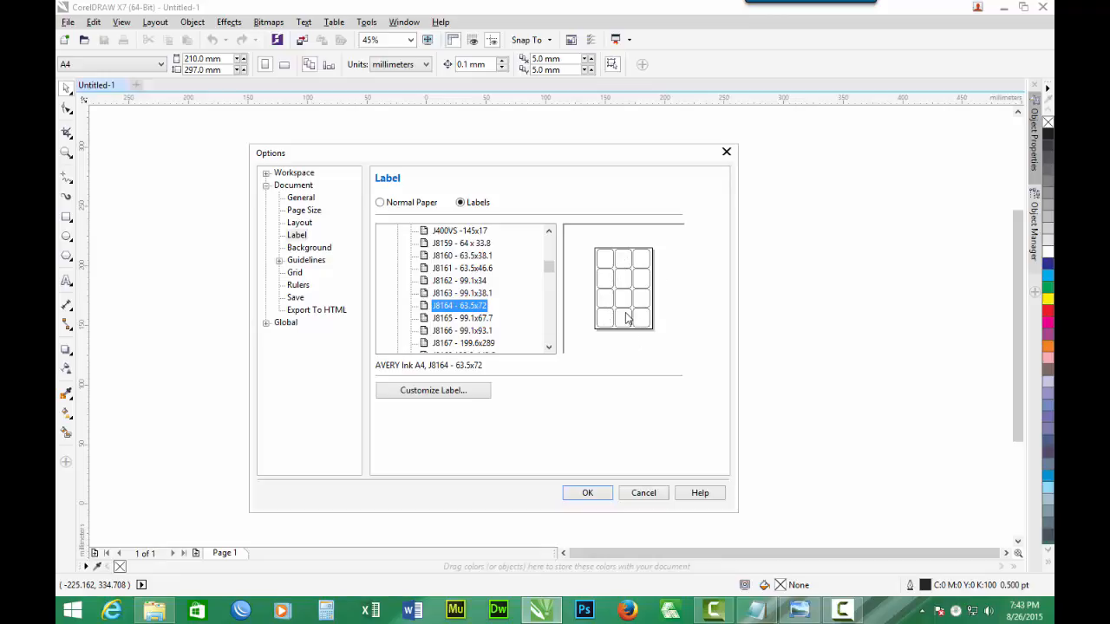
mouse_move(625, 312)
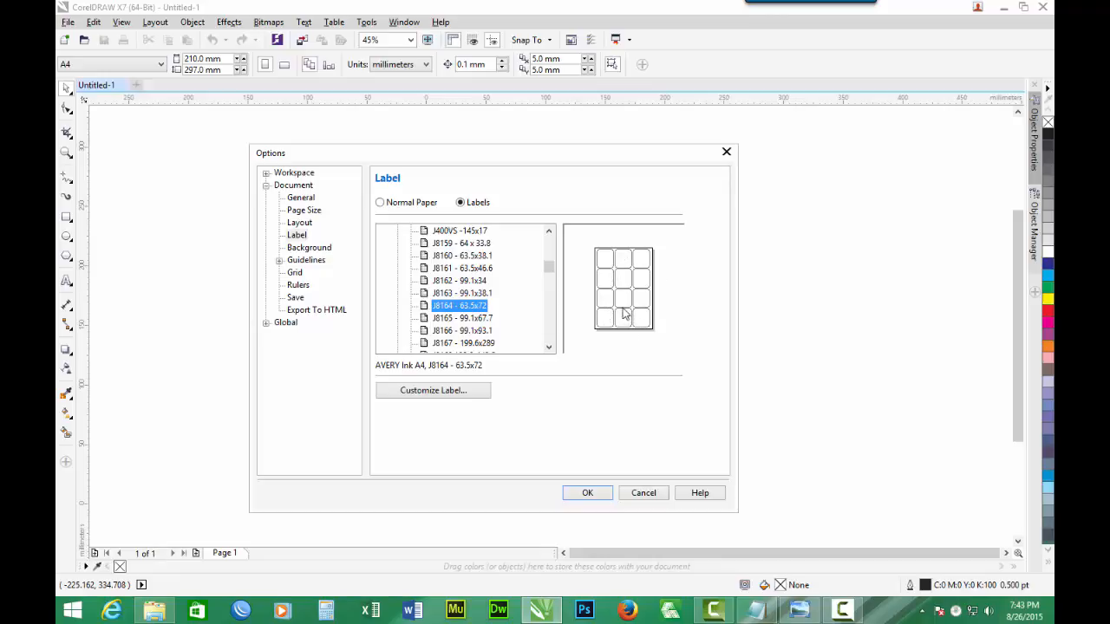
mouse_move(624, 274)
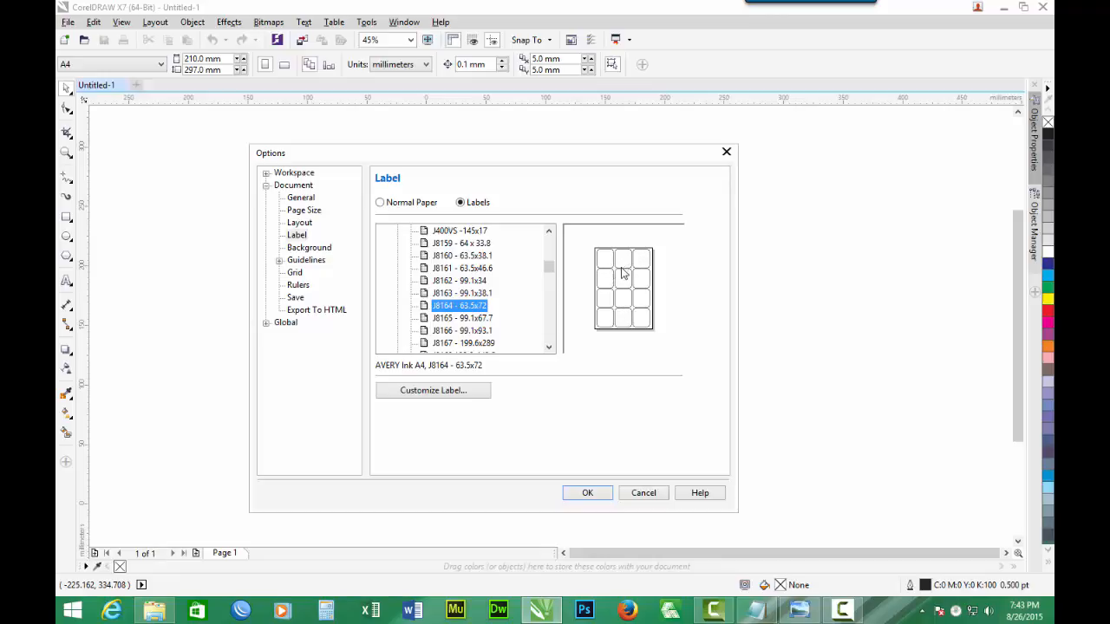
mouse_move(628, 298)
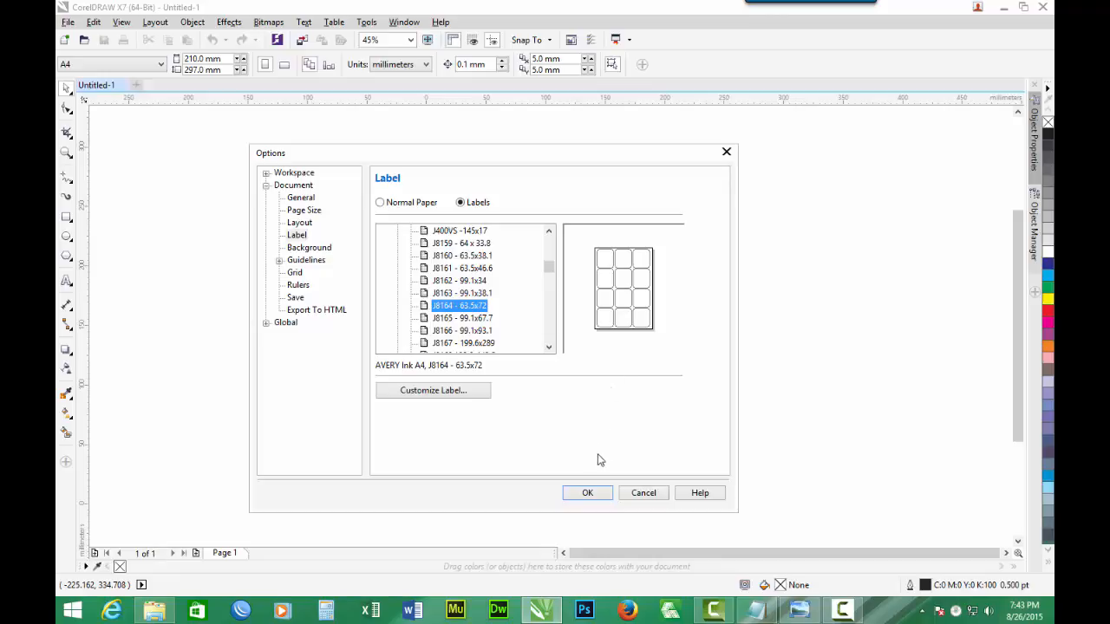
mouse_move(607, 482)
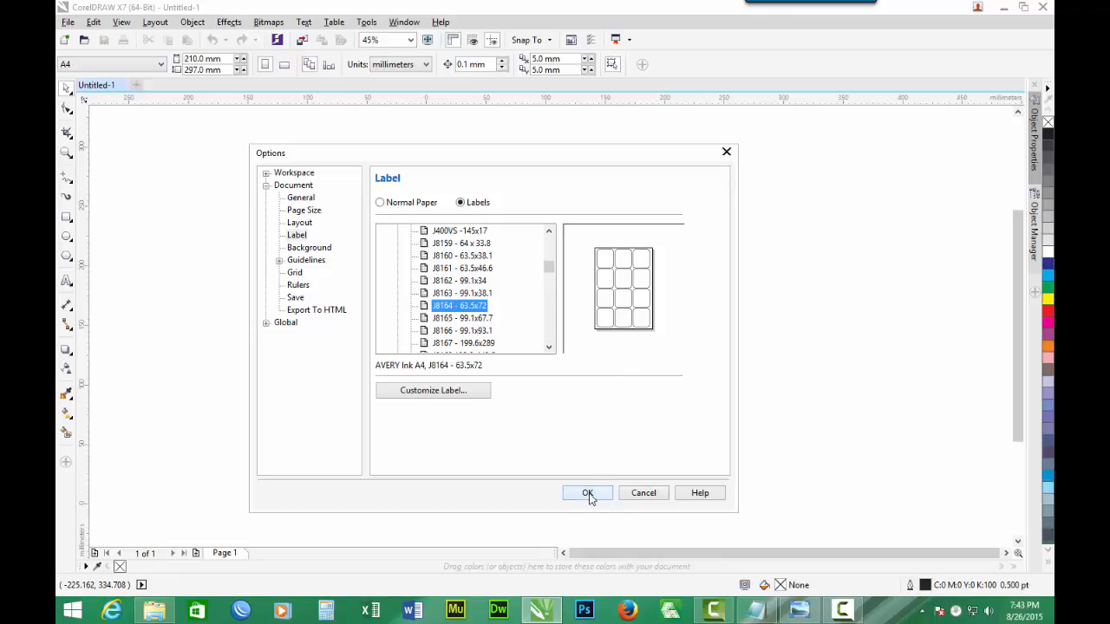
click(586, 492)
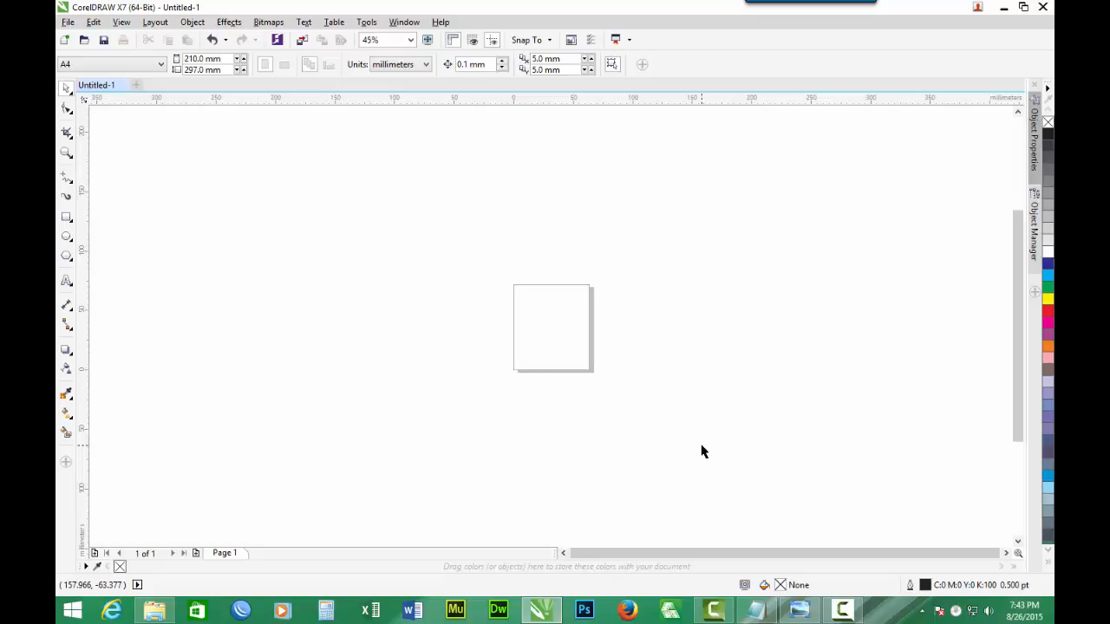
mouse_move(701, 451)
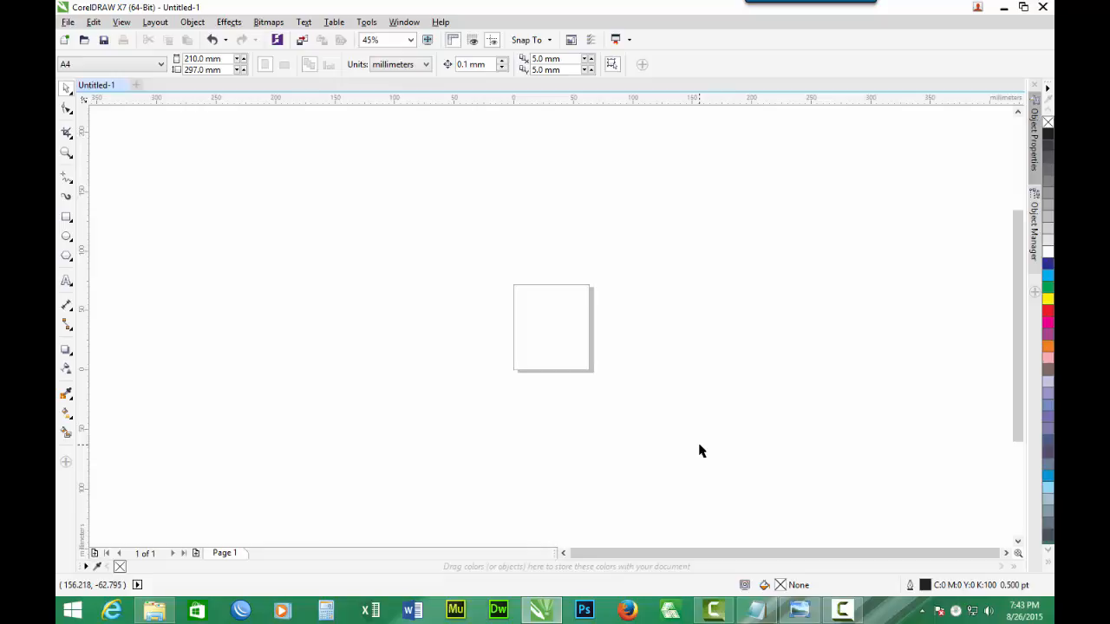
mouse_move(701, 451)
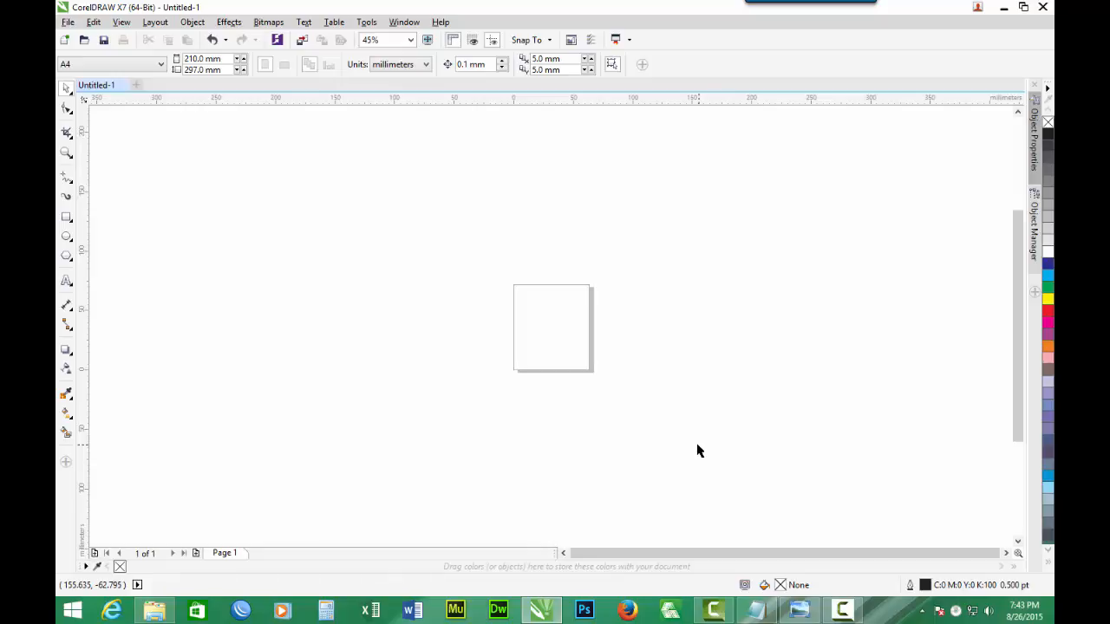
mouse_move(675, 447)
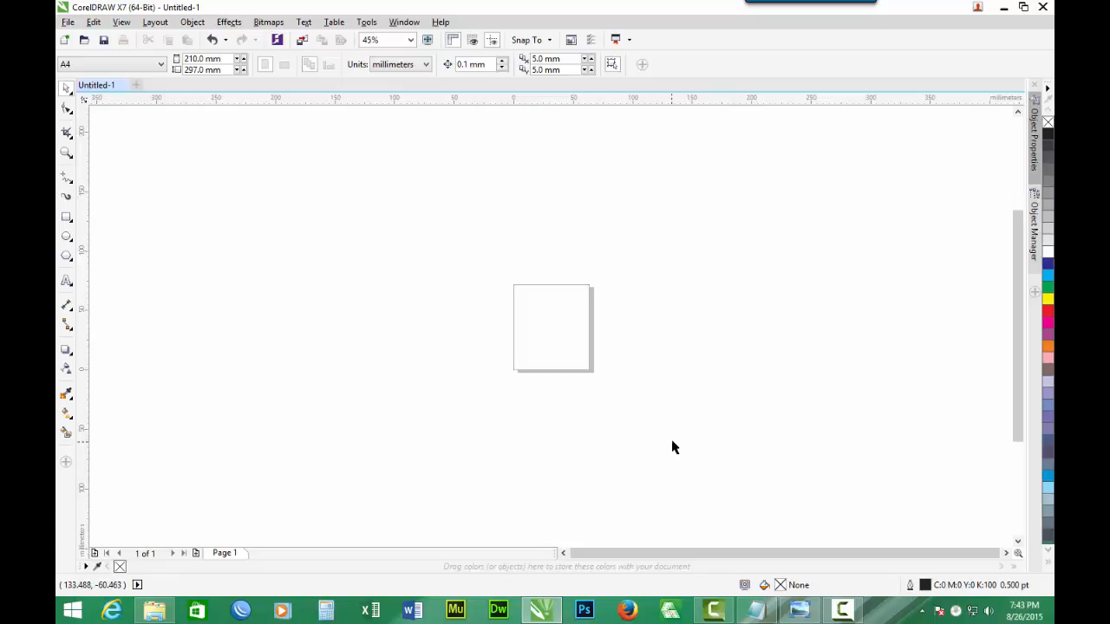
mouse_move(633, 416)
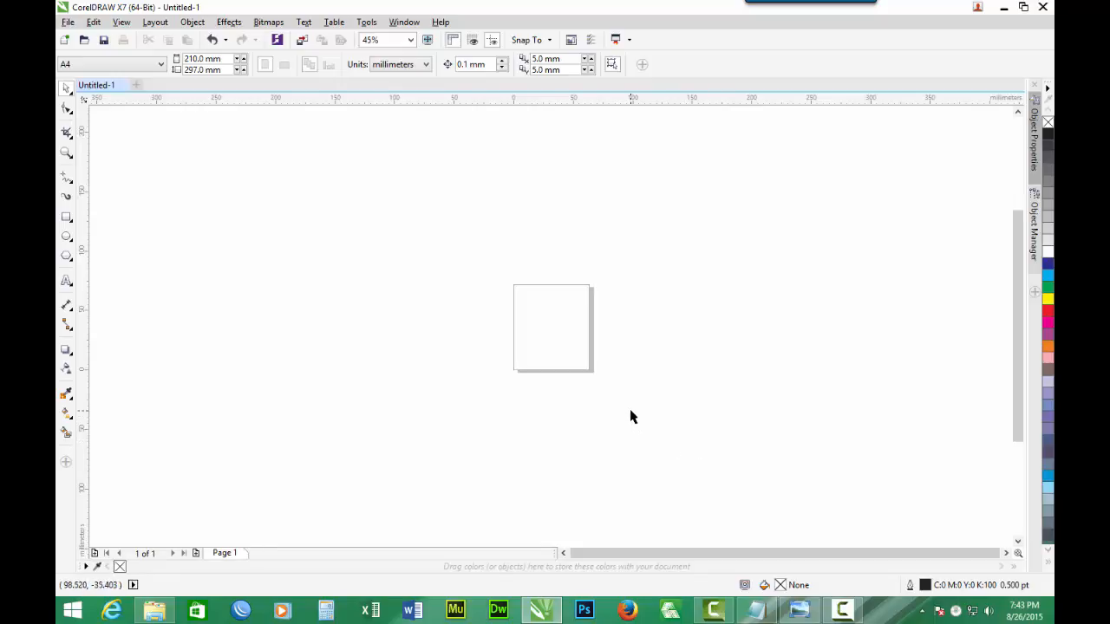
mouse_move(413, 231)
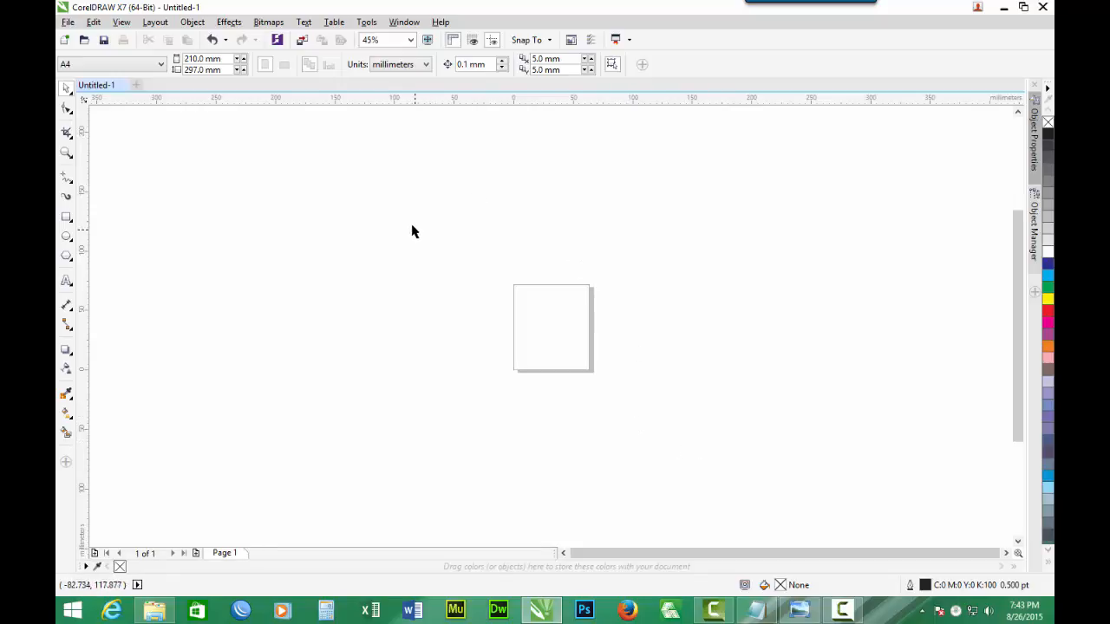
Set the zoom level to 150% so the single label page fills the workspace.
click(410, 40)
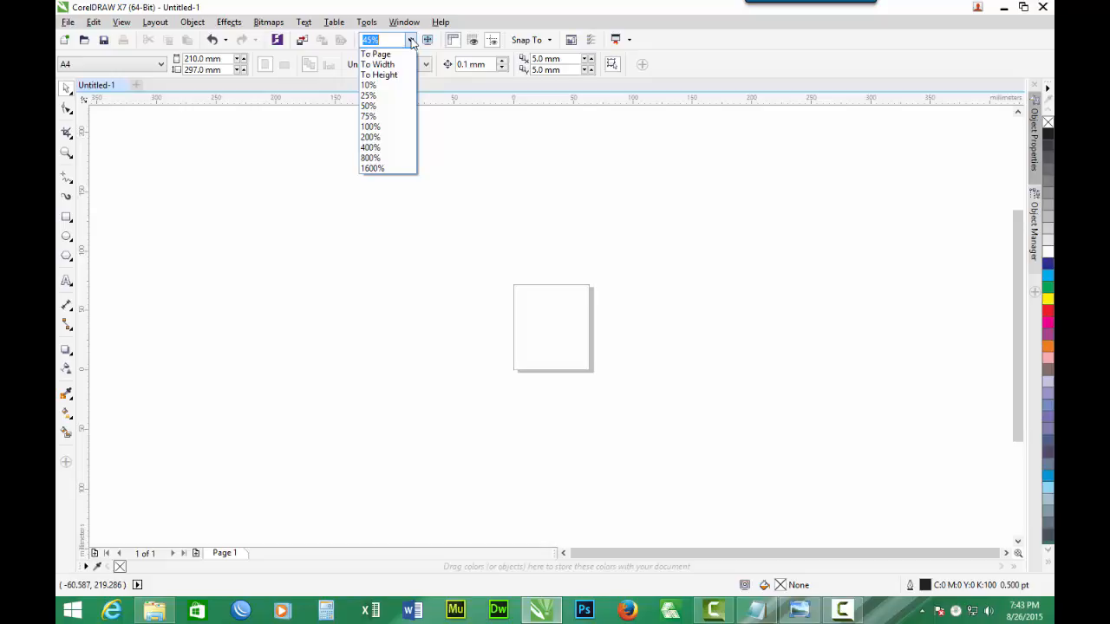
text(150)
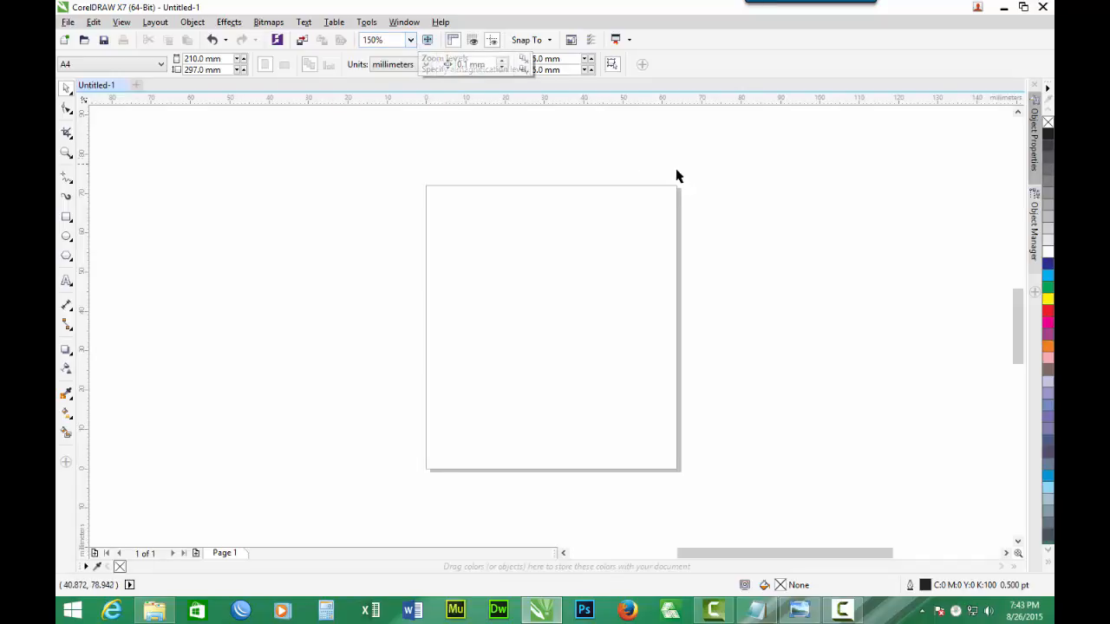
mouse_move(742, 274)
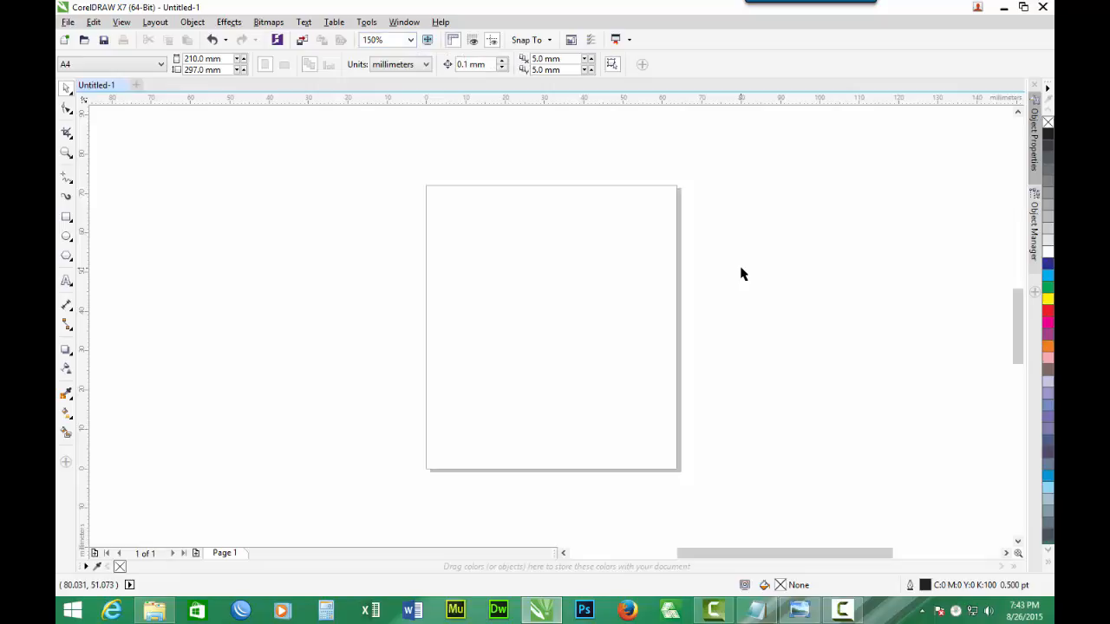
mouse_move(537, 285)
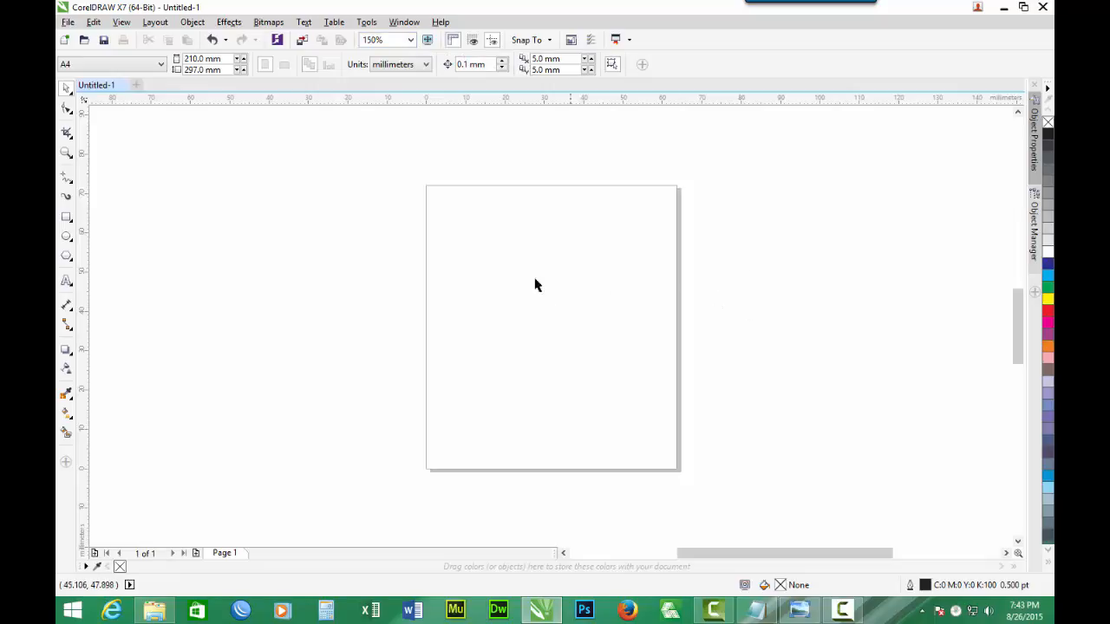
mouse_move(411, 201)
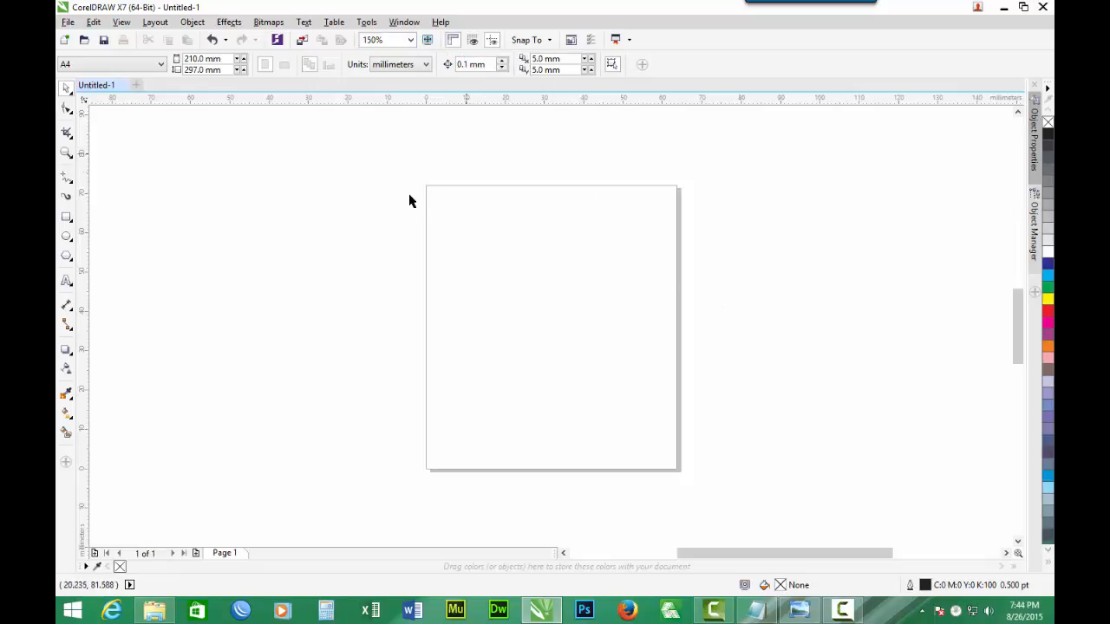
mouse_move(347, 311)
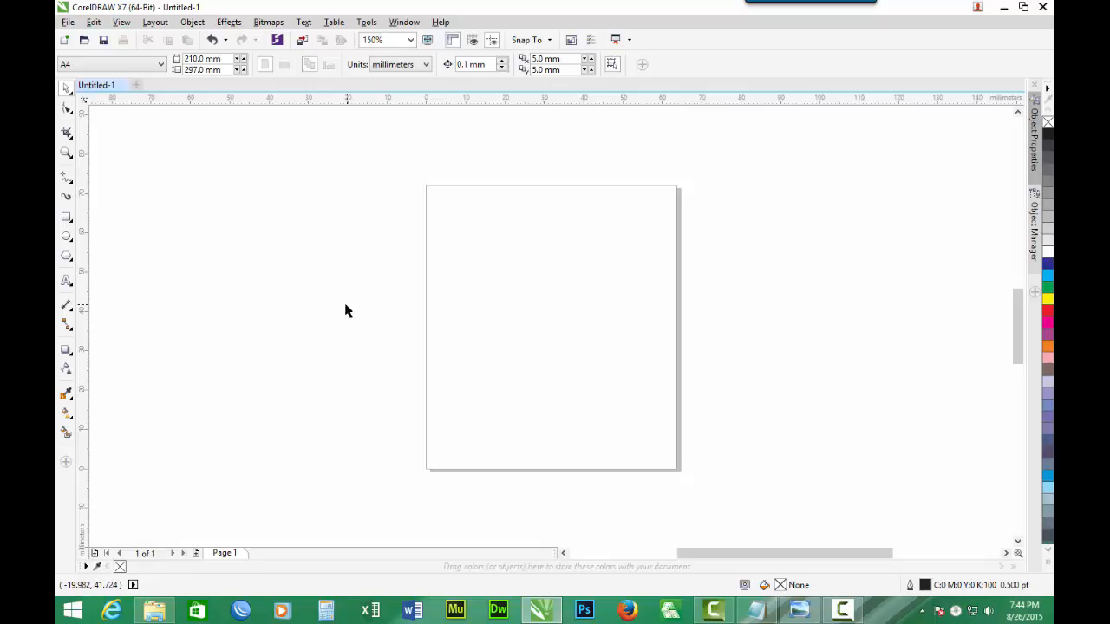
mouse_move(165, 269)
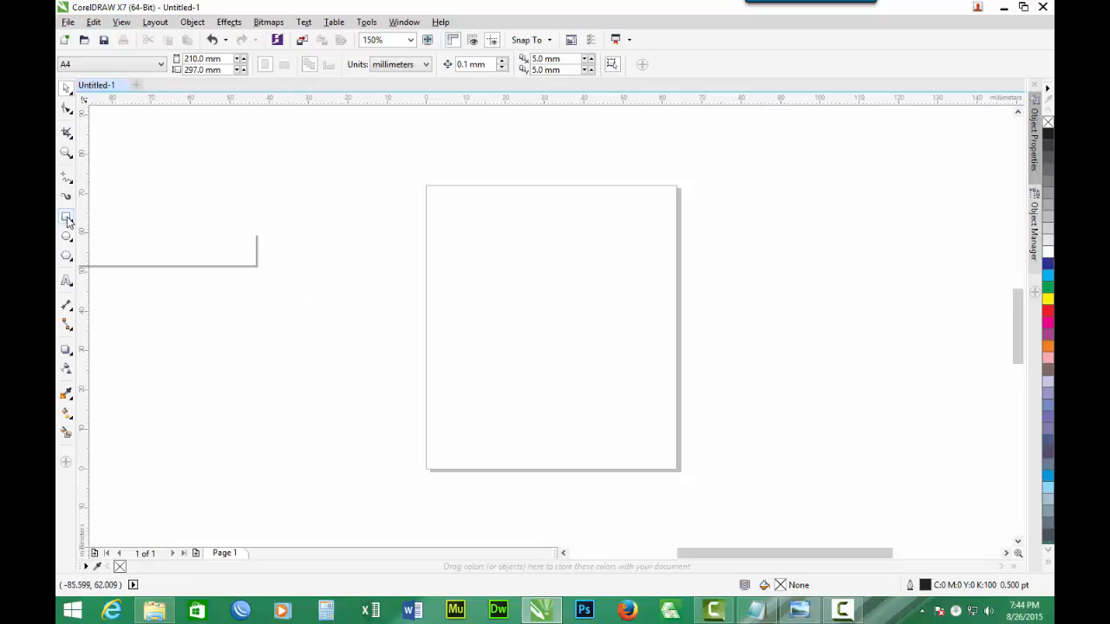
Draw a rectangle about 63.1 × 71.4 mm over the label page as its outline.
click(66, 215)
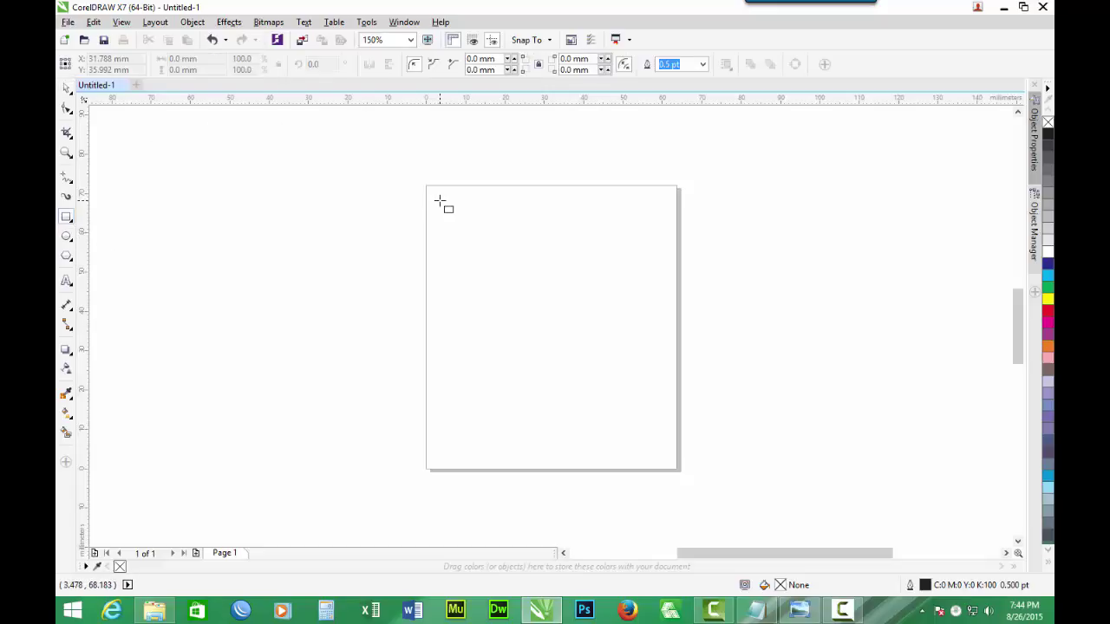
mouse_move(428, 188)
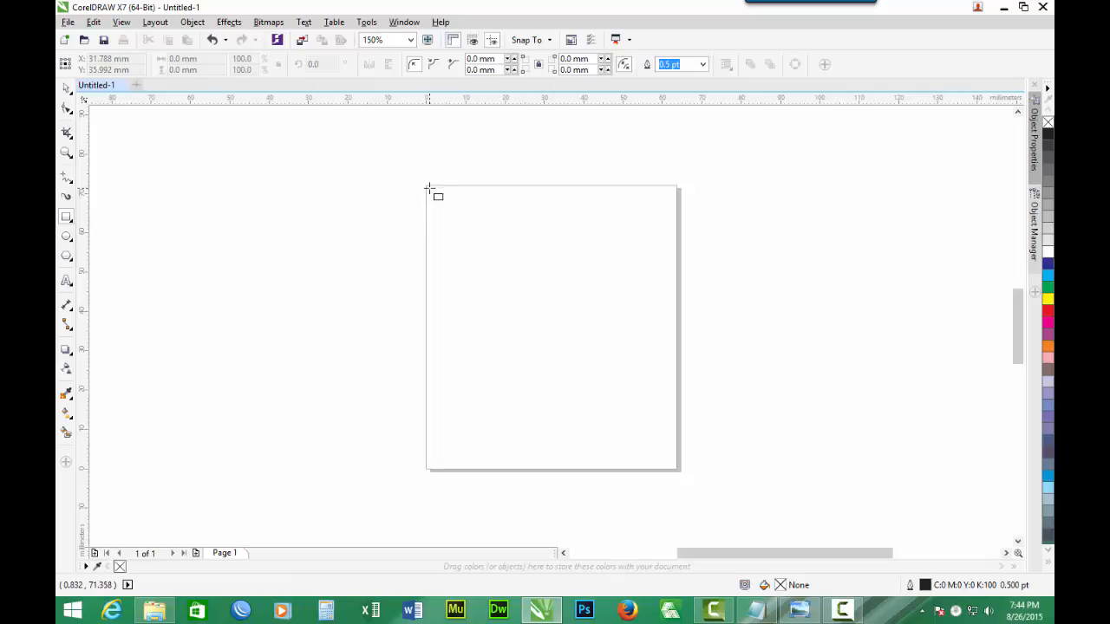
drag(426, 188, 531, 330)
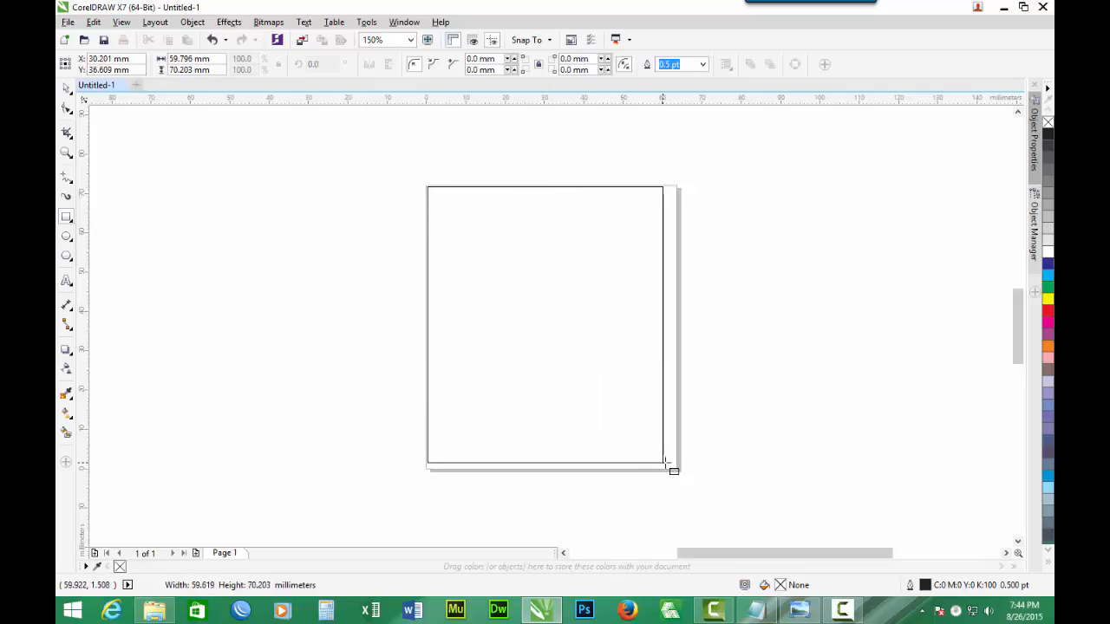
drag(668, 468, 680, 472)
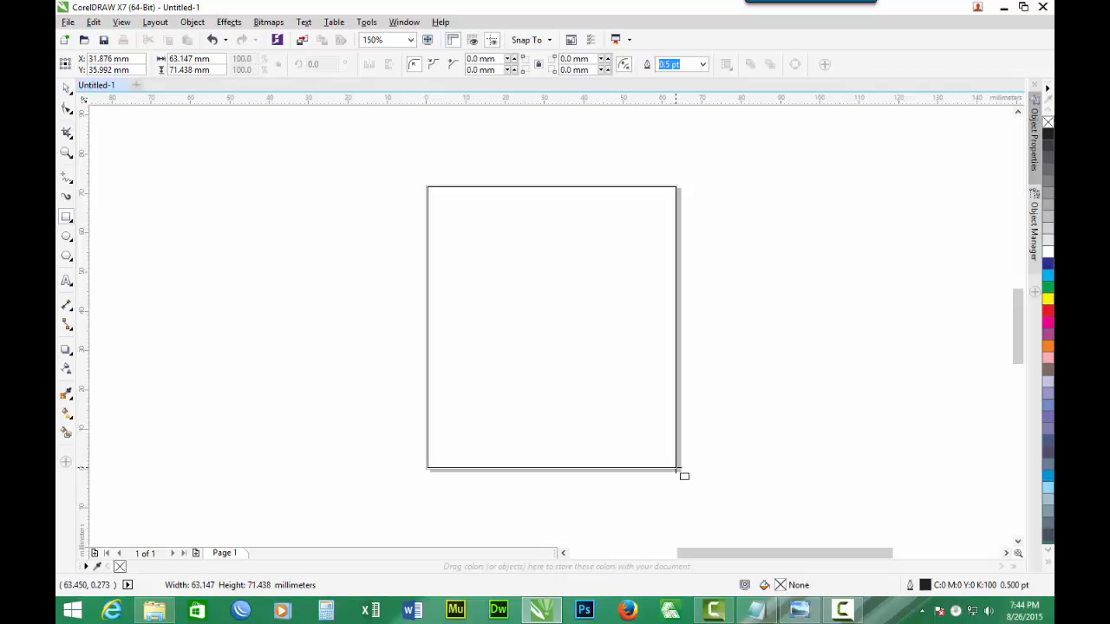
click(552, 326)
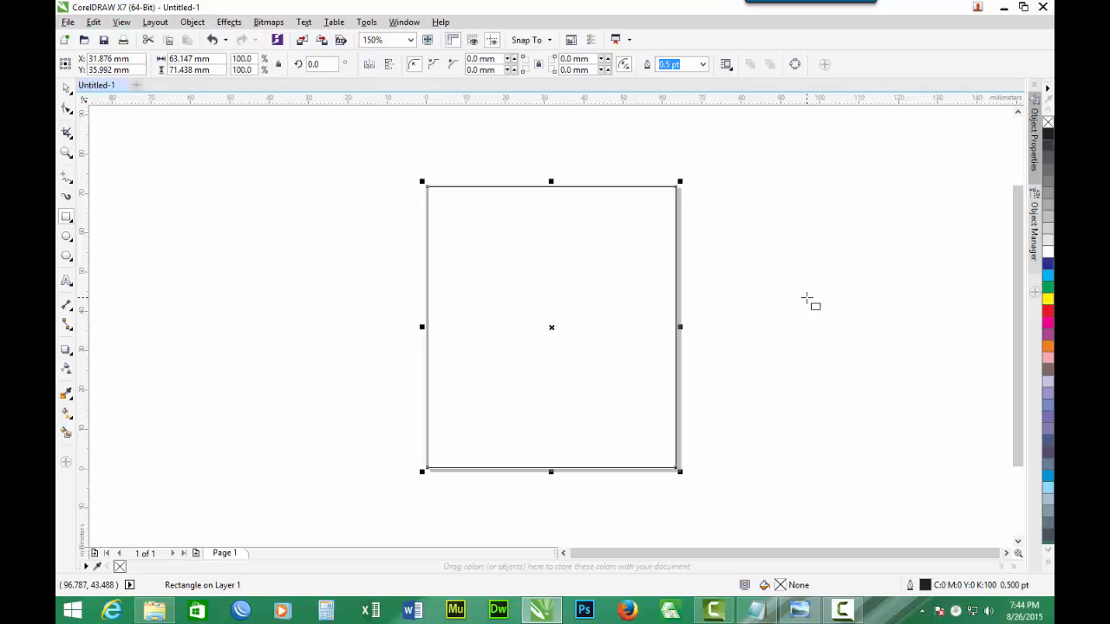
mouse_move(569, 138)
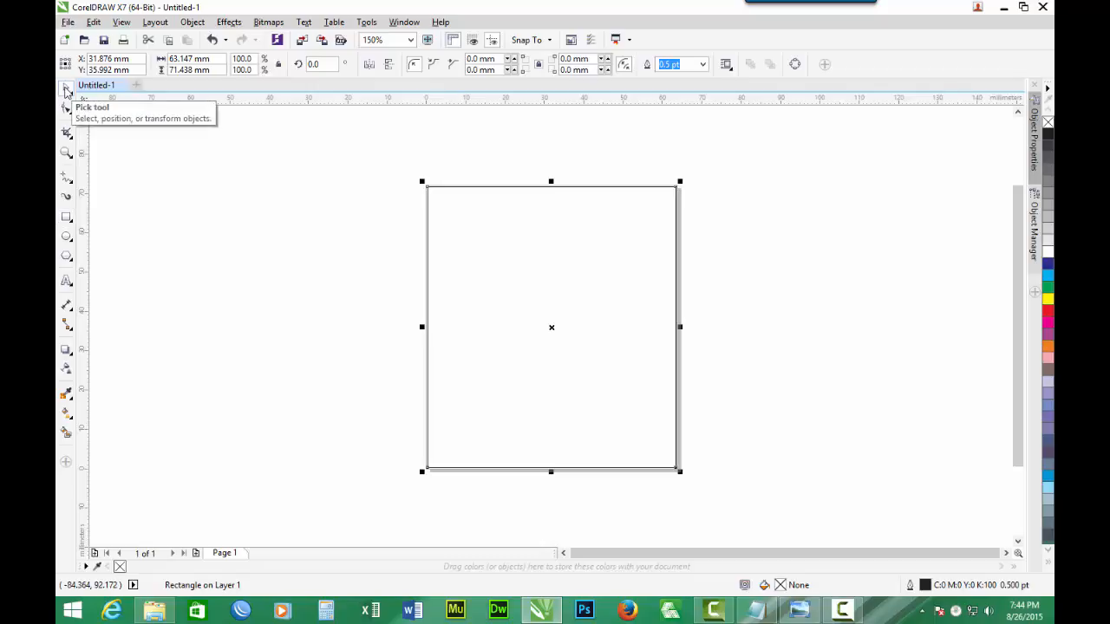
mouse_move(303, 364)
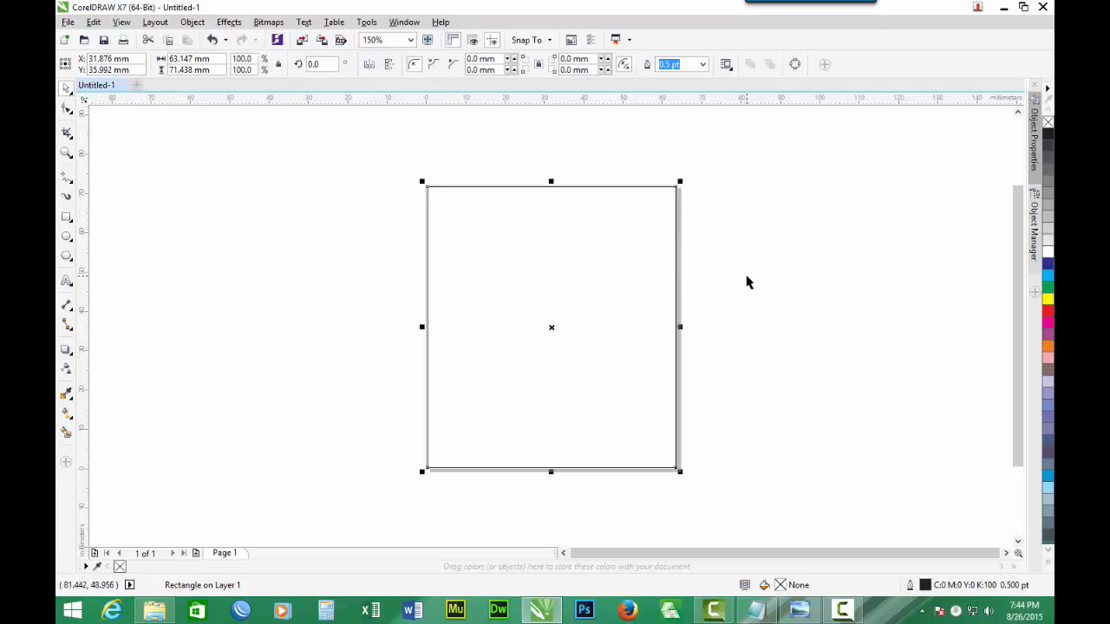
click(330, 458)
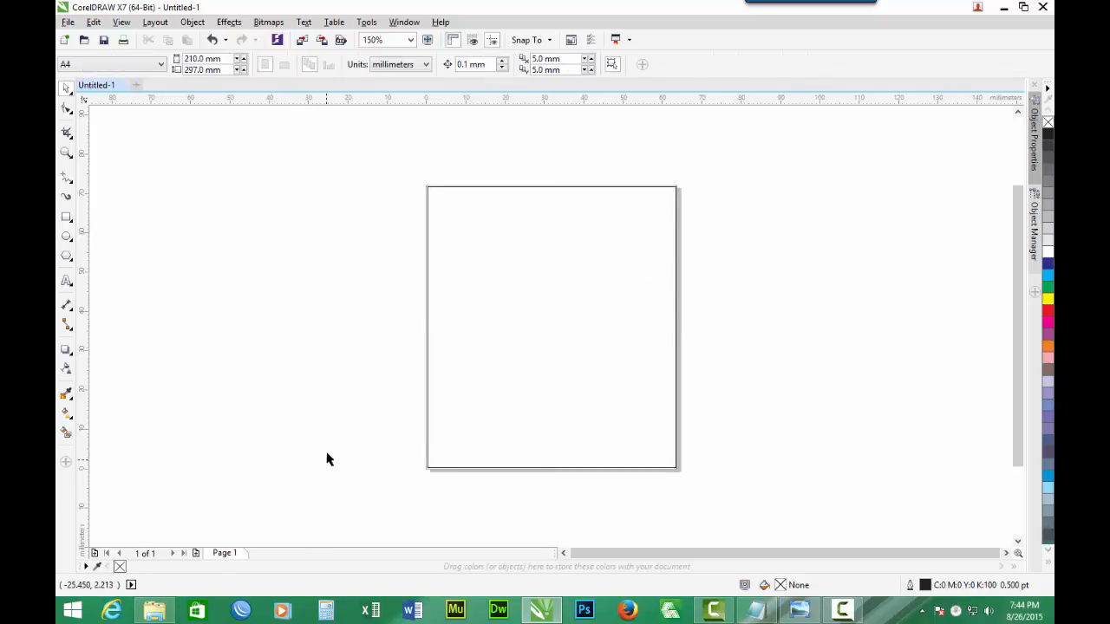
Import the flower background bitmap so it fills the label area.
click(152, 609)
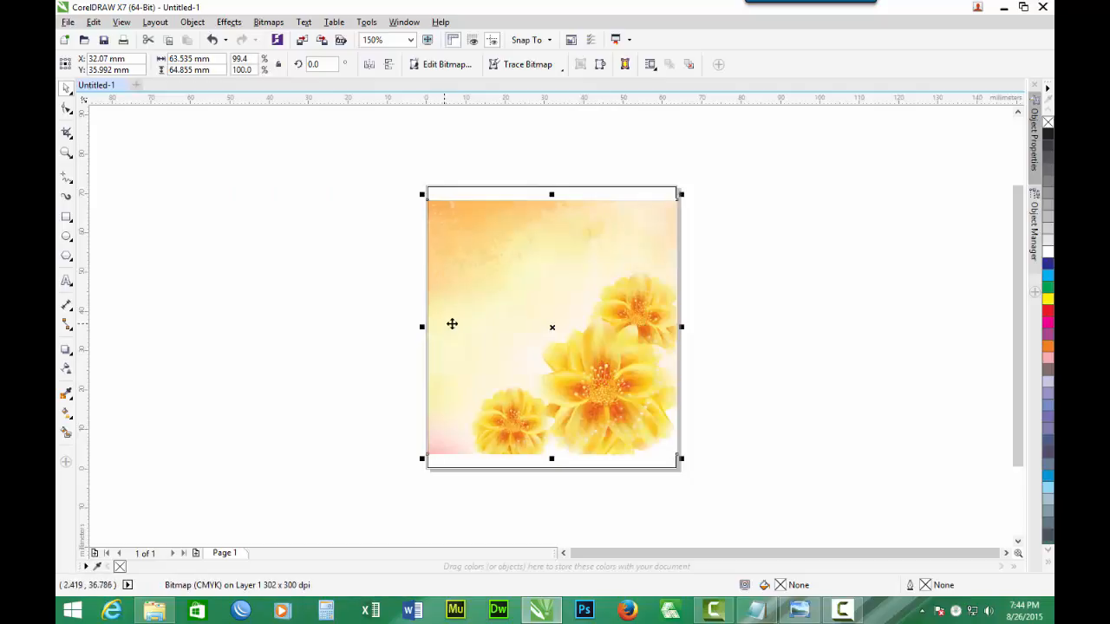
mouse_move(550, 196)
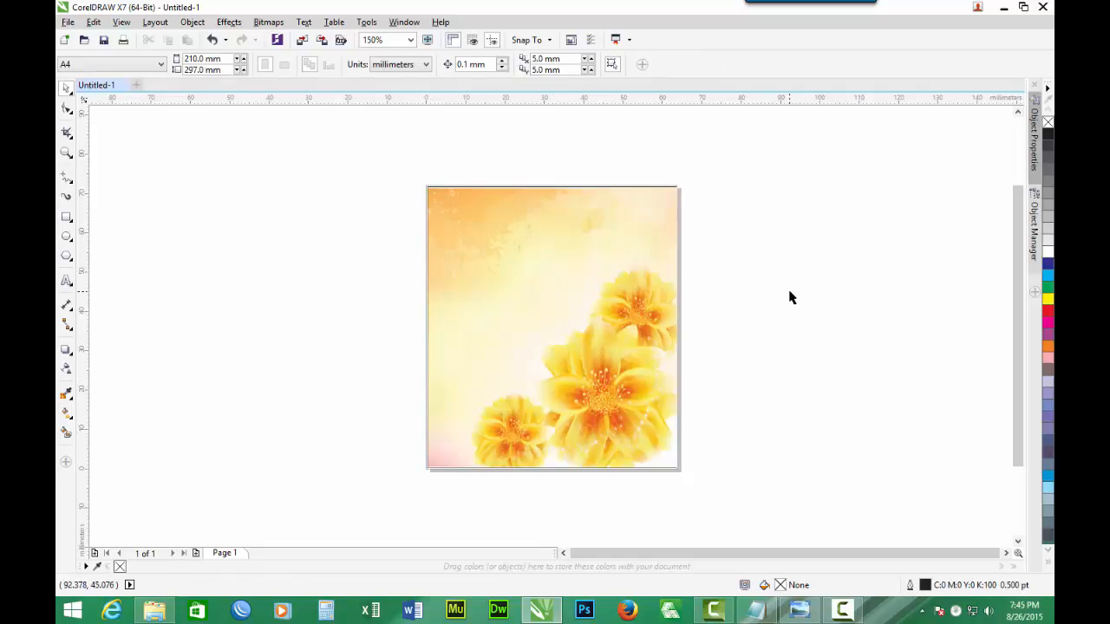
mouse_move(319, 506)
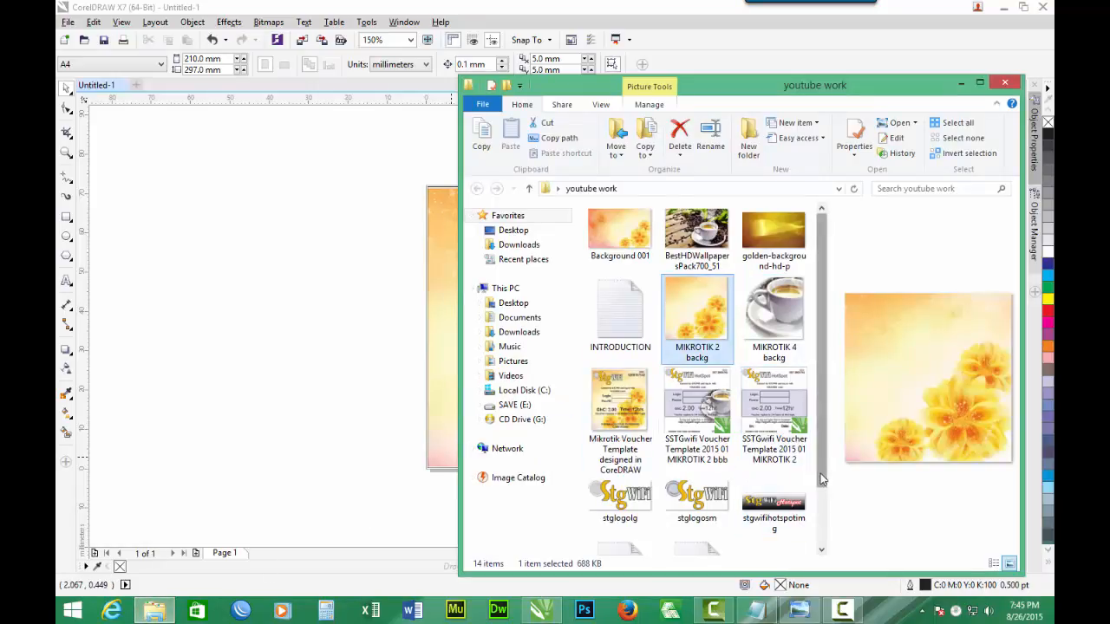
Drag the stglogolg image from the folder onto the label's top-left corner.
scroll(down, 3)
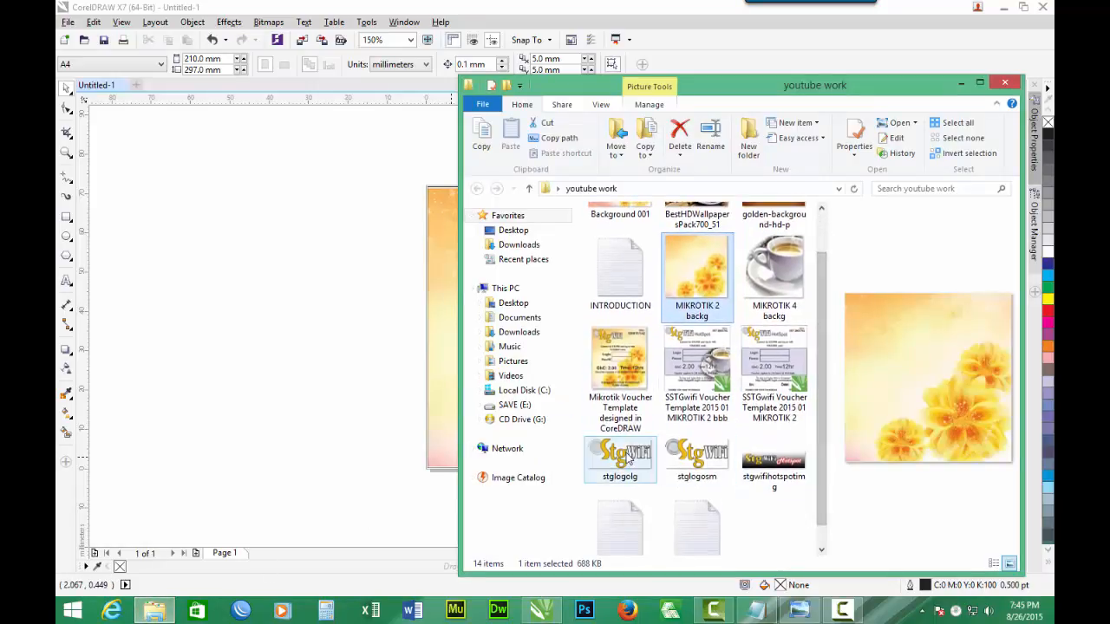
click(621, 454)
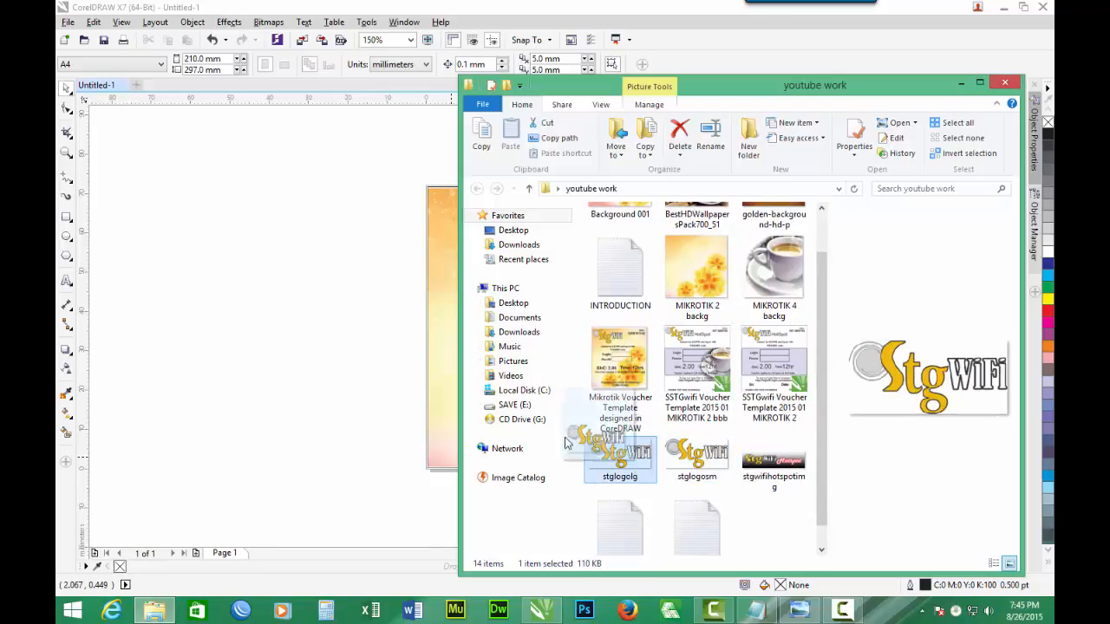
drag(619, 451, 251, 243)
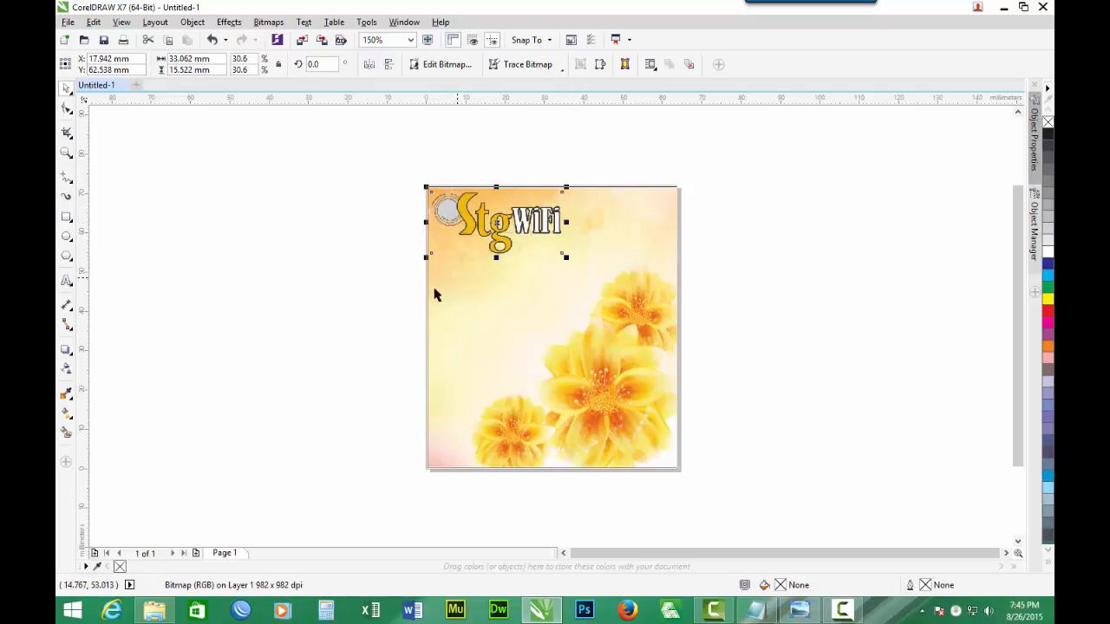
click(329, 314)
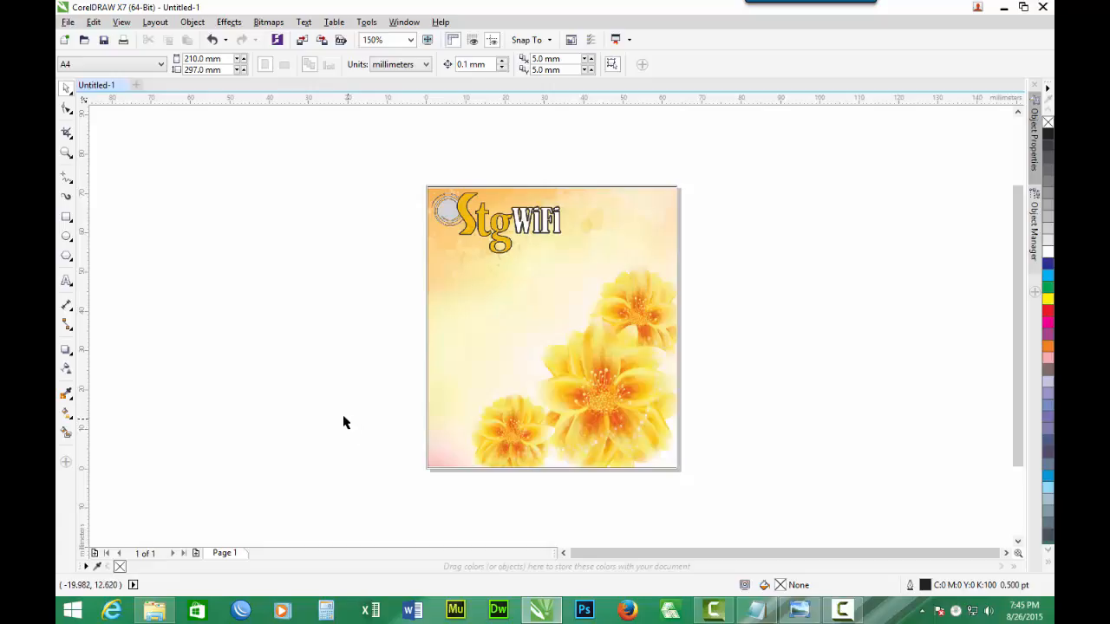
Draw a thin 25.8 × 5.3 mm box mid-label and place a duplicate just below it.
click(66, 217)
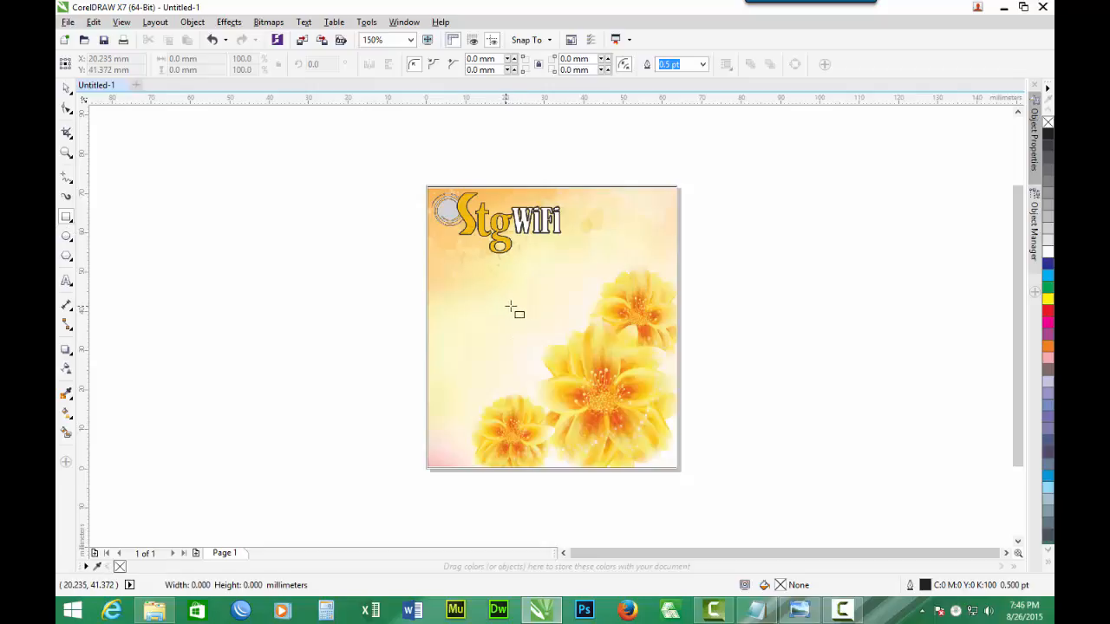
drag(506, 306, 607, 326)
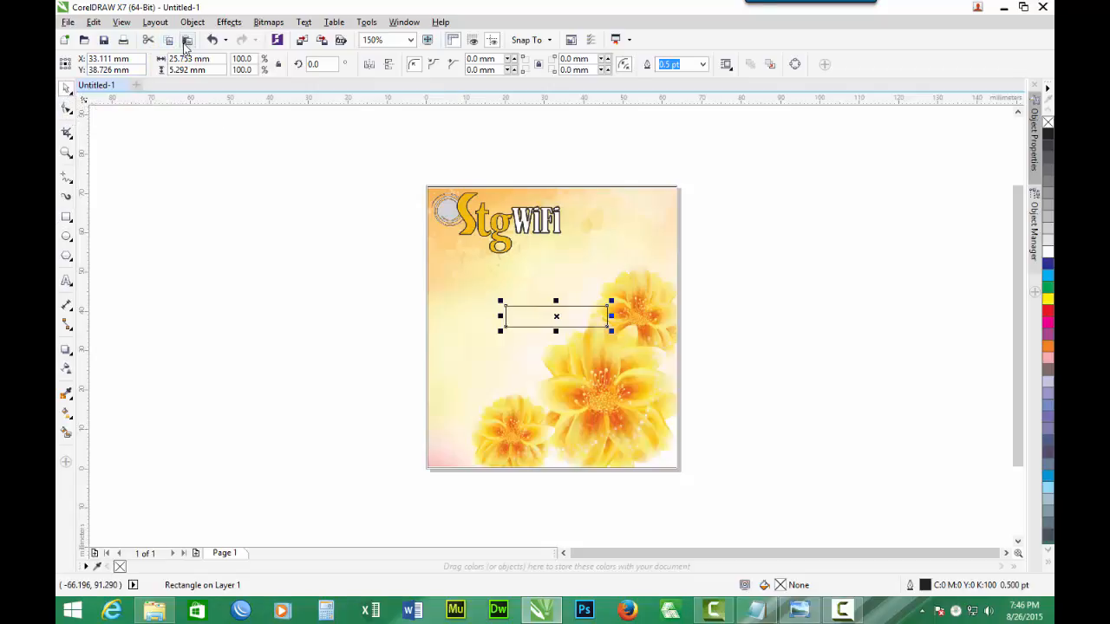
mouse_move(206, 165)
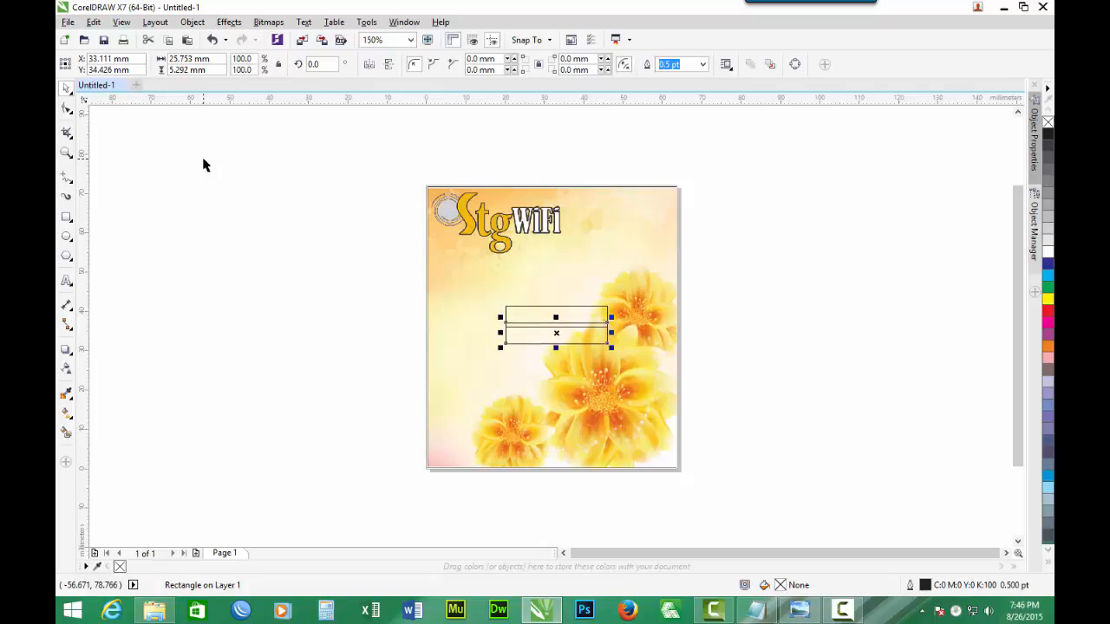
drag(555, 333, 555, 337)
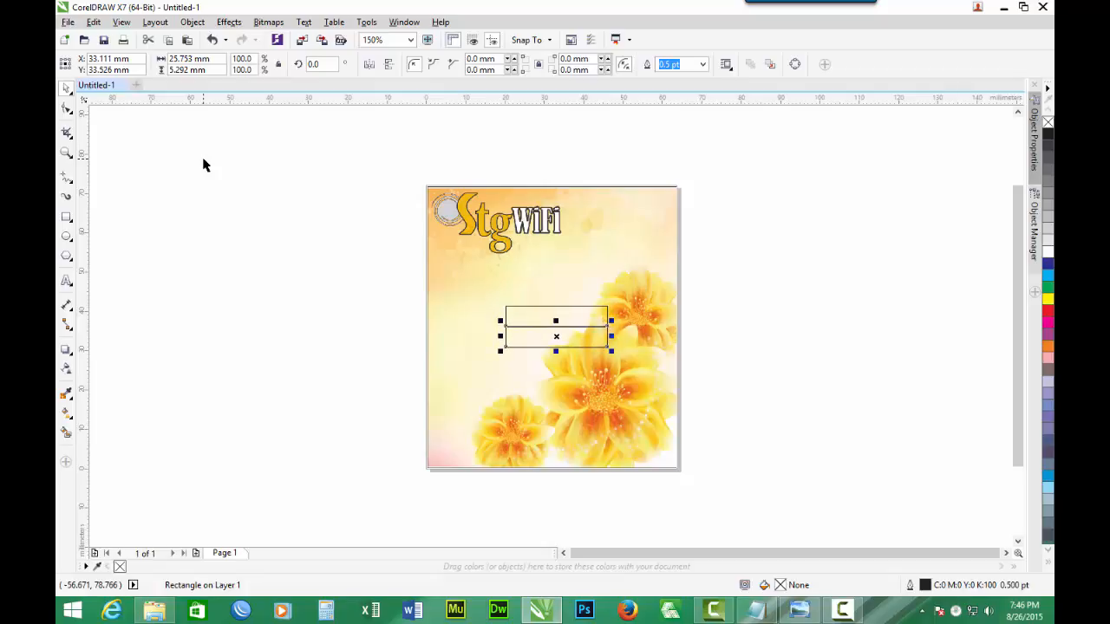
mouse_move(117, 288)
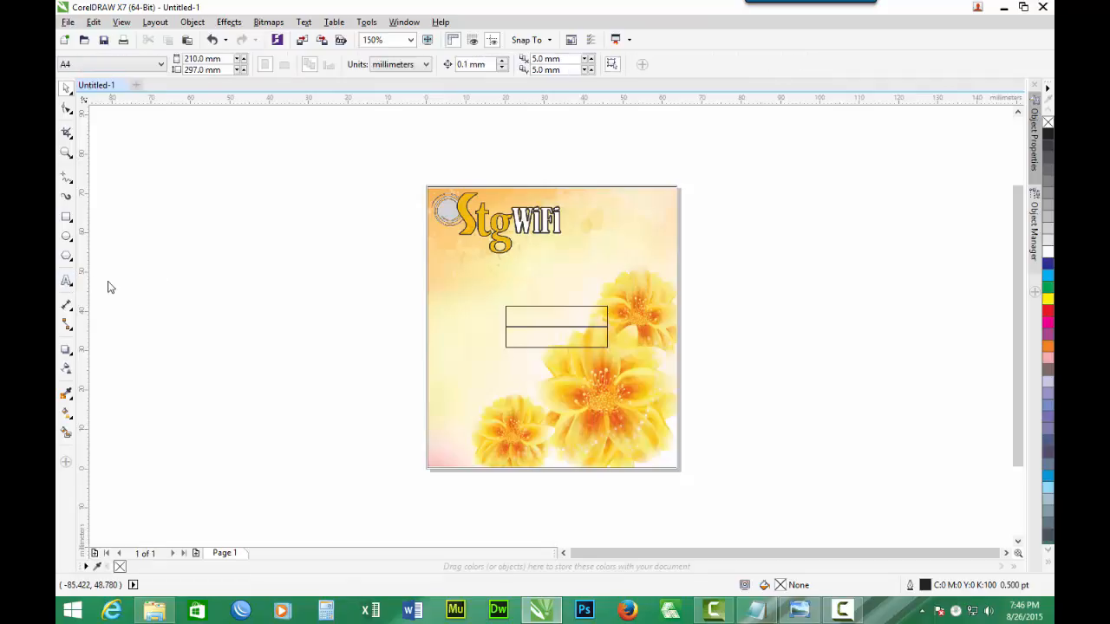
Add the artistic text 'Login' and 'PassW' with the Text tool.
click(66, 281)
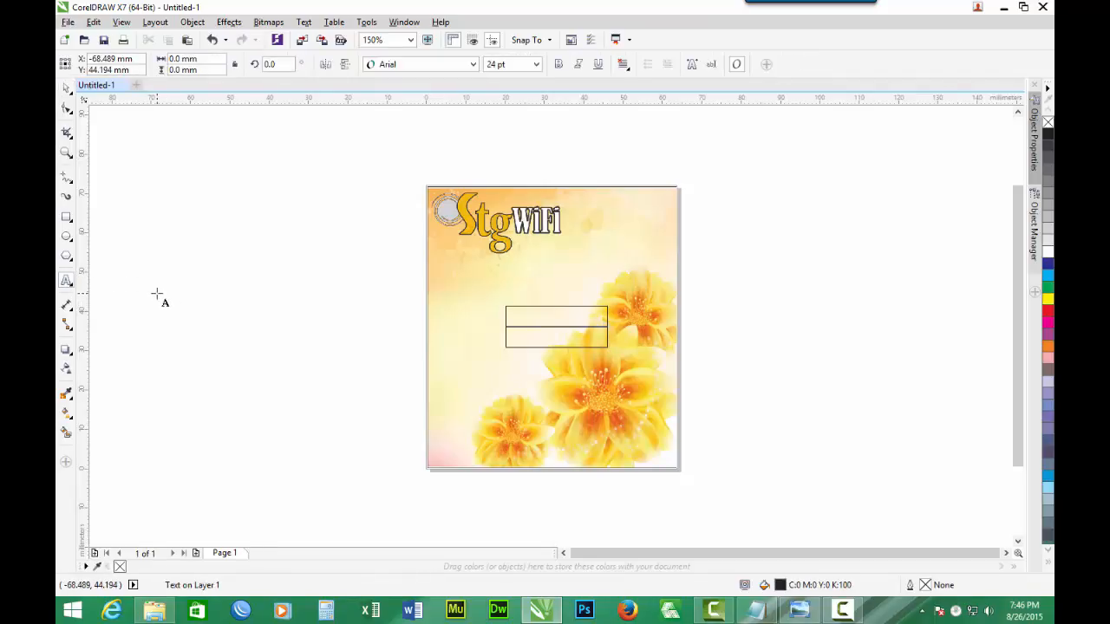
text(Lo)
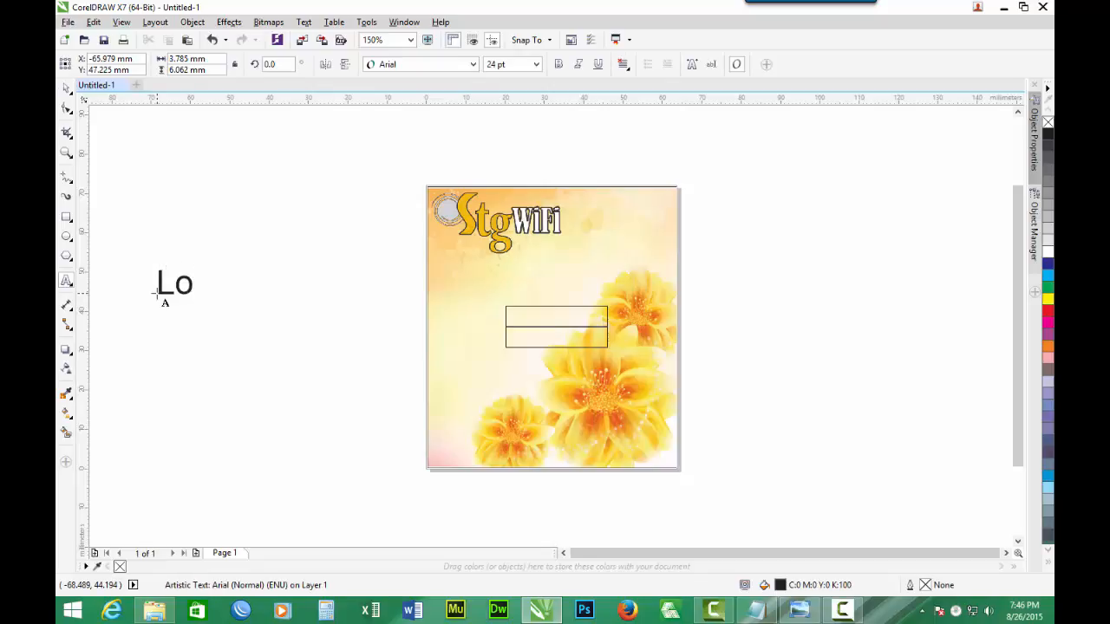
text(g)
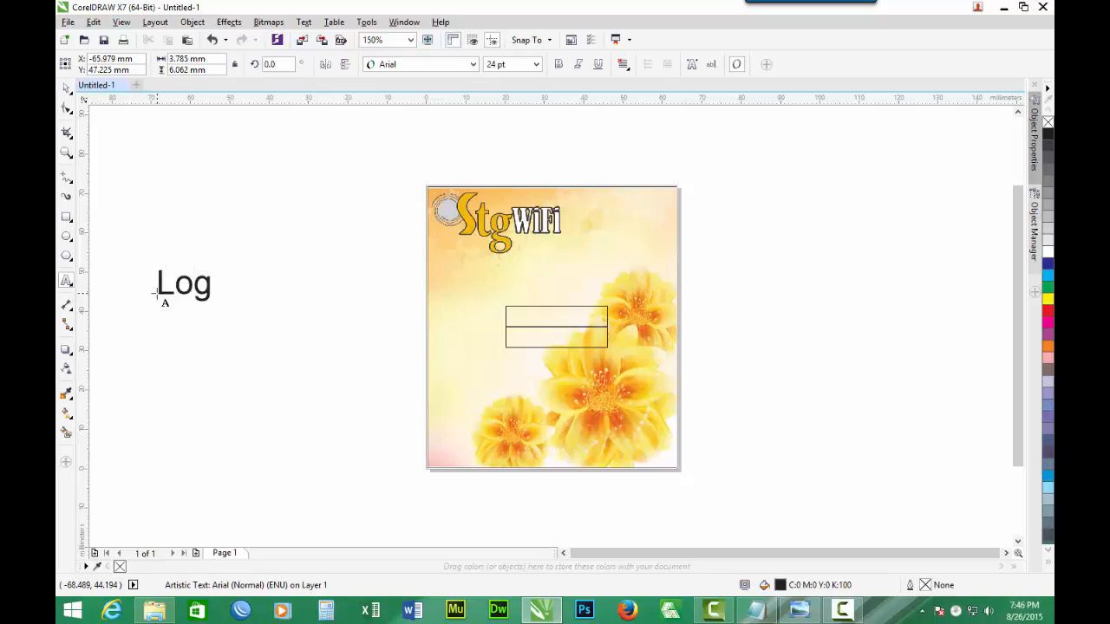
text(in)
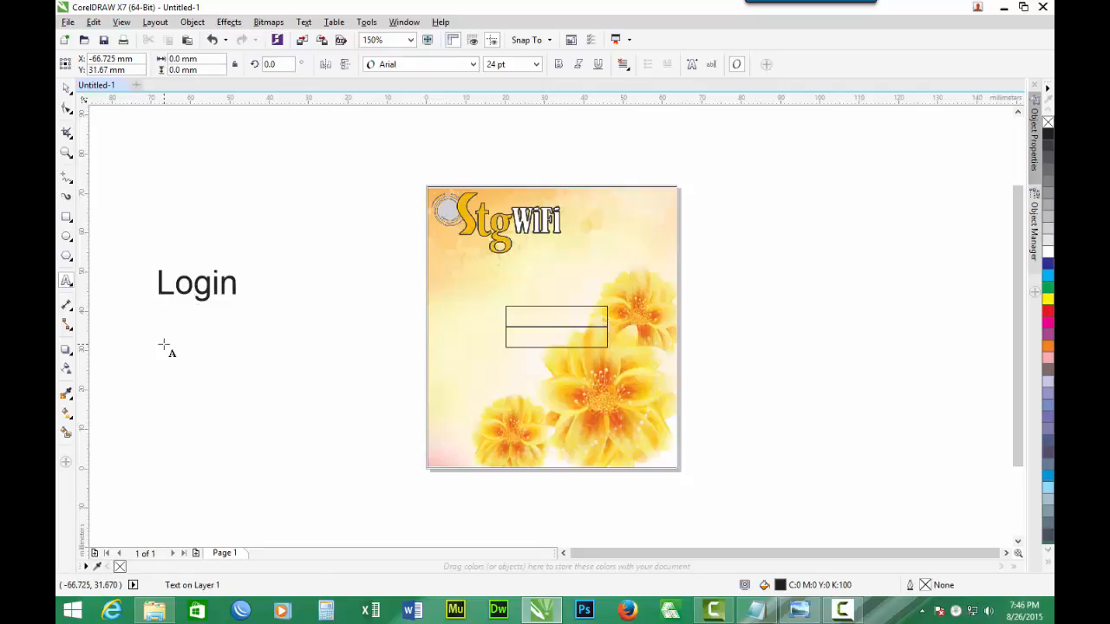
text(Pa)
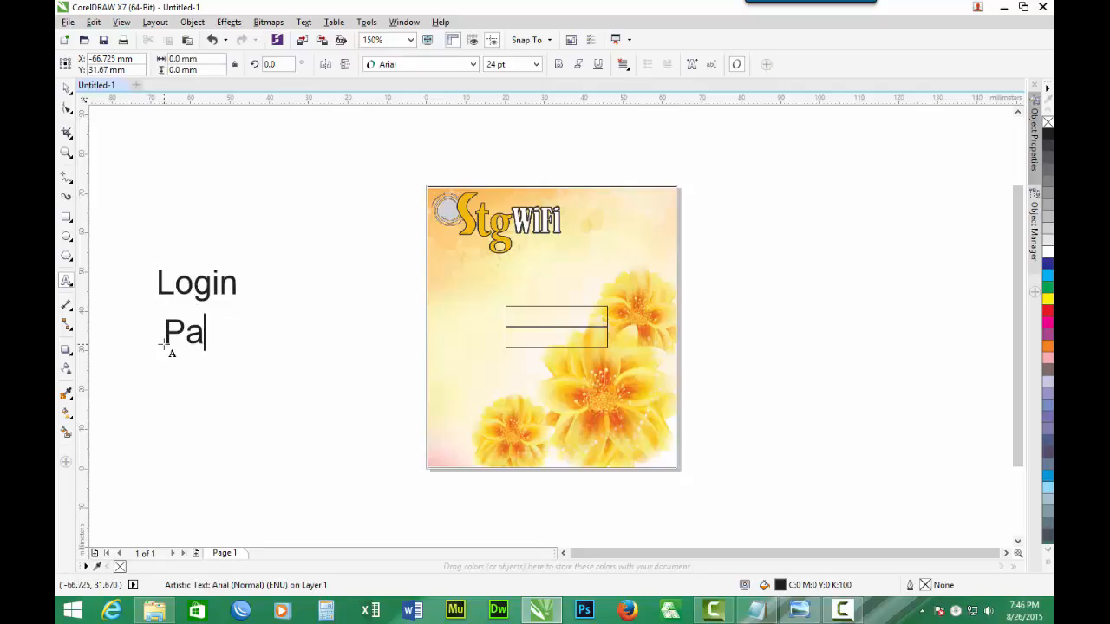
text(ss)
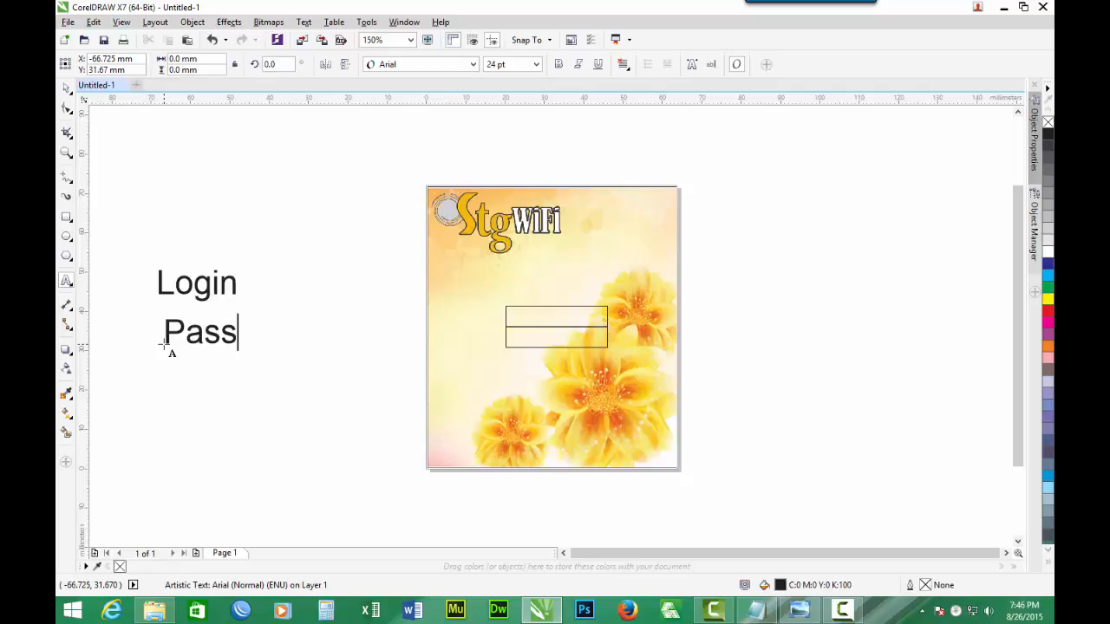
text(W)
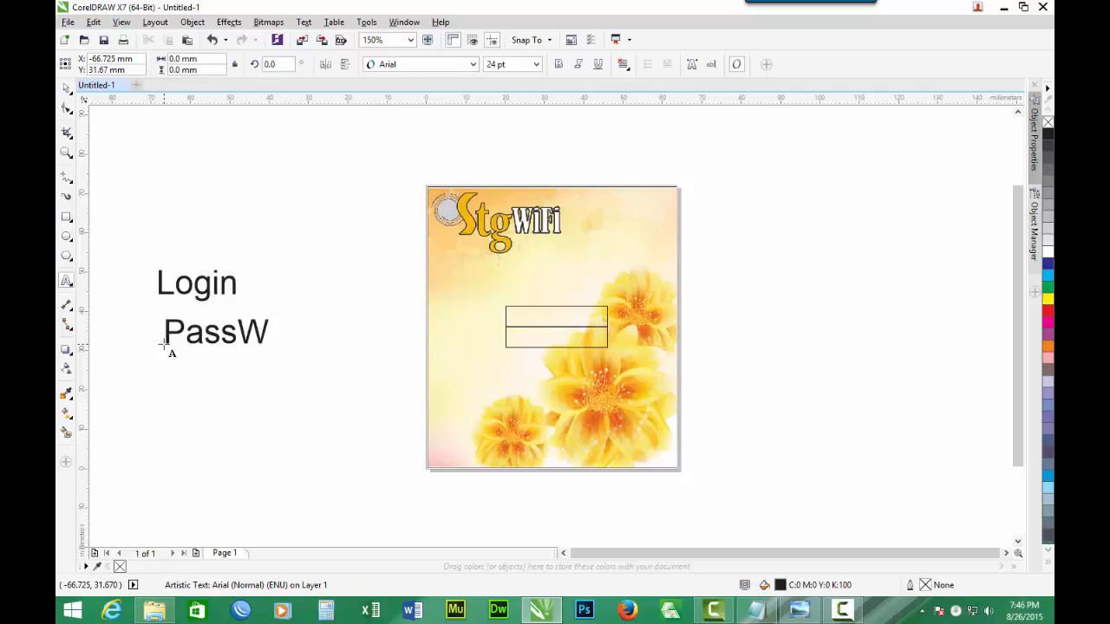
Make the Login and PassW text bold Arial 12 pt.
click(215, 331)
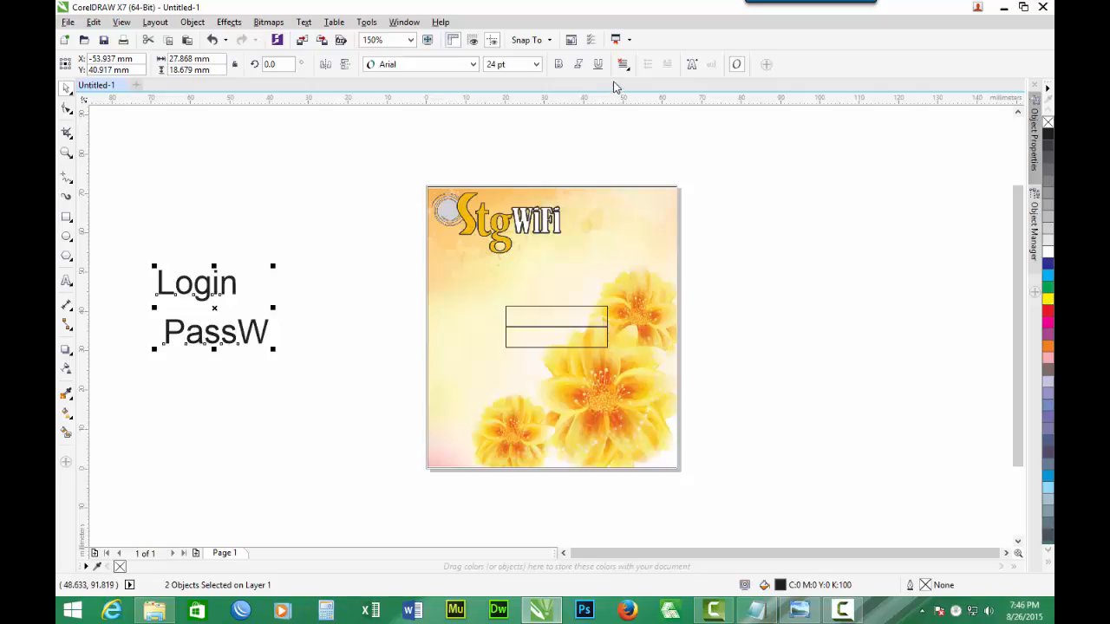
mouse_move(537, 94)
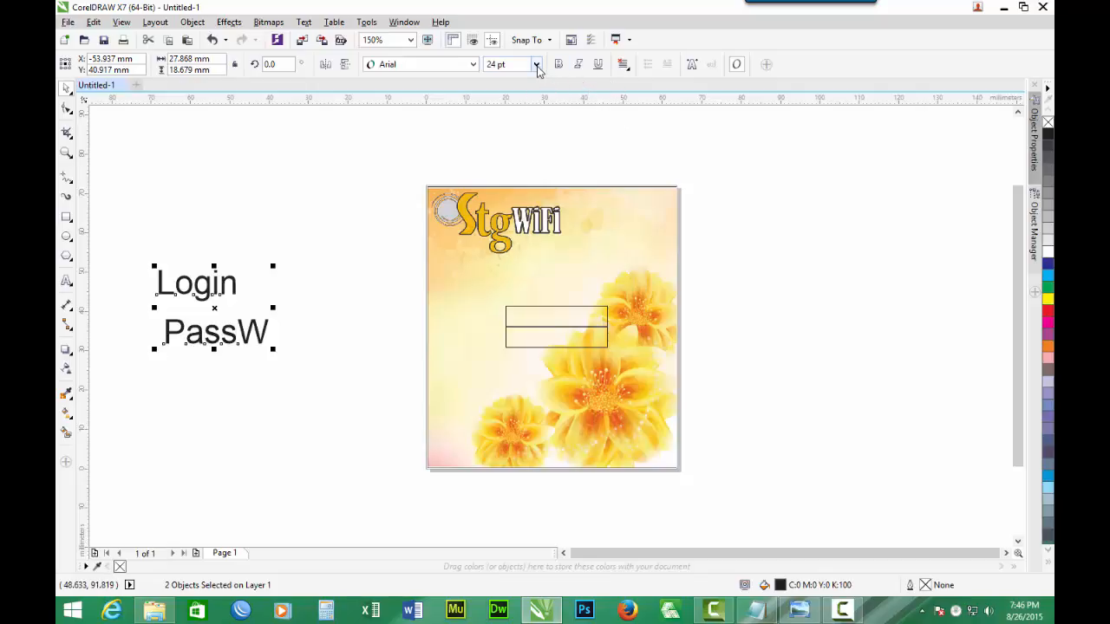
click(534, 62)
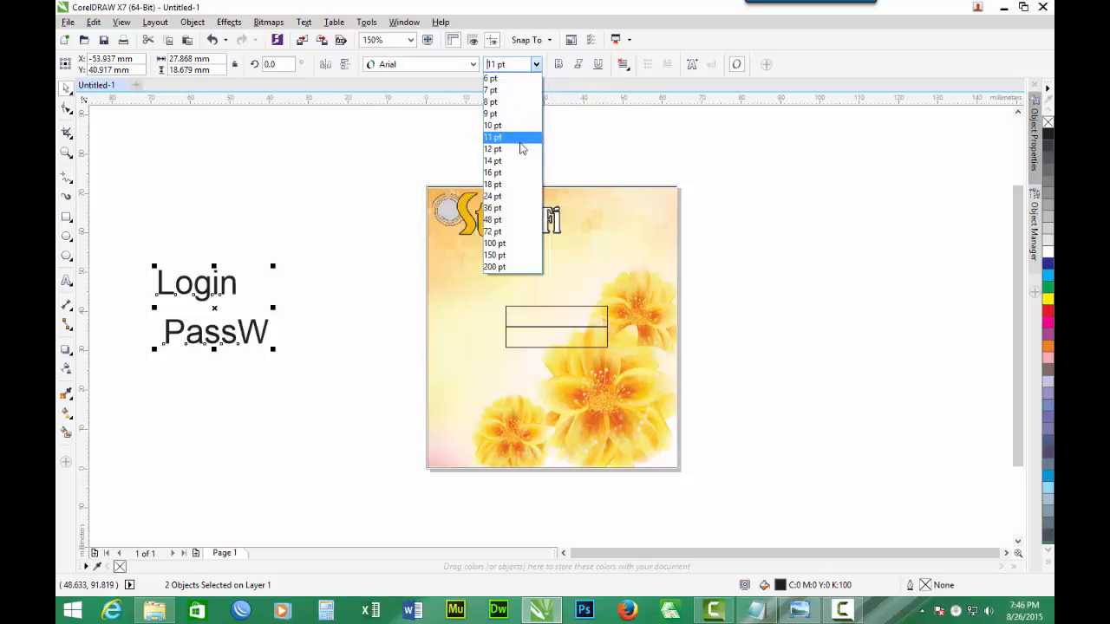
click(492, 149)
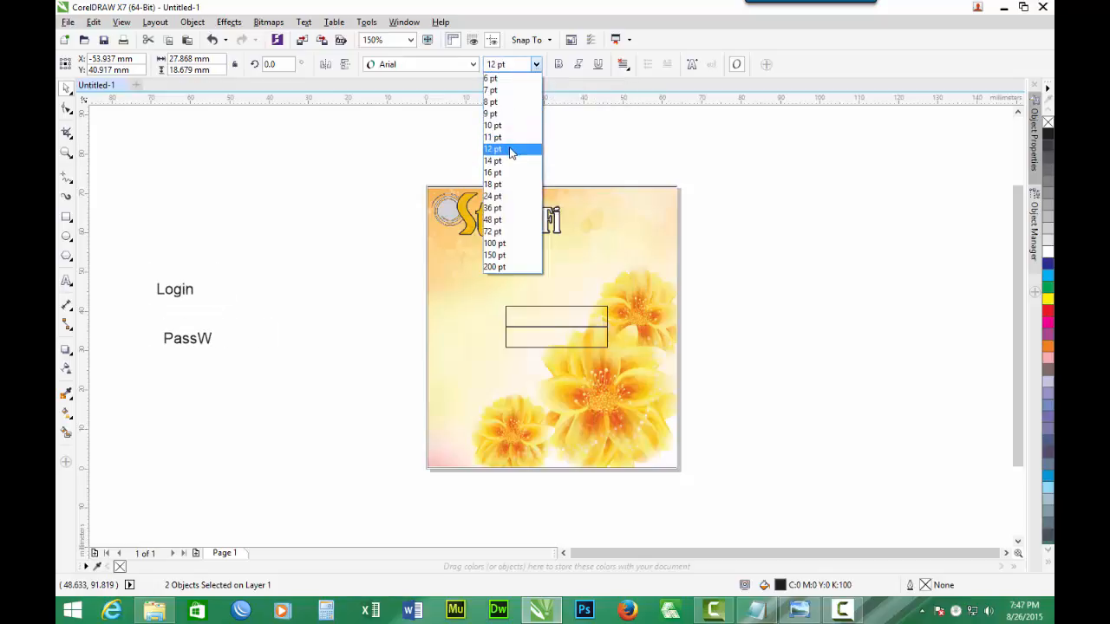
click(494, 150)
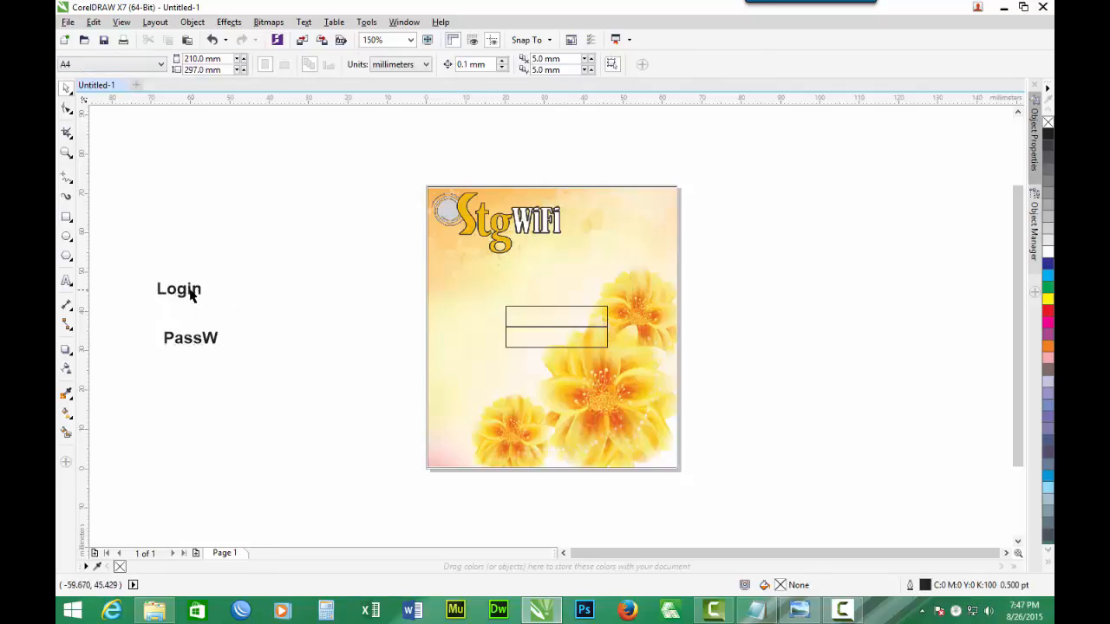
Place Login left of the top box and PassW beside the box below it.
drag(179, 288, 409, 316)
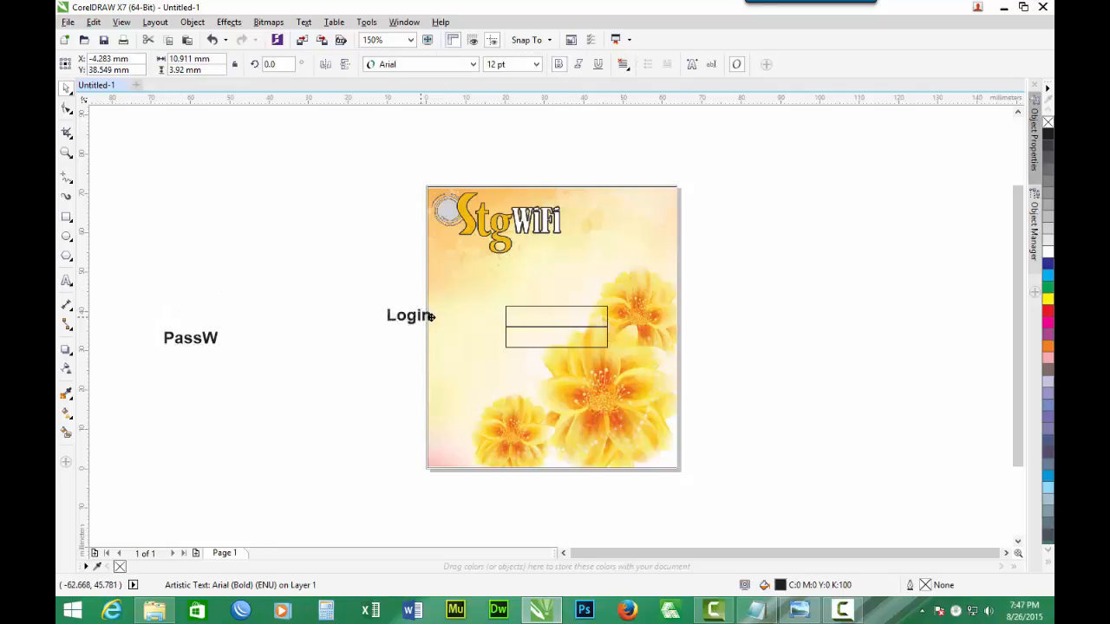
drag(410, 315, 479, 316)
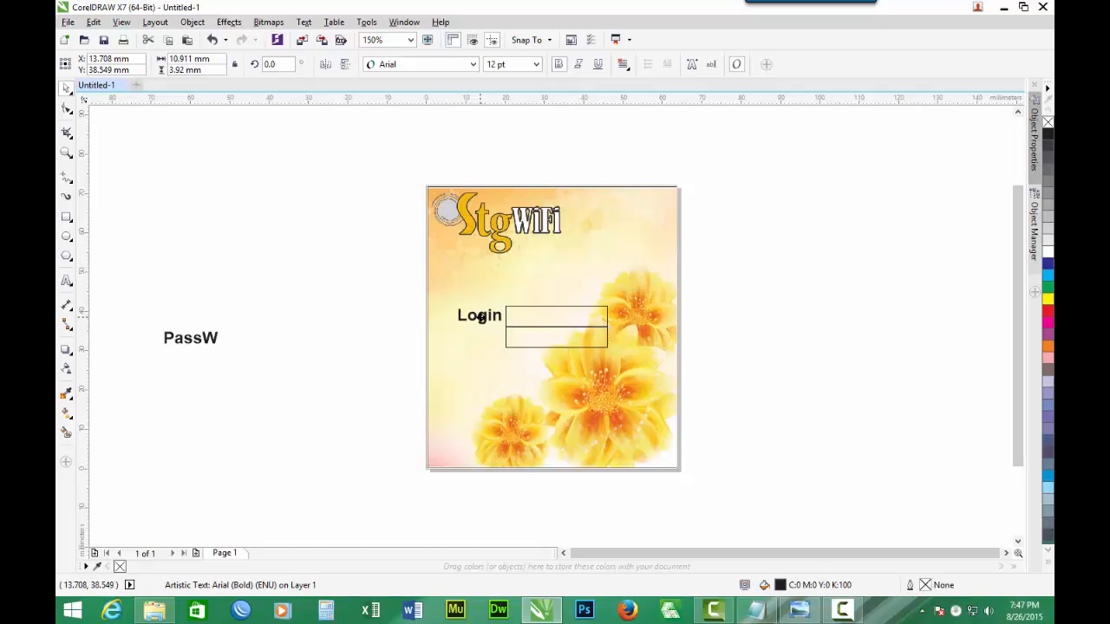
click(191, 336)
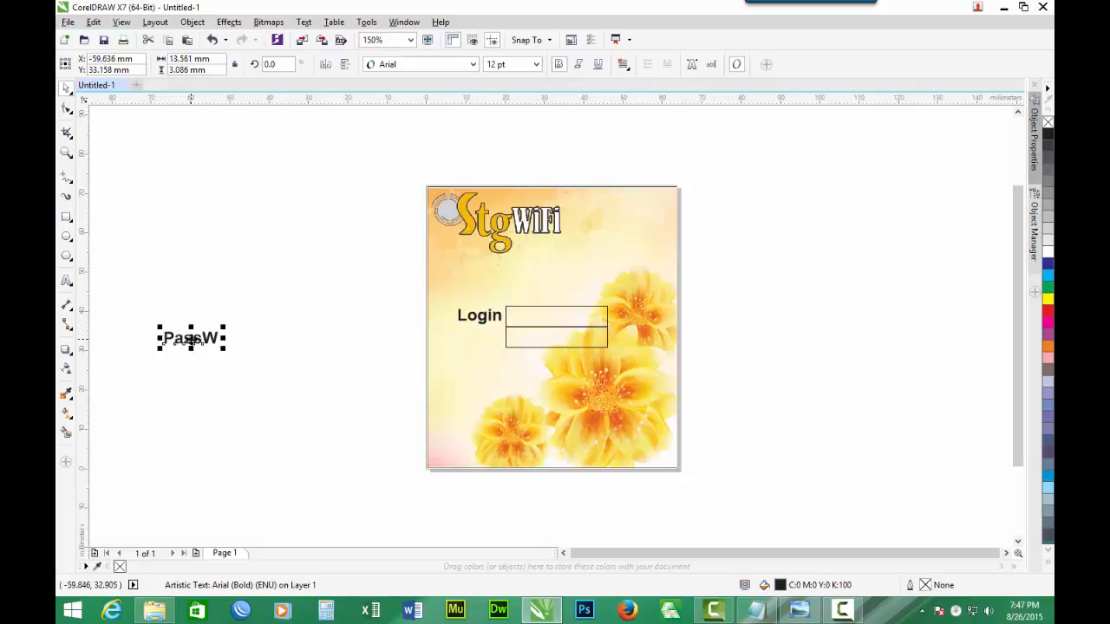
drag(191, 339, 454, 343)
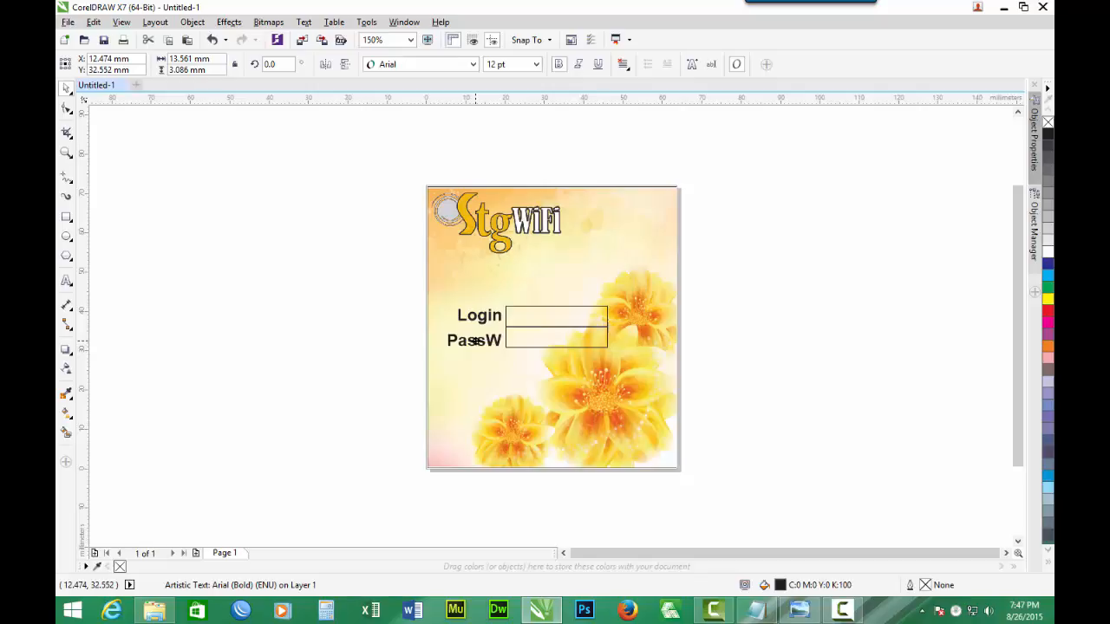
click(473, 340)
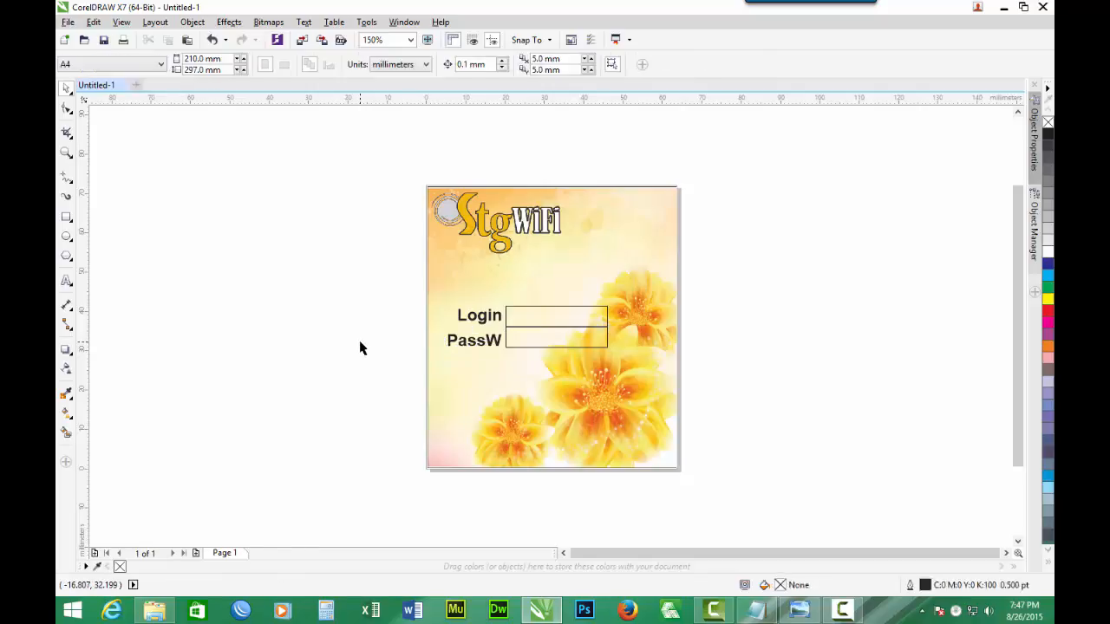
mouse_move(367, 351)
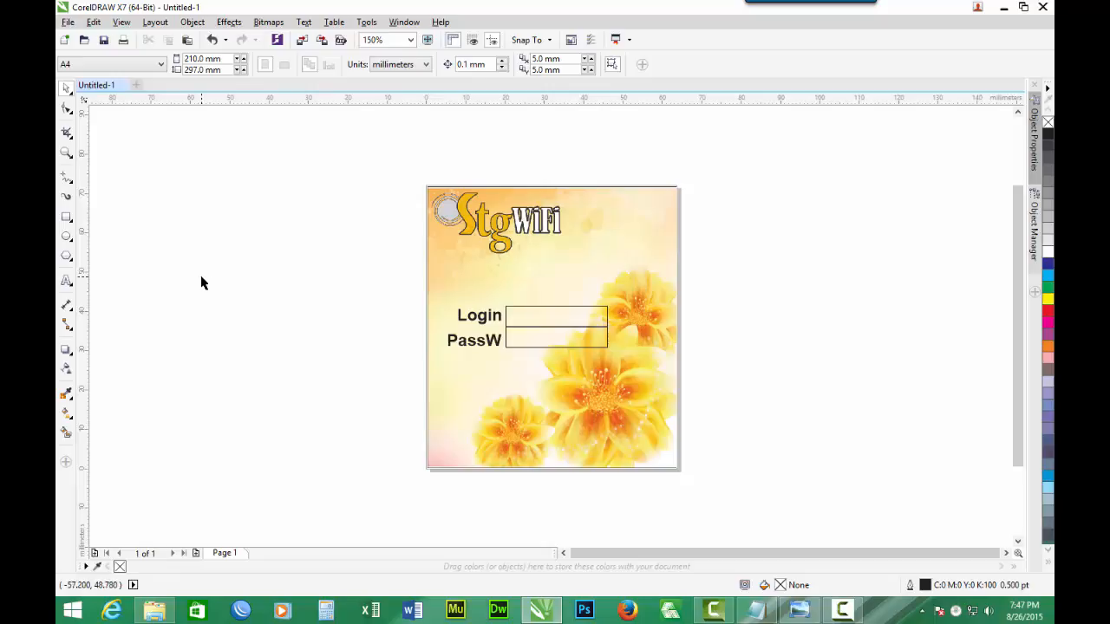
mouse_move(174, 314)
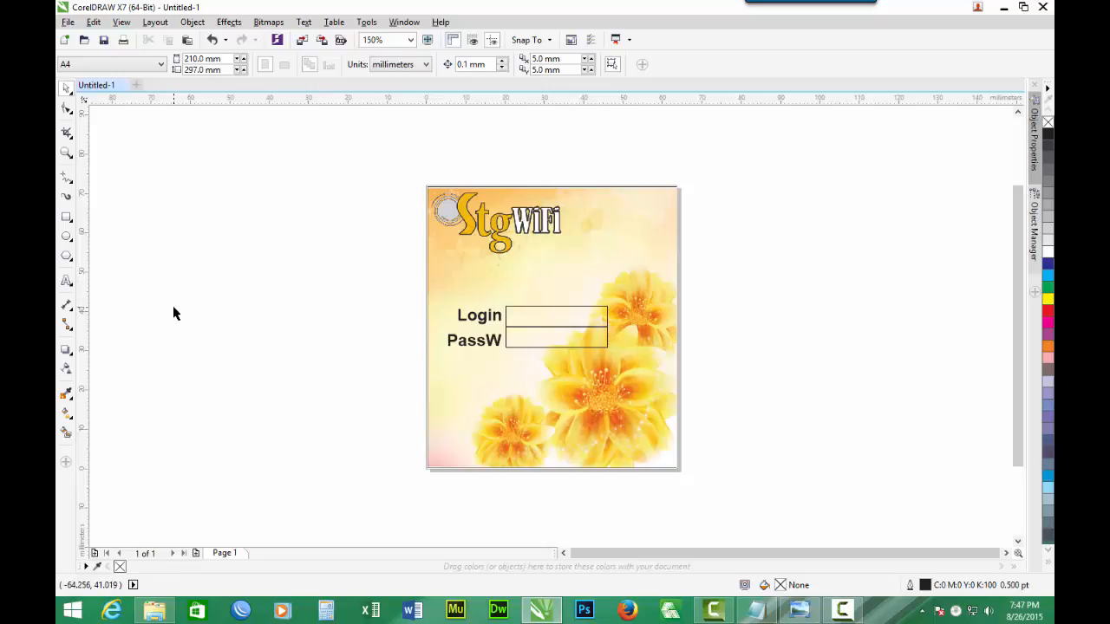
mouse_move(175, 298)
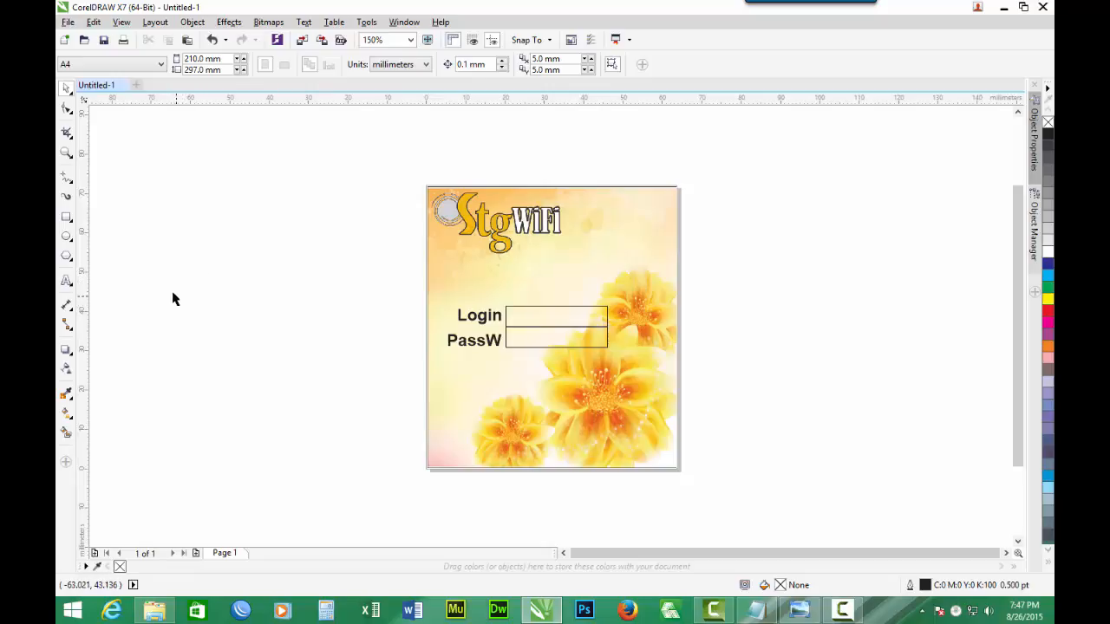
mouse_move(41, 281)
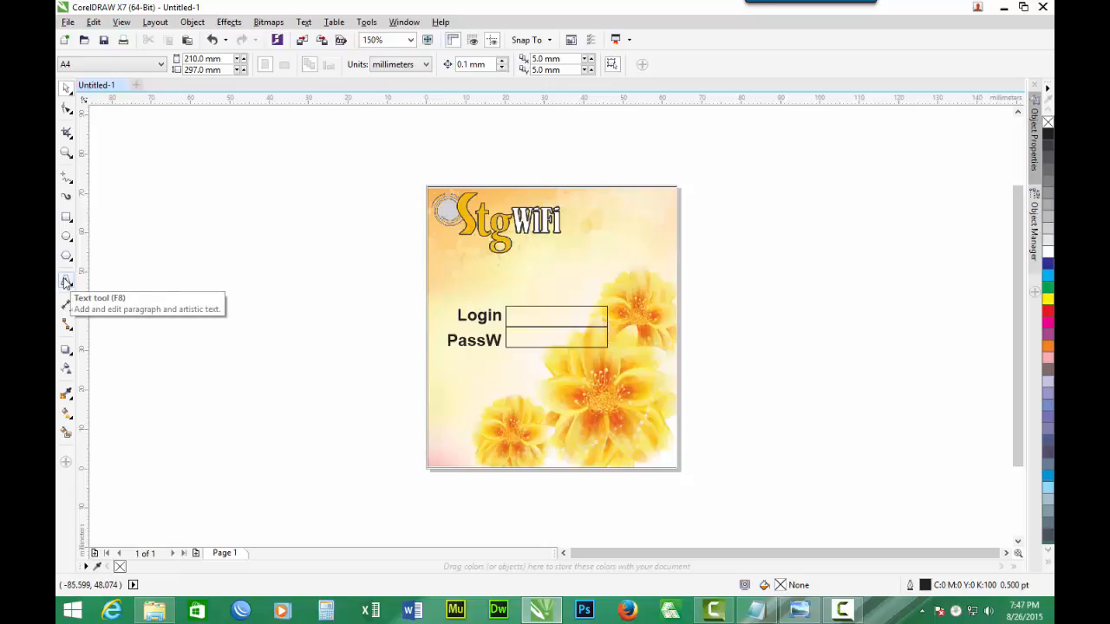
Add a new text line 'GhC: 2.00' on the canvas left of the voucher.
click(65, 281)
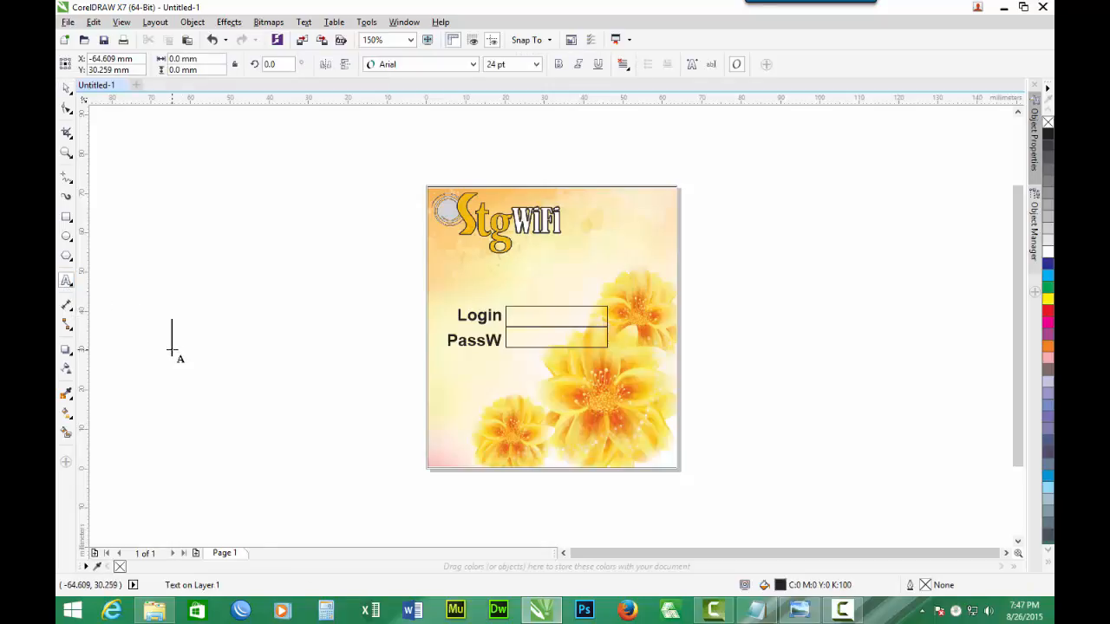
text(Gh)
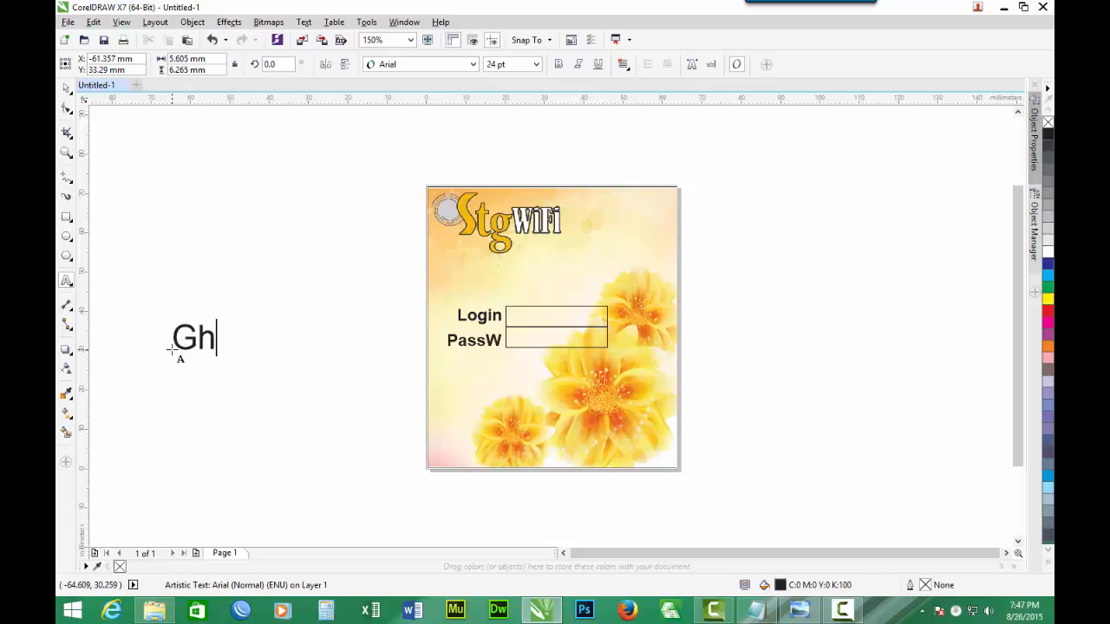
text(C)
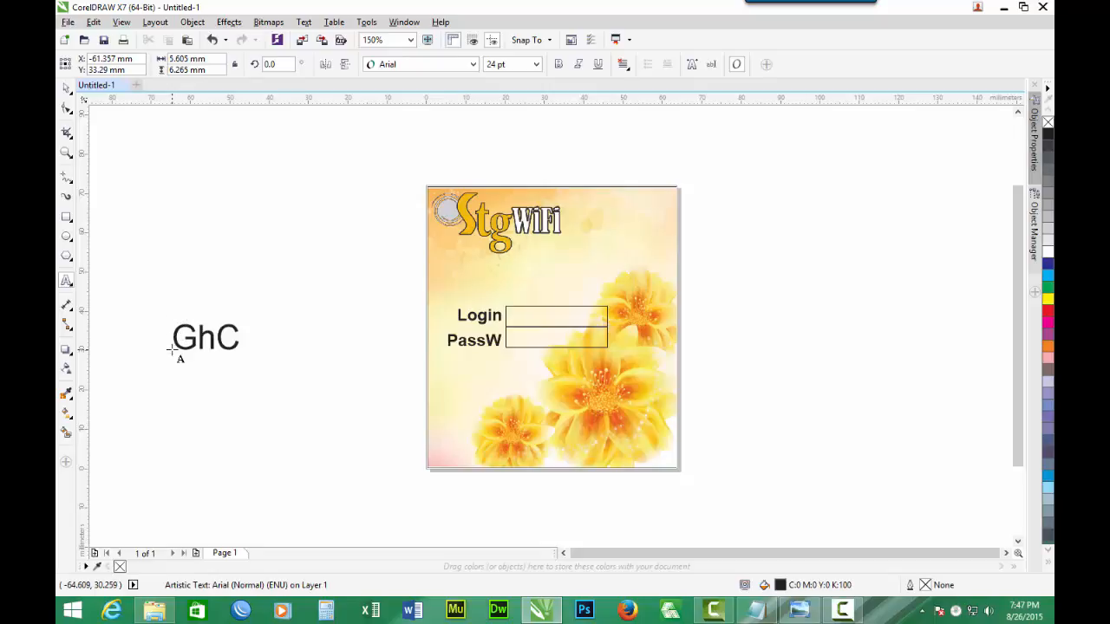
text(:)
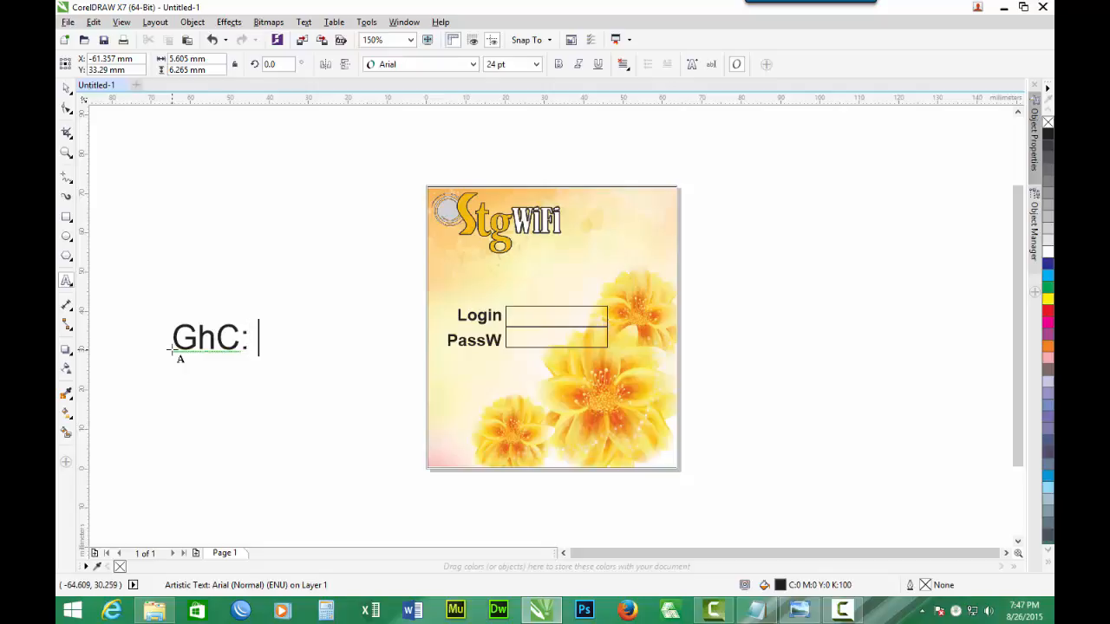
text(2.0)
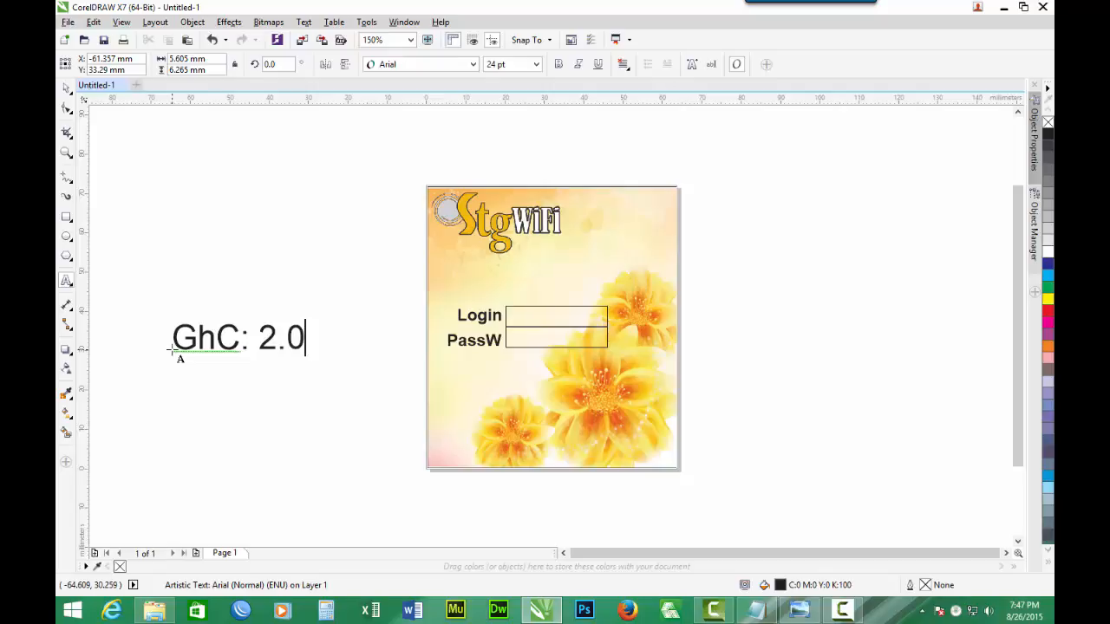
text(0)
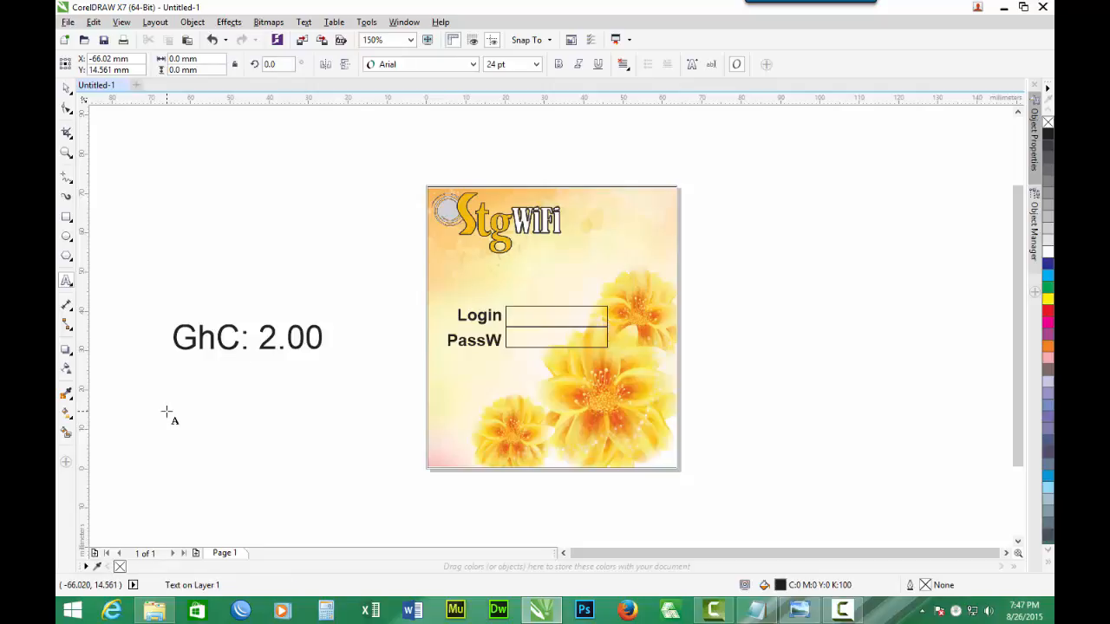
Add a second text line 'Time: 12 hr' below the price.
text(Tim)
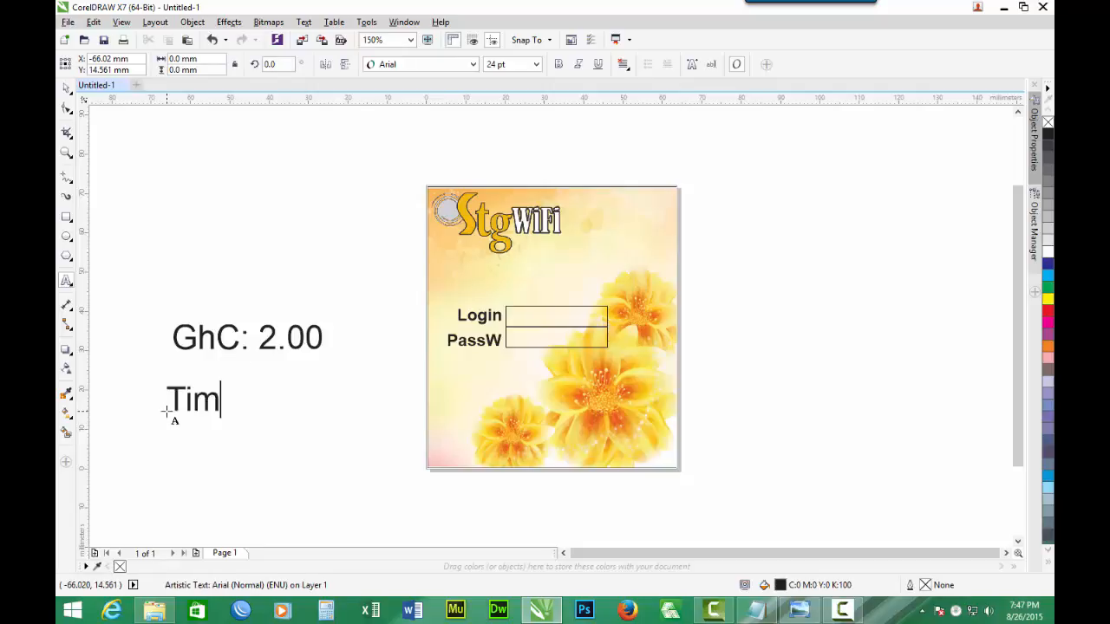
text(e)
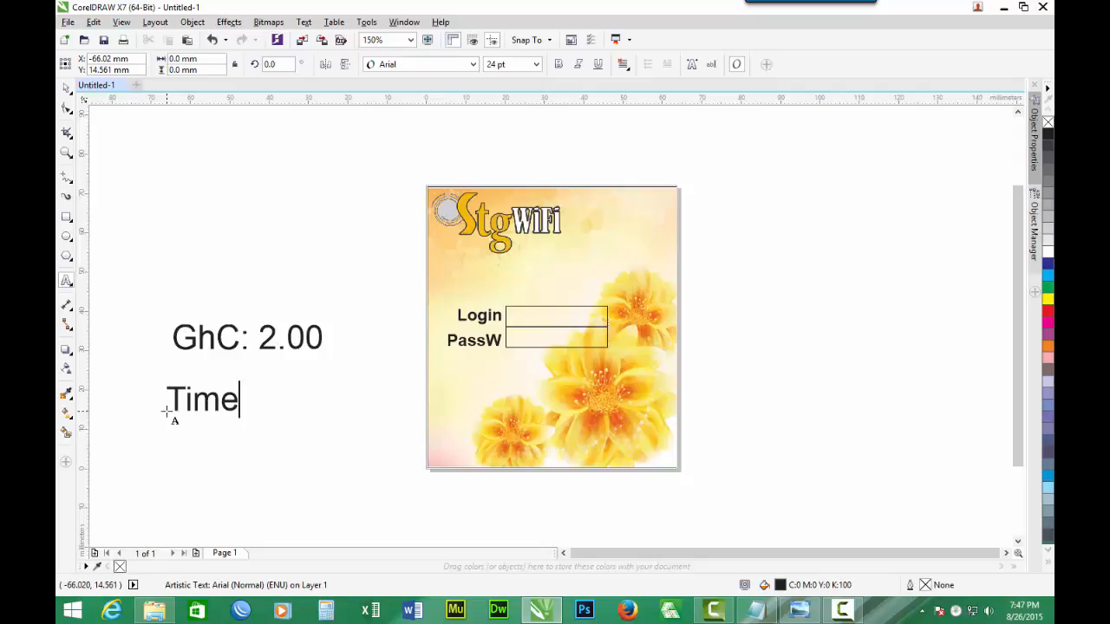
text(:)
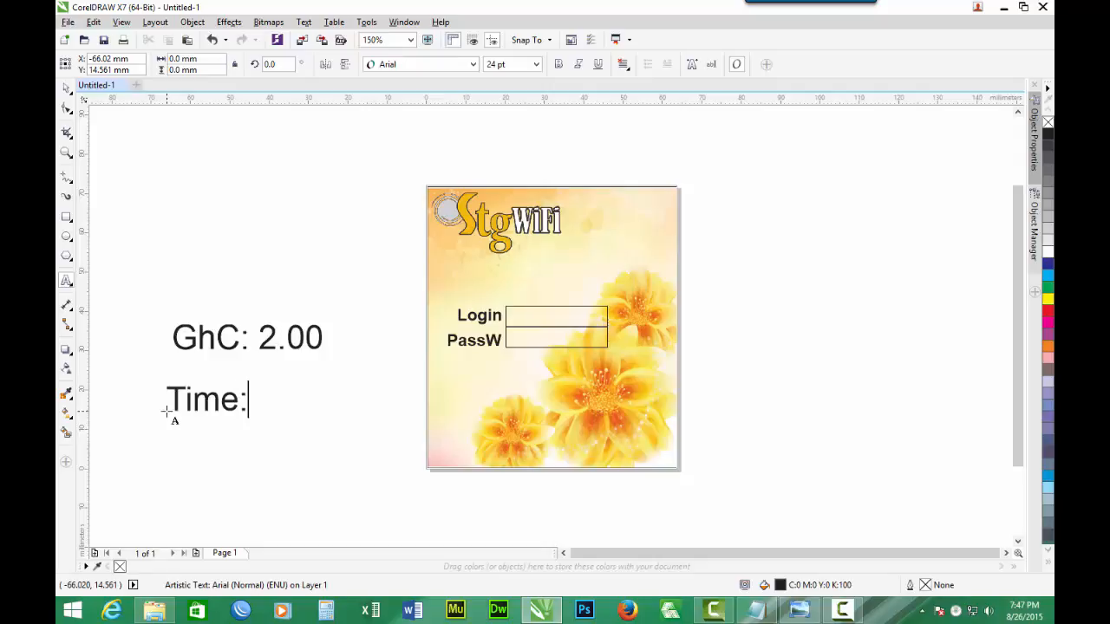
text(1)
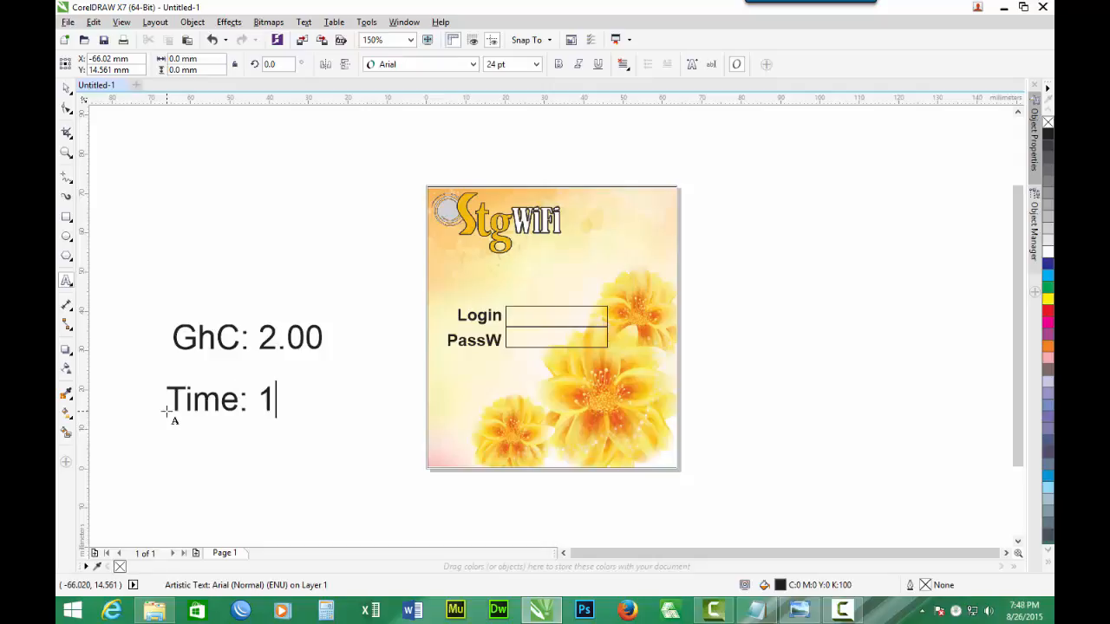
text(2)
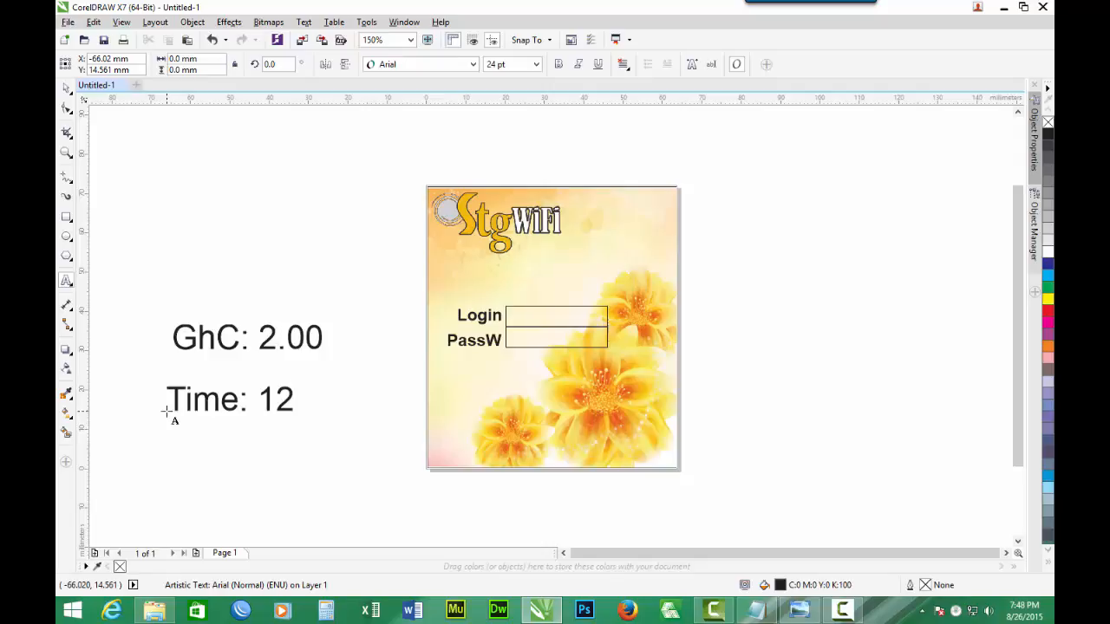
text(h)
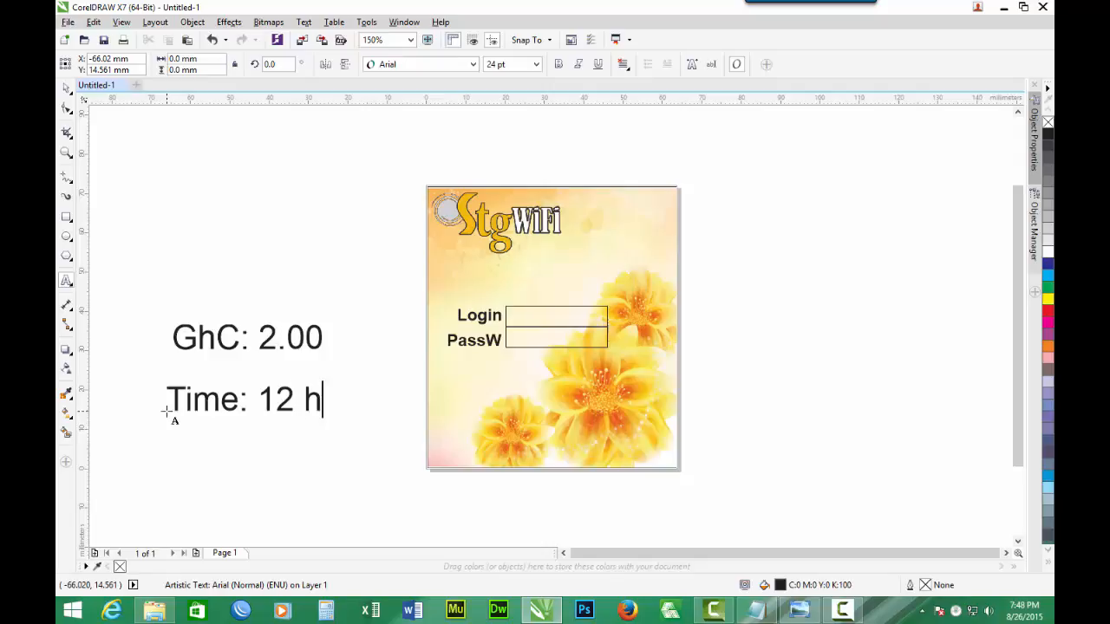
text(r)
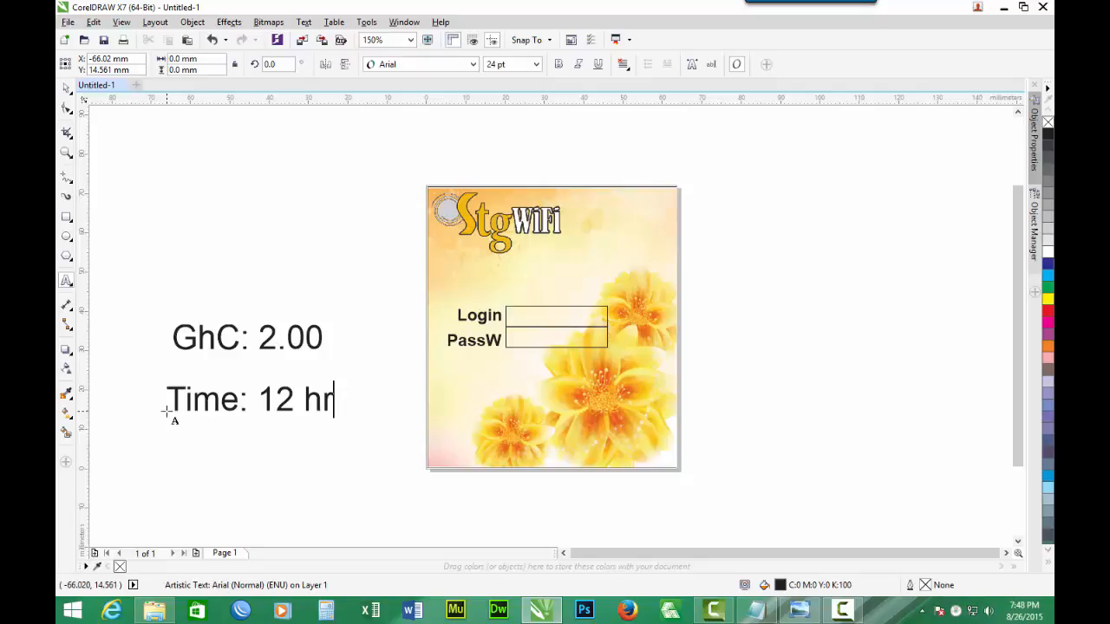
click(250, 399)
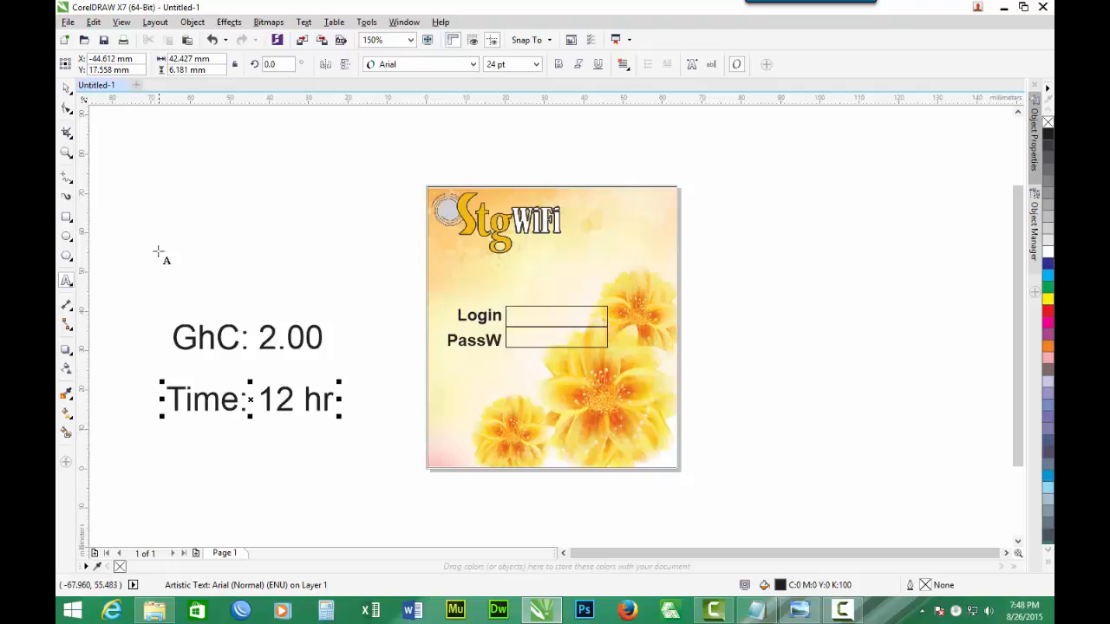
mouse_move(354, 163)
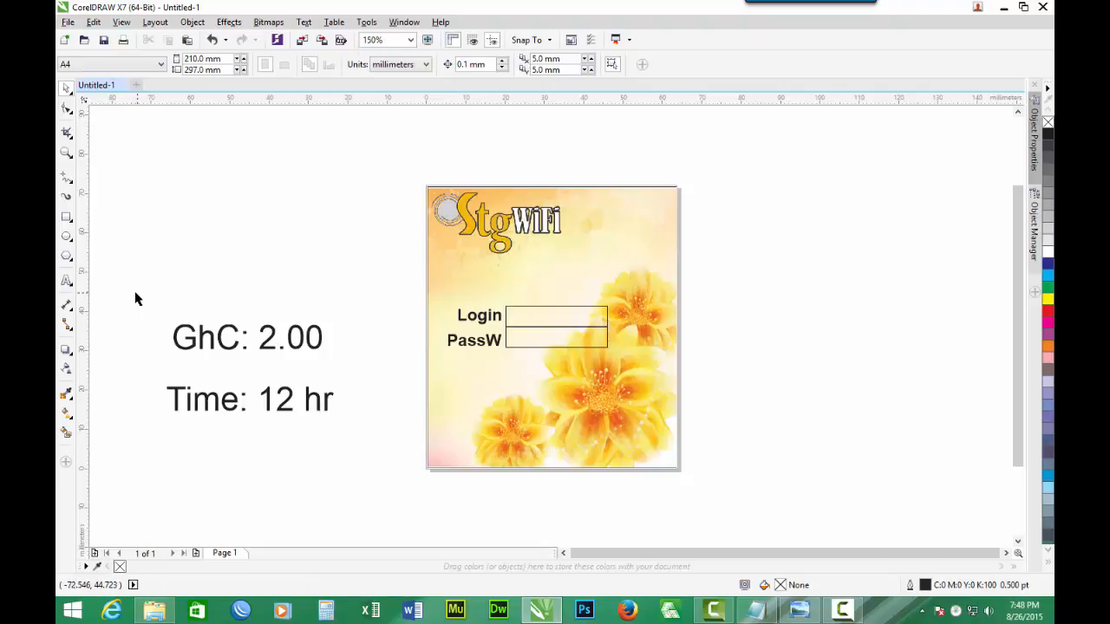
Make the price and time texts bold 11 pt.
click(246, 339)
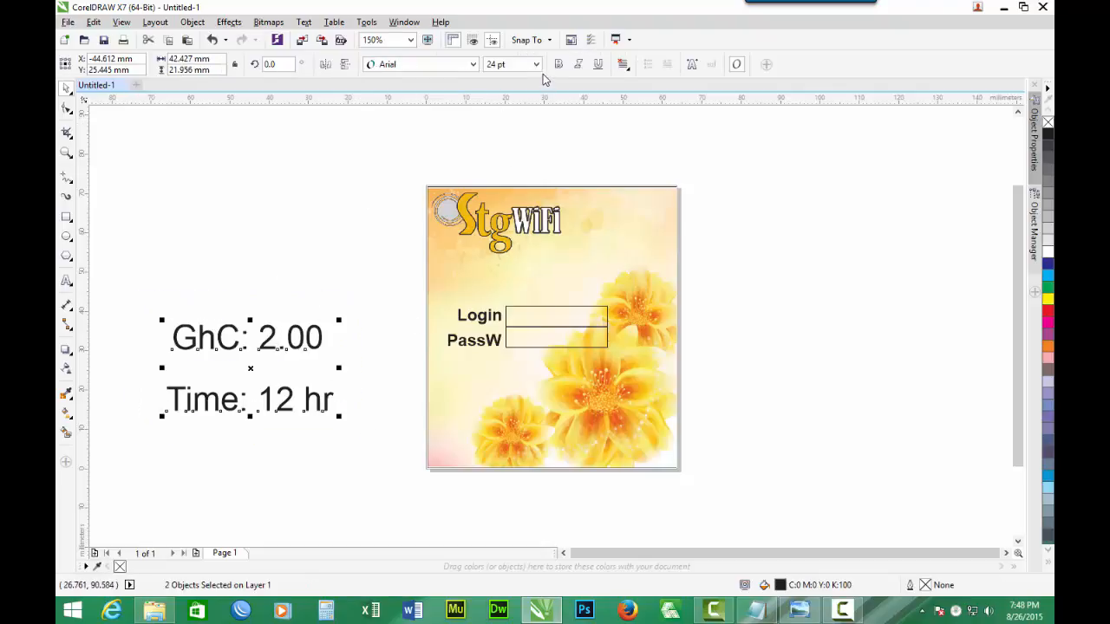
click(538, 63)
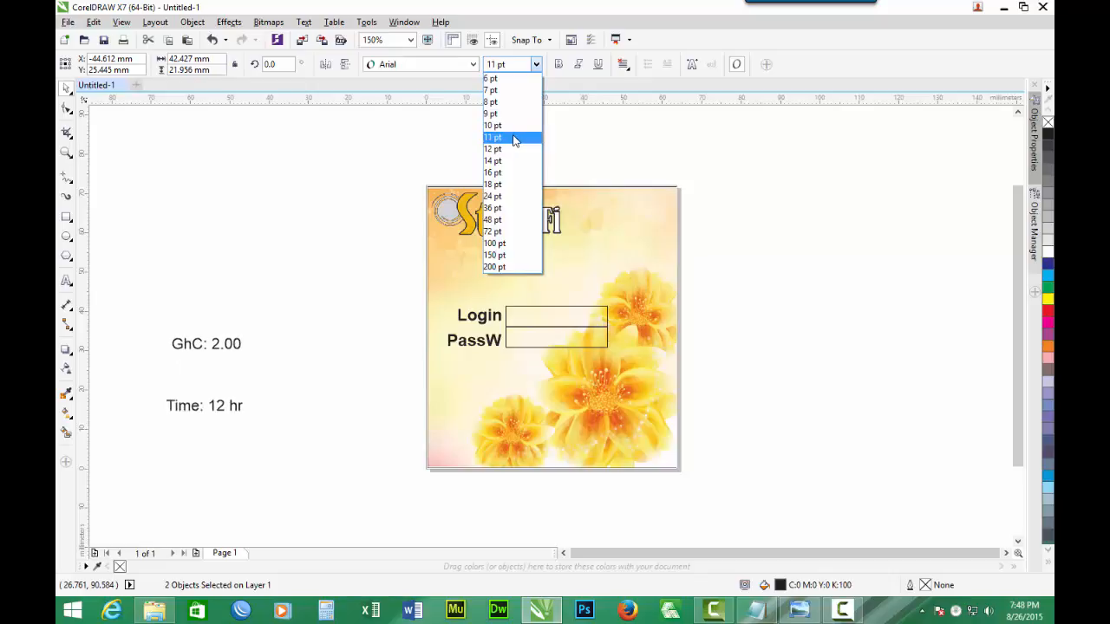
click(495, 137)
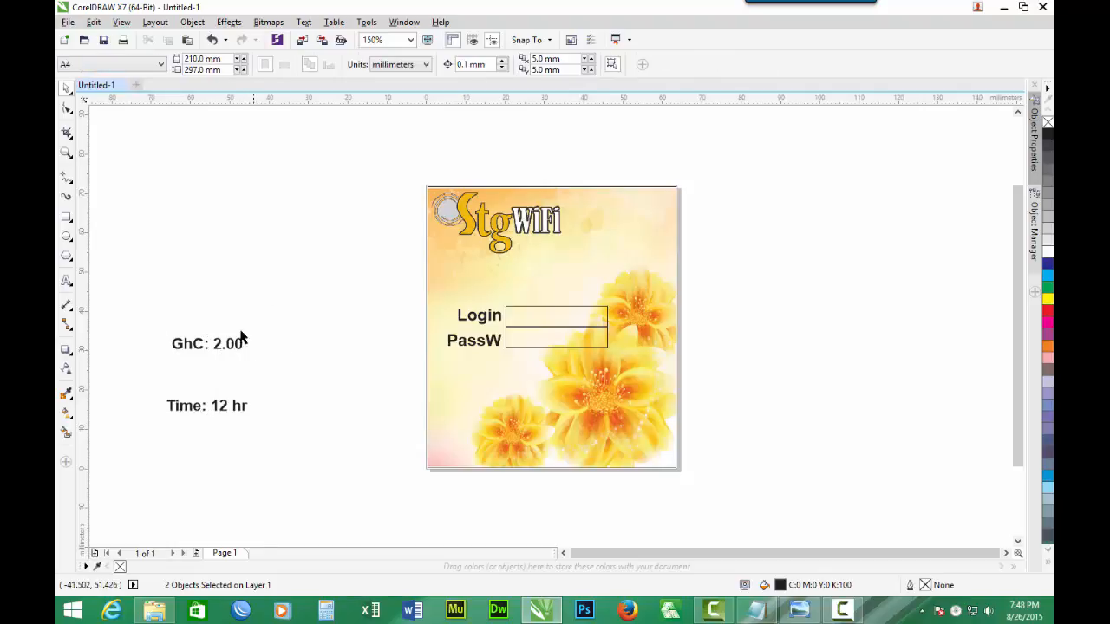
click(209, 343)
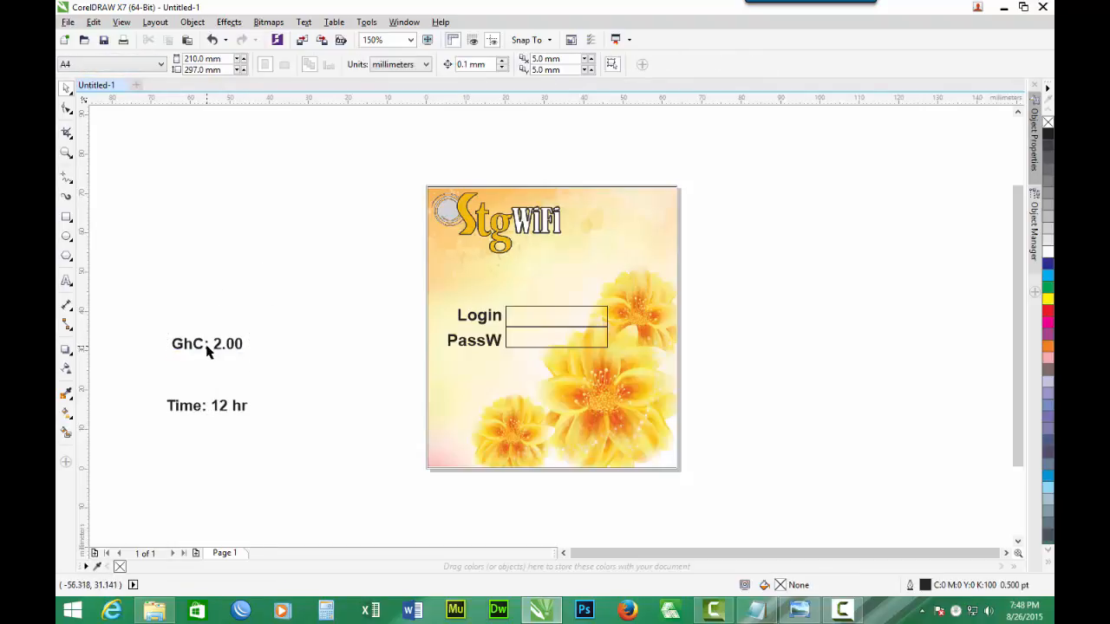
Place 'GhC: 2.00' and 'Time: 12 hr' side by side below PassW on the label.
drag(207, 343, 490, 385)
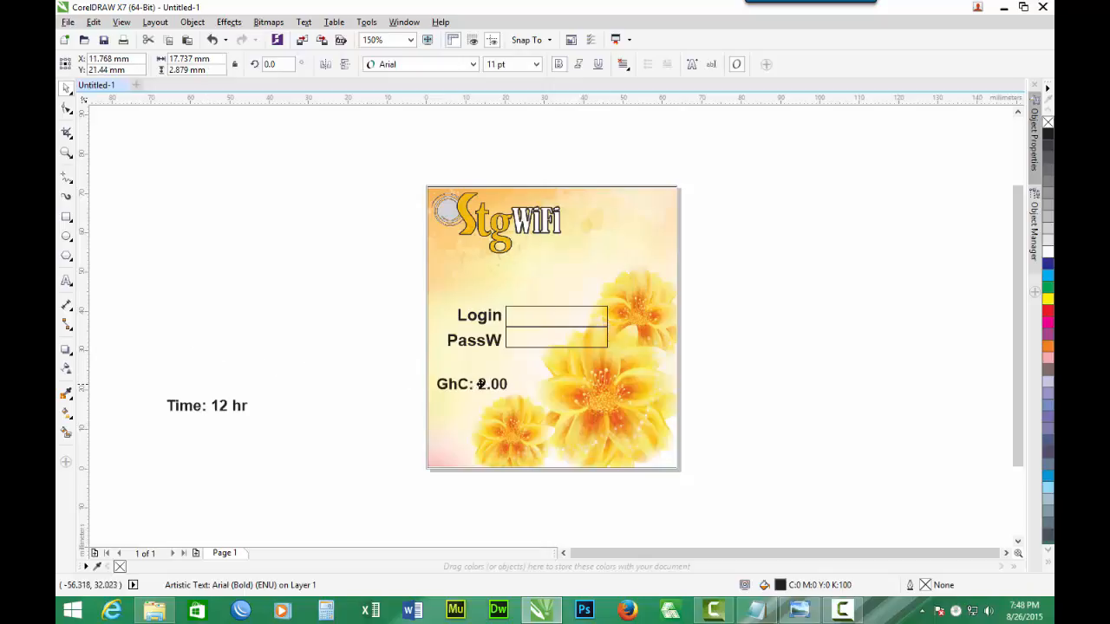
click(486, 385)
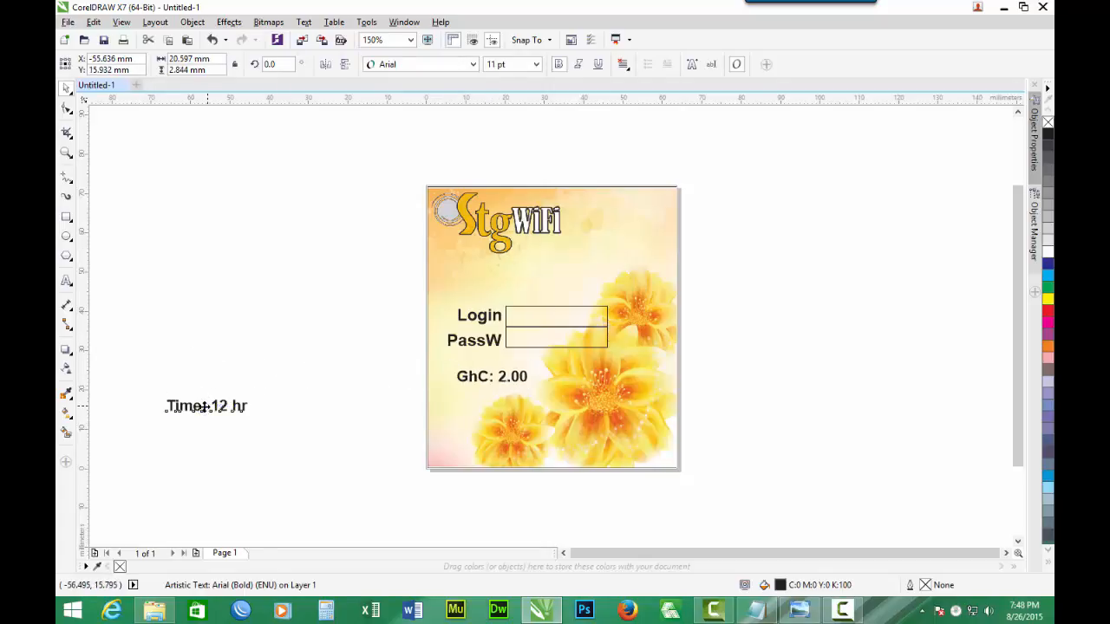
drag(207, 406, 595, 375)
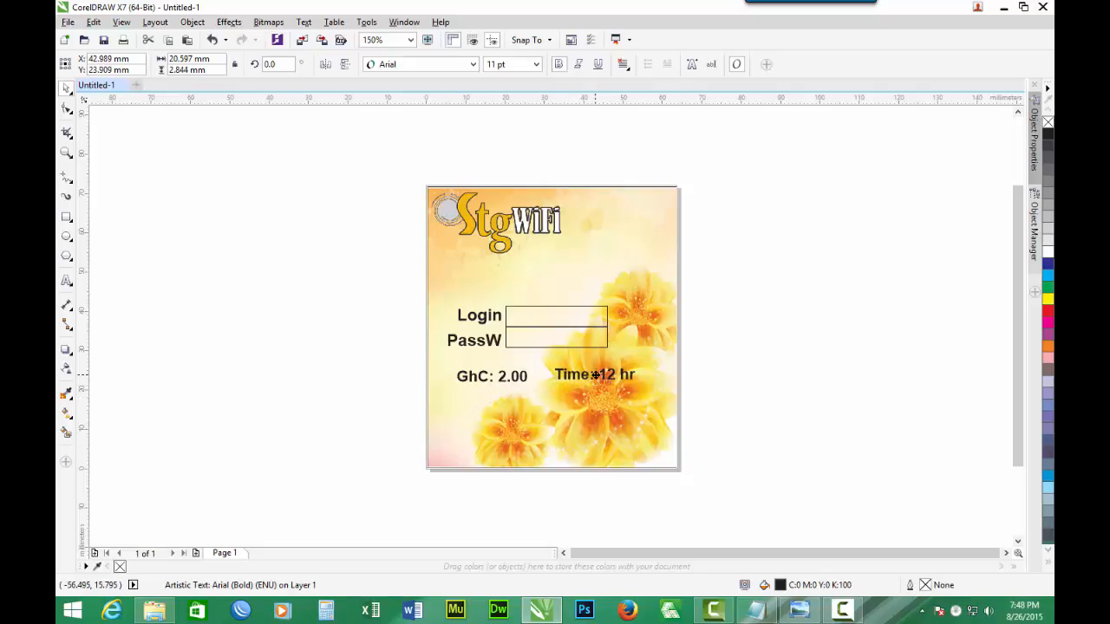
click(596, 374)
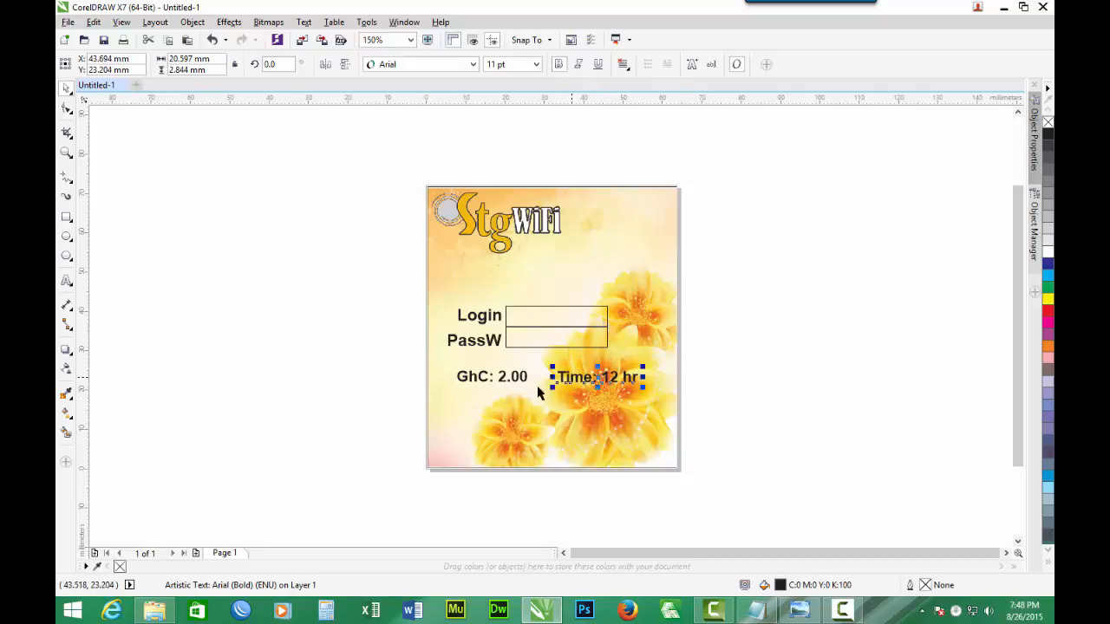
click(290, 382)
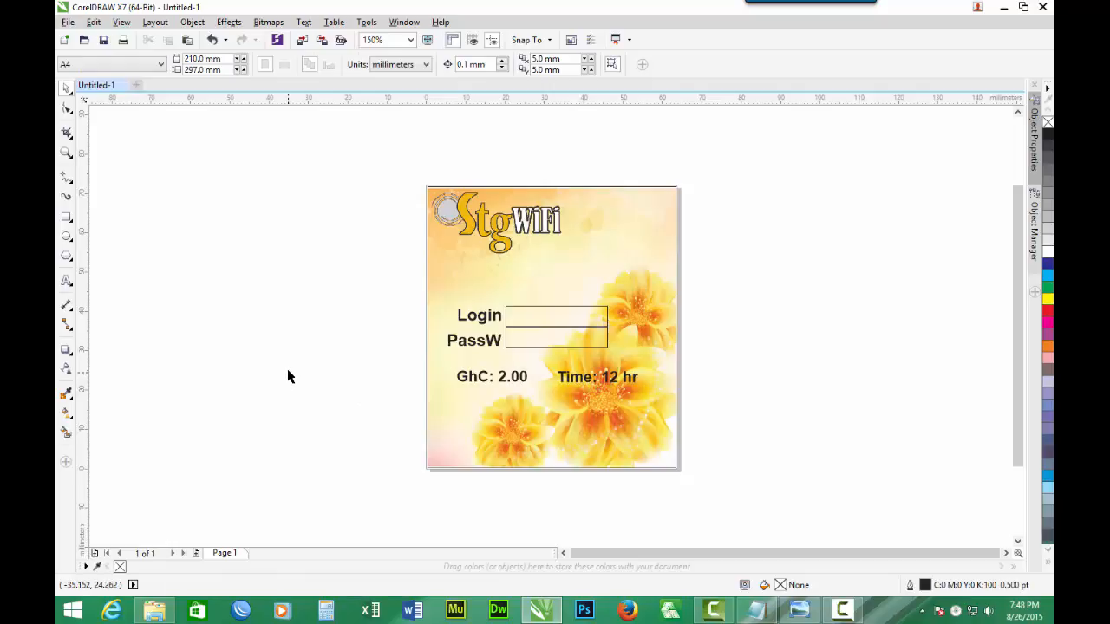
mouse_move(310, 467)
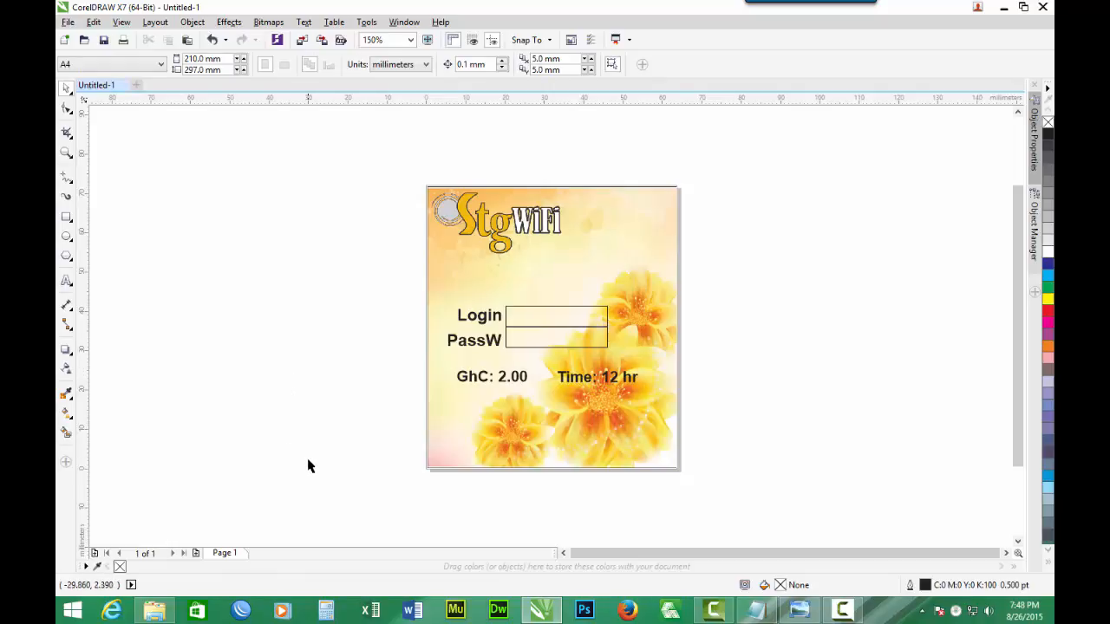
mouse_move(794, 510)
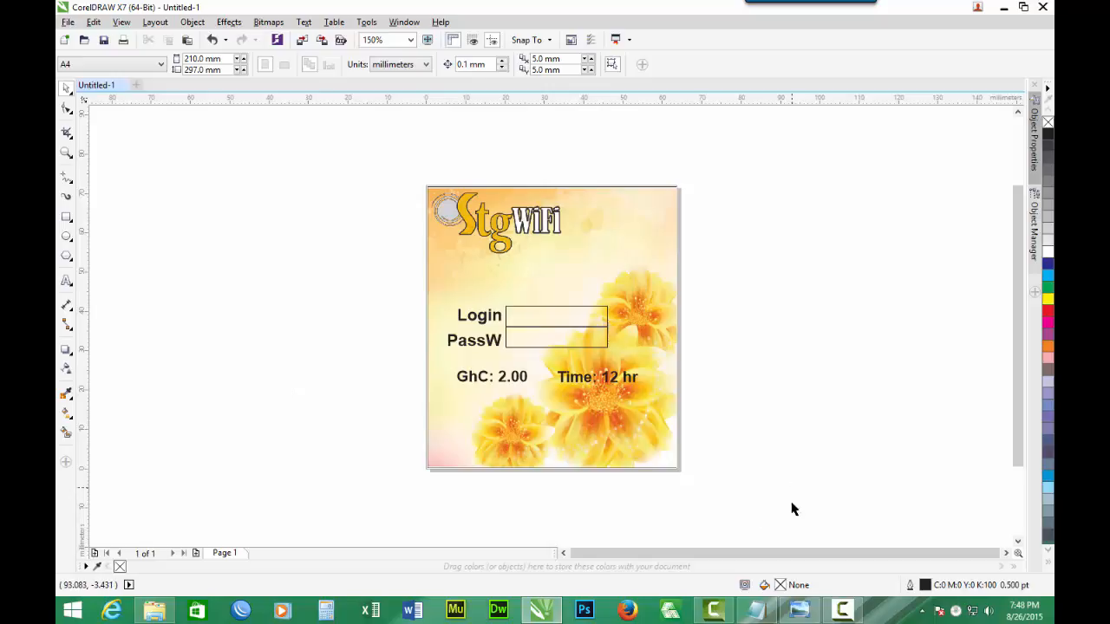
click(756, 610)
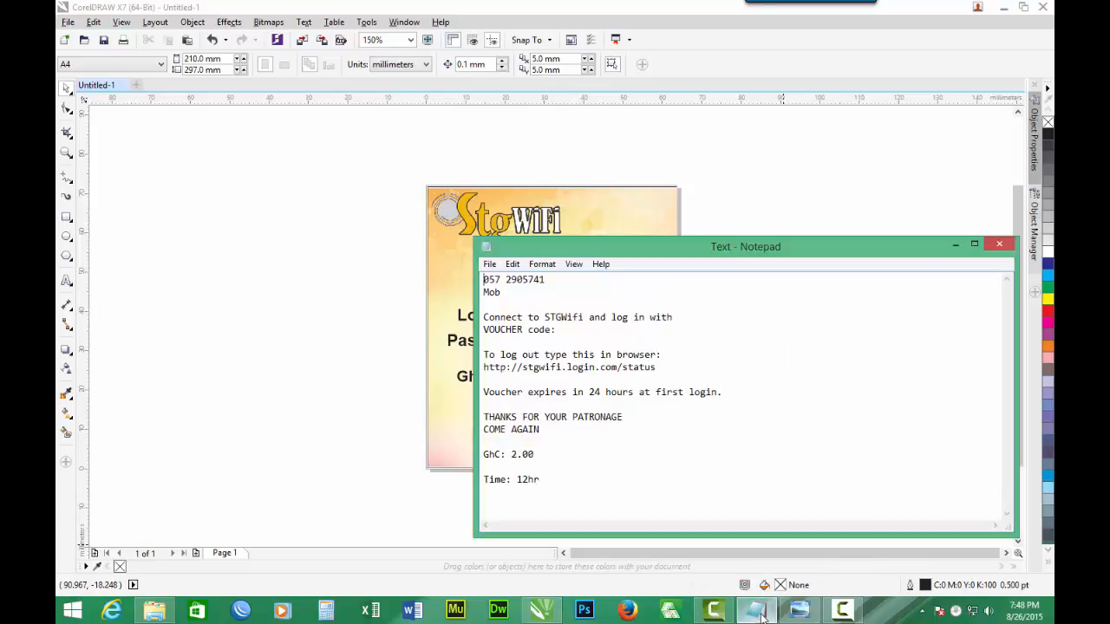
drag(745, 246, 957, 250)
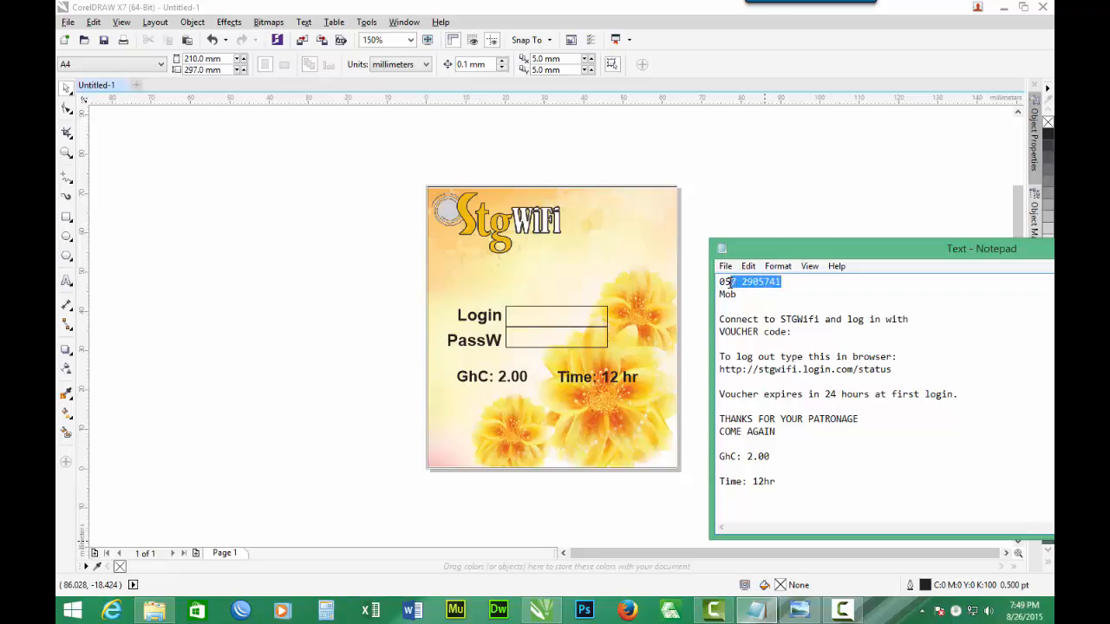
right_click(749, 281)
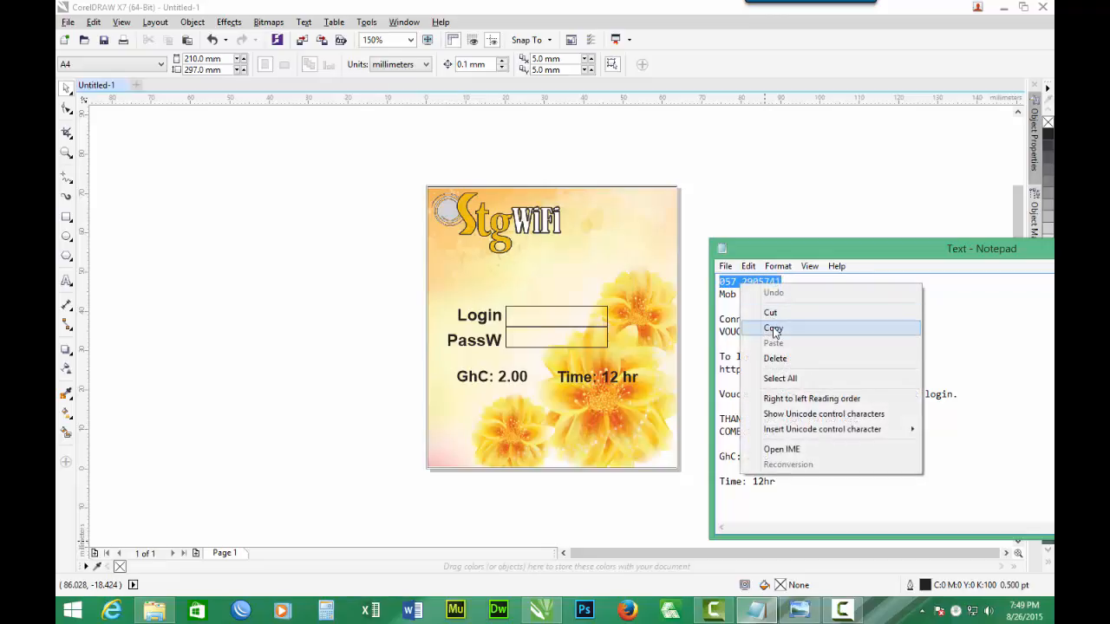
click(773, 329)
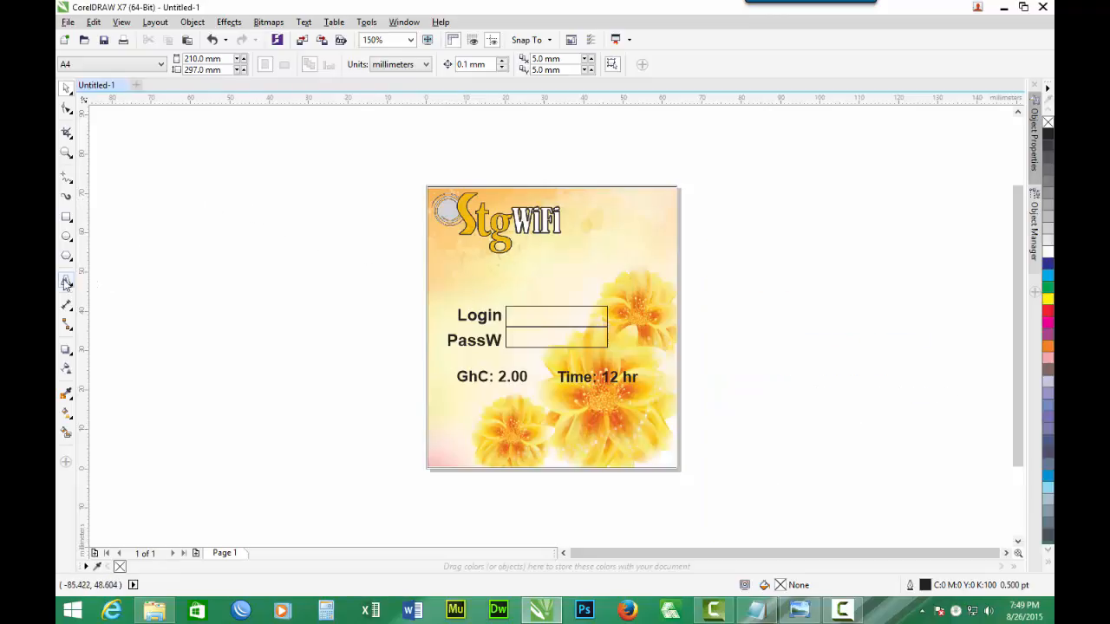
click(66, 280)
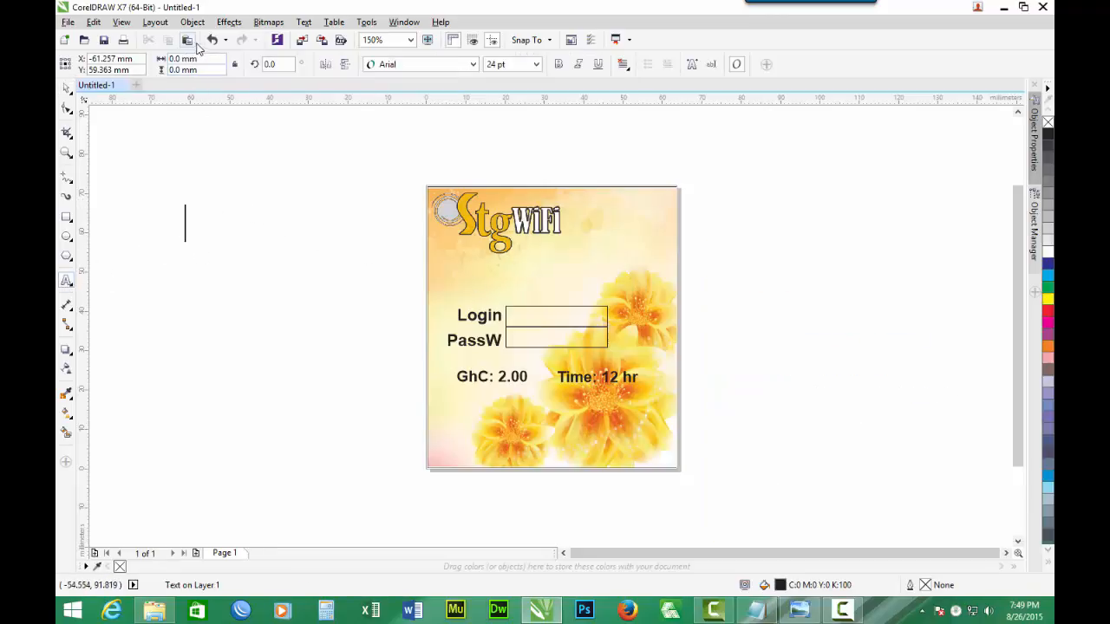
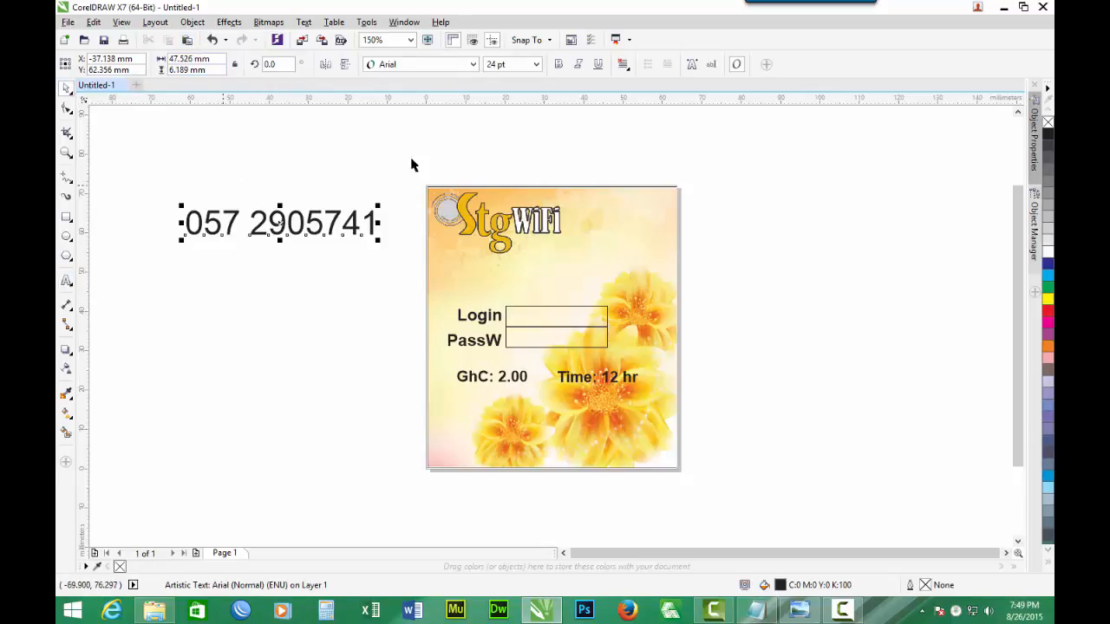
click(541, 64)
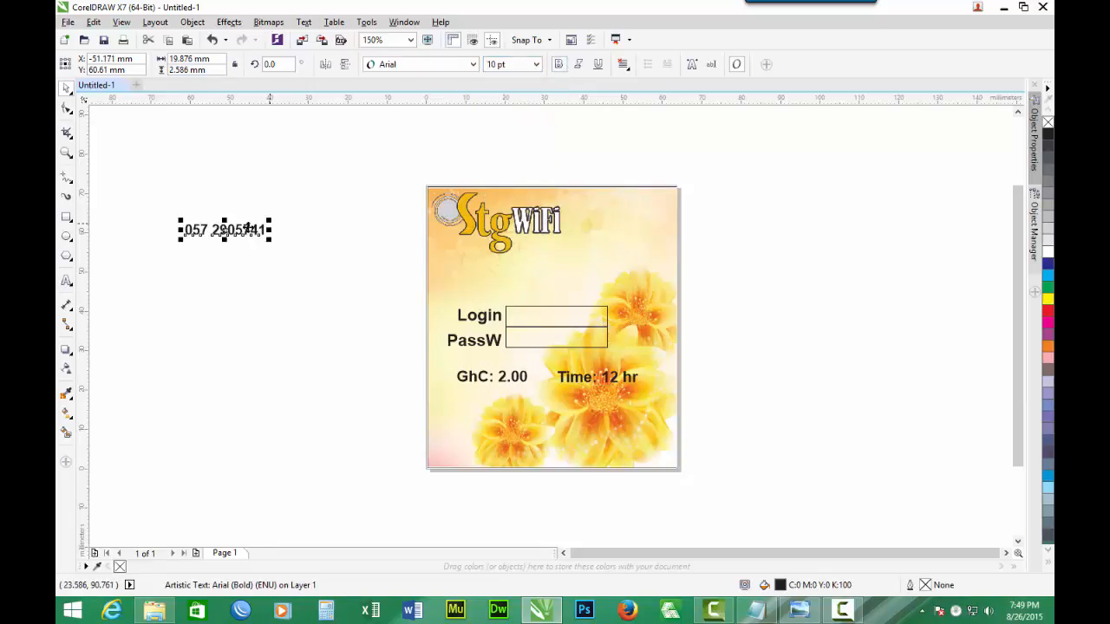
drag(224, 229, 605, 224)
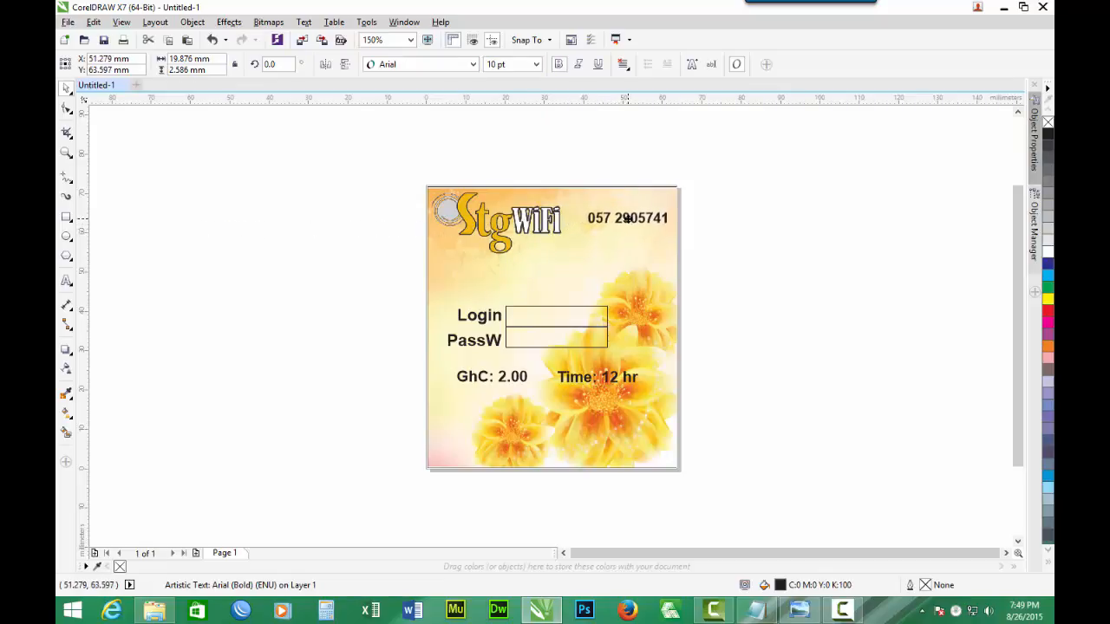
click(291, 271)
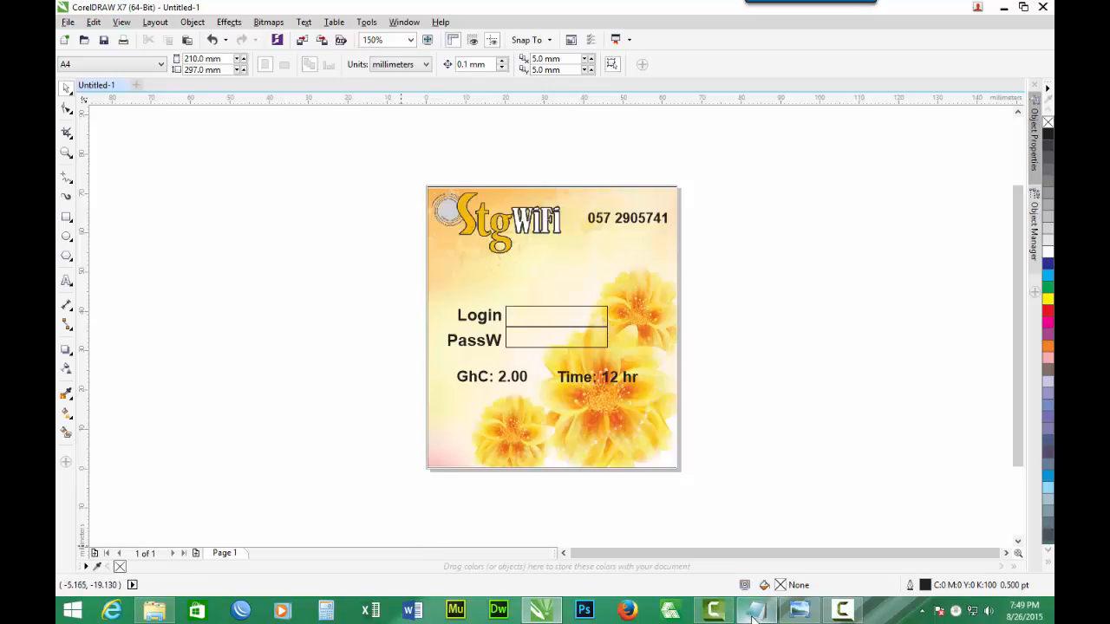
Copy the 'Connect to STGWifi and log in with' lines from the Notepad notes.
click(756, 611)
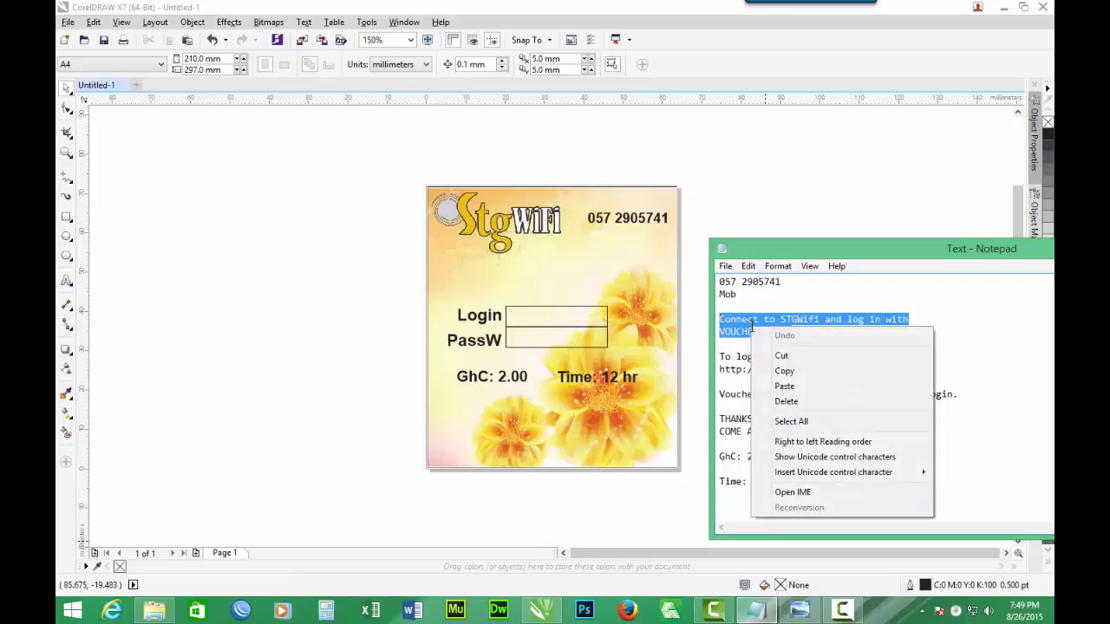
click(241, 301)
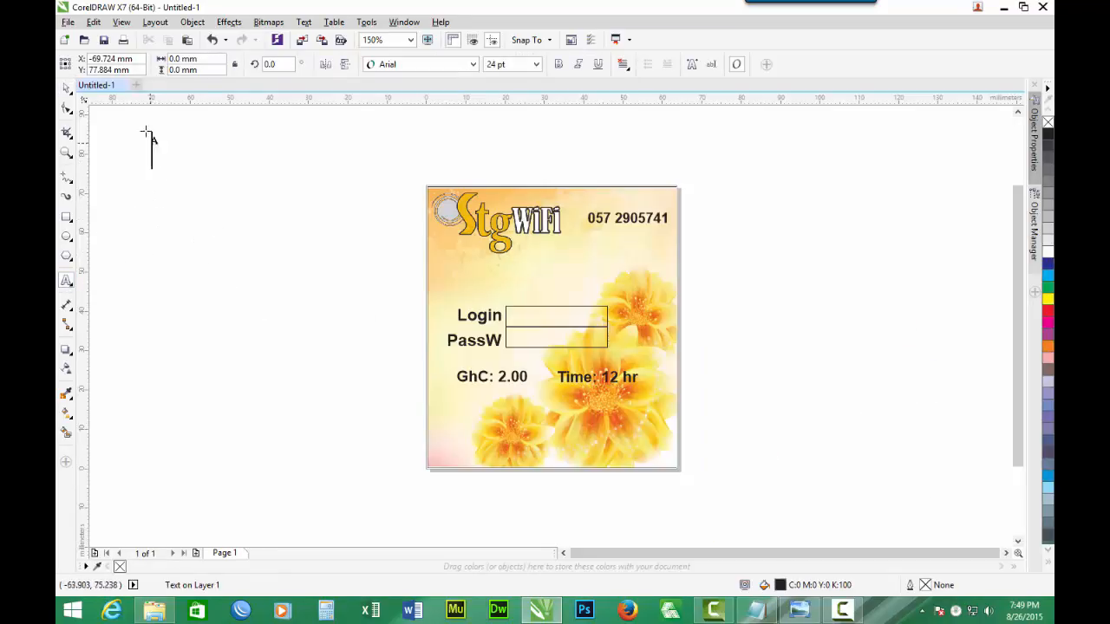
Enter 'Connect to STGWifi and log in with VOUCHER code:' as centred 10 pt text above the Login box.
text(Connect to STGWifi and log in with VOUCHER code:)
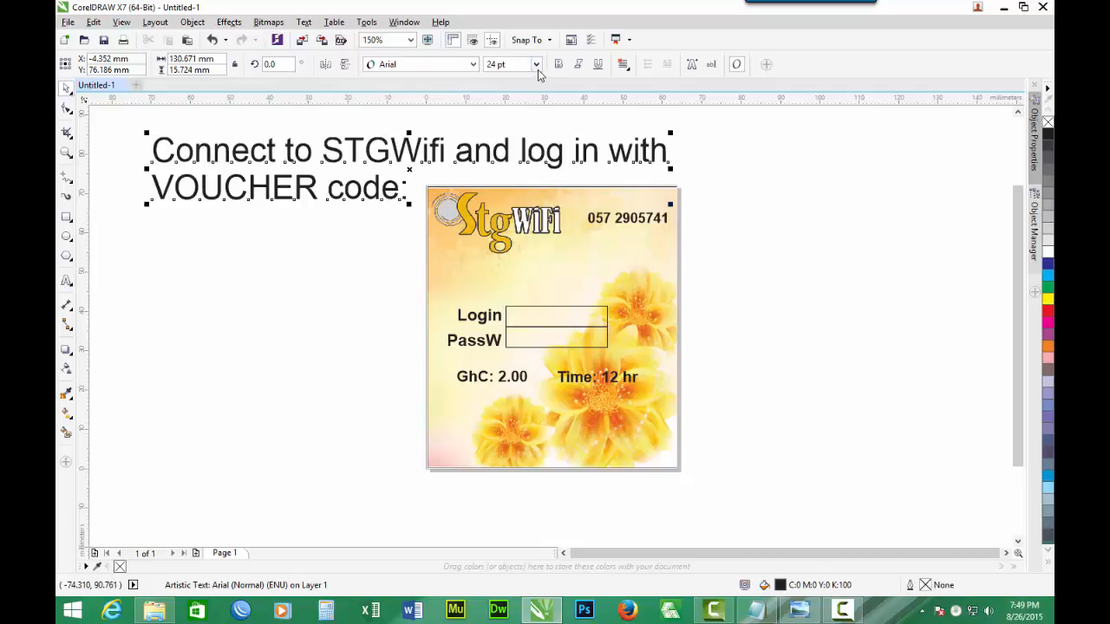
click(534, 63)
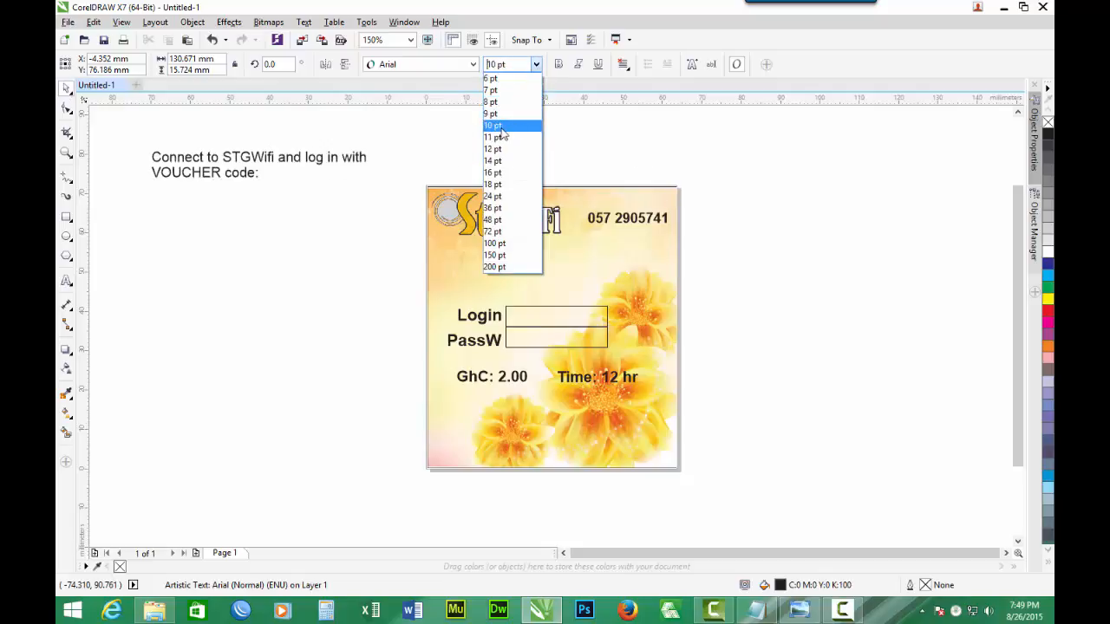
click(490, 125)
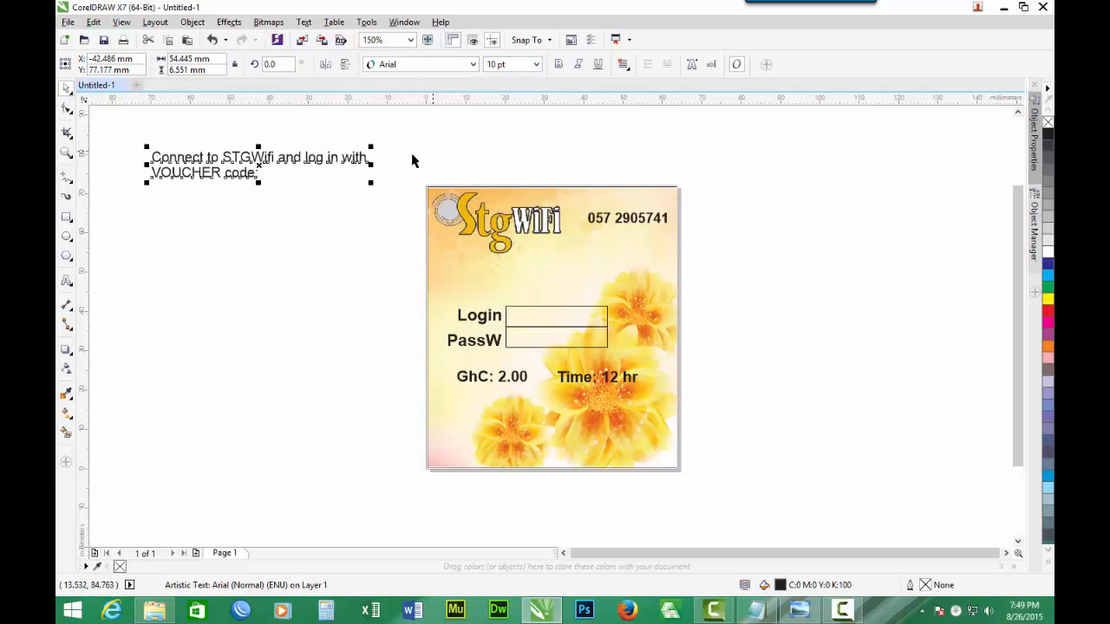
click(622, 63)
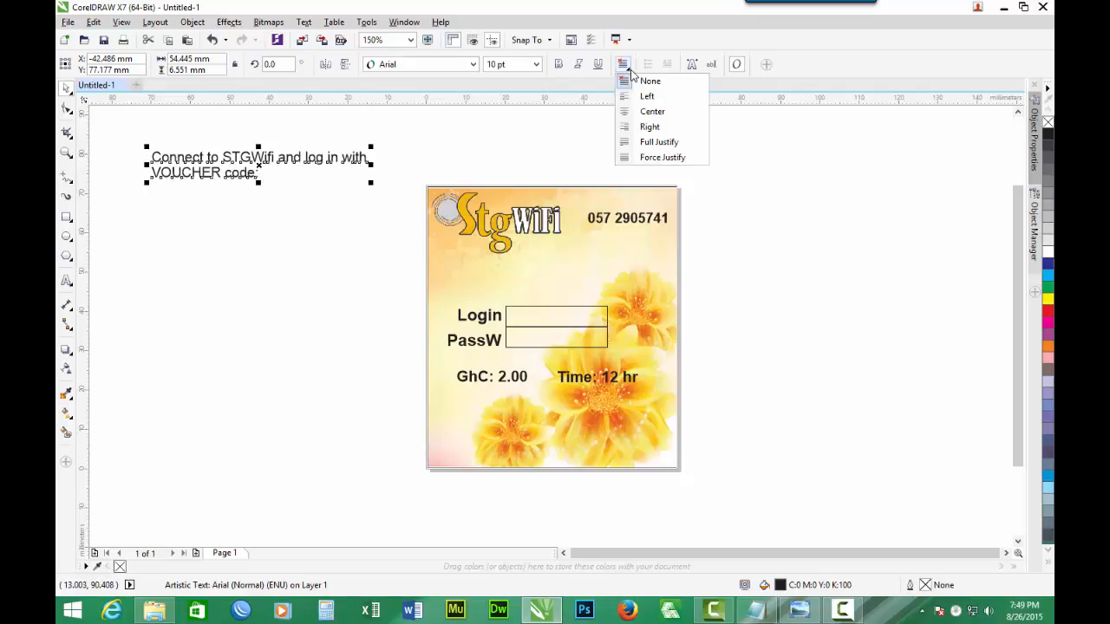
click(652, 111)
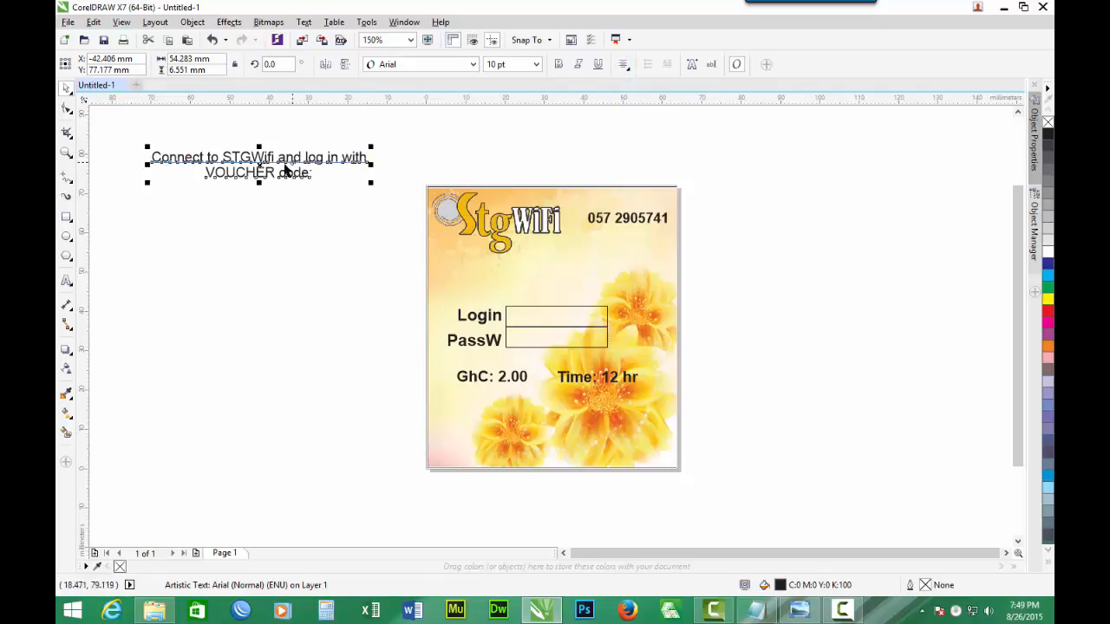
drag(259, 163, 545, 281)
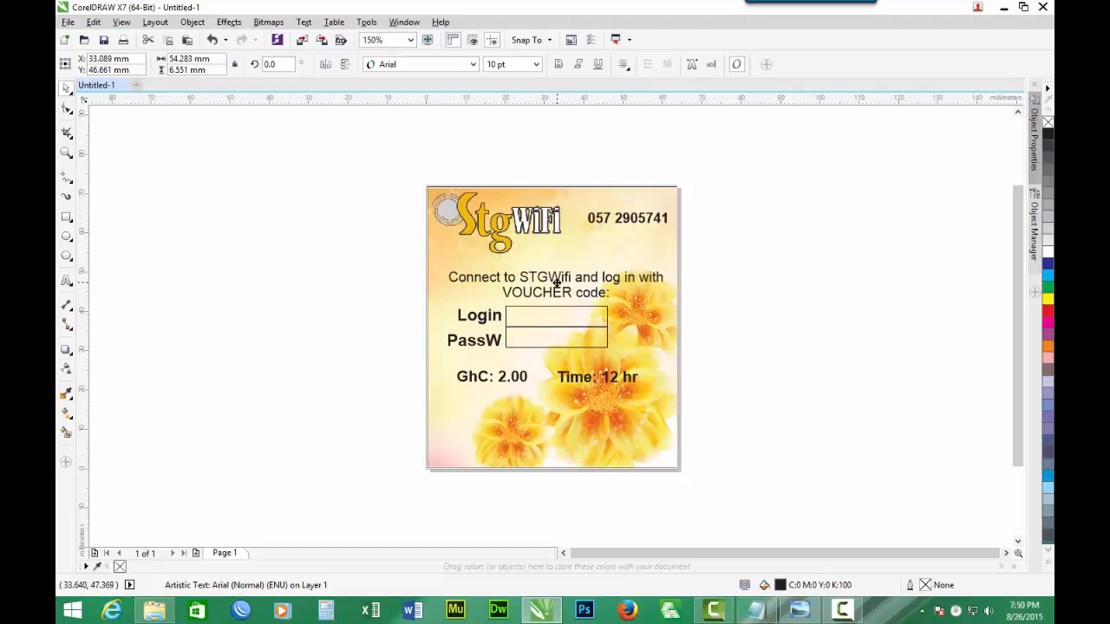
Restyle the instruction lines in the LilyUPC font at a small size.
click(534, 64)
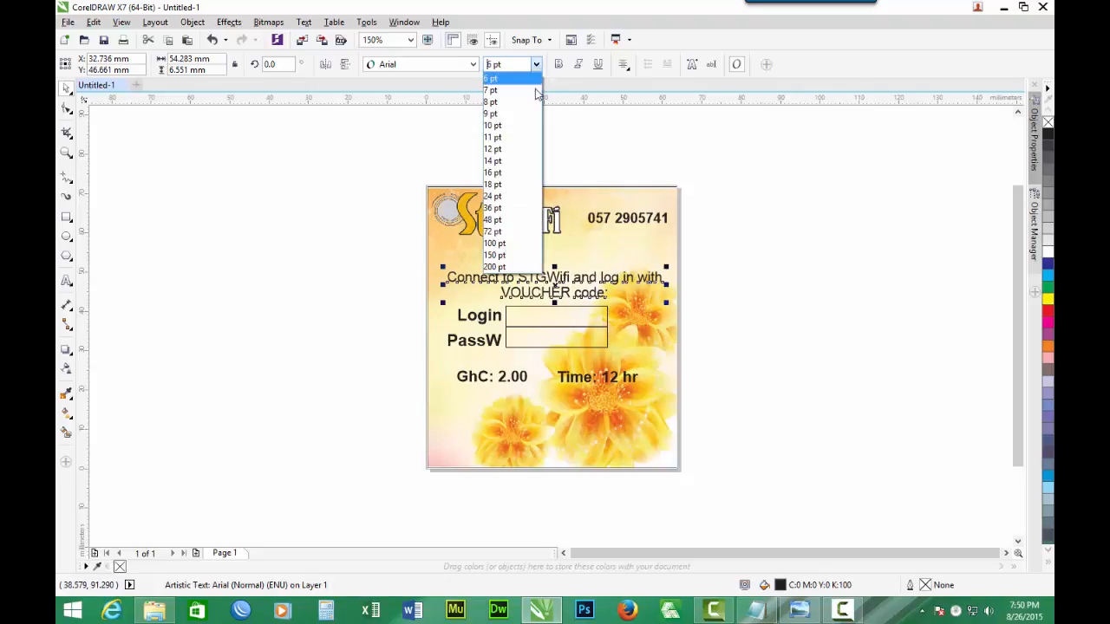
click(492, 137)
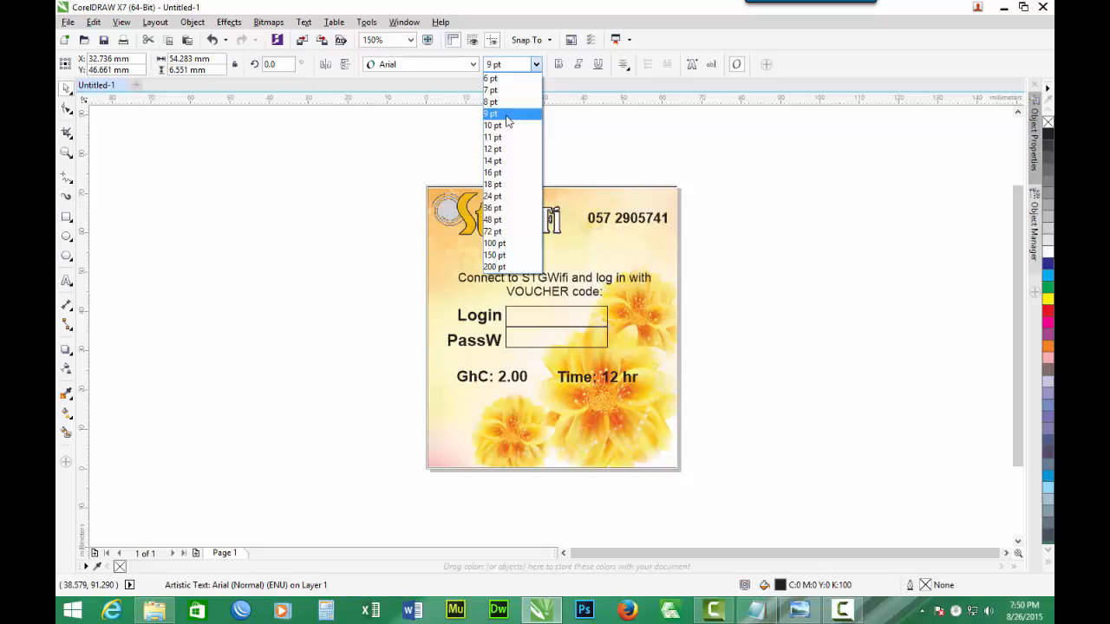
click(493, 112)
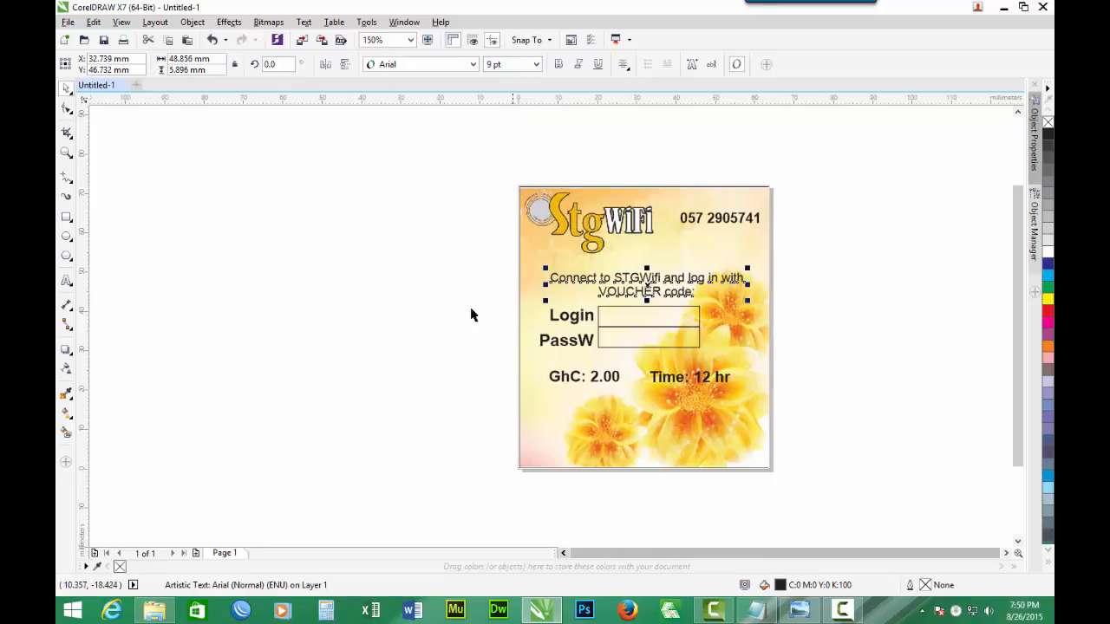
click(472, 64)
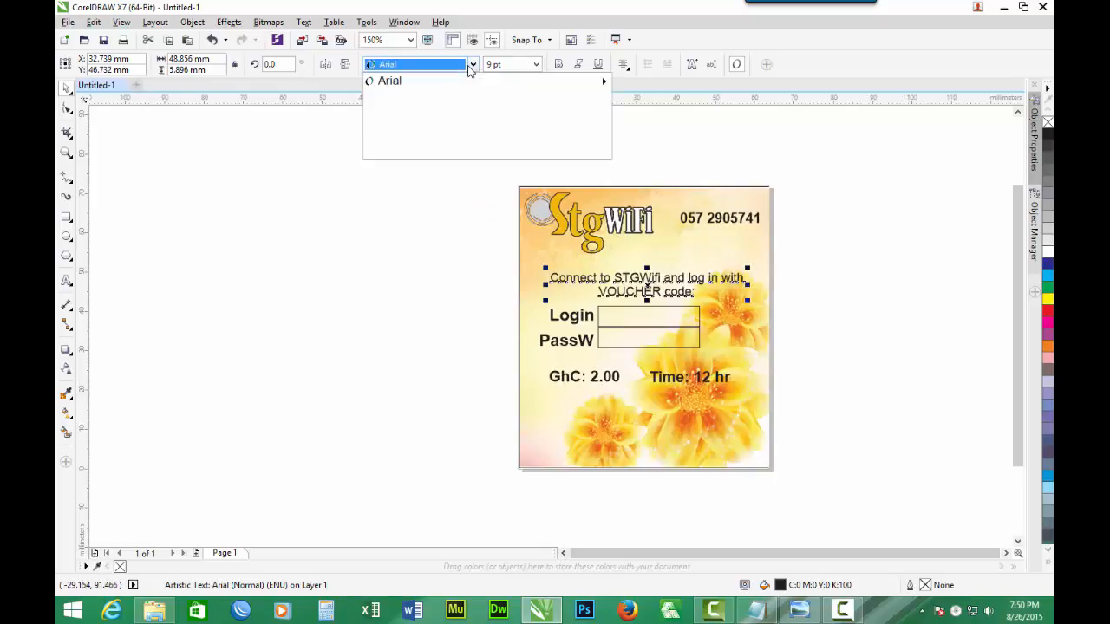
click(392, 114)
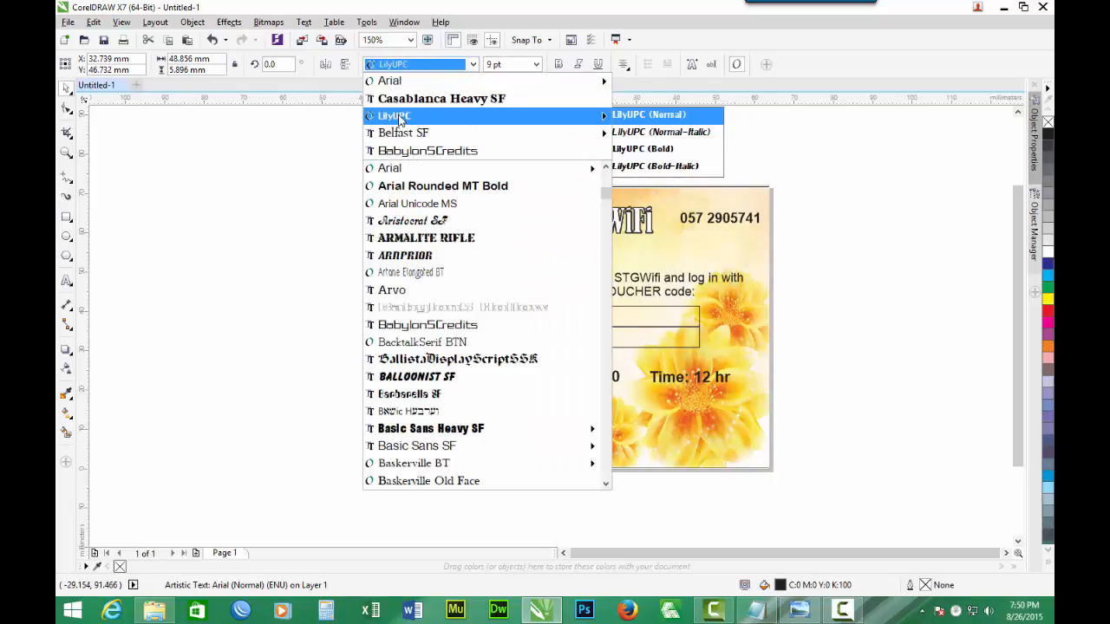
click(390, 115)
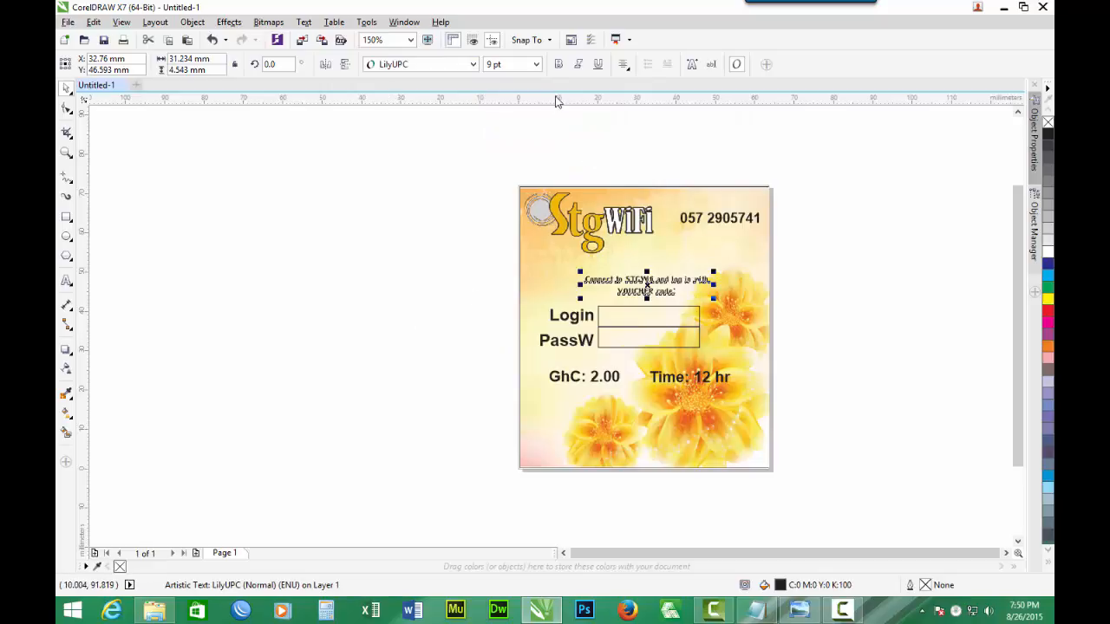
click(534, 64)
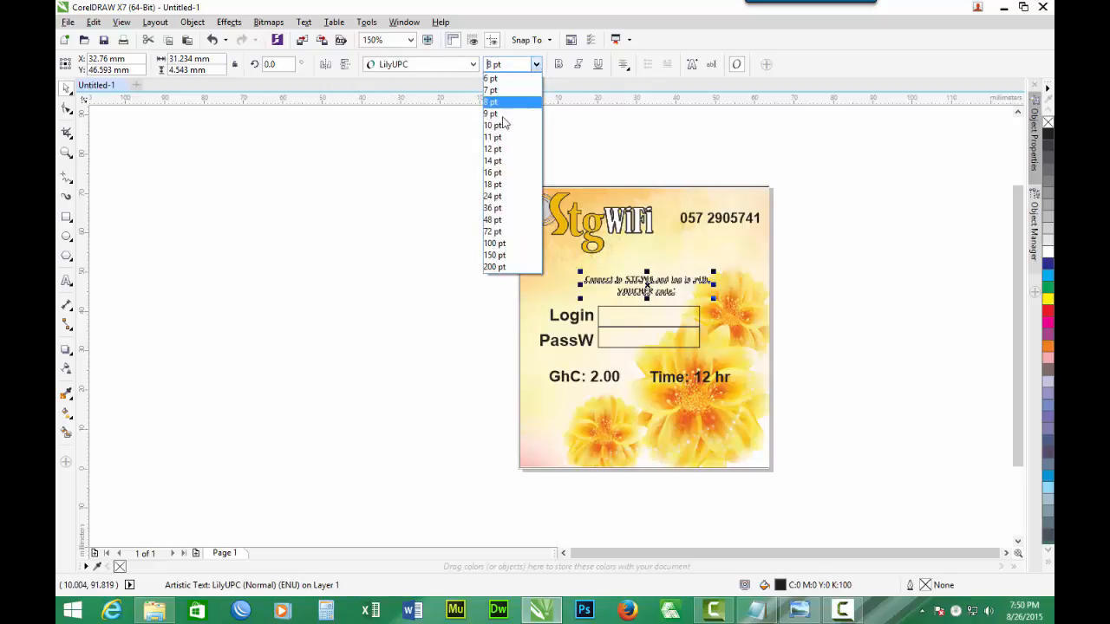
click(493, 125)
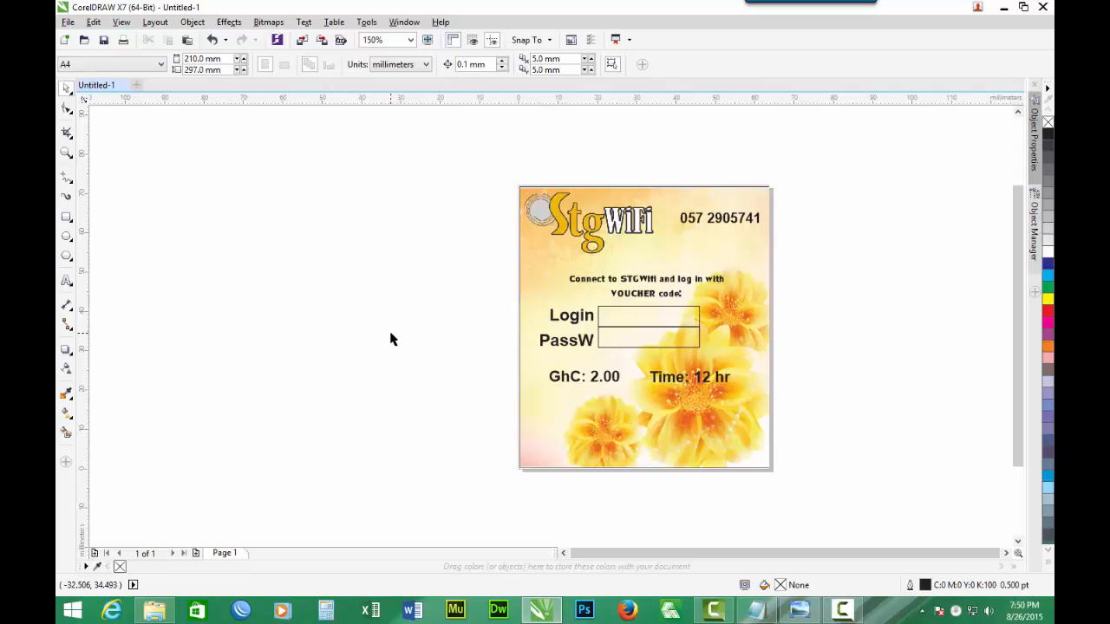
mouse_move(392, 354)
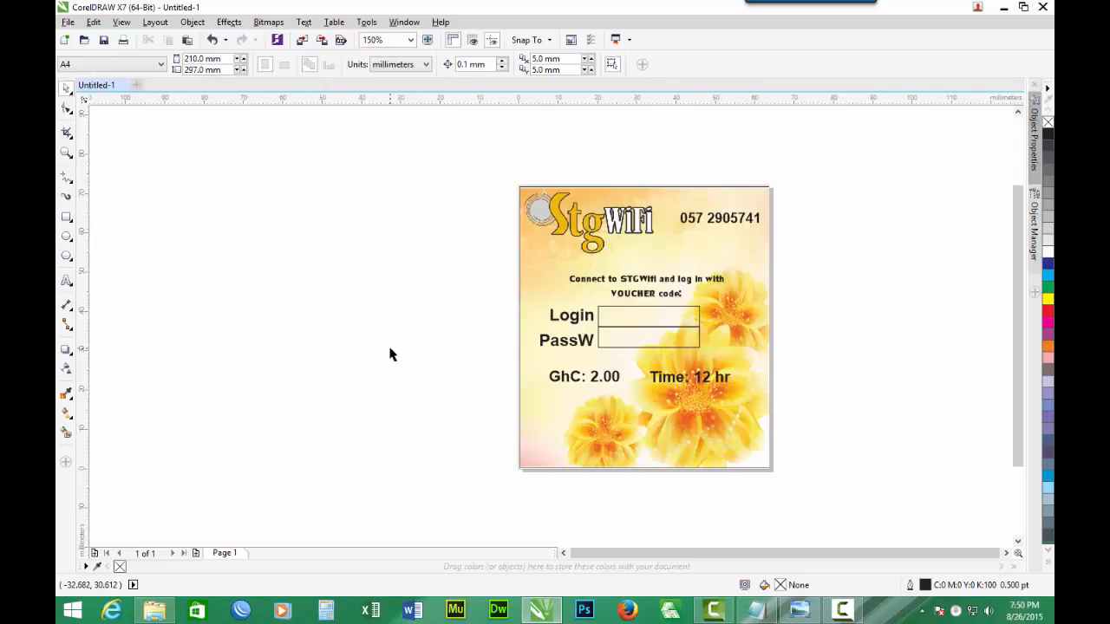
mouse_move(562, 597)
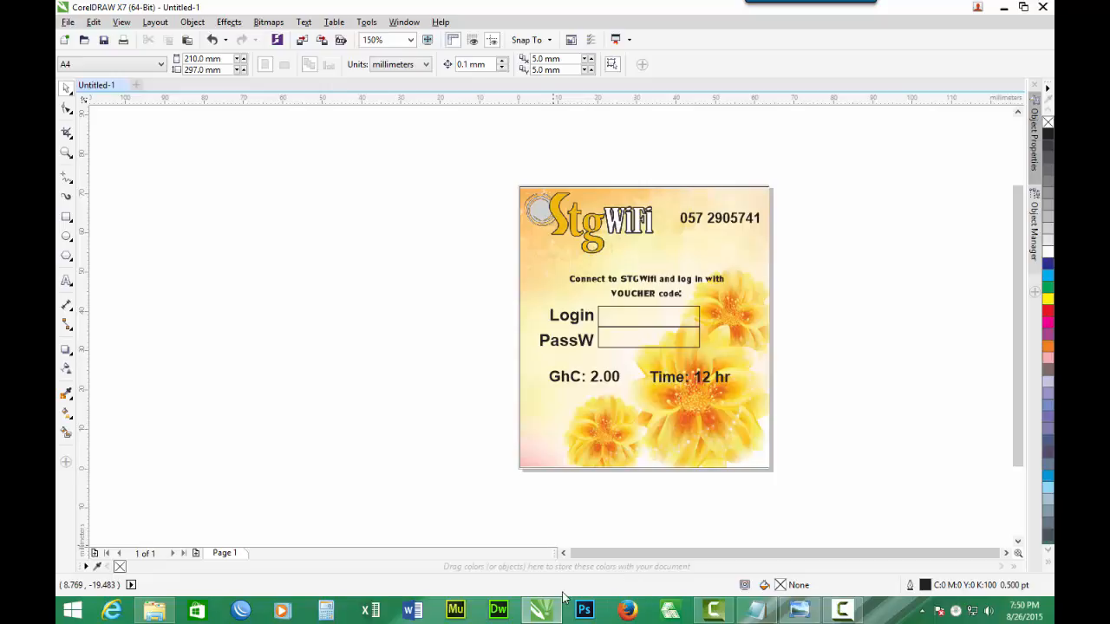
mouse_move(756, 610)
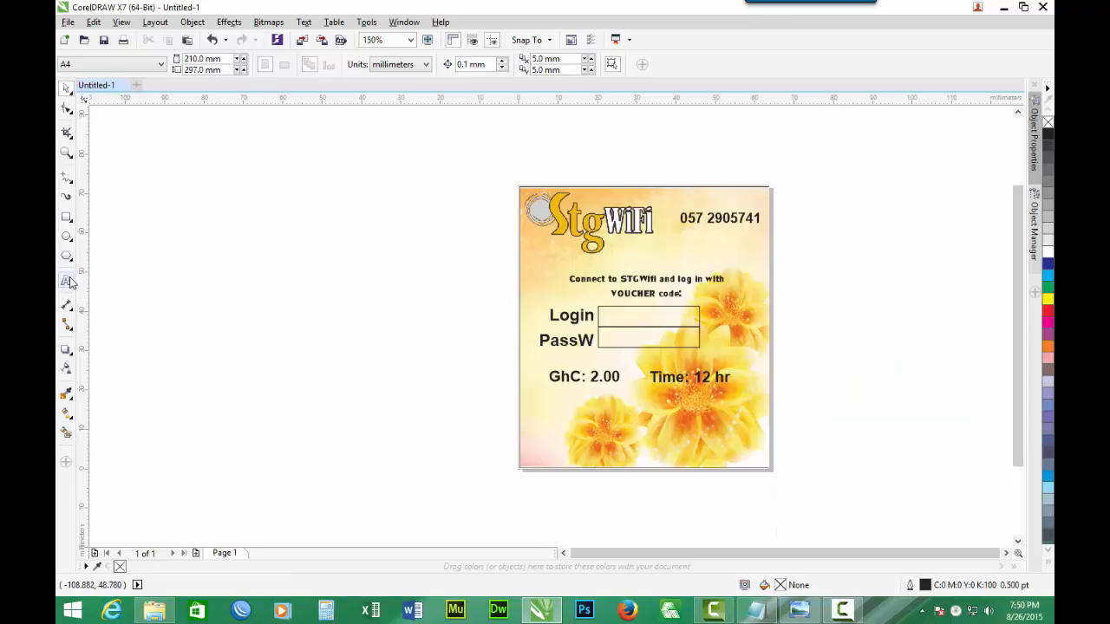
mouse_move(66, 281)
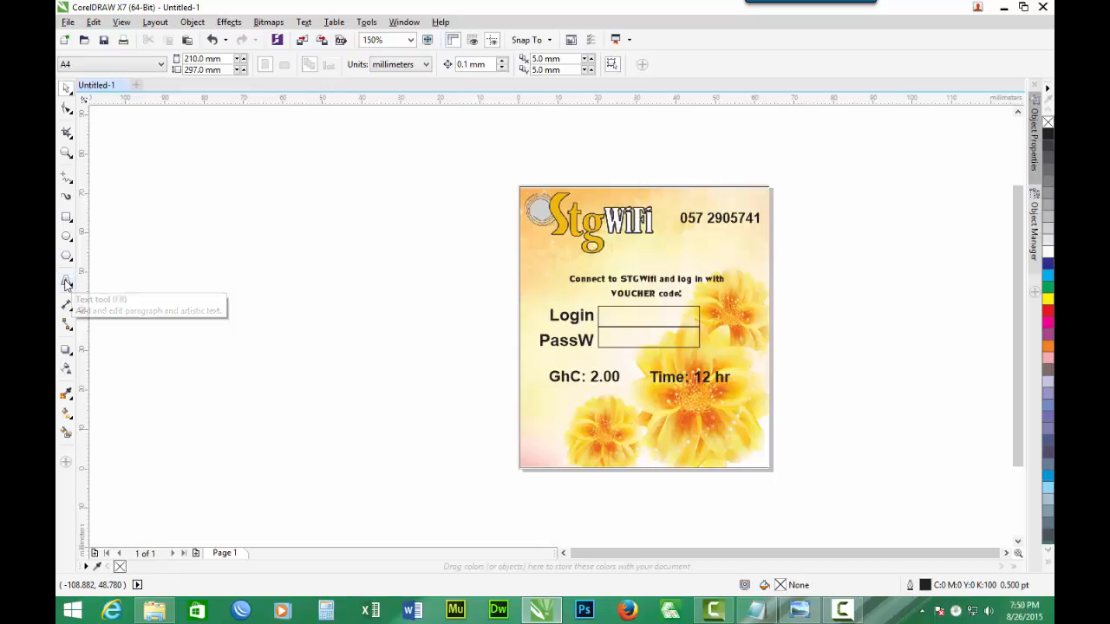
Add 'Voucher expires in 24 hours at first login.' in 8 pt bold under GhC and Time.
click(66, 281)
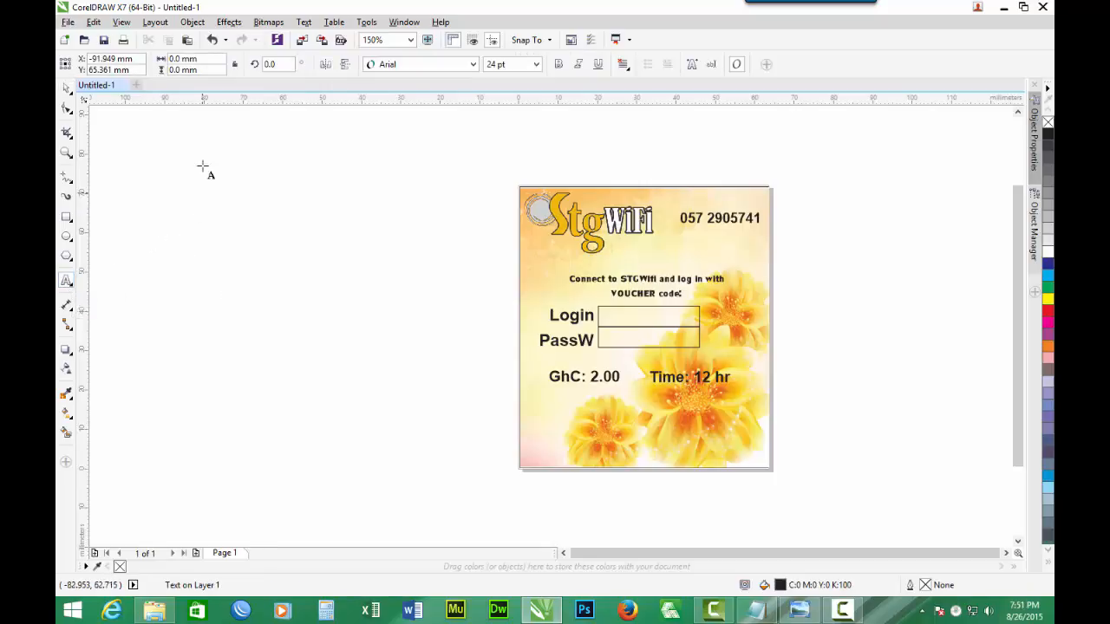
mouse_move(184, 41)
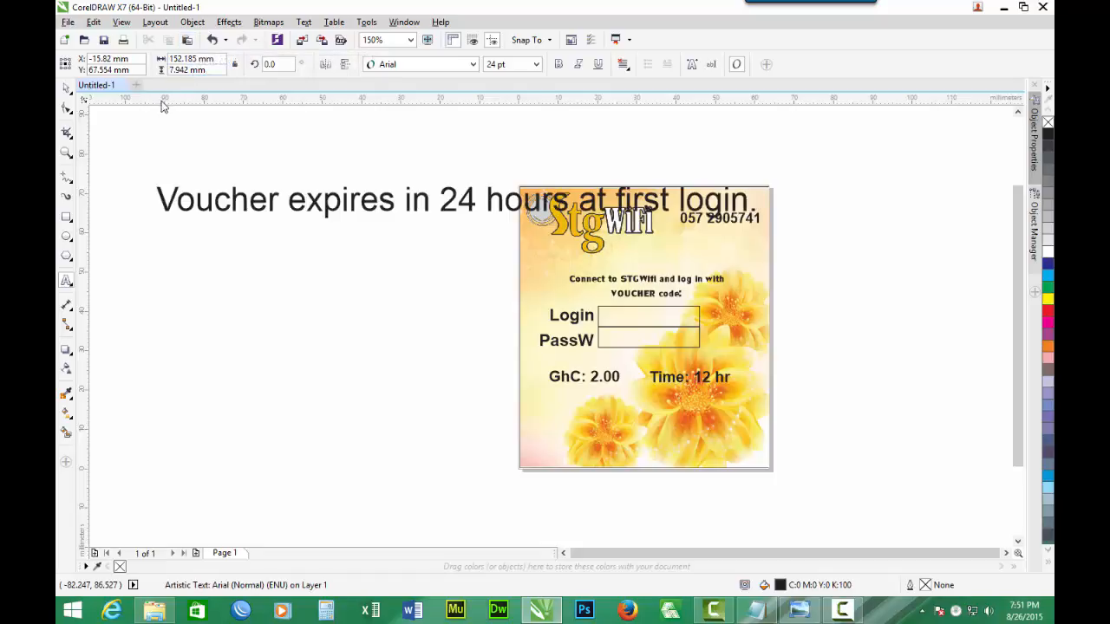
click(338, 199)
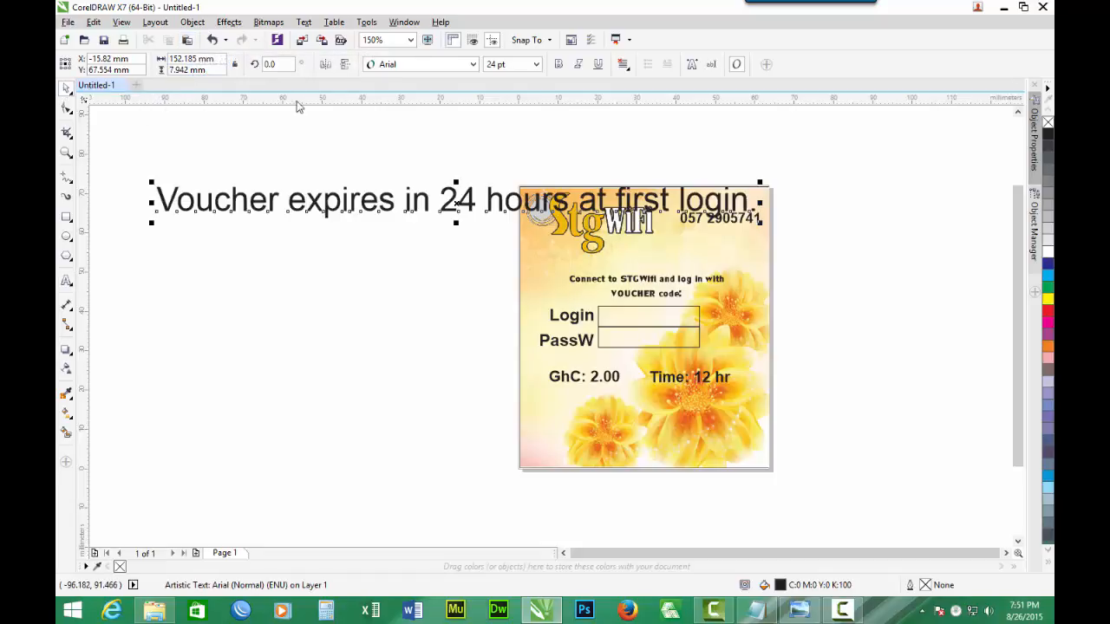
click(537, 62)
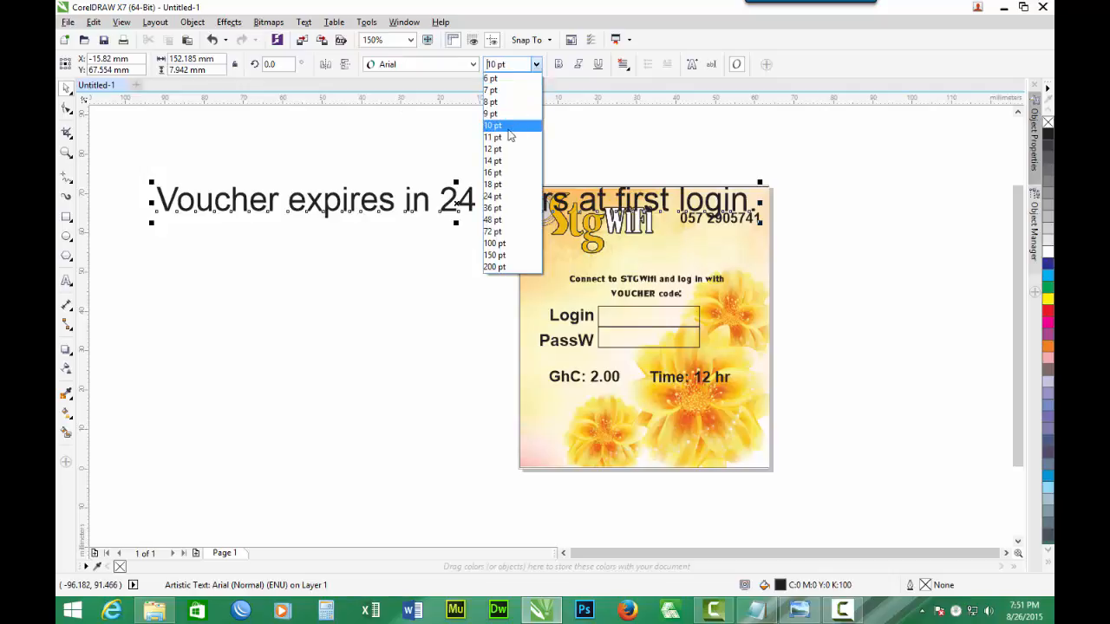
click(489, 115)
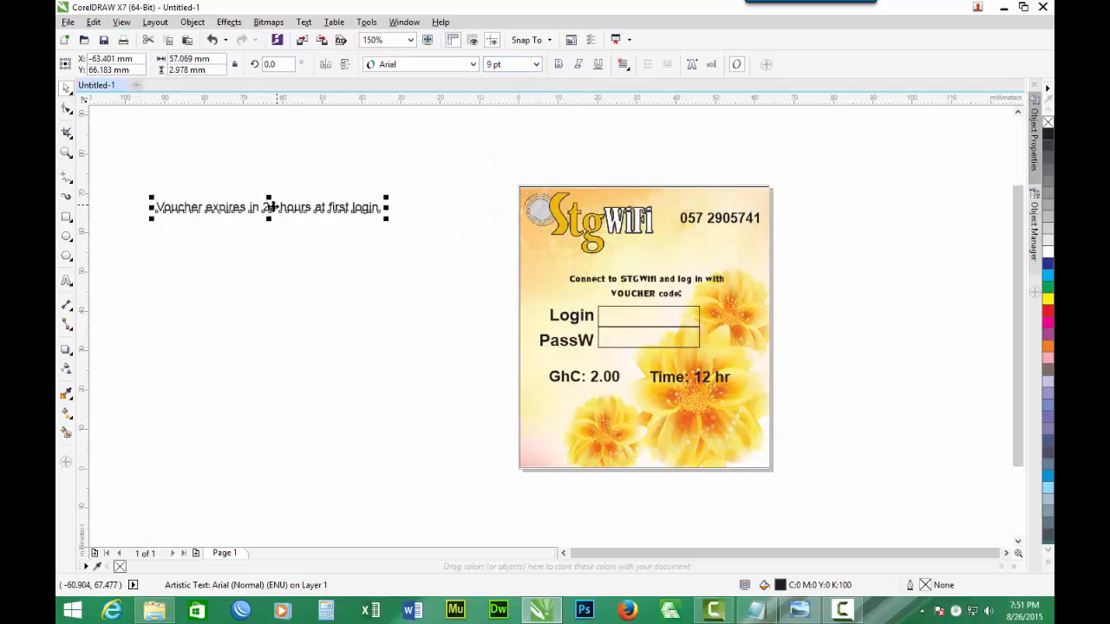
drag(267, 208, 583, 350)
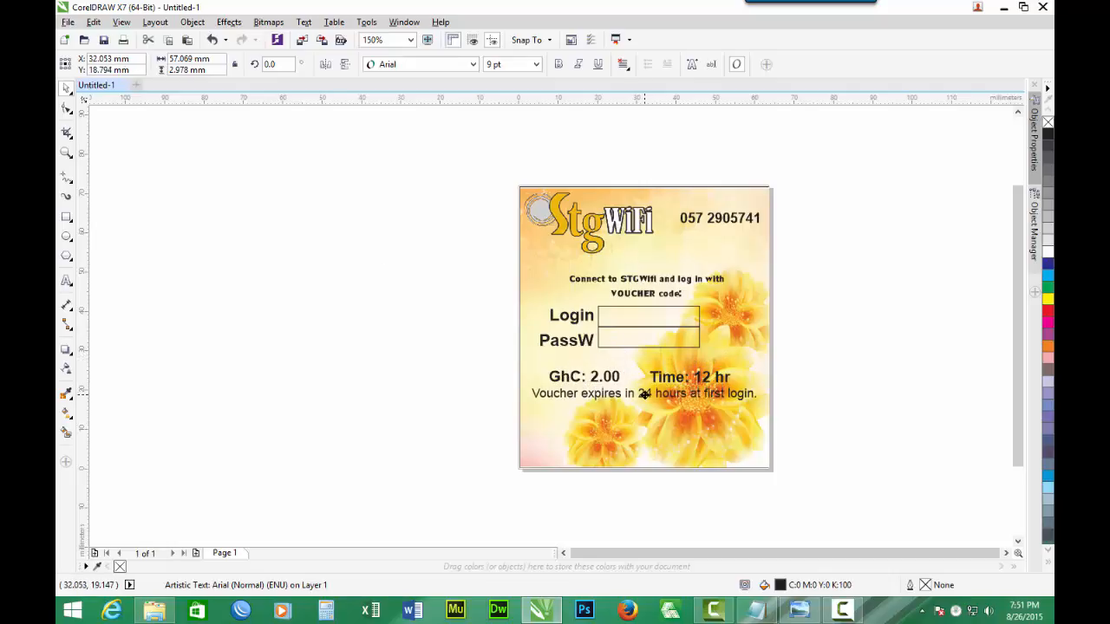
click(642, 392)
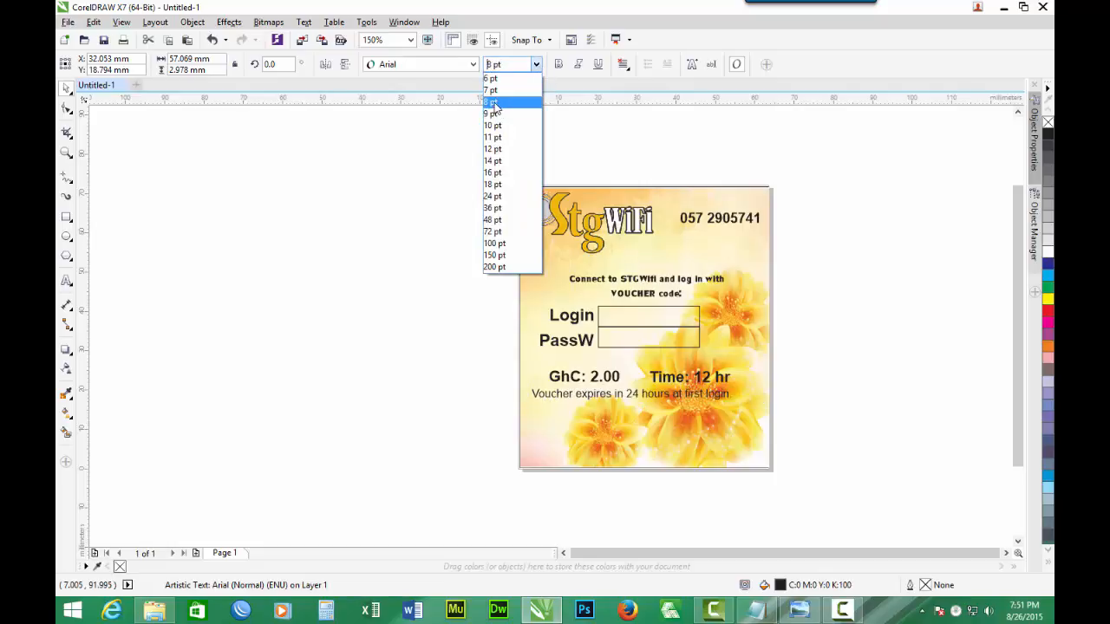
click(492, 102)
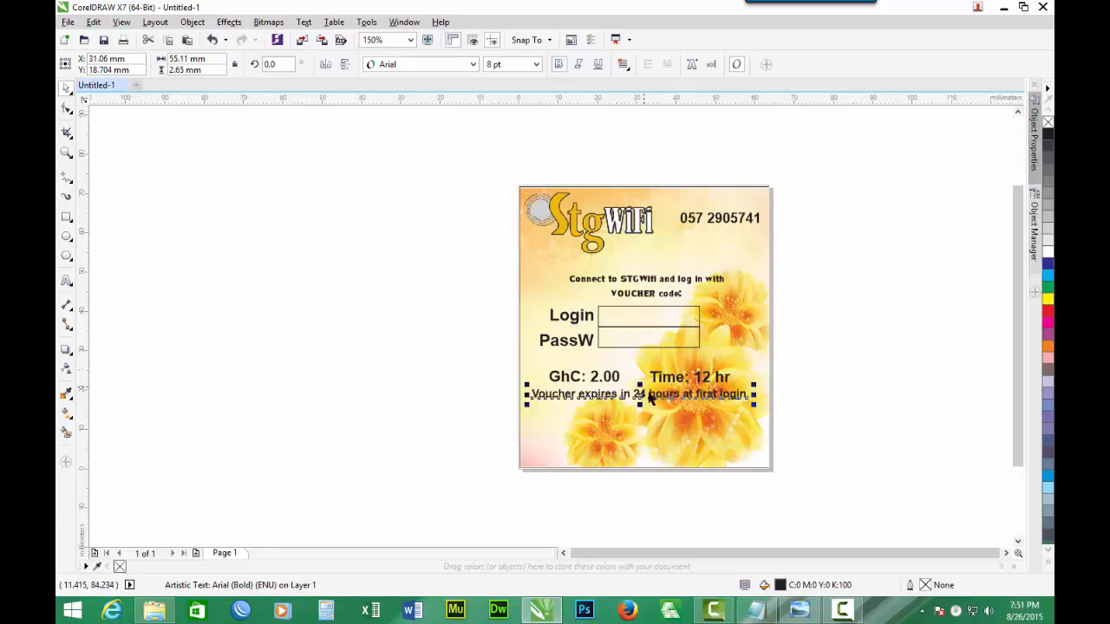
click(512, 422)
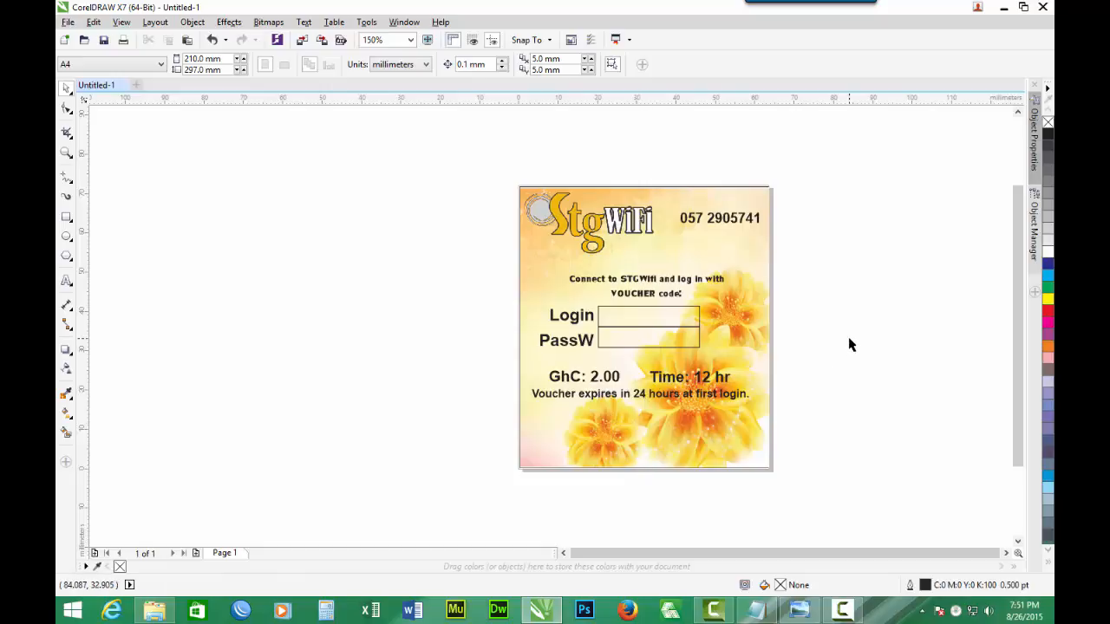
mouse_move(846, 347)
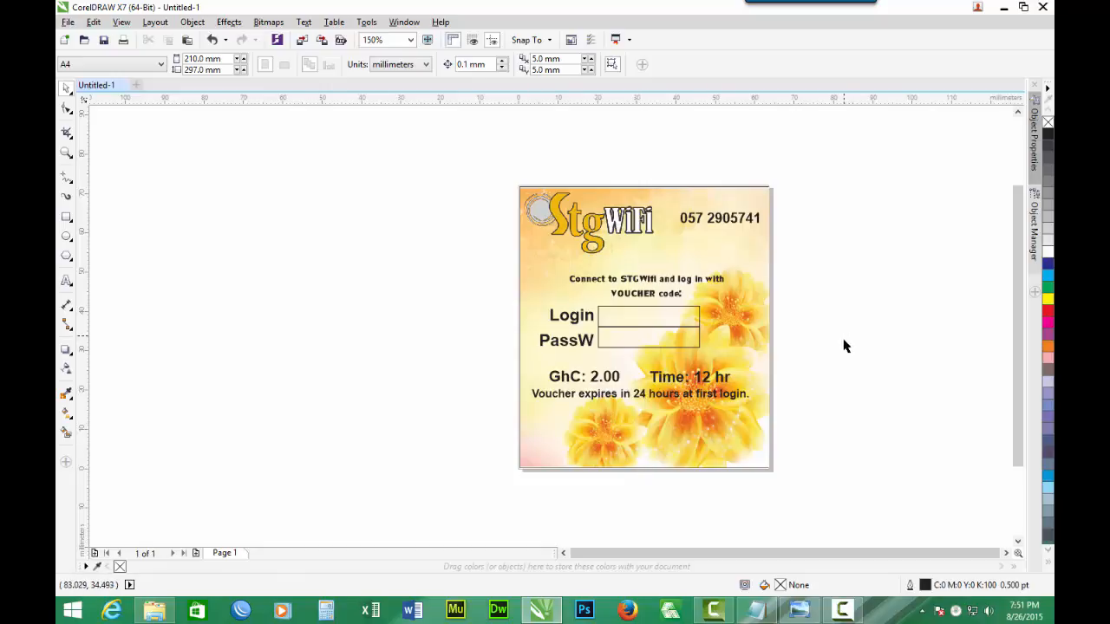
mouse_move(728, 531)
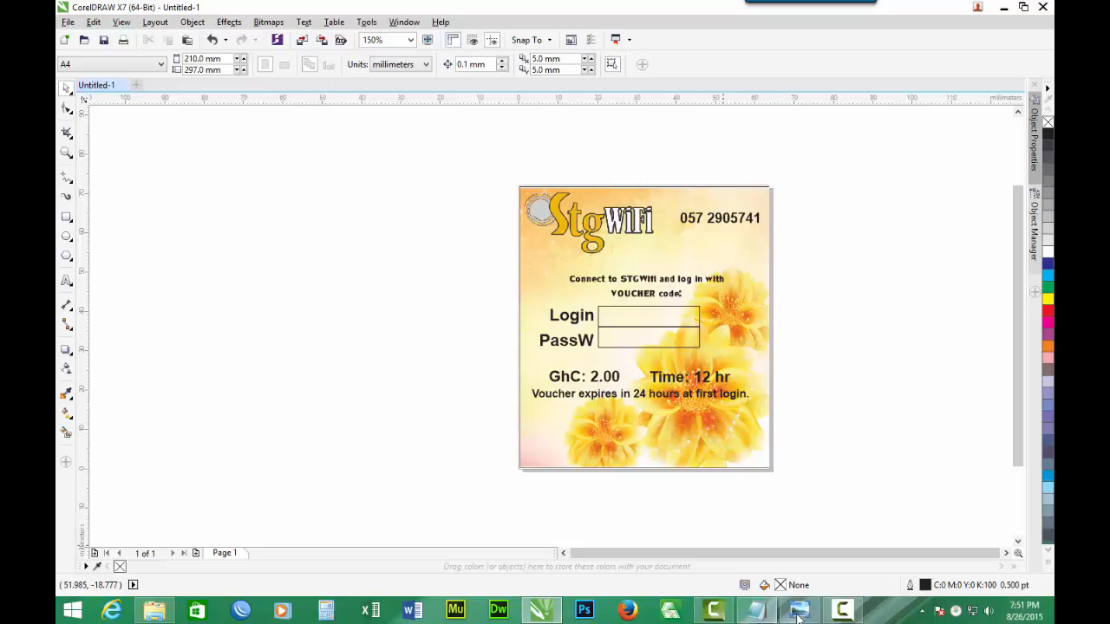
Select and copy 'THANKS FOR YOUR PATRONAGE / COME AGAIN' from the Notepad notes.
click(756, 611)
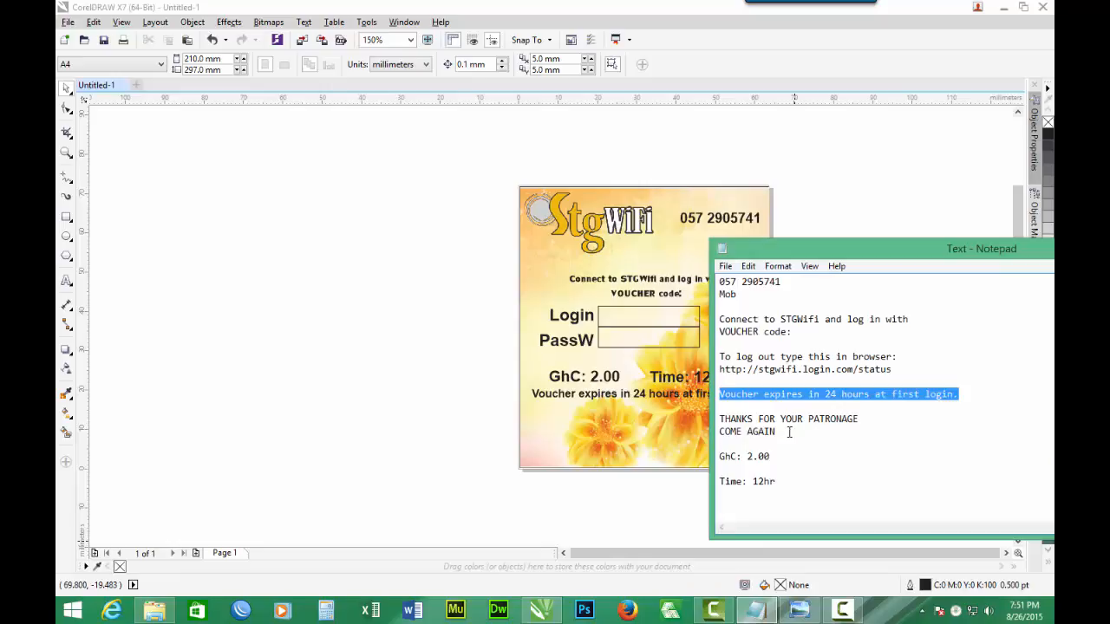
click(778, 432)
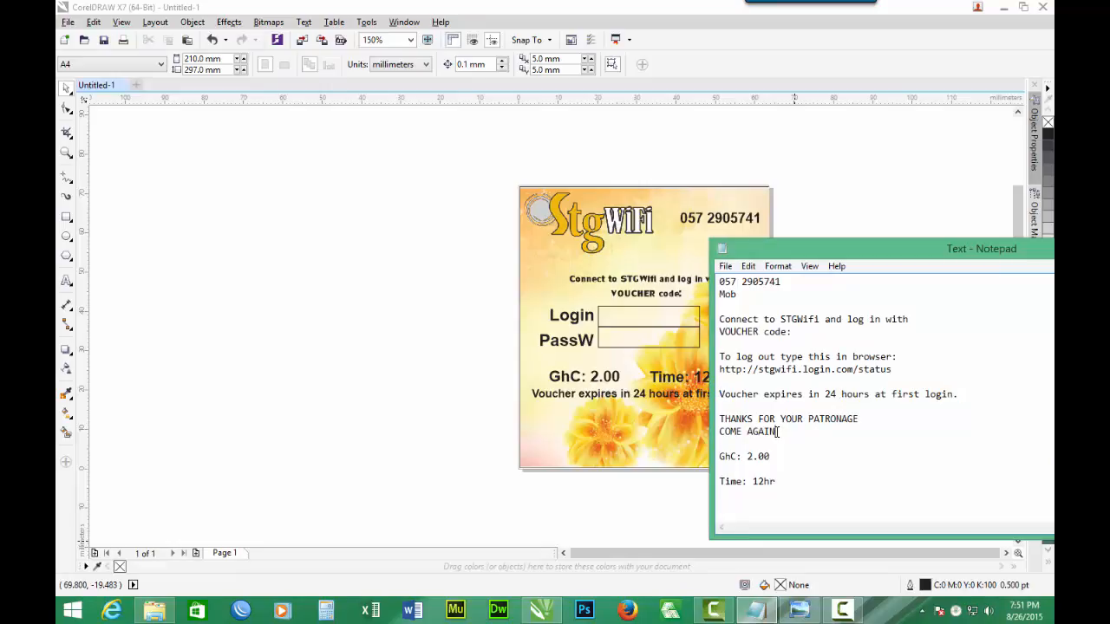
drag(718, 418, 777, 432)
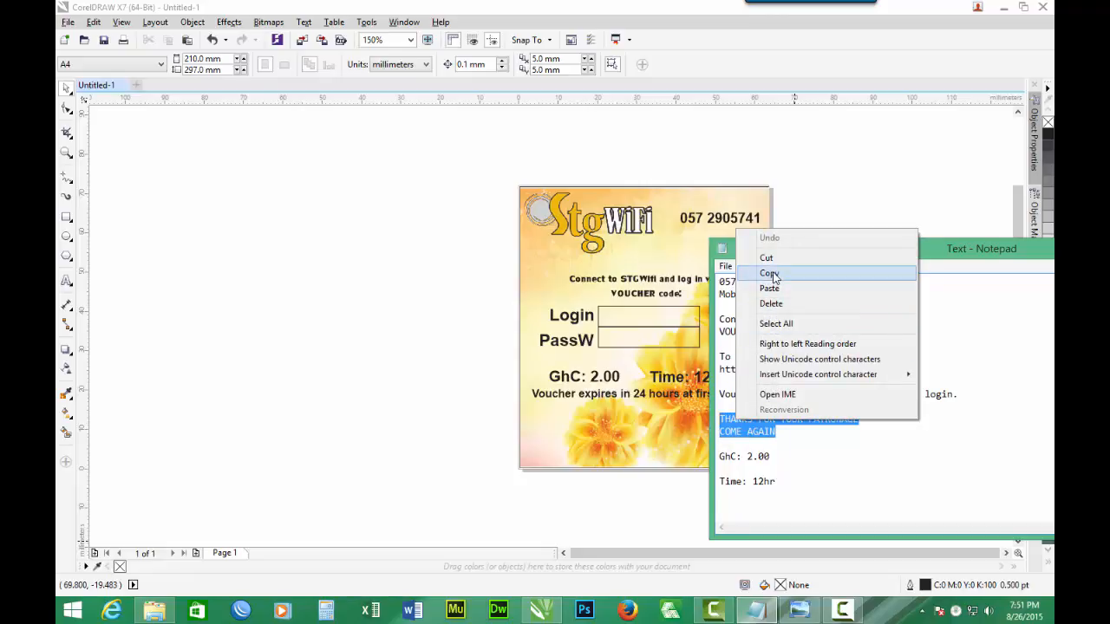
click(770, 272)
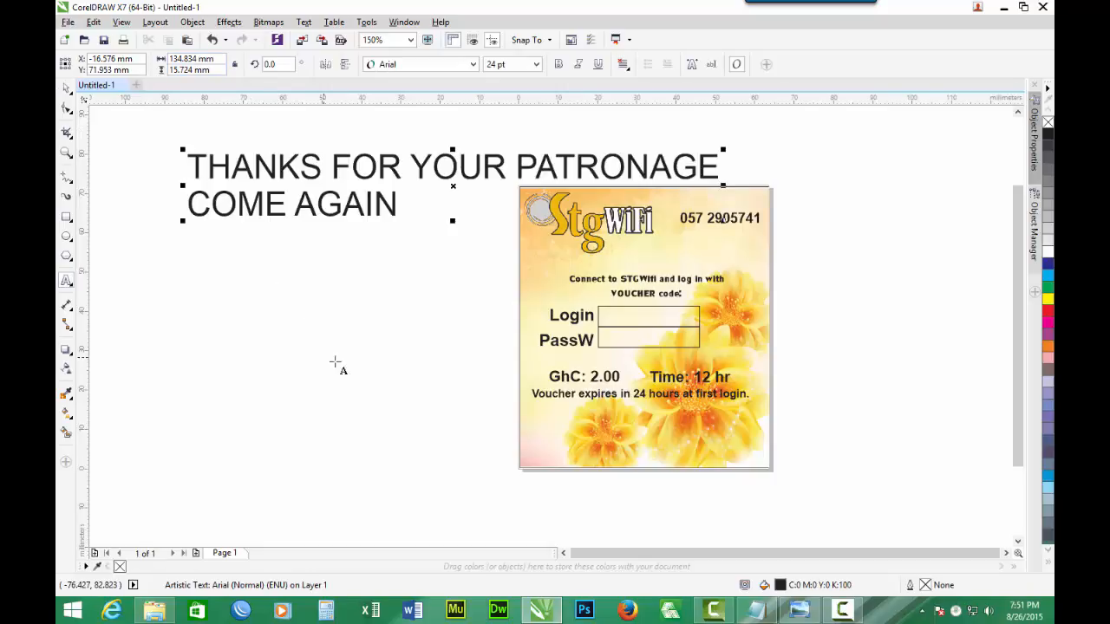
mouse_move(68, 92)
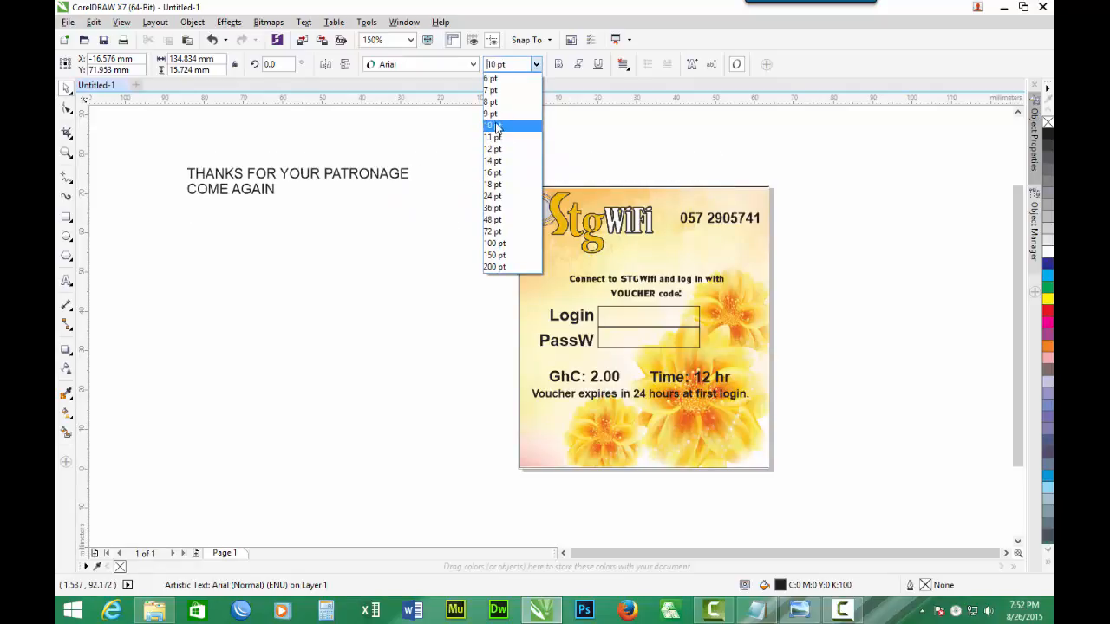
Set the thanks message to 8 pt centred and move it to the label's bottom edge.
click(491, 101)
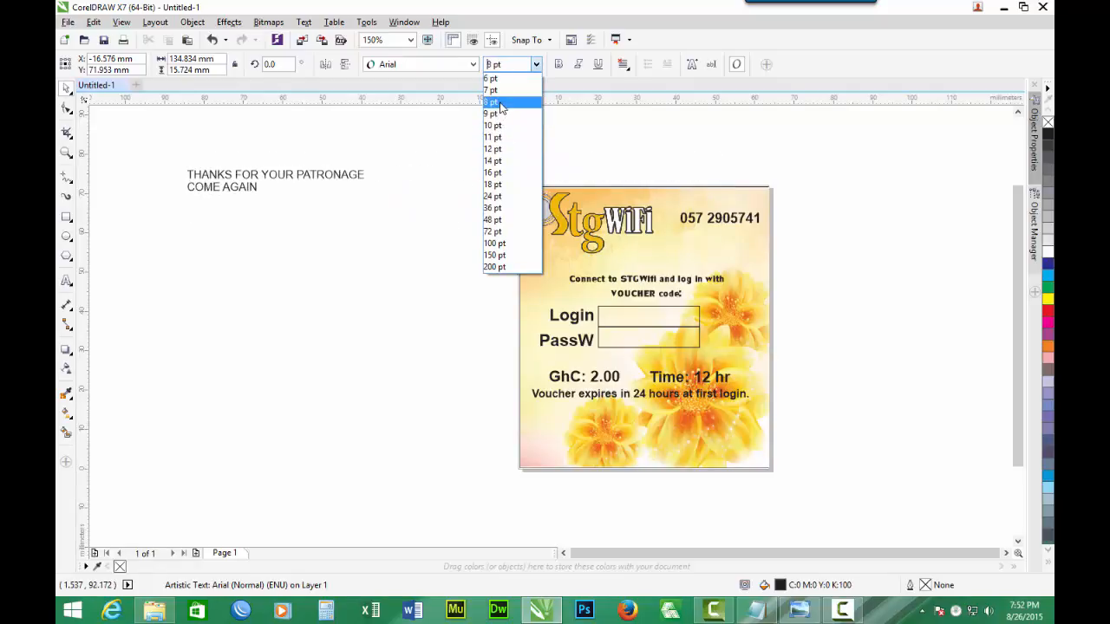
click(492, 101)
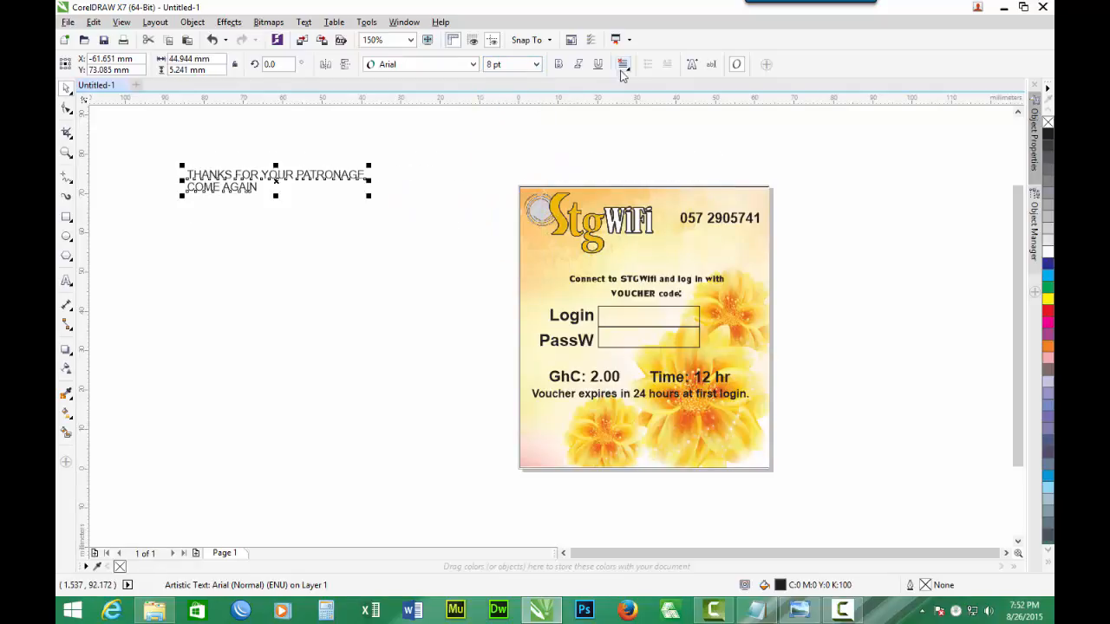
click(619, 64)
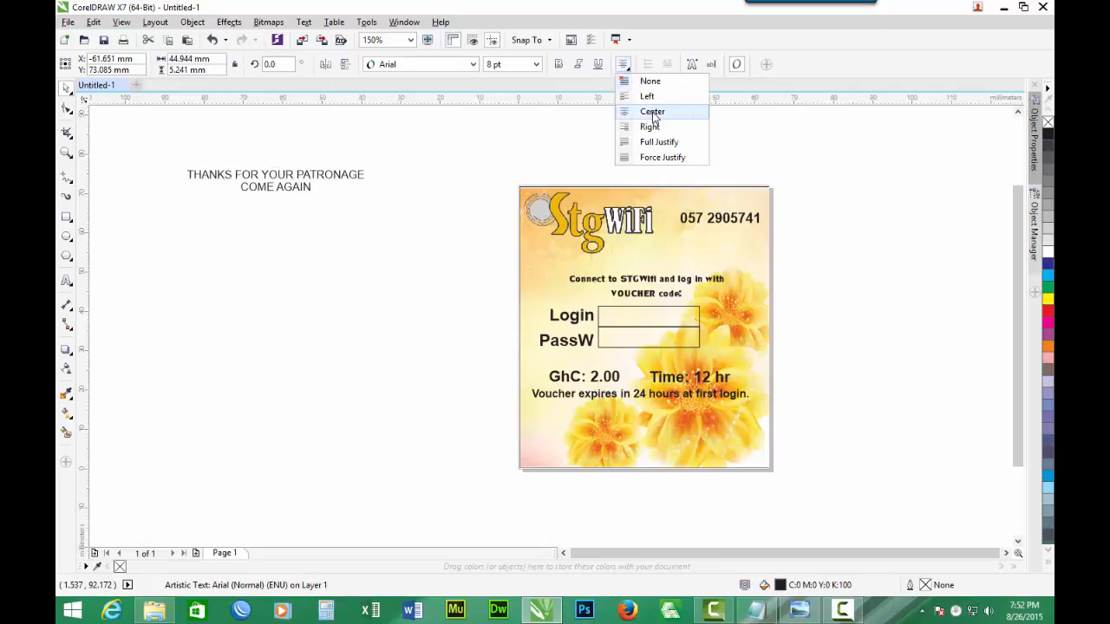
click(652, 111)
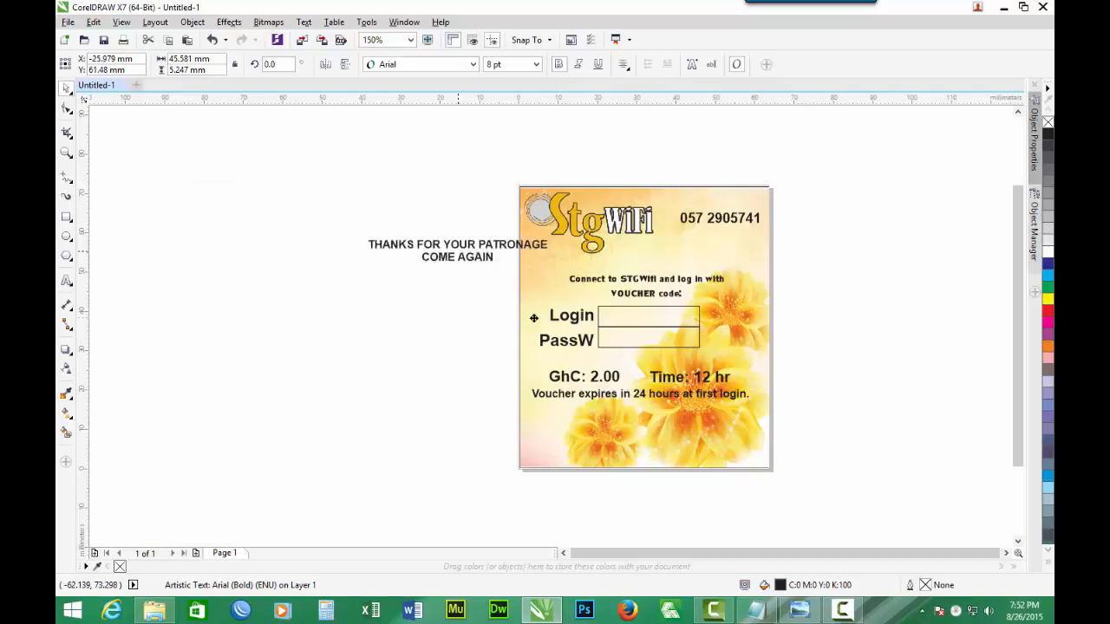
drag(458, 250, 652, 444)
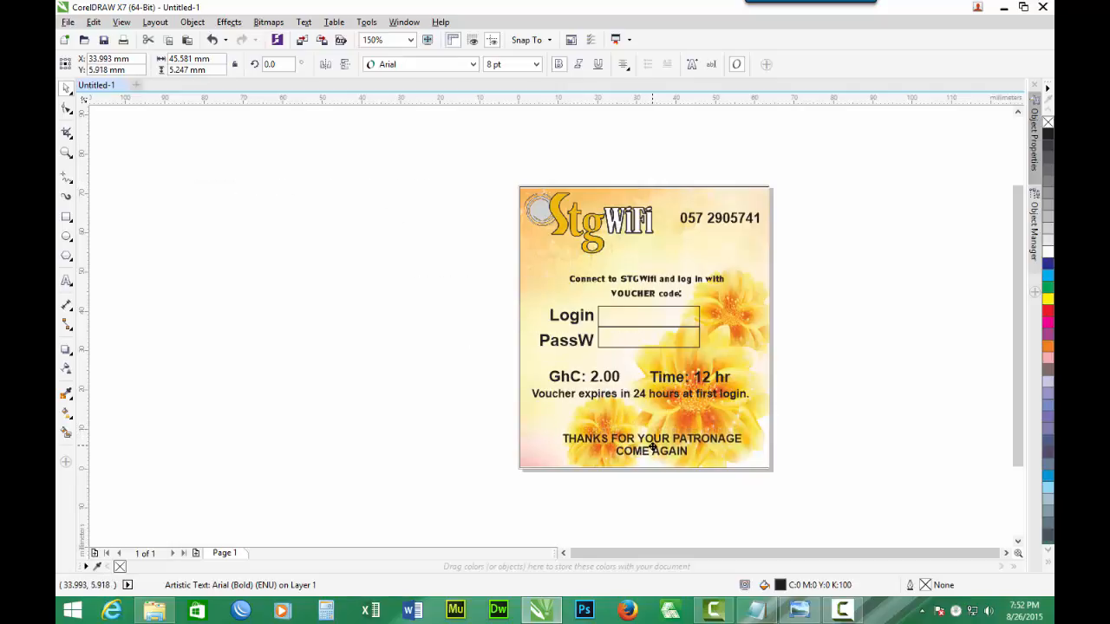
click(650, 439)
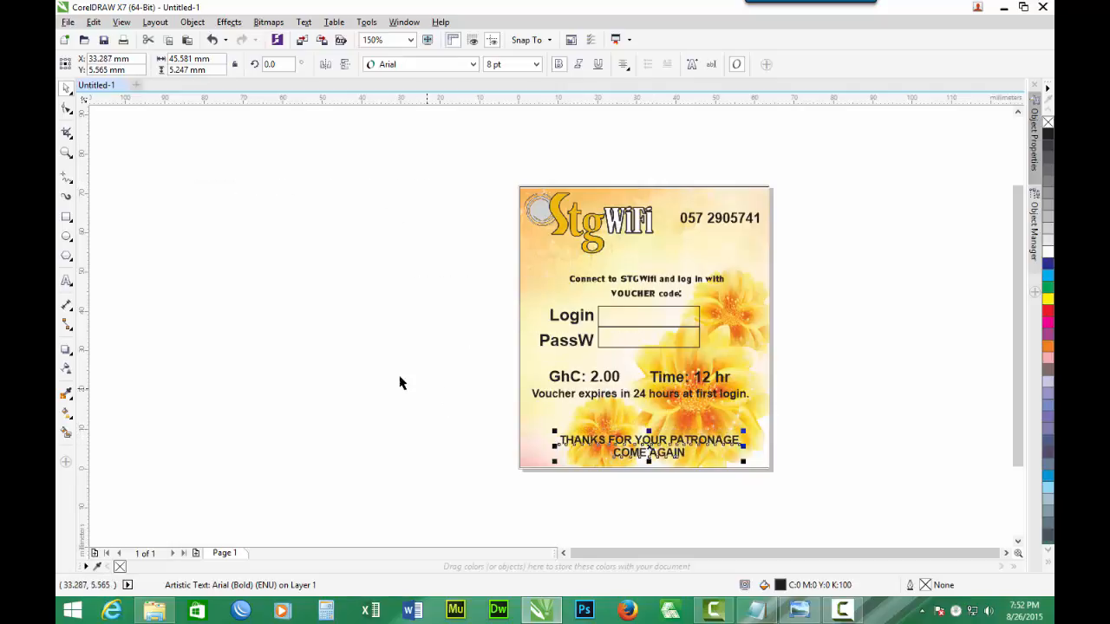
click(380, 374)
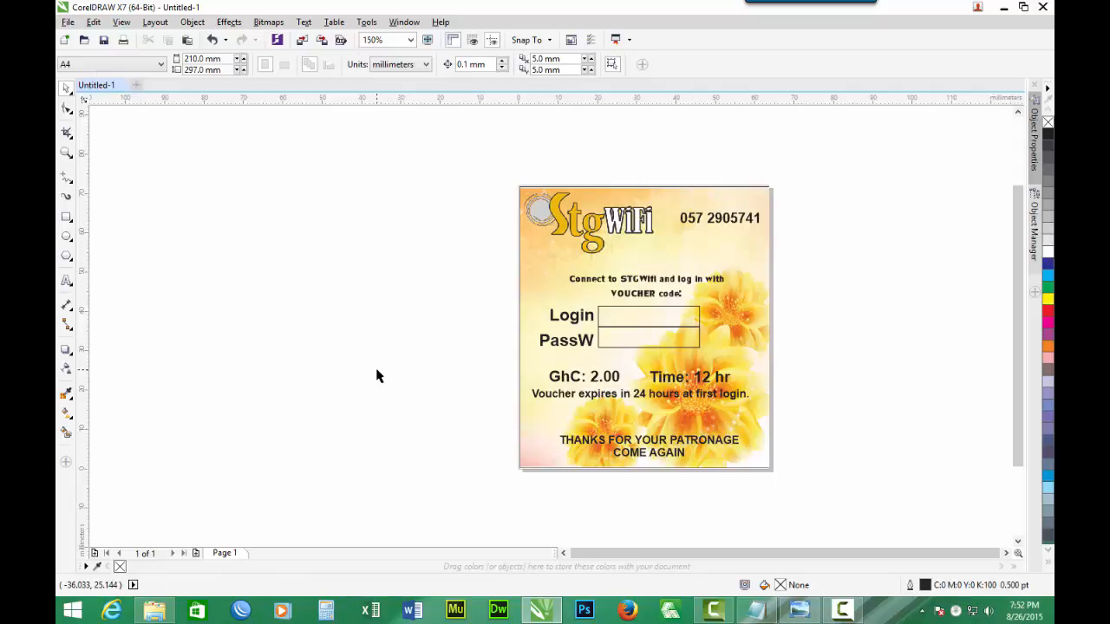
mouse_move(860, 297)
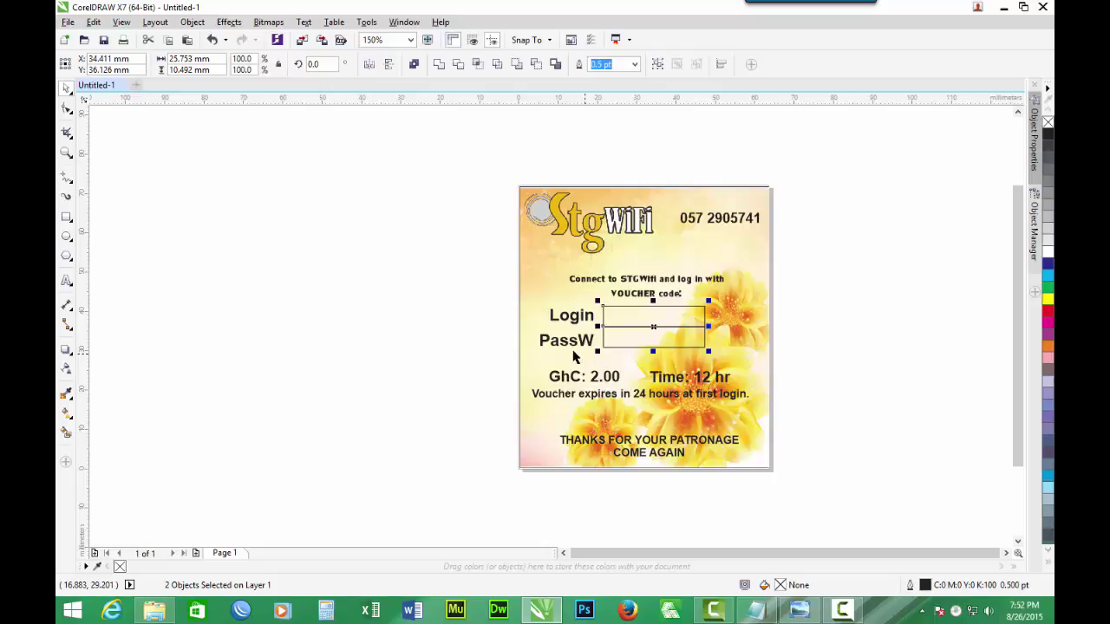
Widen the Login and PassW boxes, then start saving the drawing.
click(412, 350)
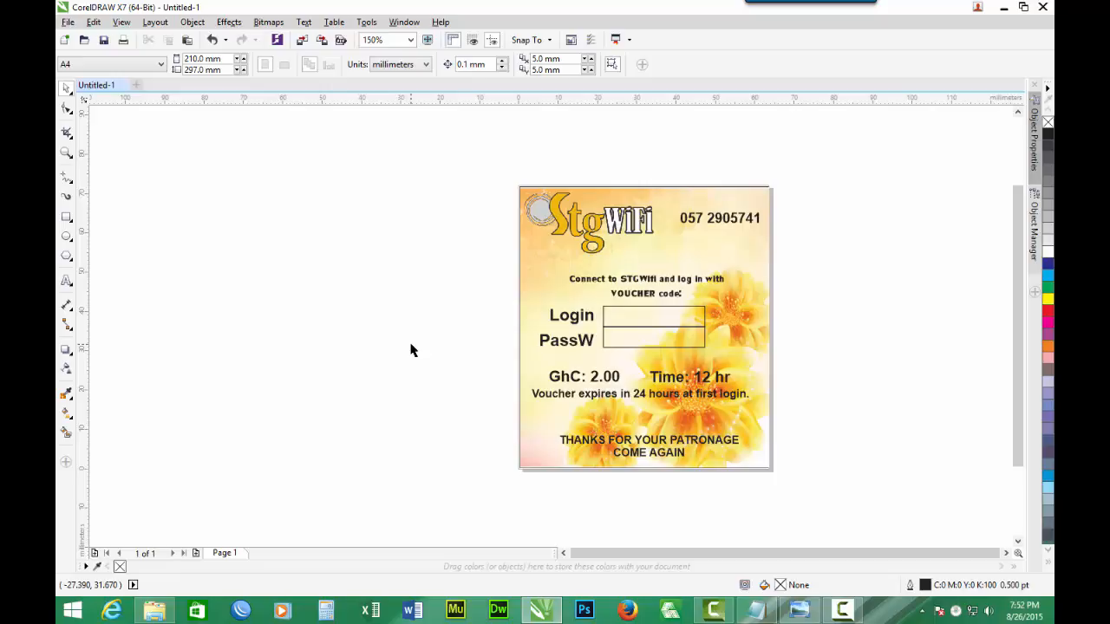
mouse_move(187, 153)
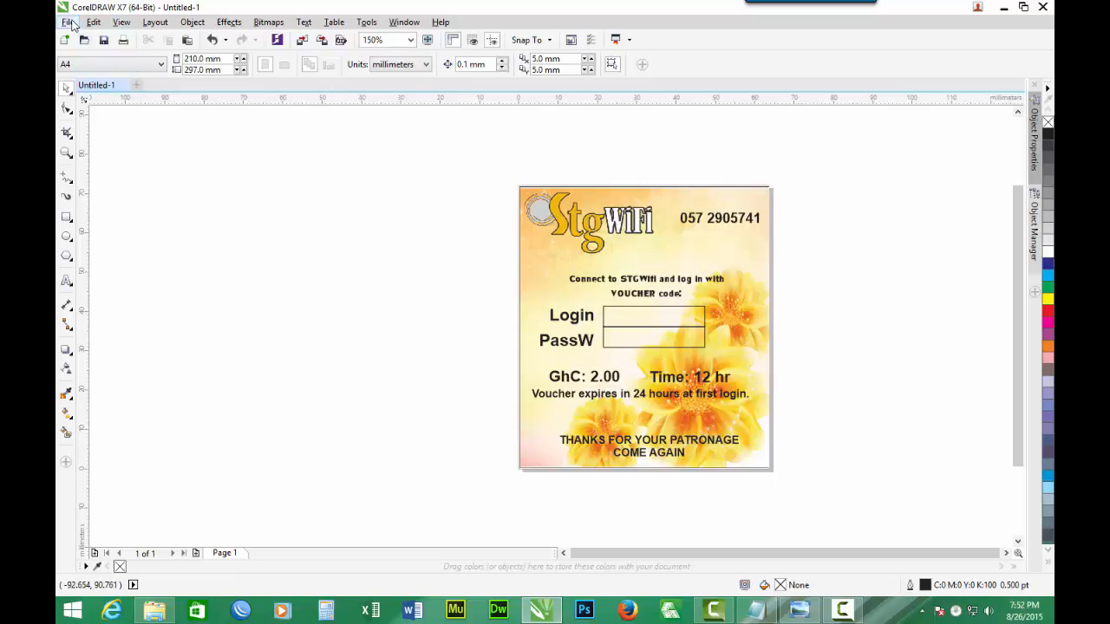
click(66, 21)
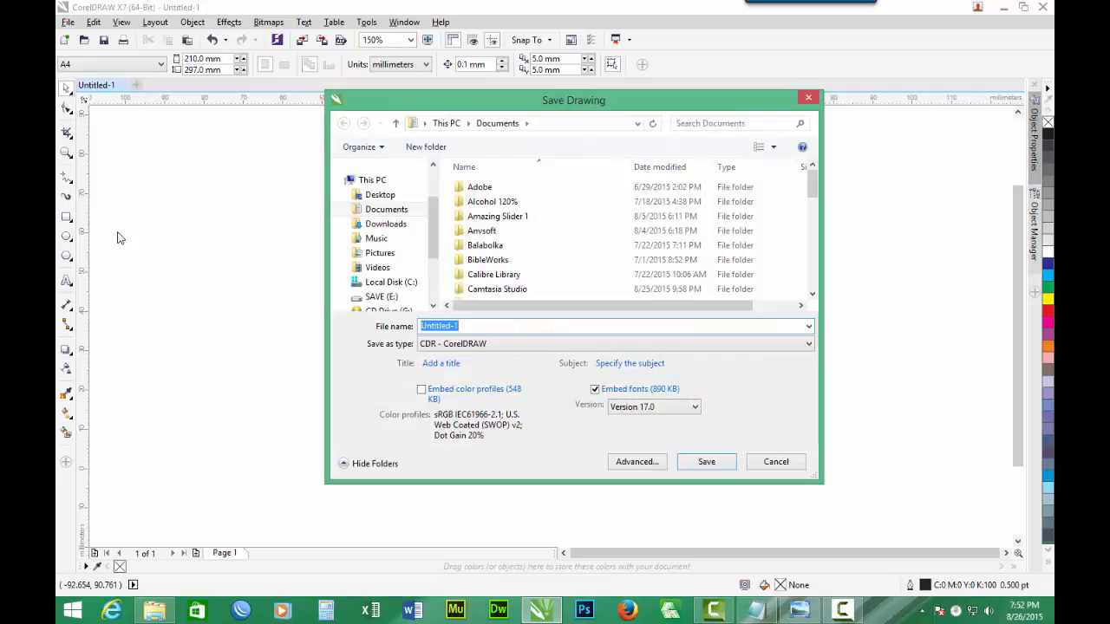
Save as 'stgwifi voucher template.cdr' in Documents, replacing the existing file.
text(st)
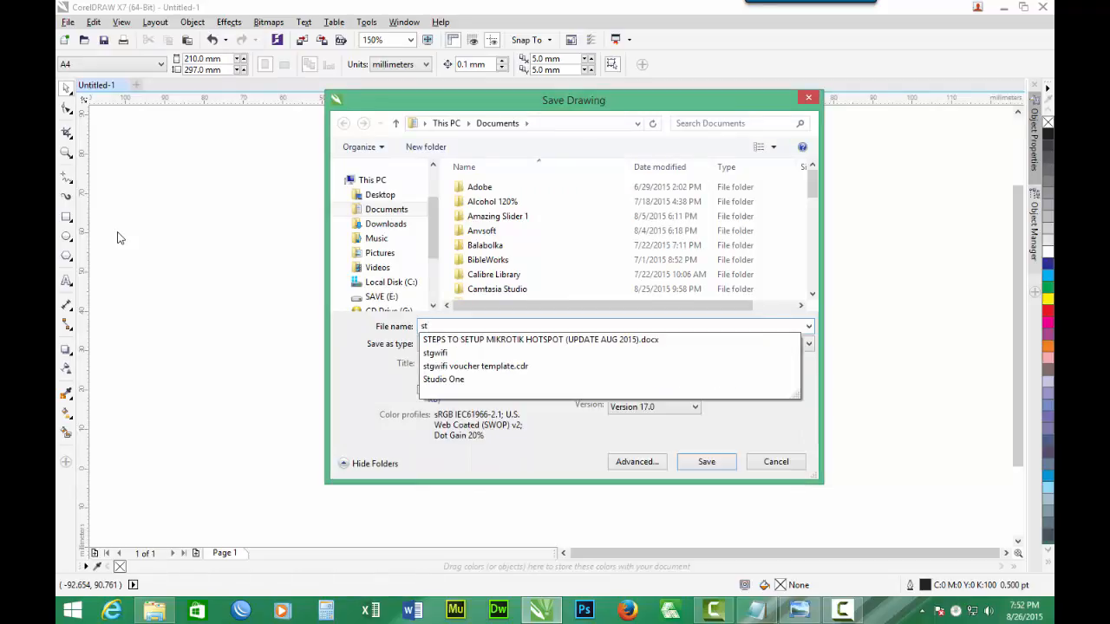
text(g)
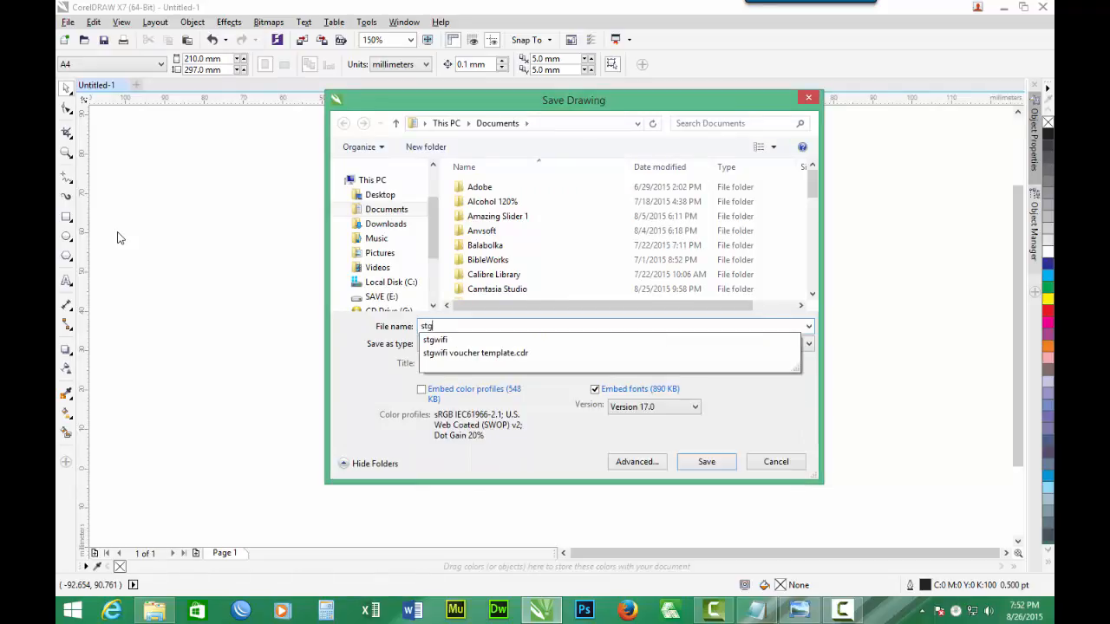
text(wifi vou)
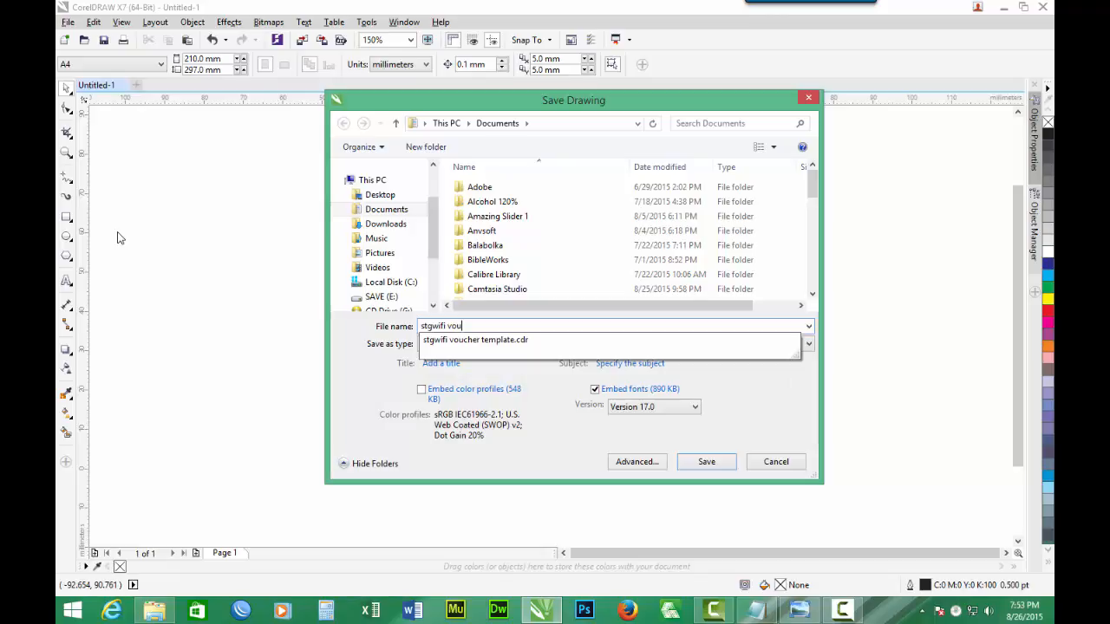
text(cher t)
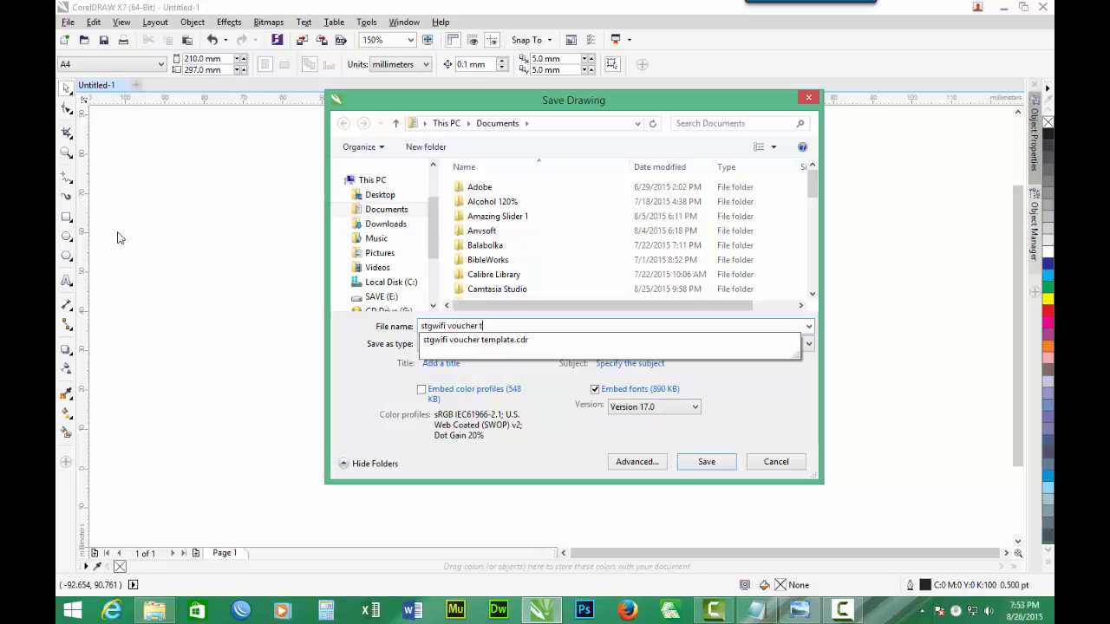
text(emplate)
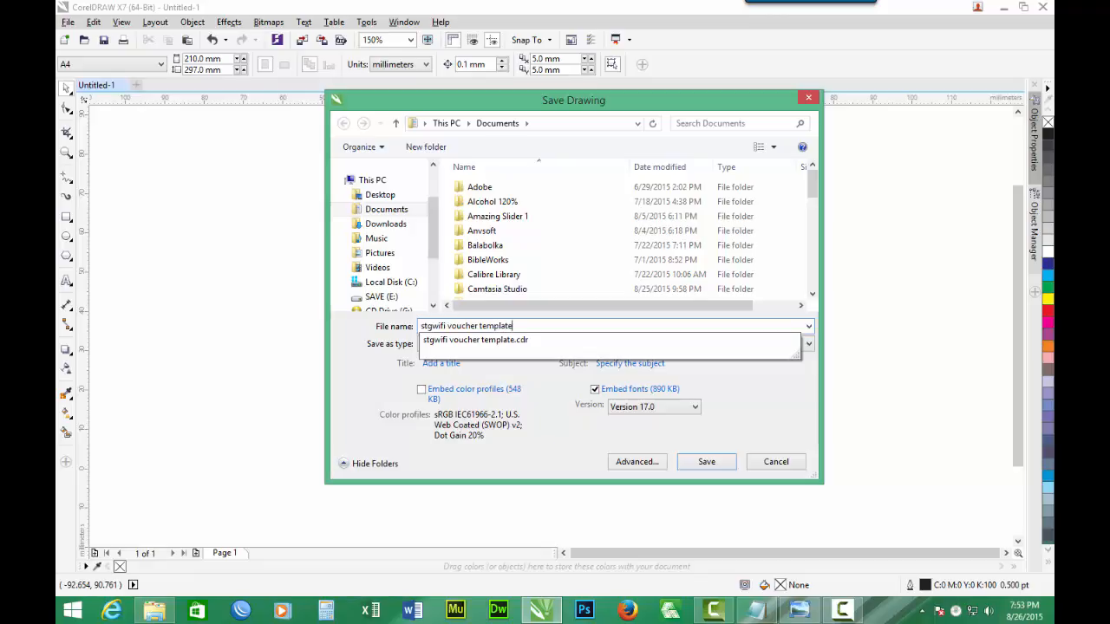
click(706, 461)
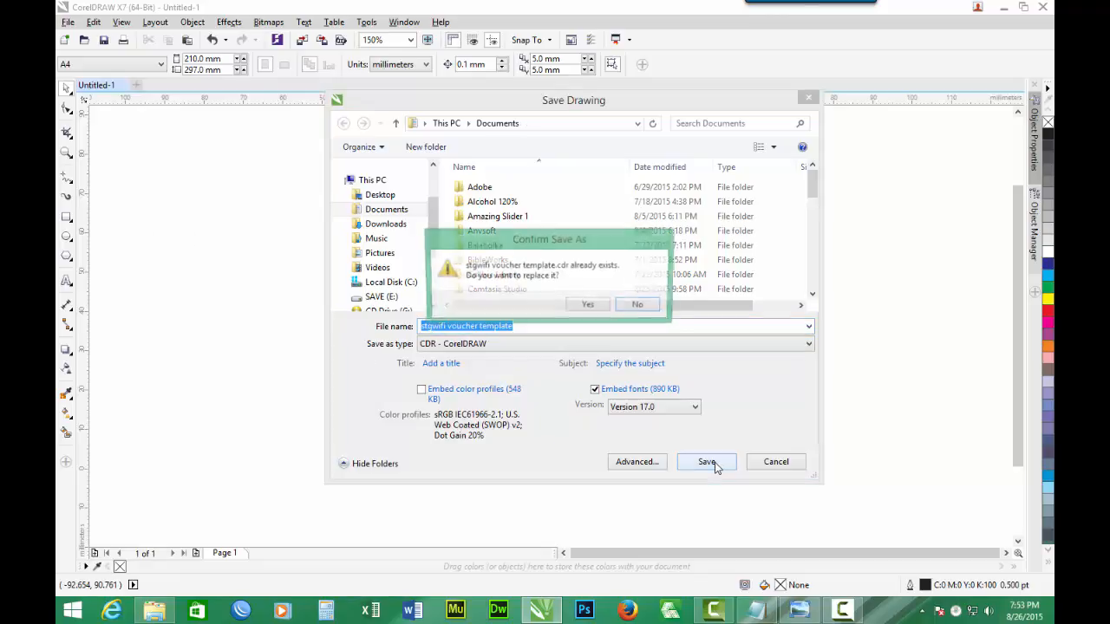
click(708, 461)
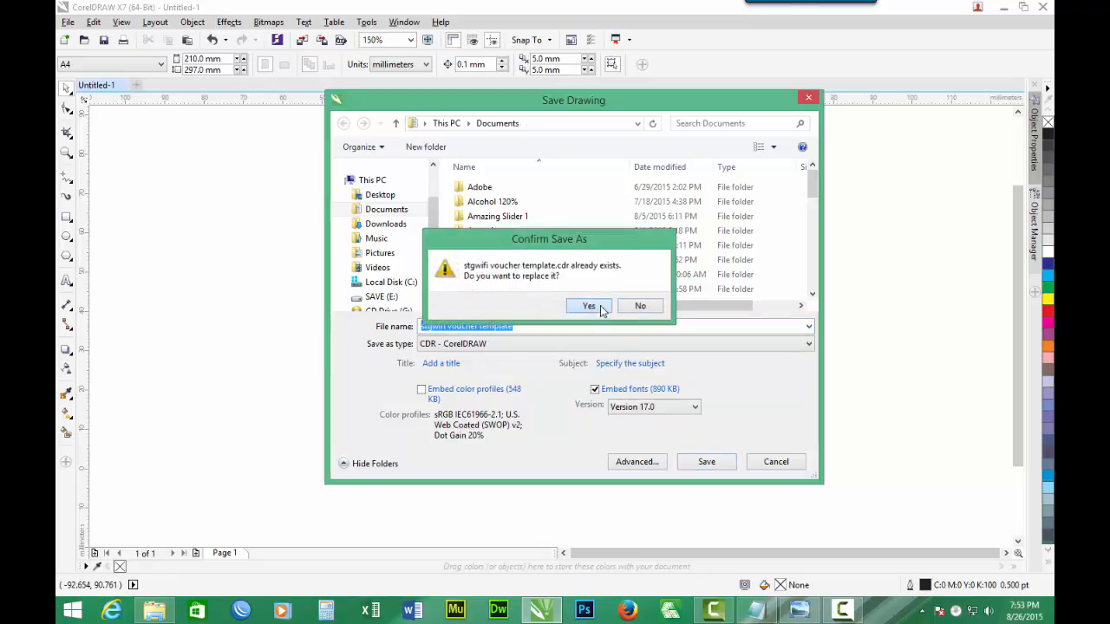
click(589, 305)
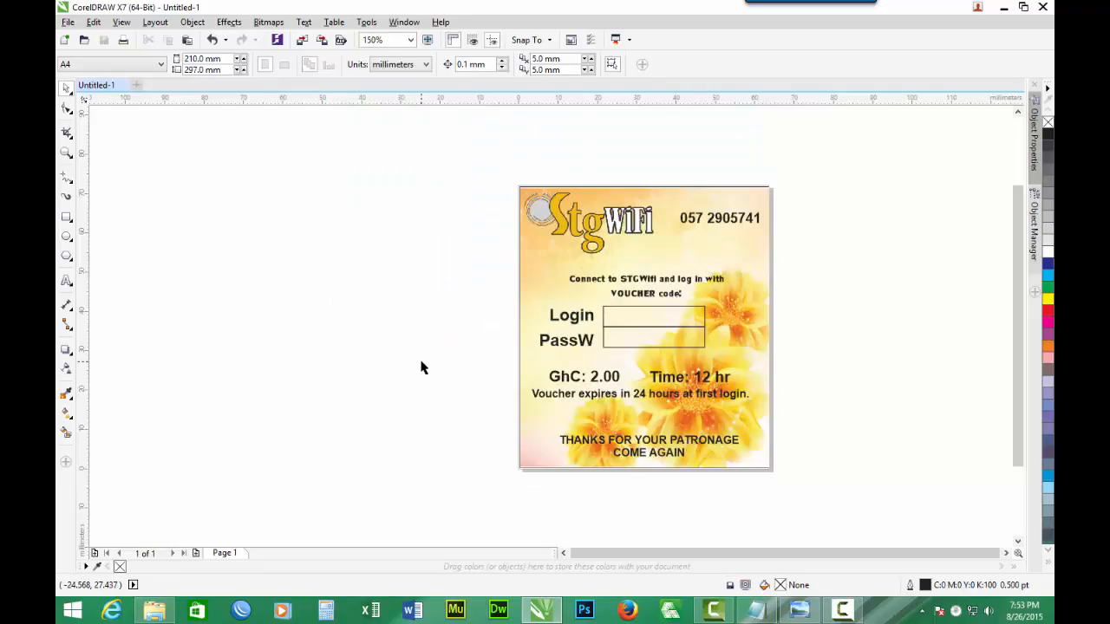
Save the voucher template (Ctrl+S) and bring up the File menu commands.
key(ctrl+s)
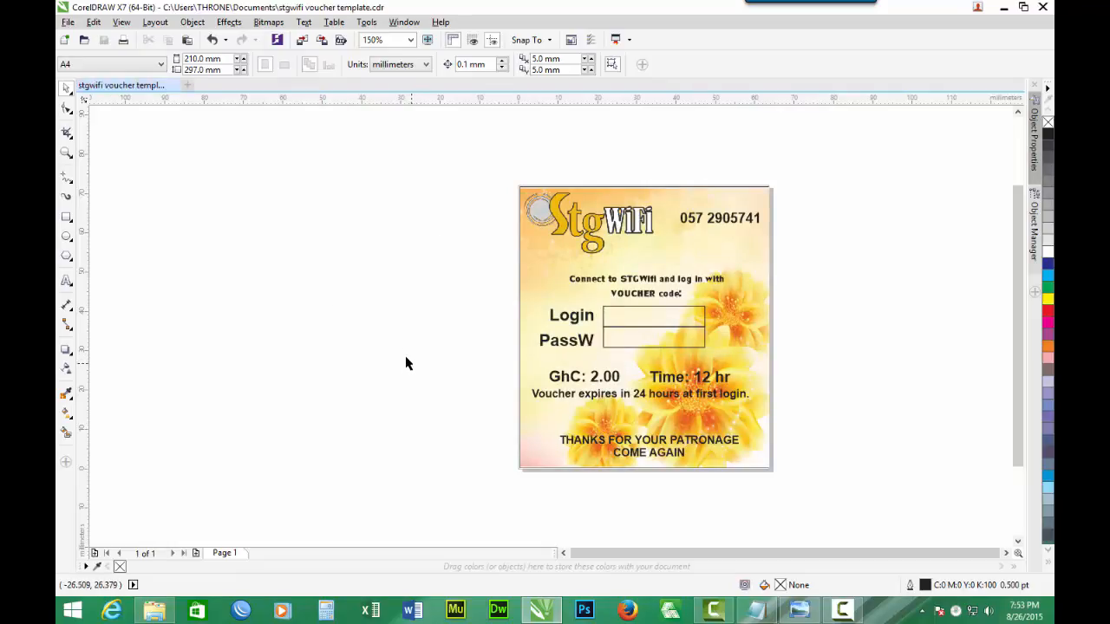
mouse_move(198, 284)
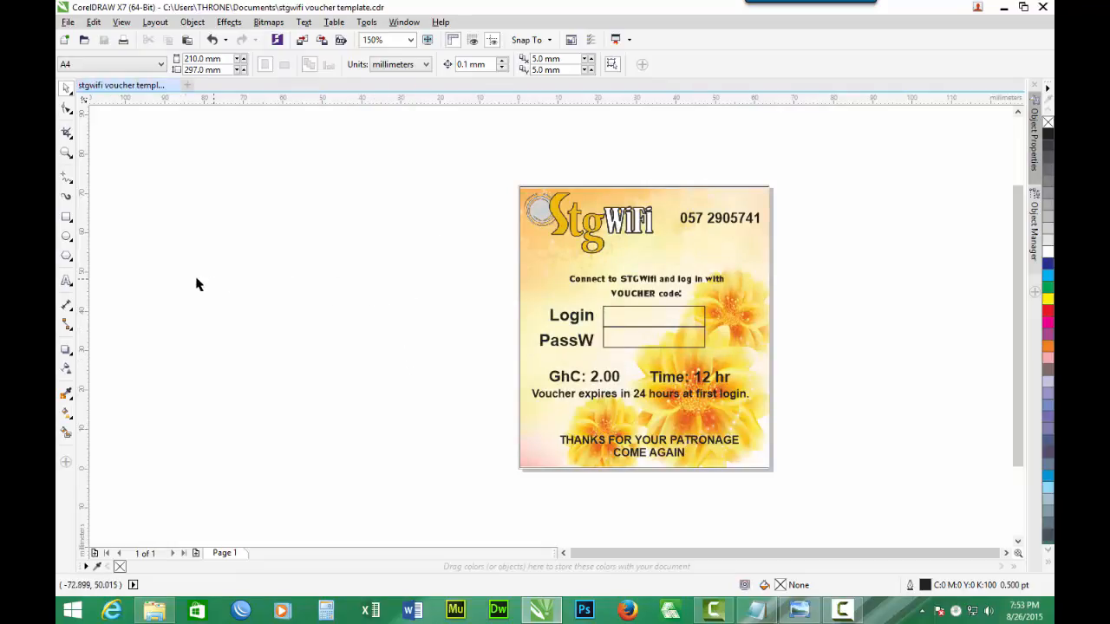
mouse_move(68, 23)
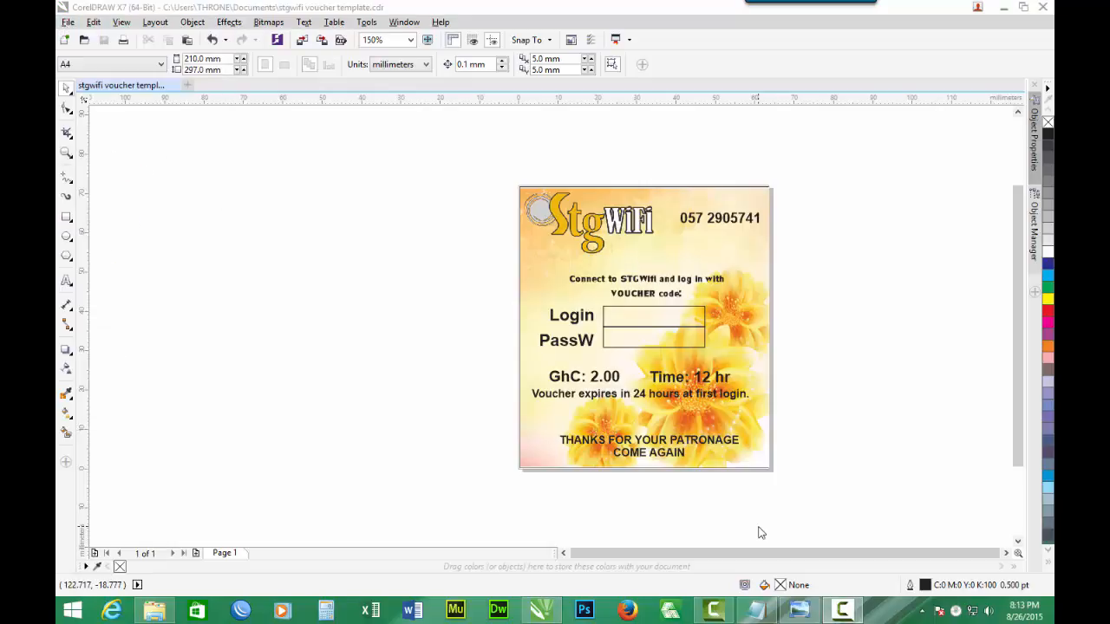
mouse_move(706, 520)
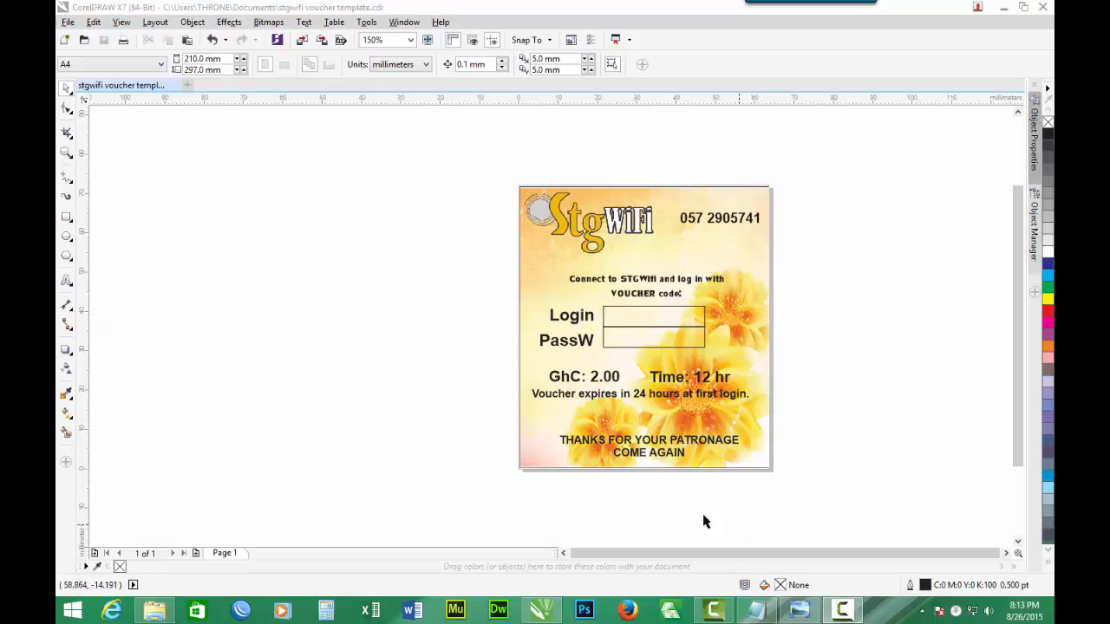
mouse_move(217, 229)
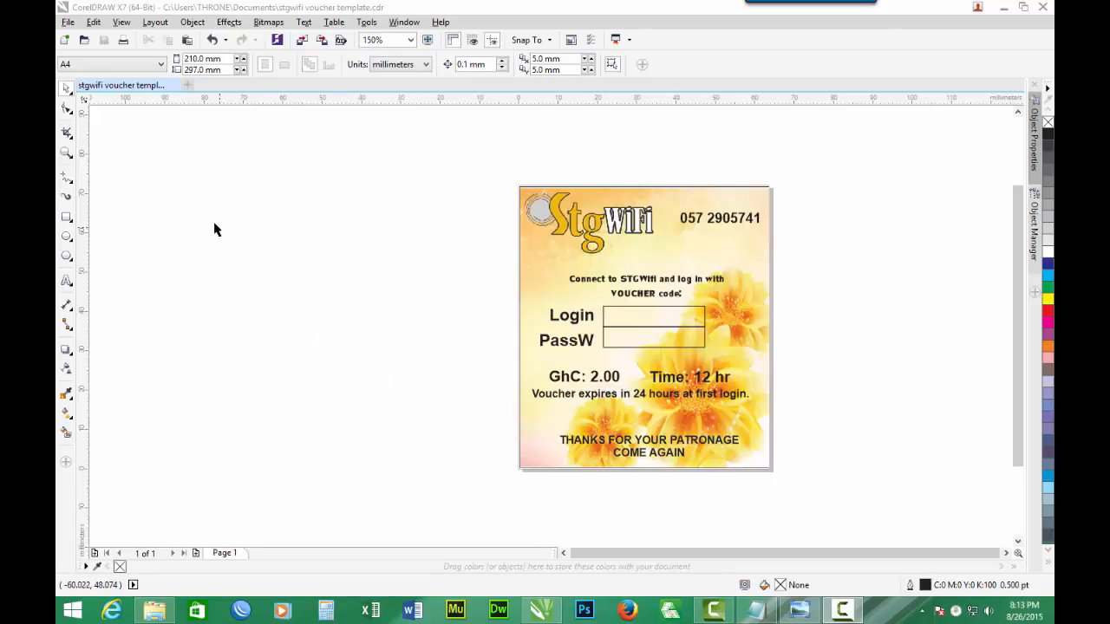
mouse_move(66, 24)
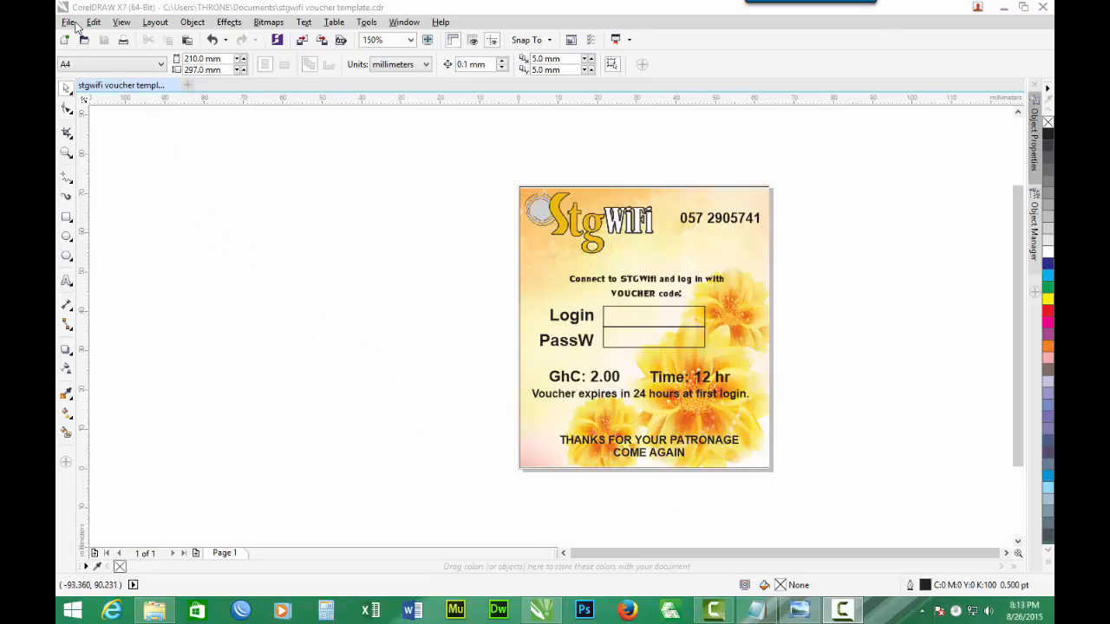
click(64, 20)
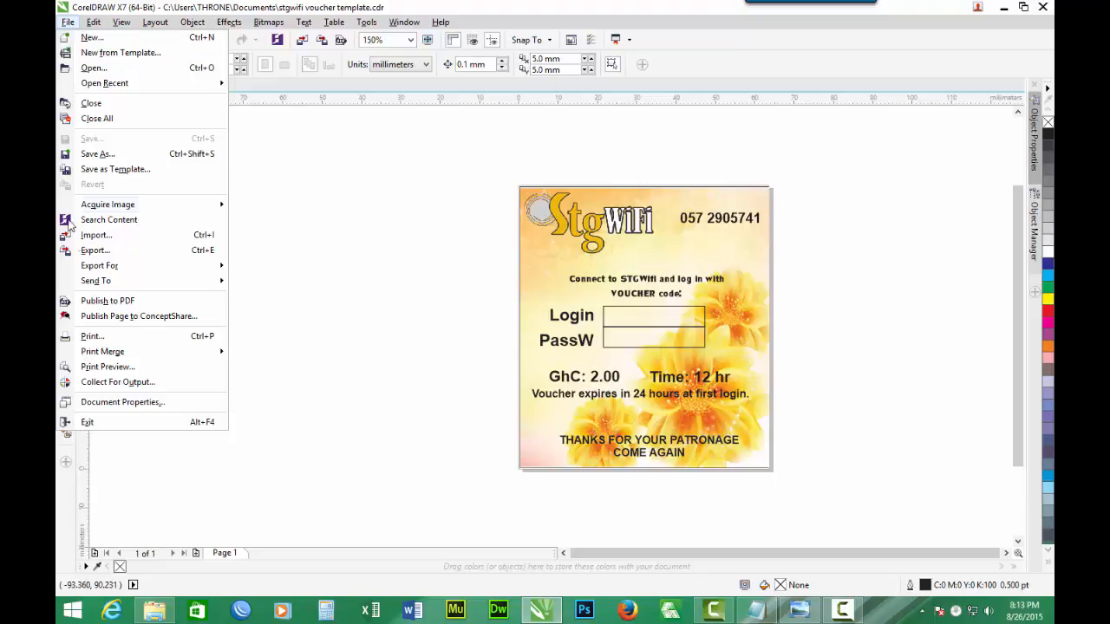
mouse_move(118, 367)
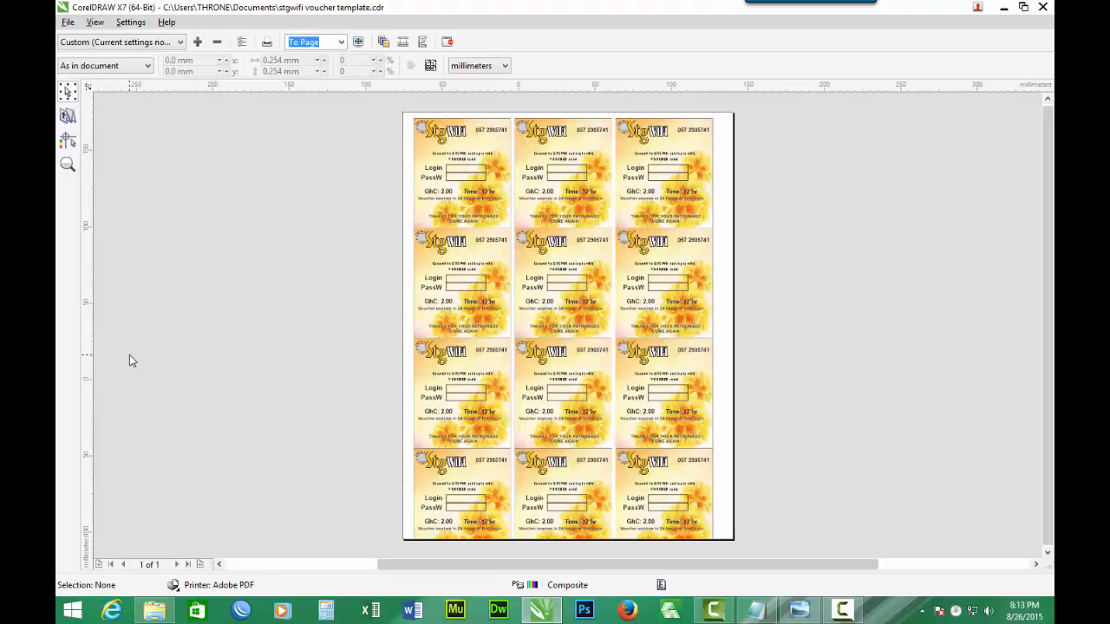
mouse_move(198, 326)
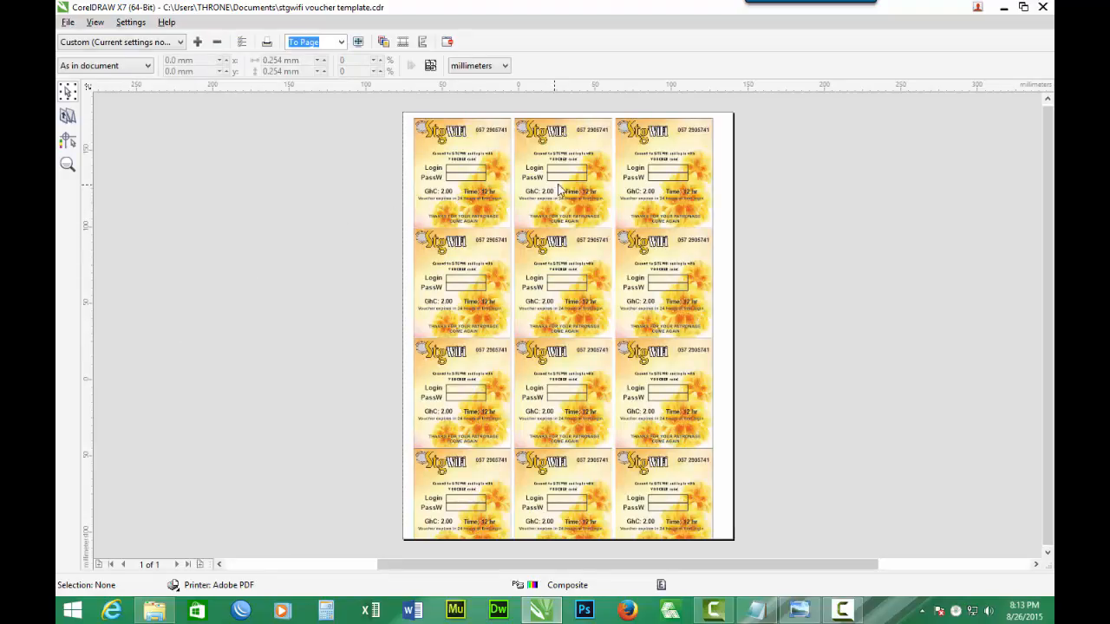
mouse_move(465, 399)
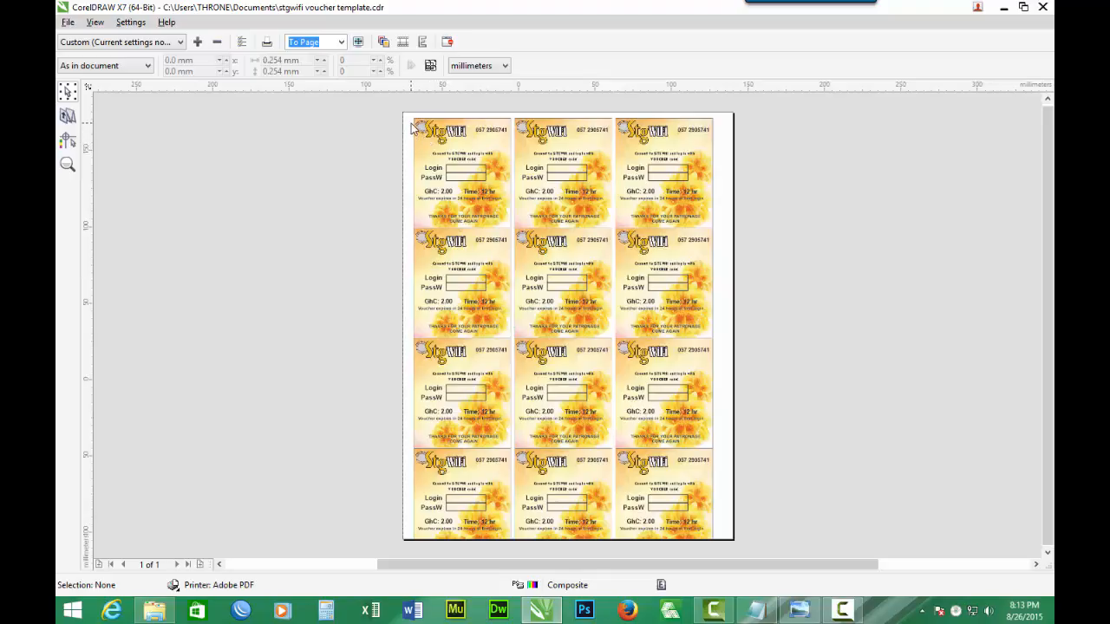
mouse_move(657, 304)
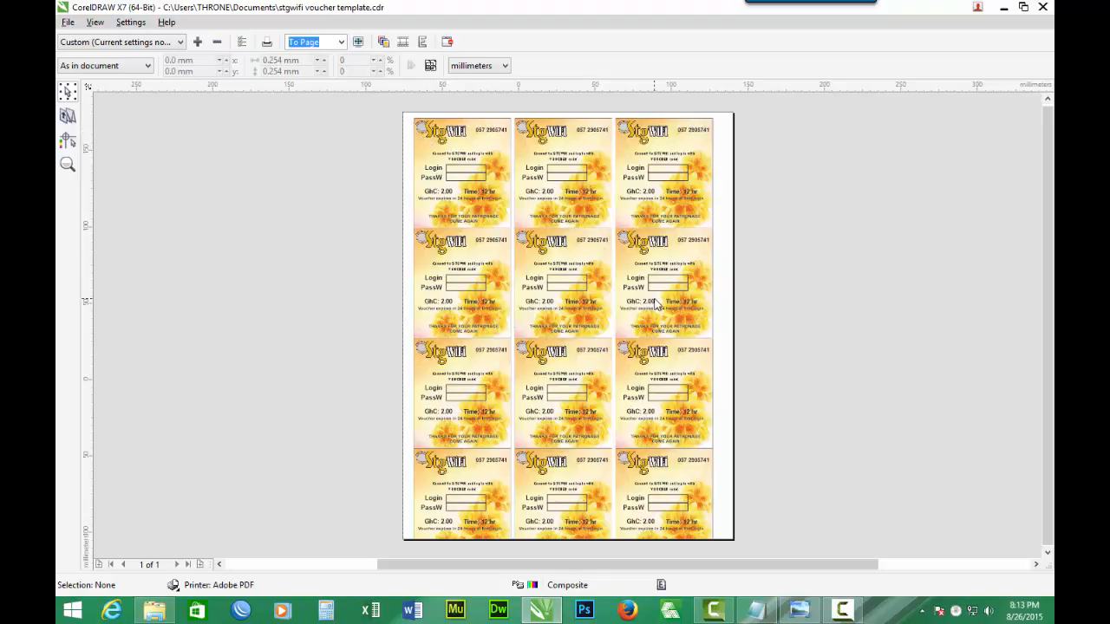
mouse_move(566, 284)
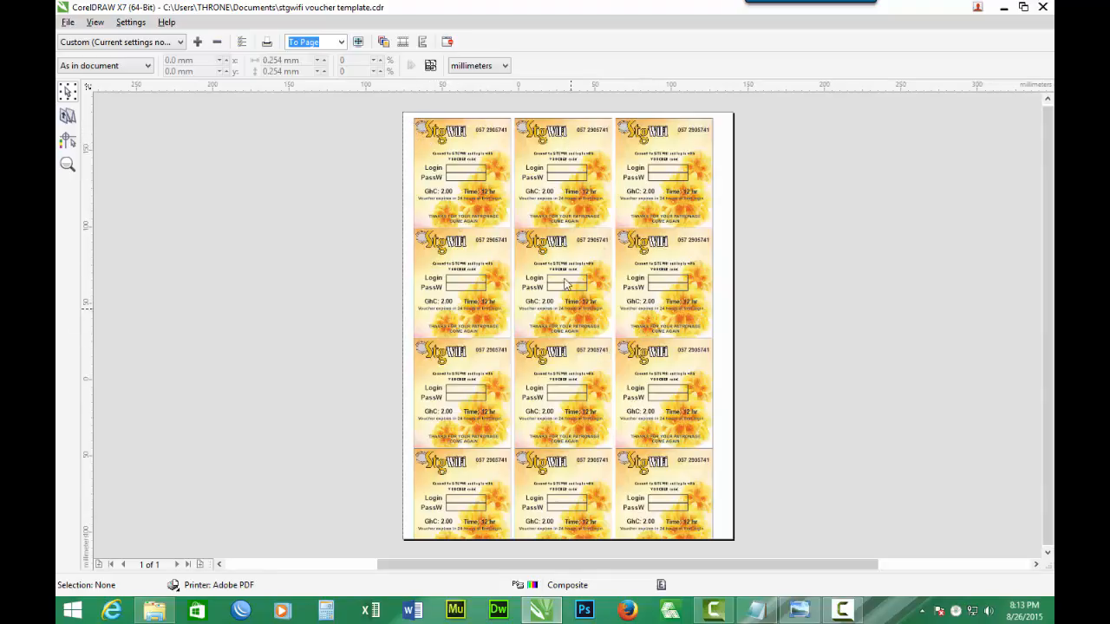
mouse_move(479, 355)
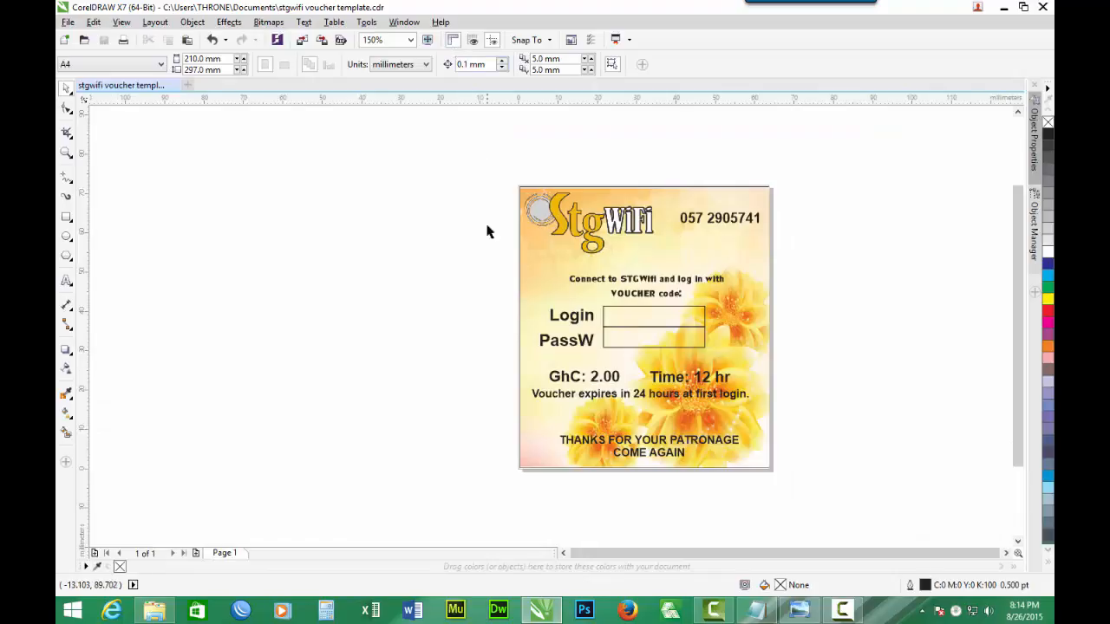
mouse_move(399, 363)
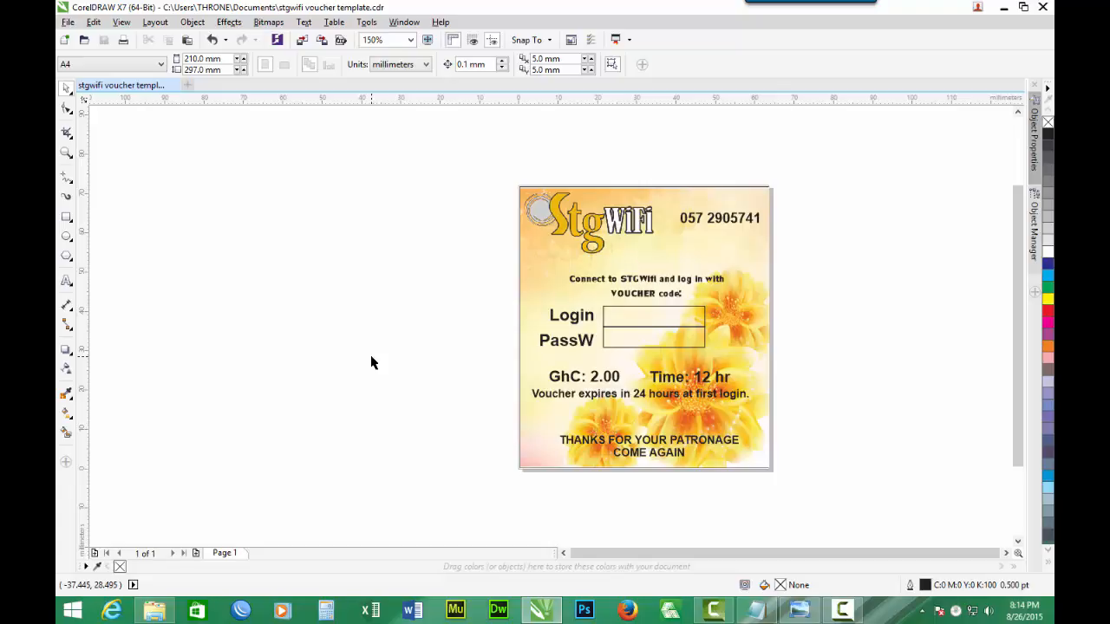
mouse_move(471, 534)
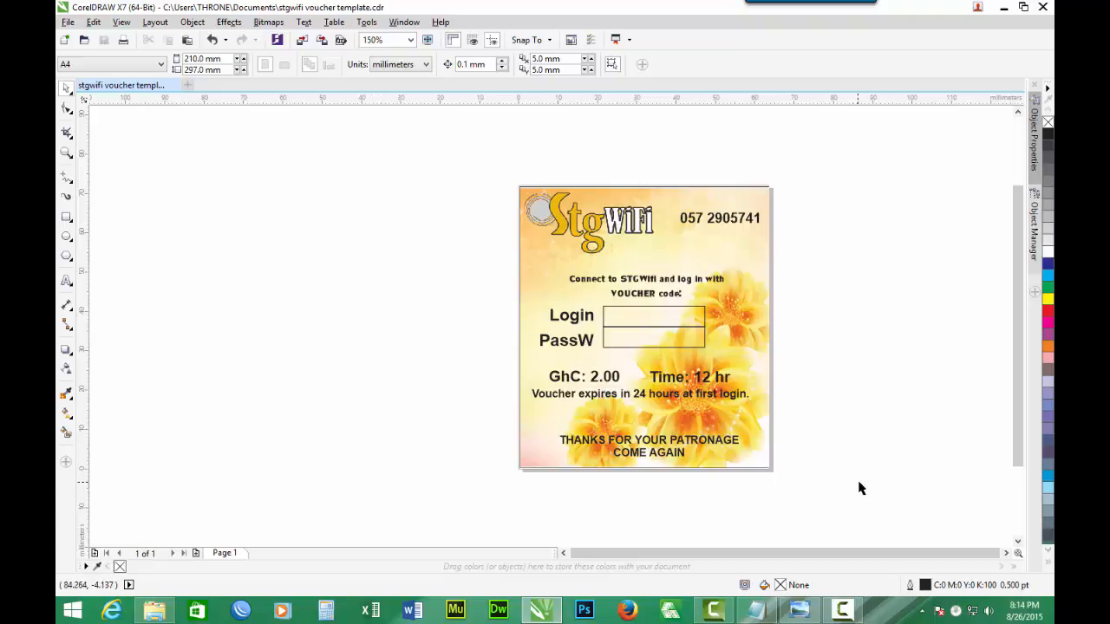
mouse_move(865, 486)
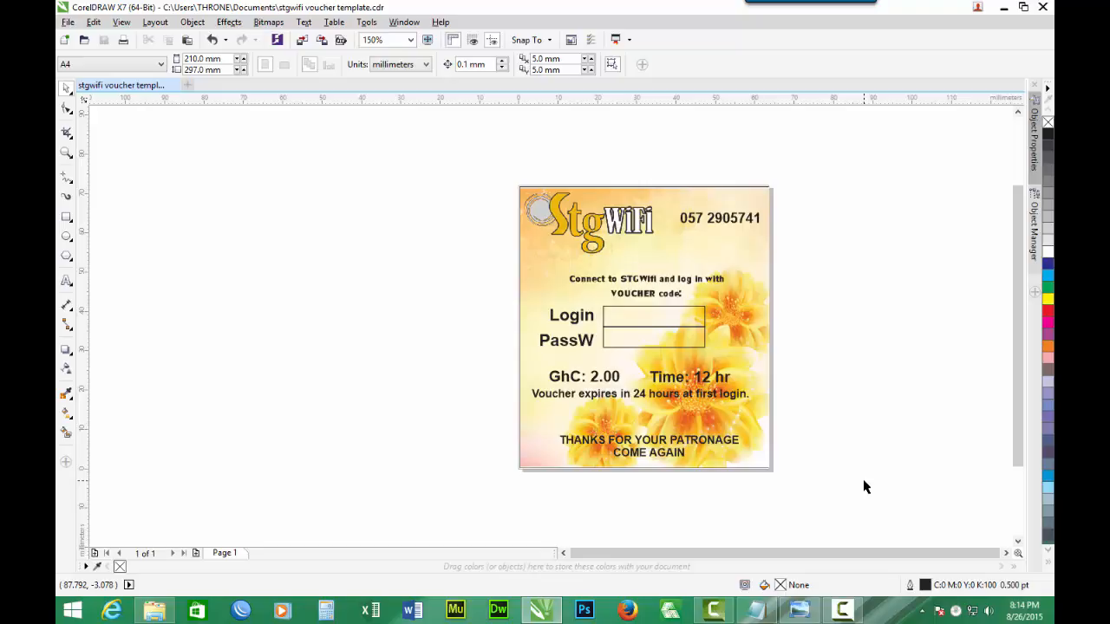
mouse_move(859, 419)
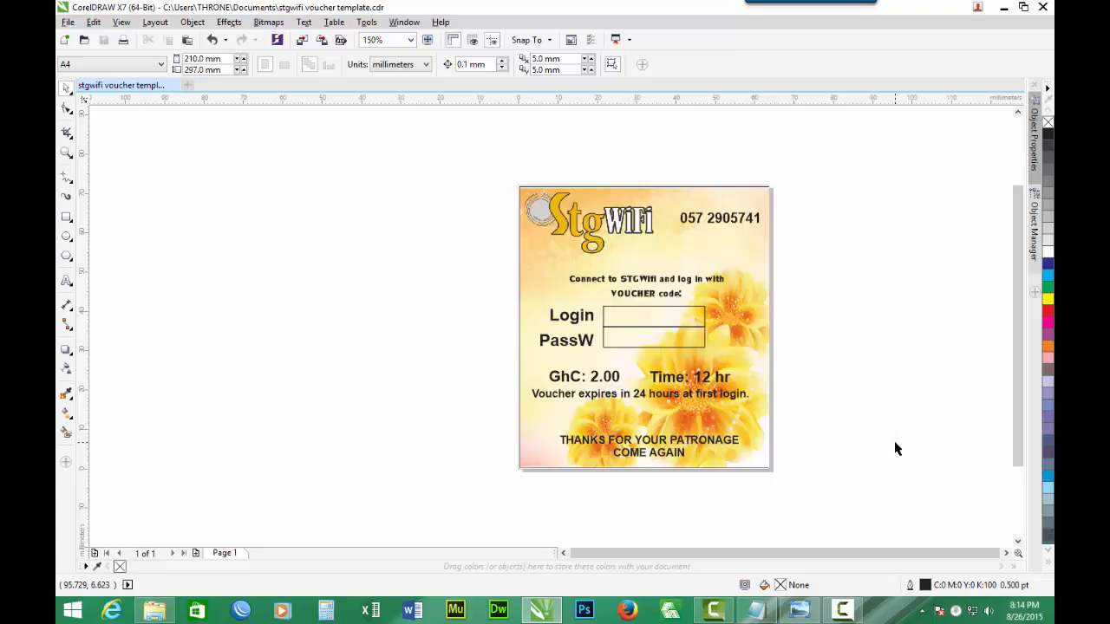
mouse_move(893, 447)
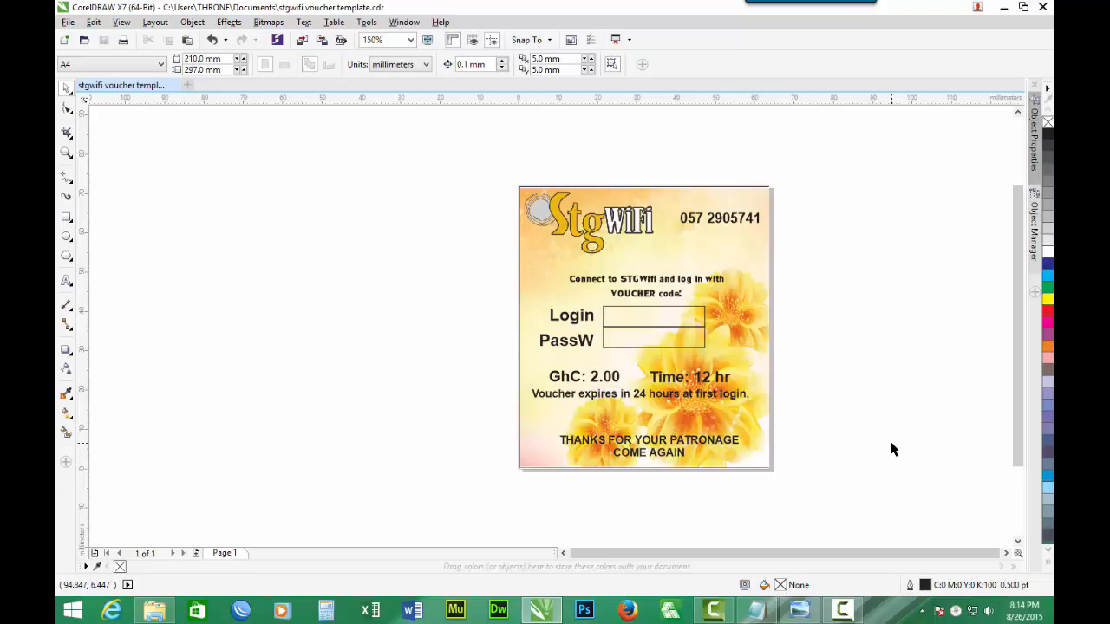
mouse_move(830, 490)
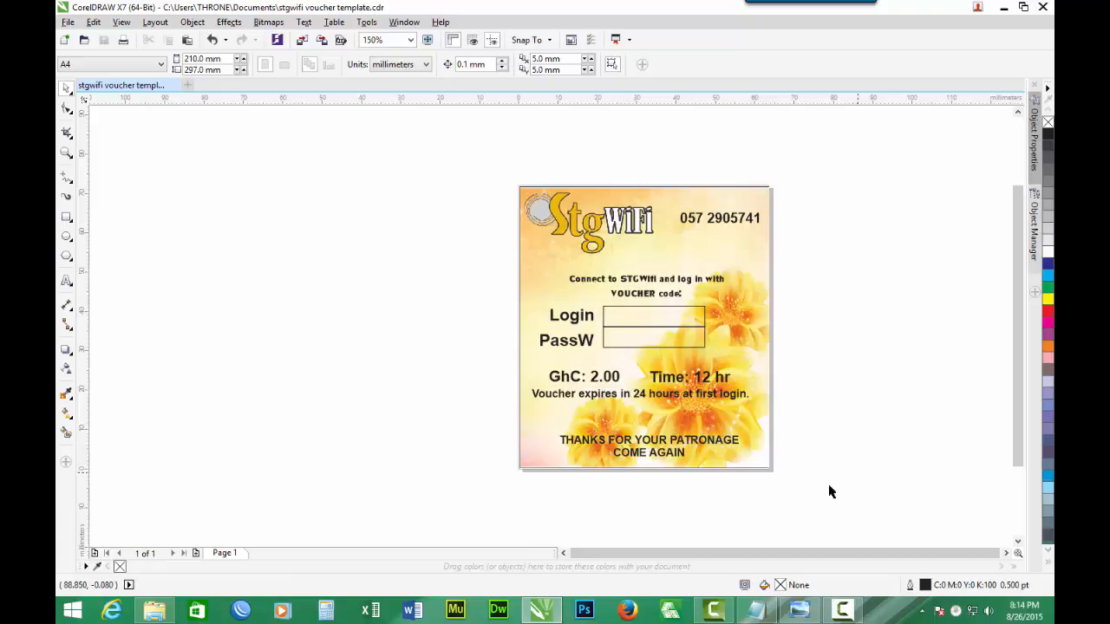